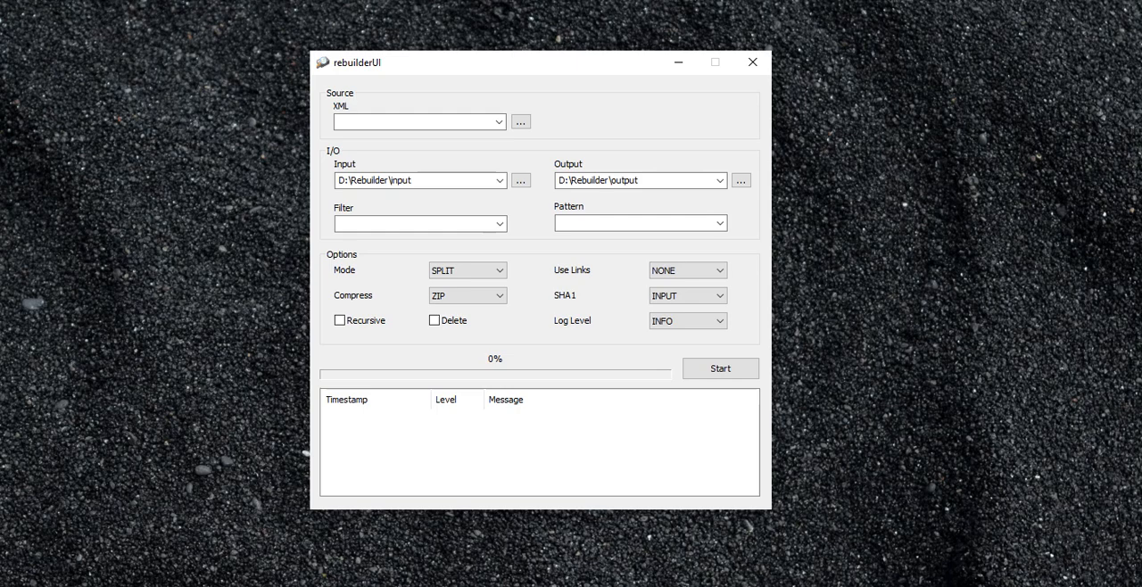
{"action": "mouse_move", "coordinate": [140, 100]}
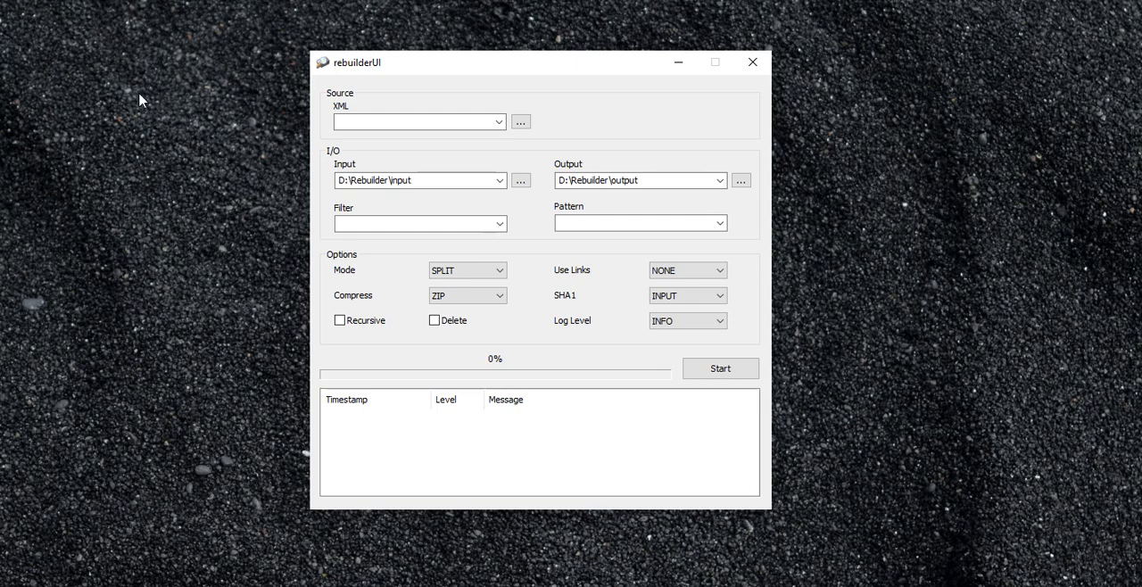
{"action": "mouse_move", "coordinate": [320, 113]}
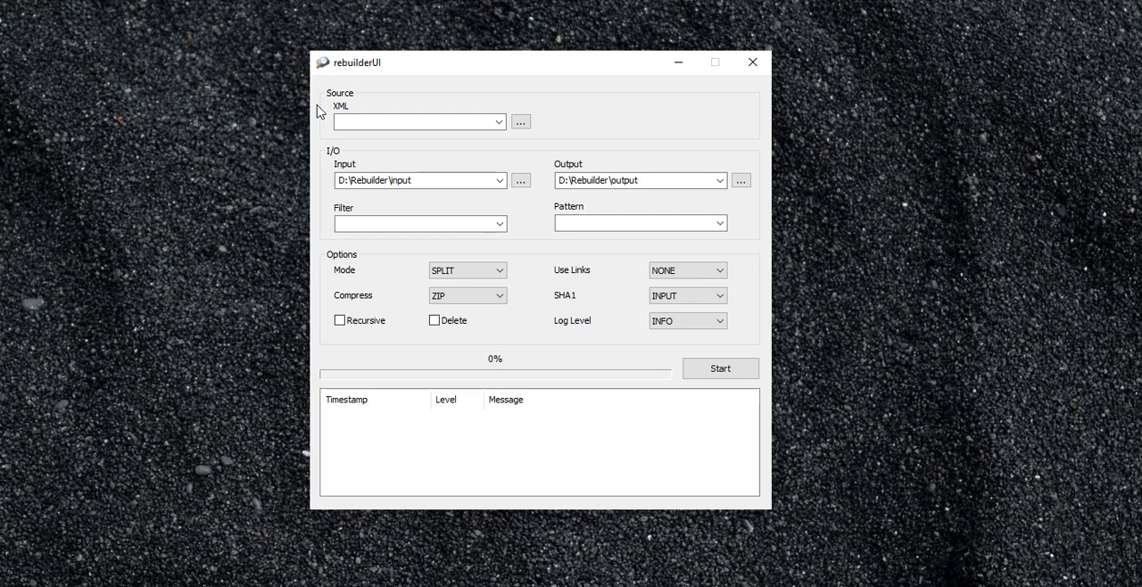
{"action": "mouse_move", "coordinate": [258, 117]}
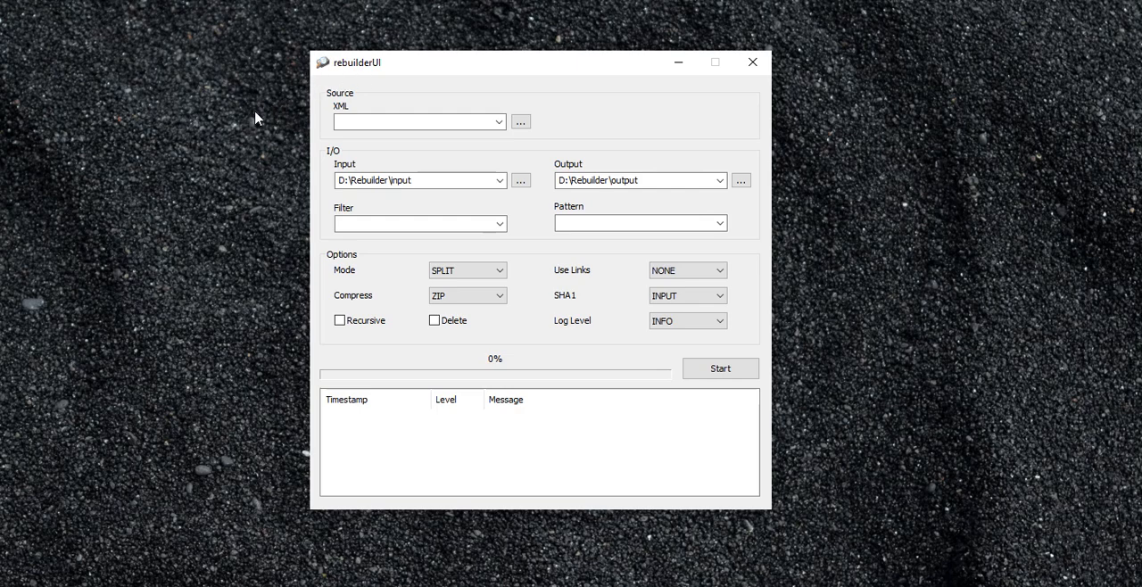
{"action": "mouse_move", "coordinate": [243, 158]}
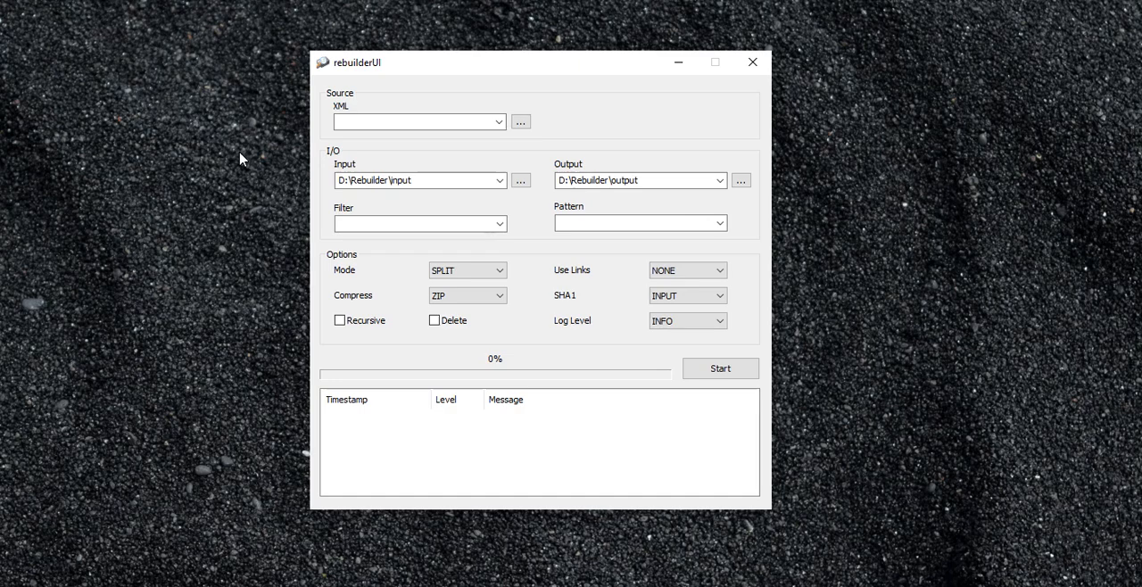
{"action": "mouse_move", "coordinate": [347, 69]}
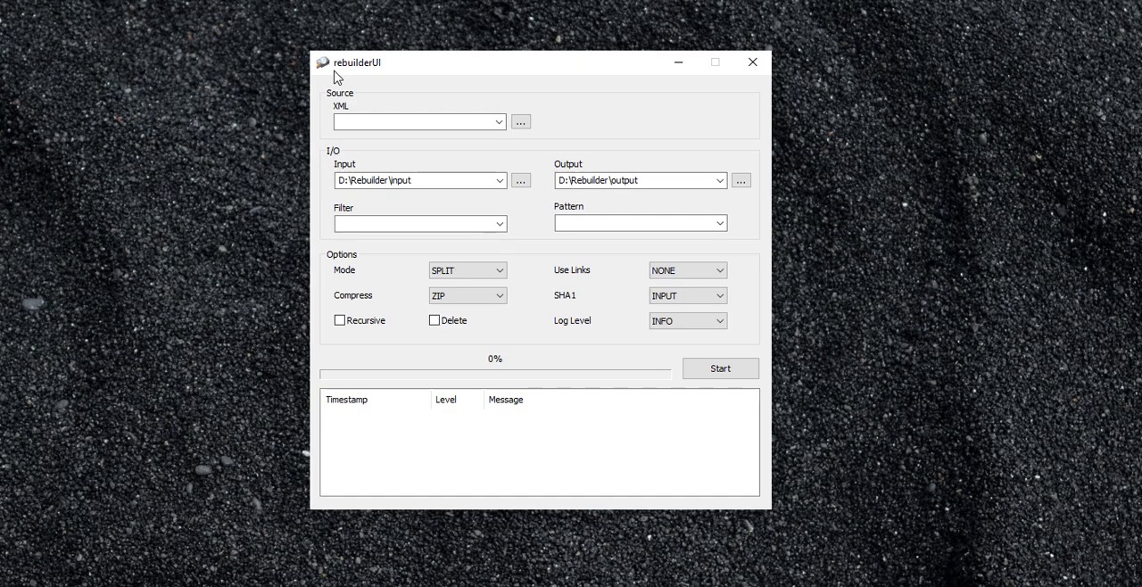
{"action": "mouse_move", "coordinate": [277, 86]}
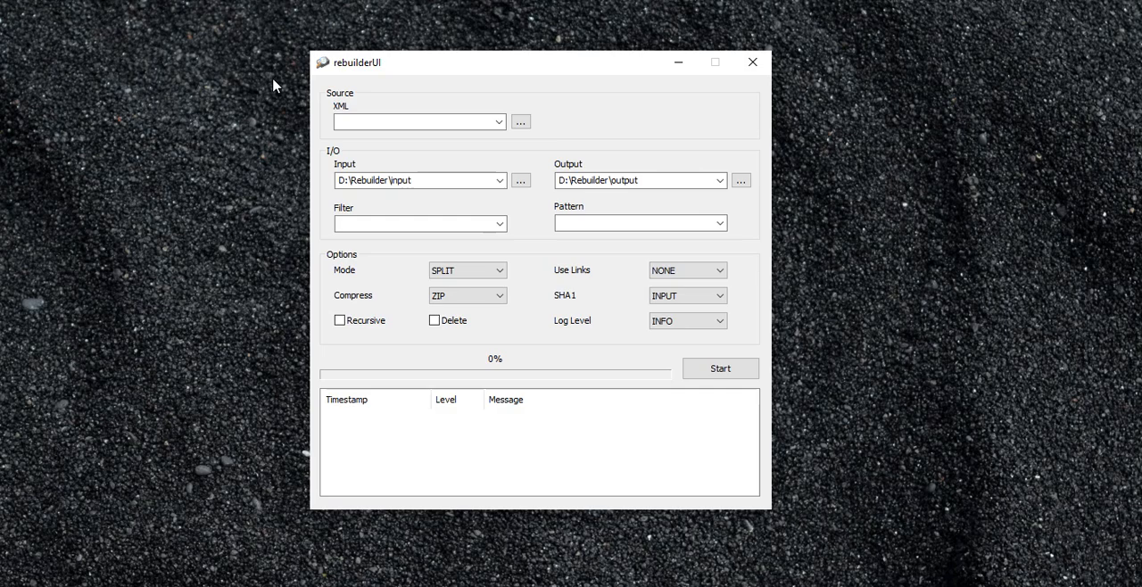
{"action": "mouse_move", "coordinate": [375, 72]}
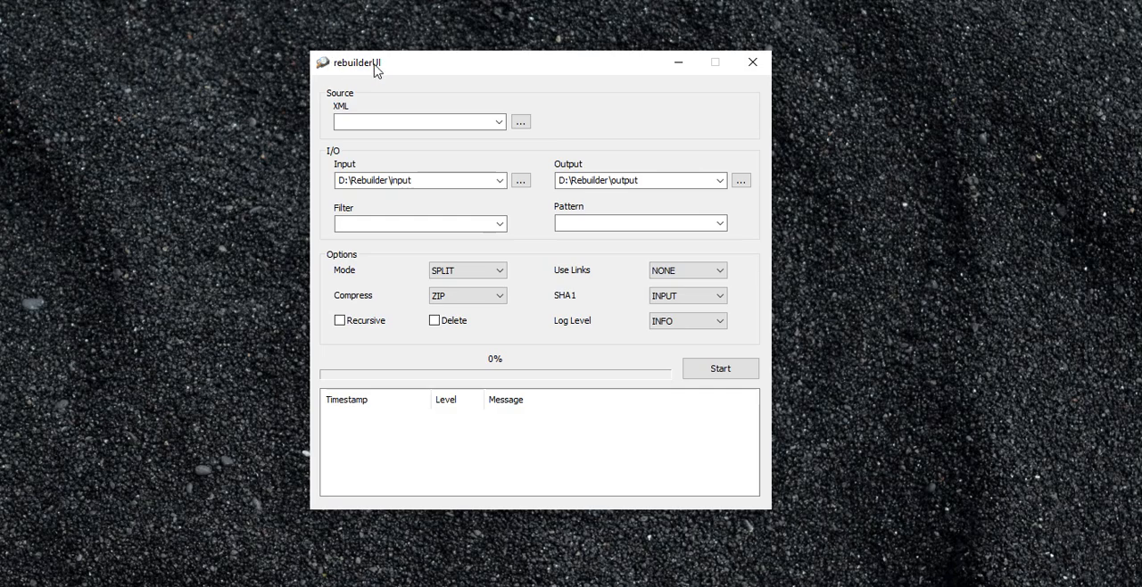
{"action": "mouse_move", "coordinate": [278, 110]}
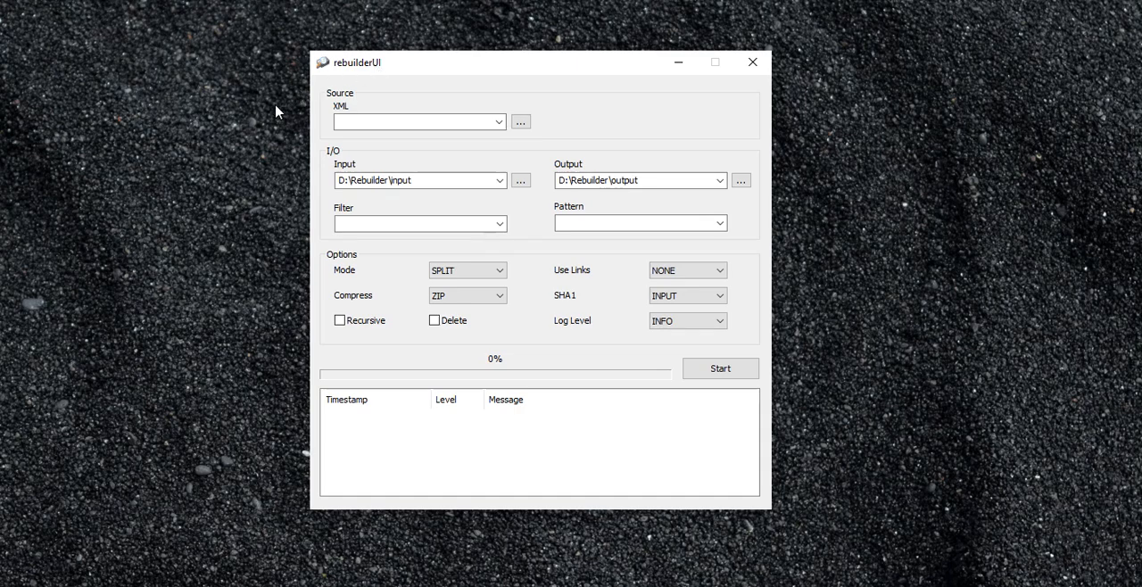
{"action": "mouse_move", "coordinate": [274, 101]}
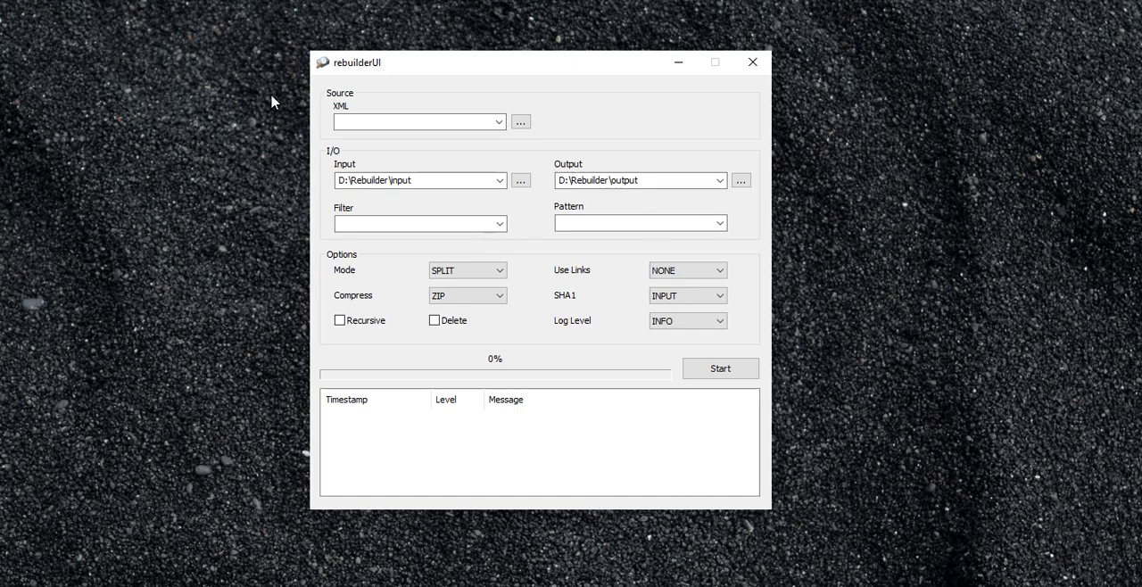
{"action": "mouse_move", "coordinate": [289, 218]}
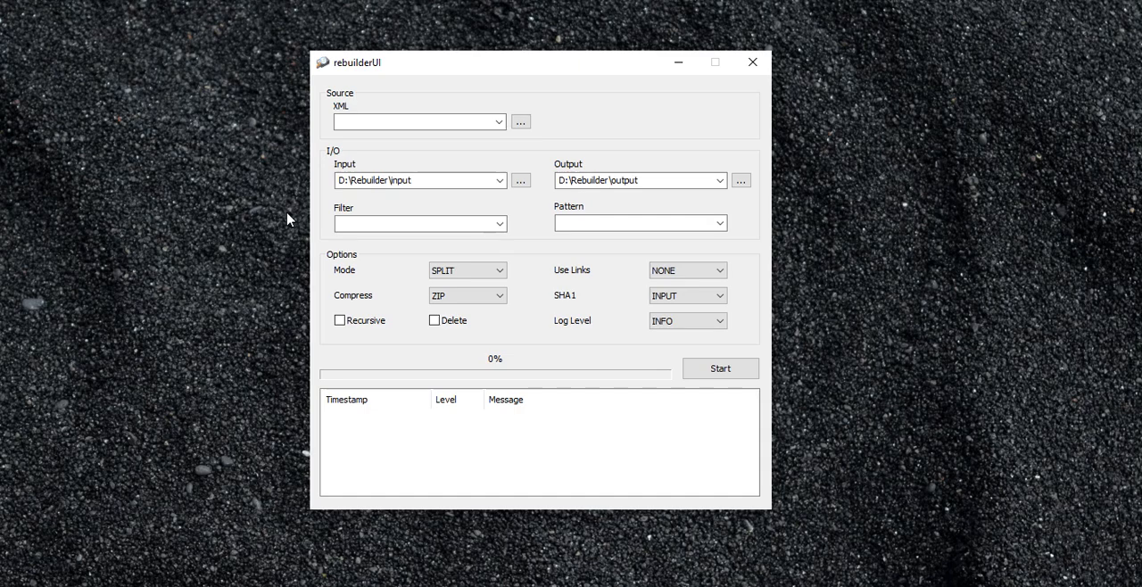
{"action": "mouse_move", "coordinate": [342, 65]}
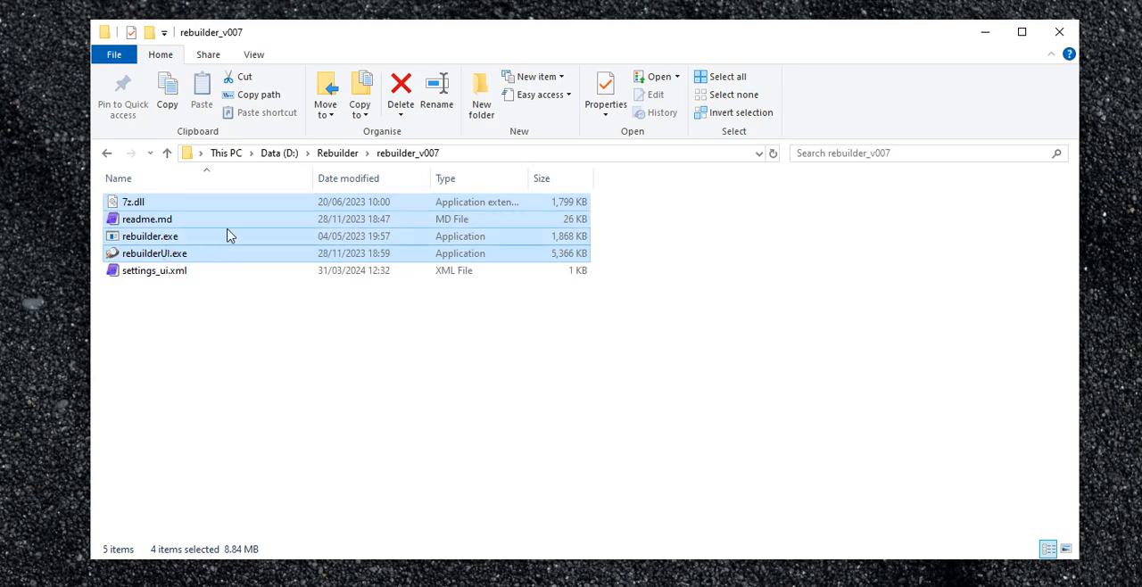
{"action": "mouse_move", "coordinate": [271, 324]}
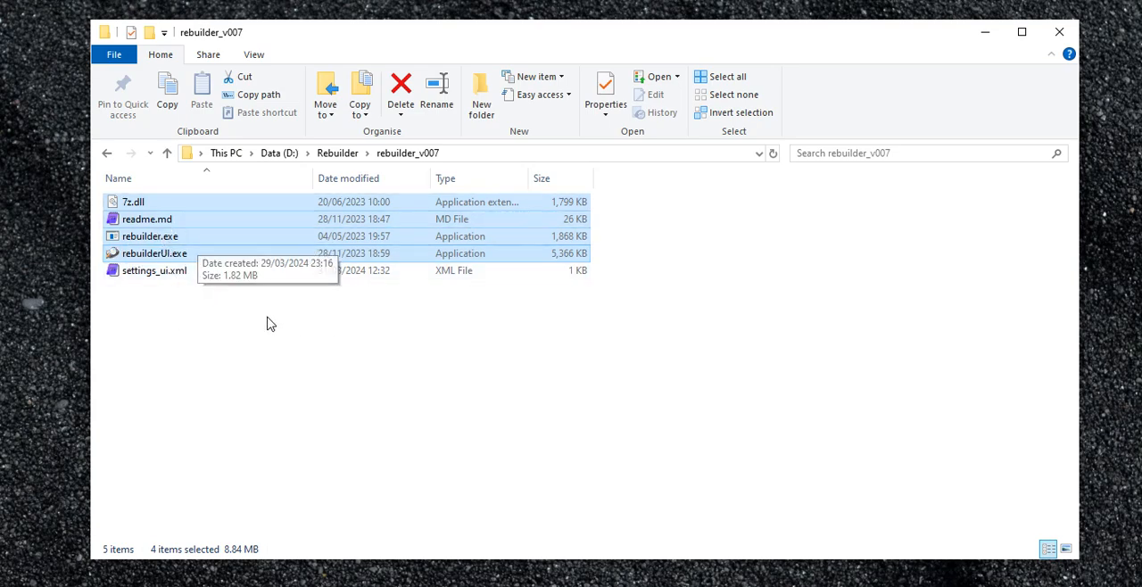
{"action": "mouse_move", "coordinate": [163, 230]}
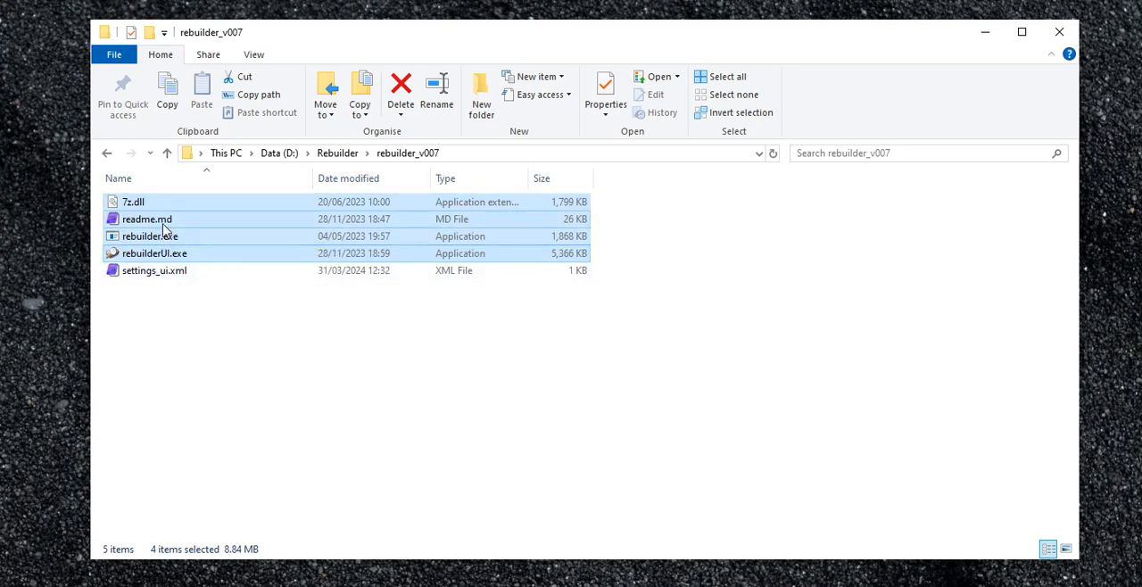
{"action": "mouse_move", "coordinate": [180, 268]}
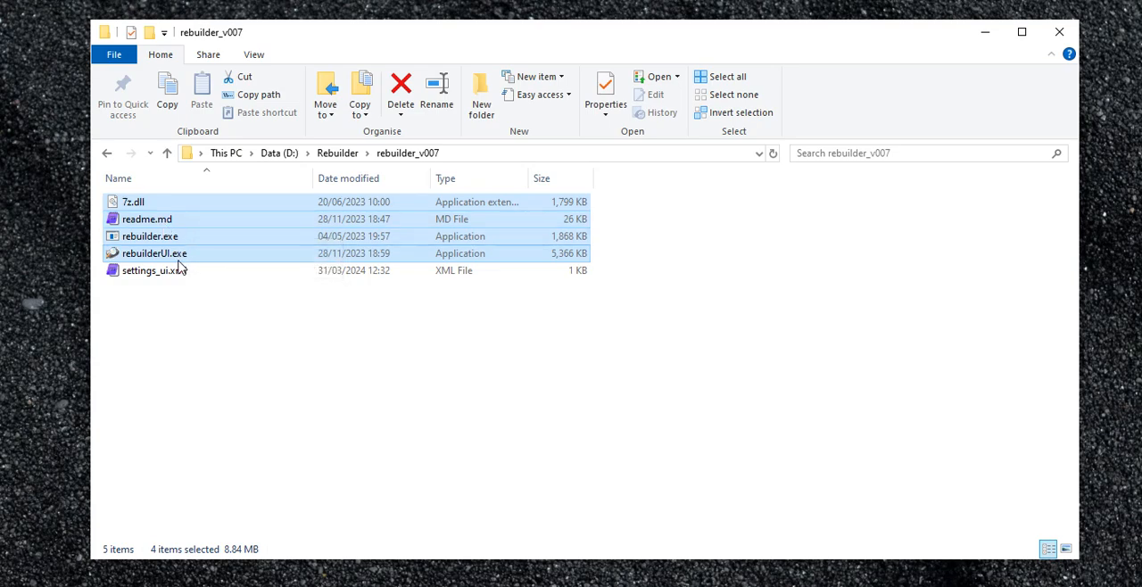
Point out rebuilder.exe, rebuilderUI.exe and settings_ui.xml, then launch rebuilderUI.
{"action": "left_click", "coordinate": [150, 235]}
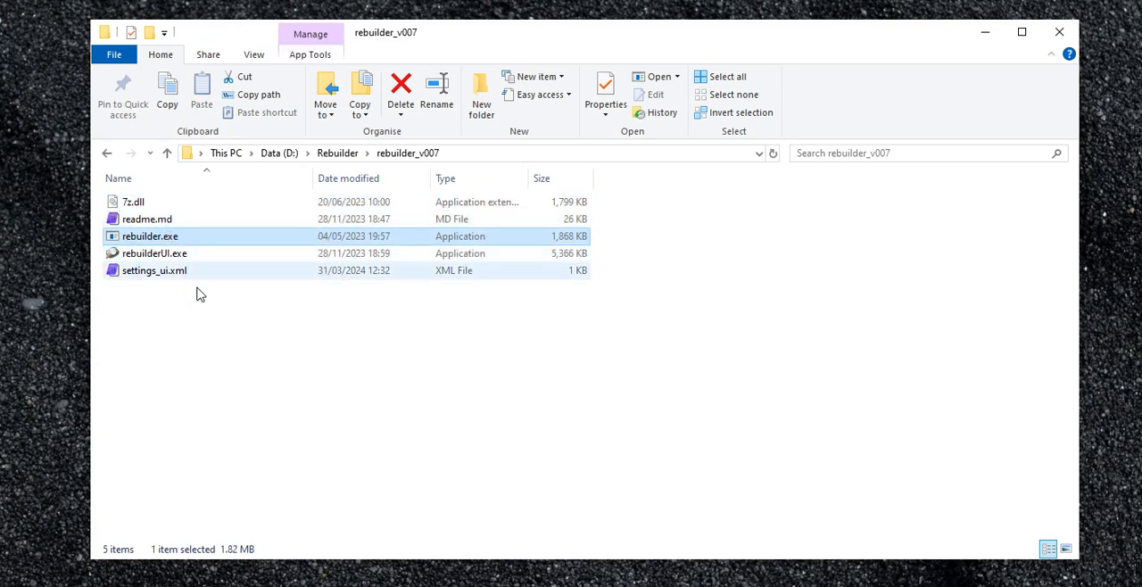
{"action": "mouse_move", "coordinate": [183, 237]}
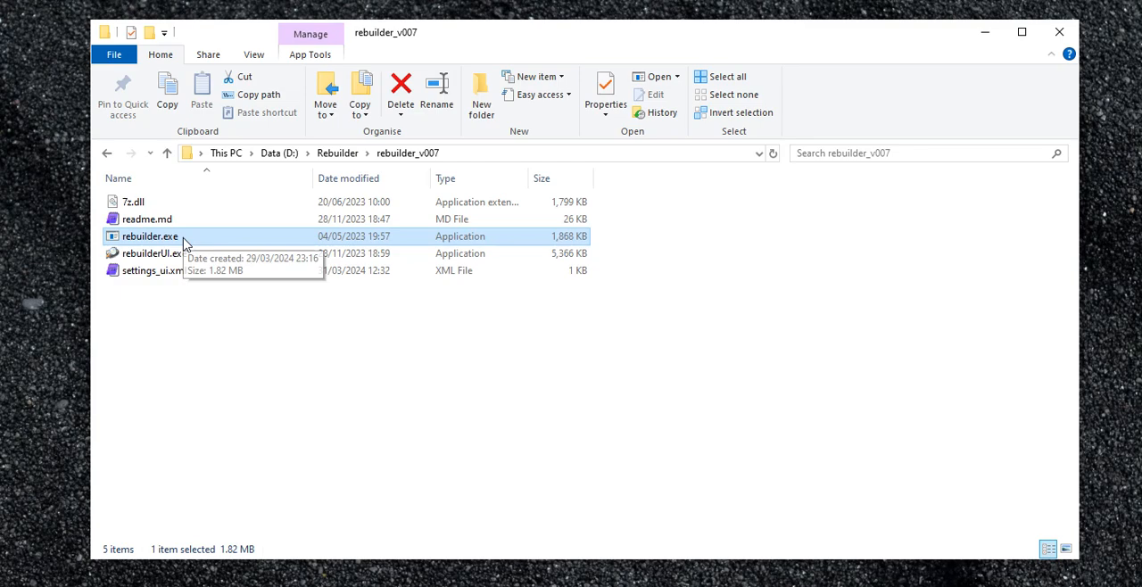
{"action": "mouse_move", "coordinate": [149, 253]}
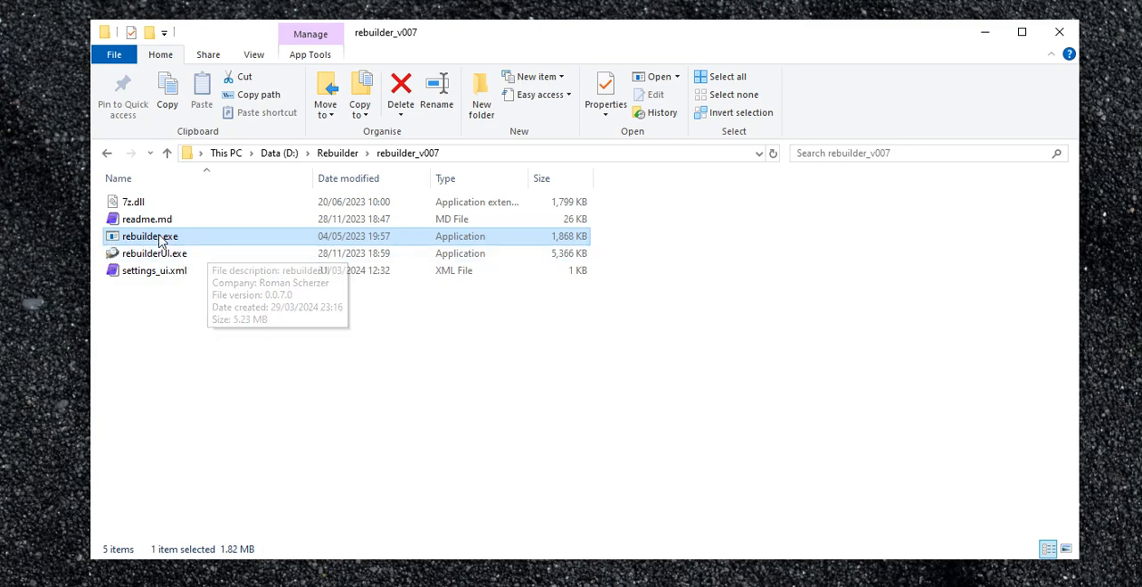
{"action": "left_click", "coordinate": [155, 253]}
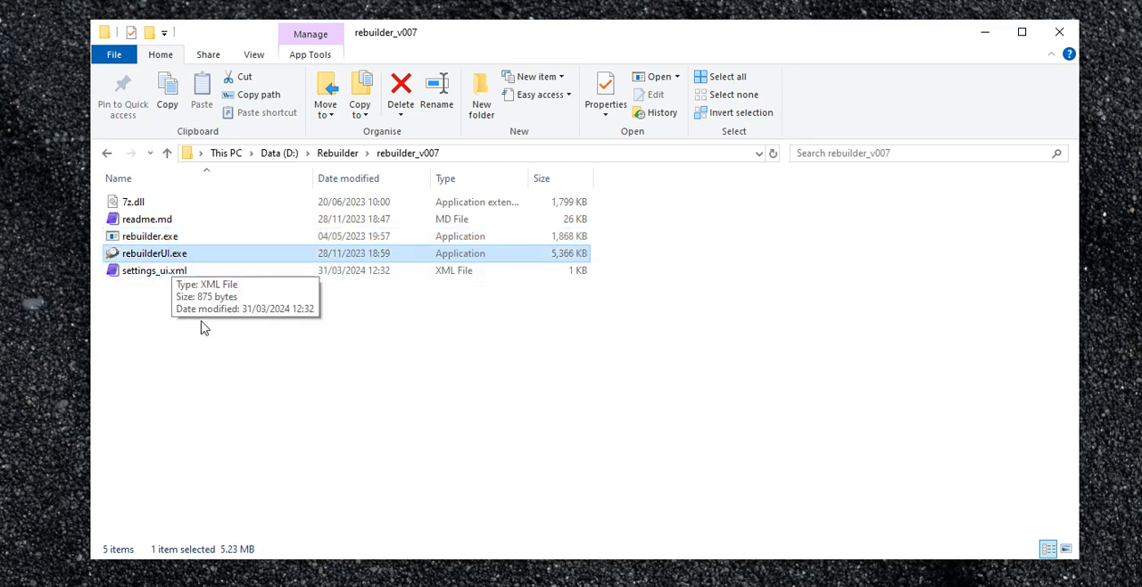
{"action": "mouse_move", "coordinate": [223, 304]}
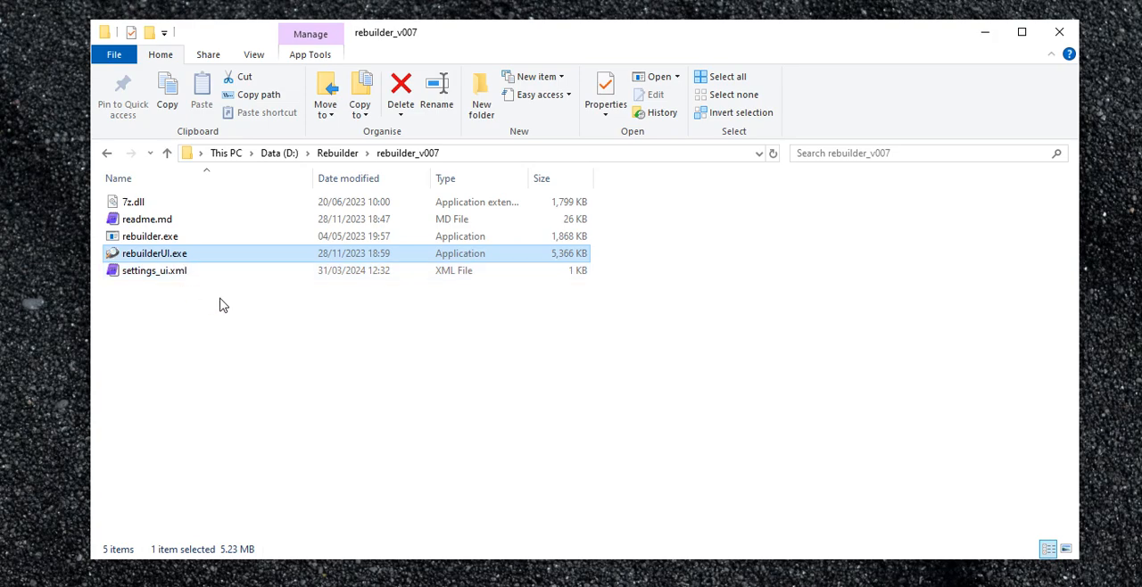
{"action": "mouse_move", "coordinate": [213, 299]}
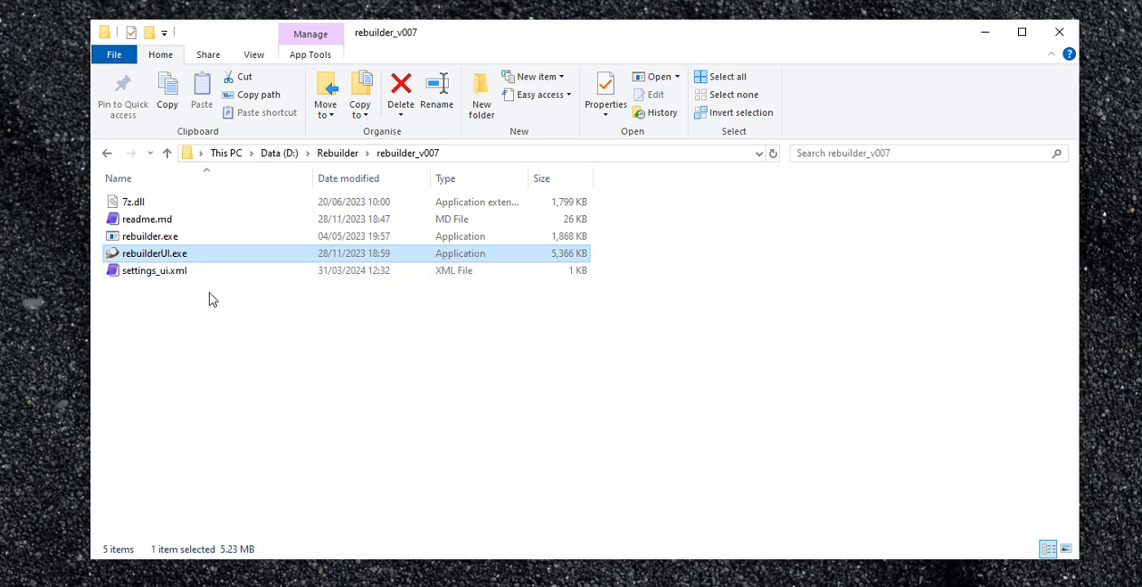
{"action": "mouse_move", "coordinate": [159, 286]}
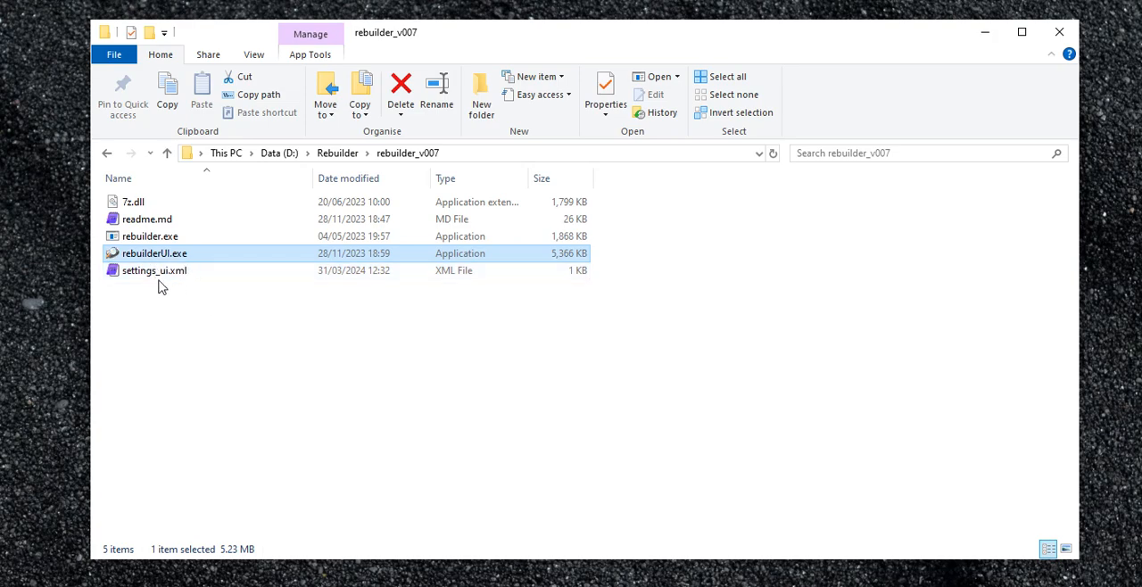
{"action": "left_click", "coordinate": [155, 271]}
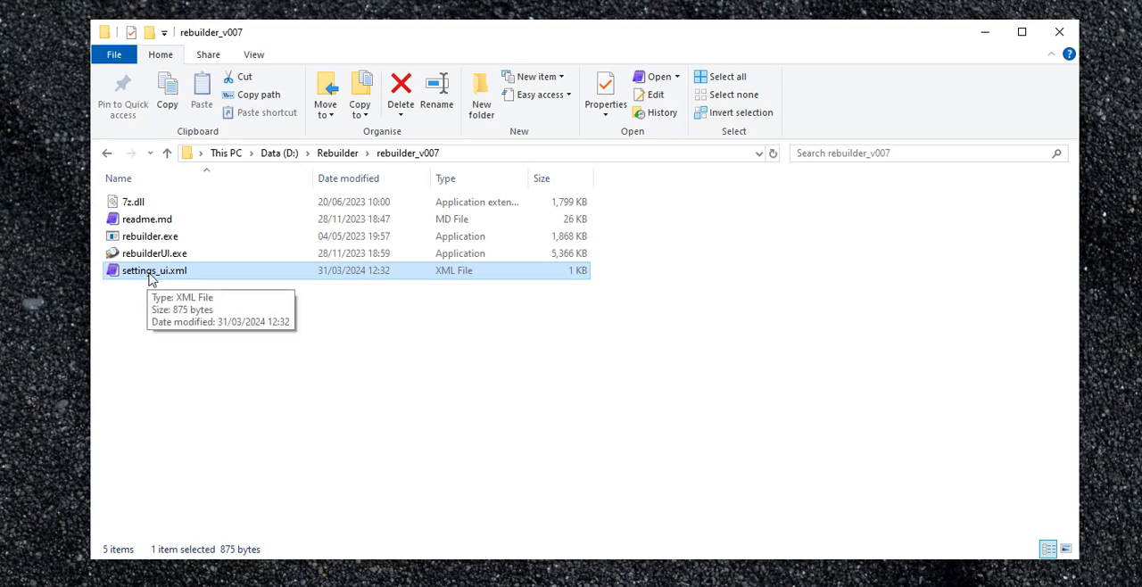
{"action": "mouse_move", "coordinate": [150, 241]}
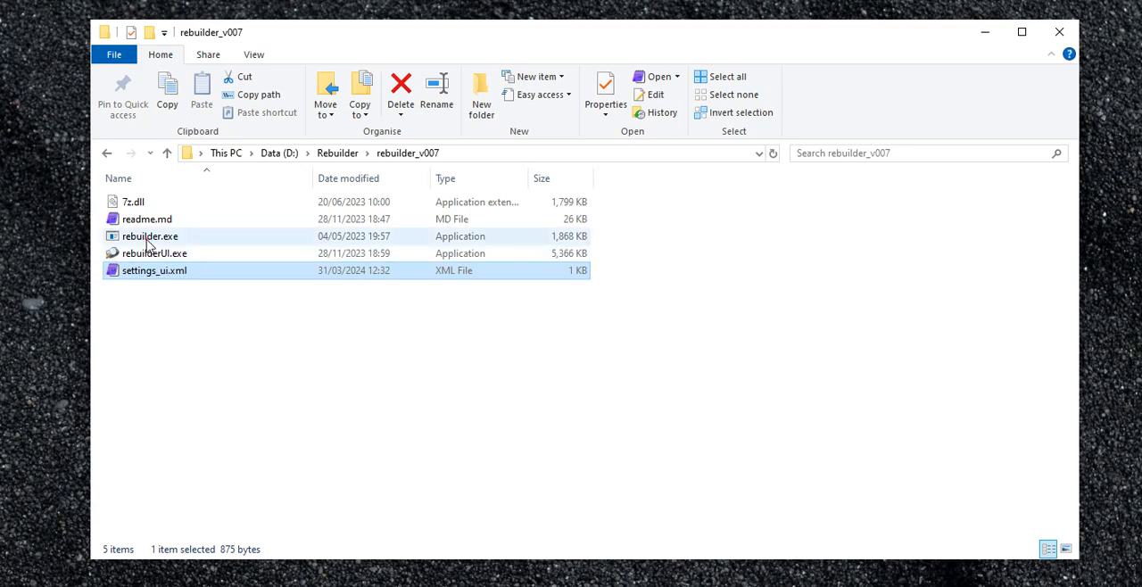
{"action": "left_click", "coordinate": [150, 236]}
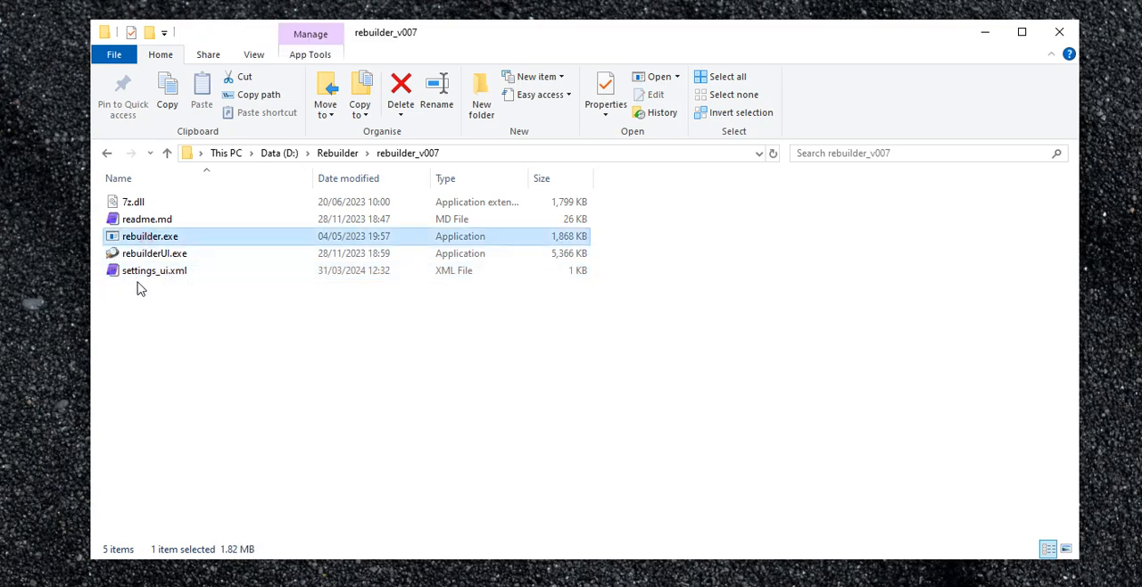
{"action": "mouse_move", "coordinate": [154, 270]}
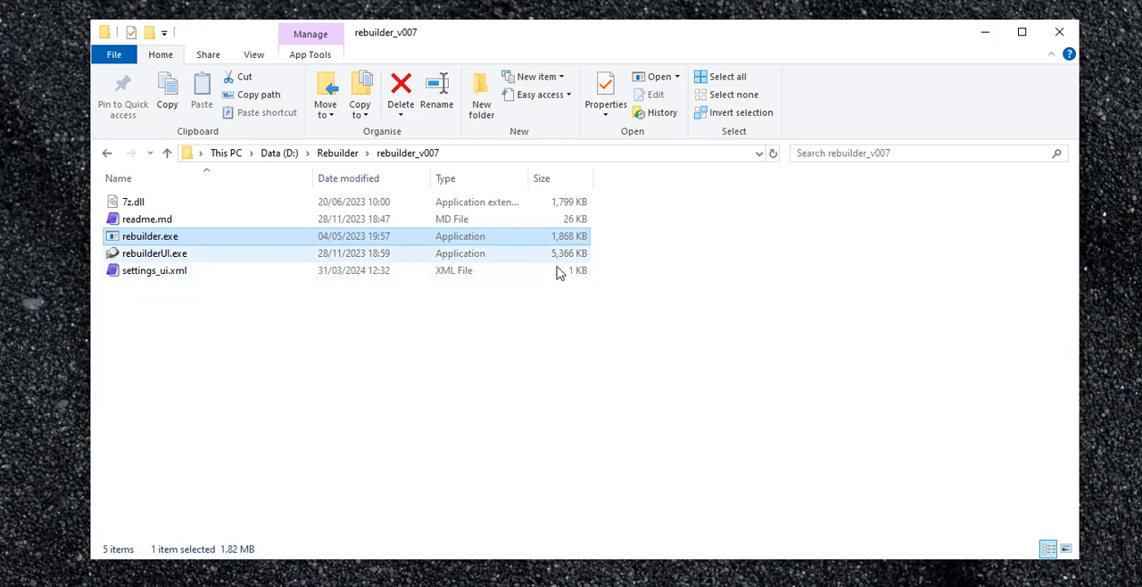
{"action": "double_click", "coordinate": [153, 254]}
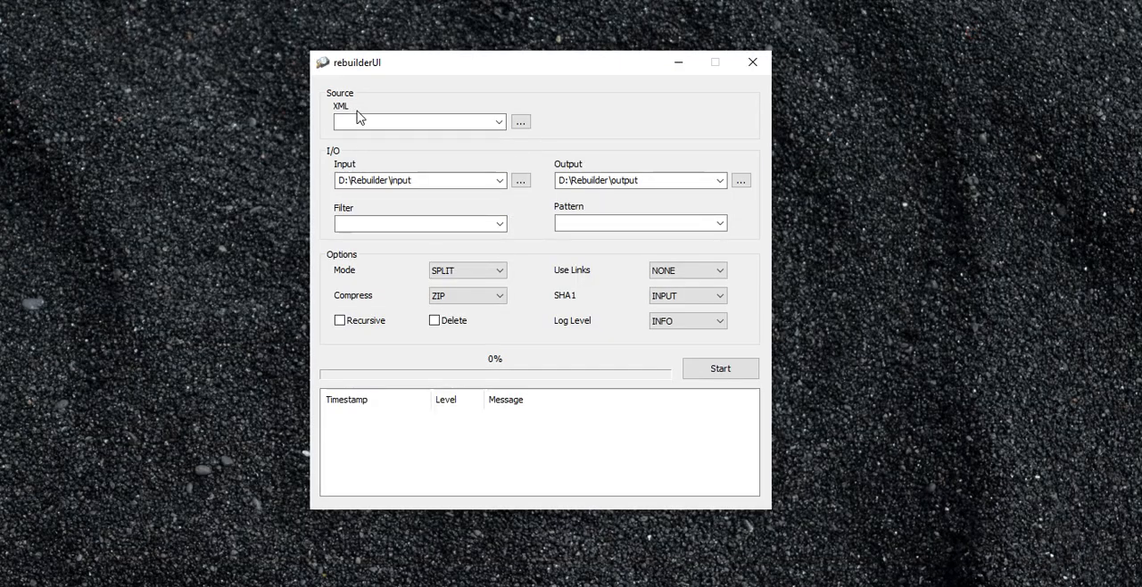
{"action": "mouse_move", "coordinate": [401, 107]}
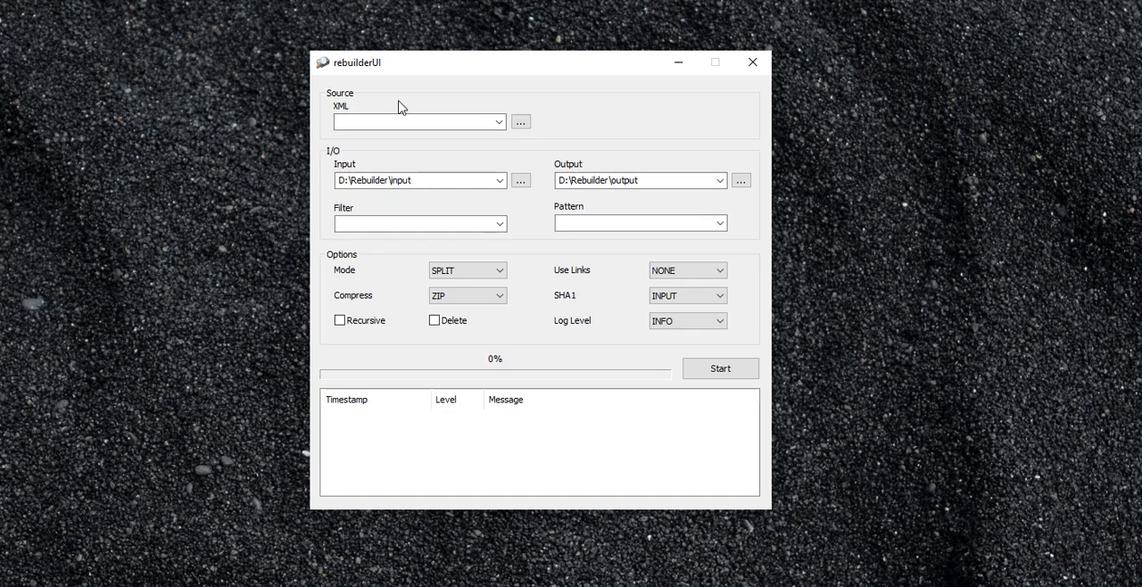
{"action": "mouse_move", "coordinate": [337, 96]}
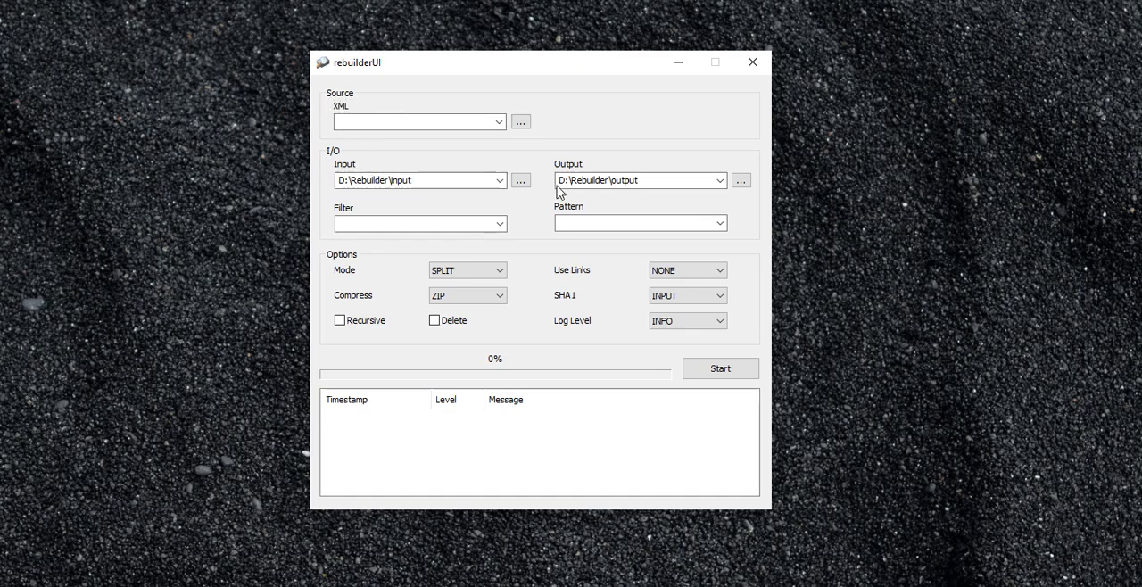
{"action": "left_click", "coordinate": [419, 121]}
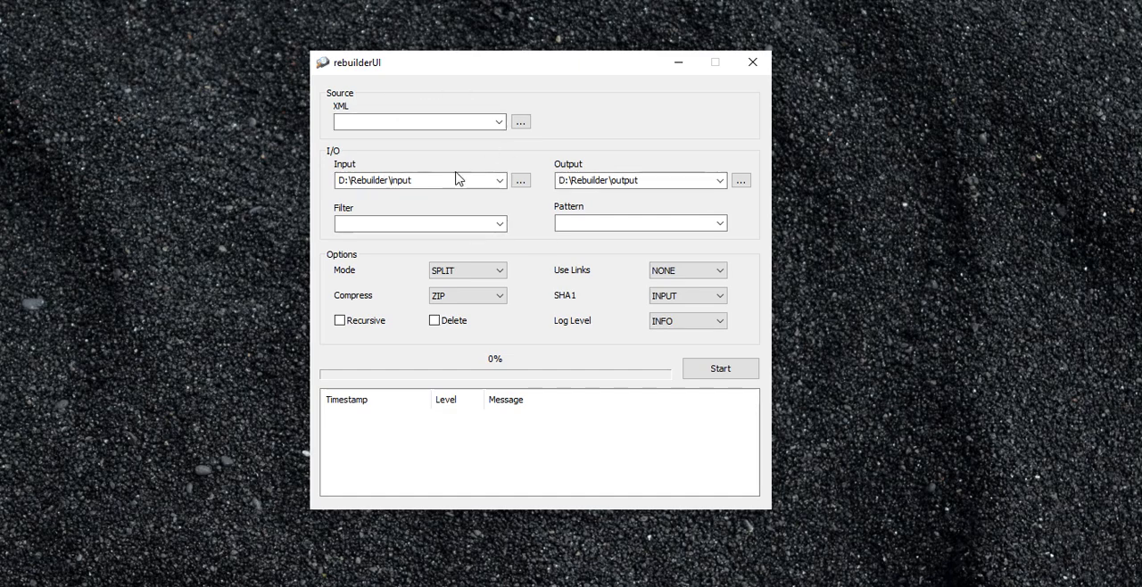
{"action": "mouse_move", "coordinate": [374, 79]}
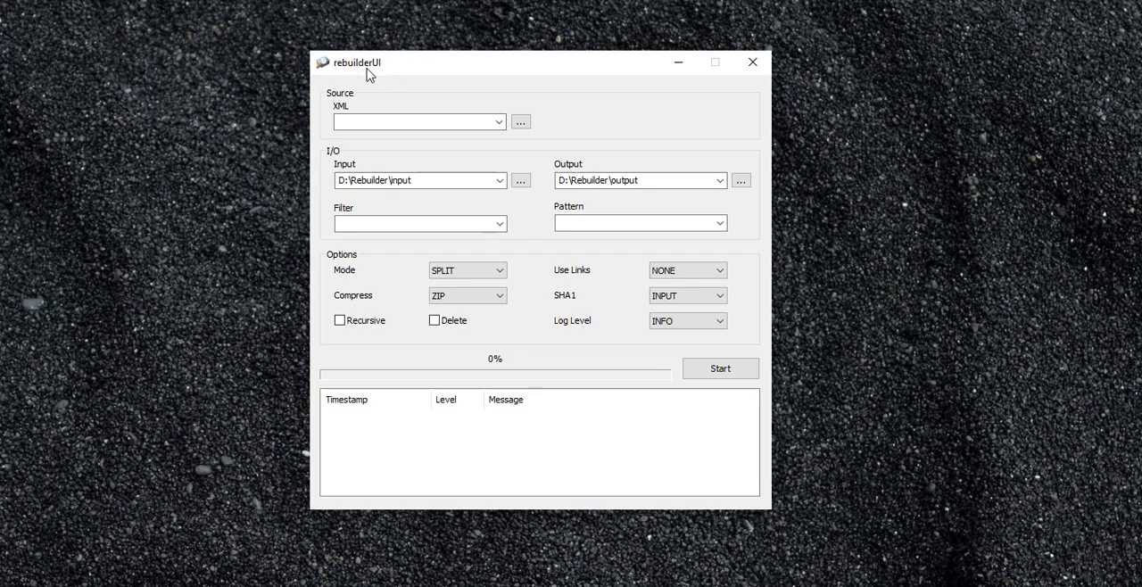
{"action": "mouse_move", "coordinate": [358, 79]}
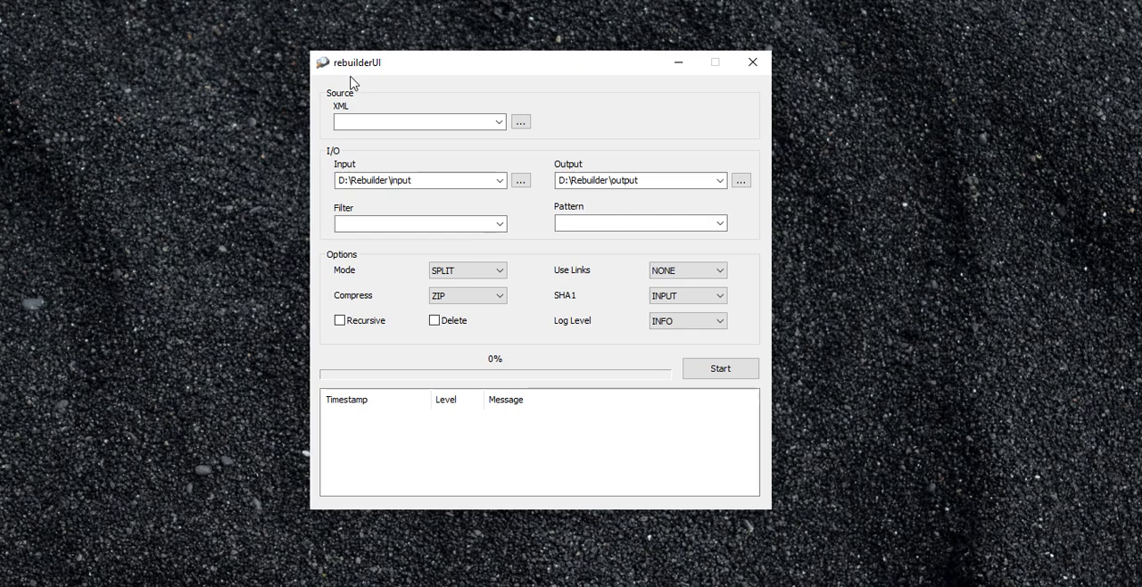
{"action": "mouse_move", "coordinate": [356, 93]}
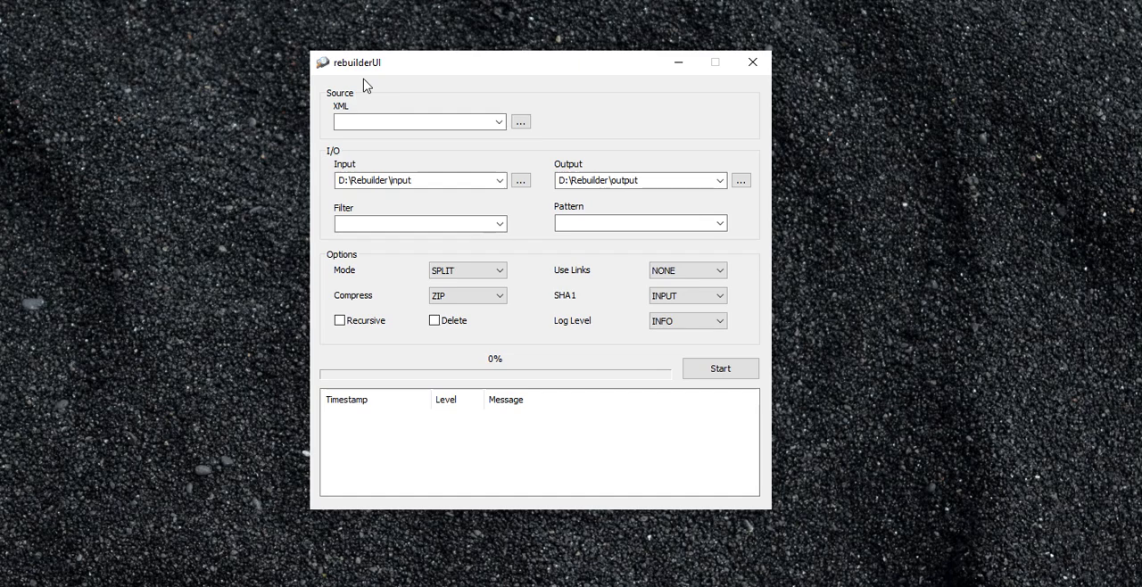
{"action": "mouse_move", "coordinate": [378, 148]}
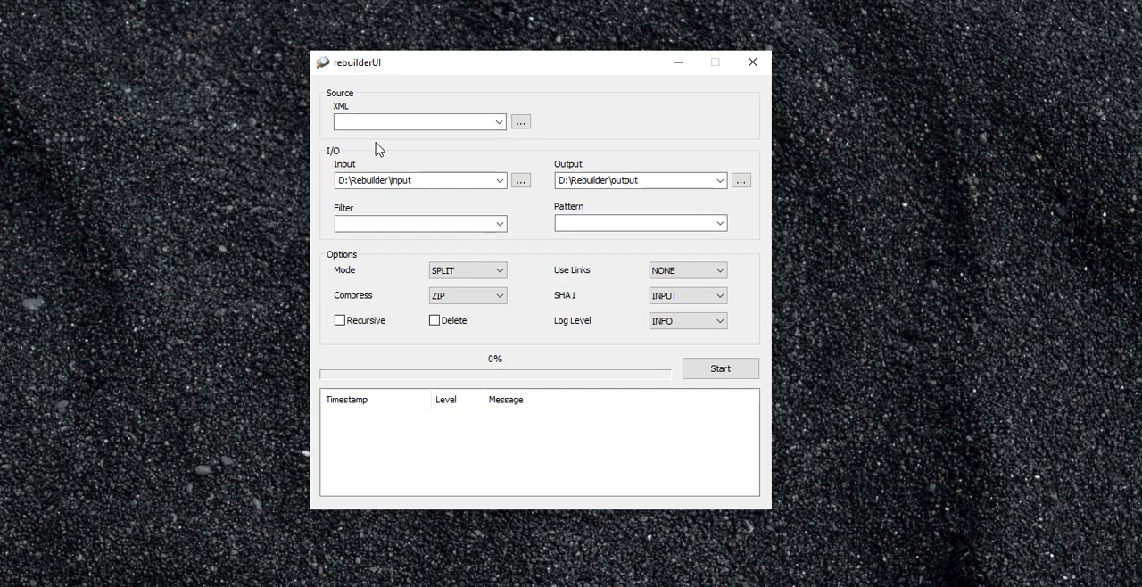
{"action": "mouse_move", "coordinate": [348, 159]}
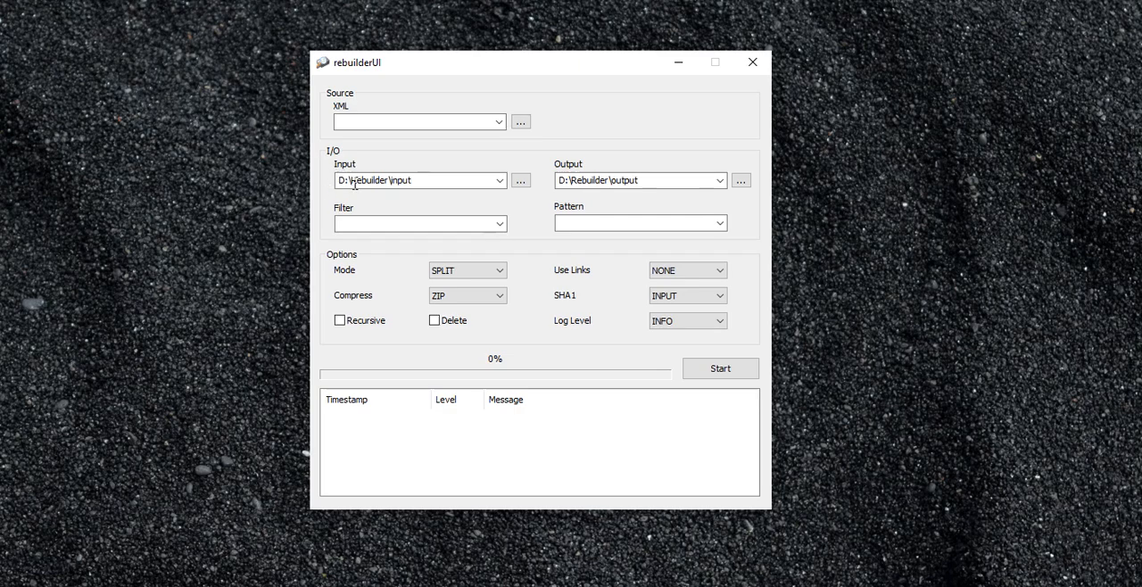
{"action": "mouse_move", "coordinate": [340, 195]}
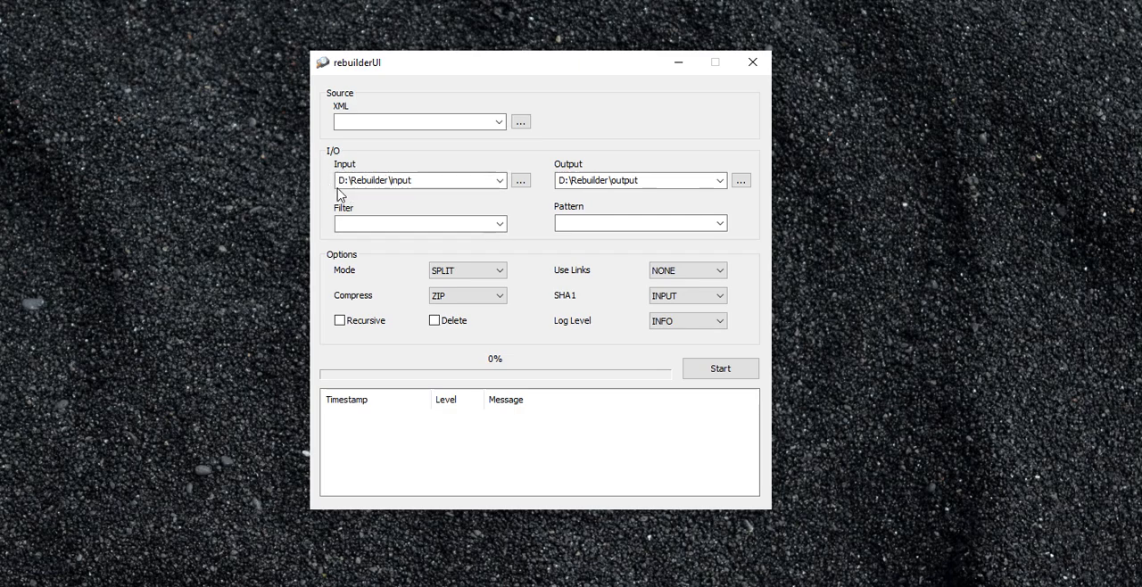
{"action": "mouse_move", "coordinate": [348, 203]}
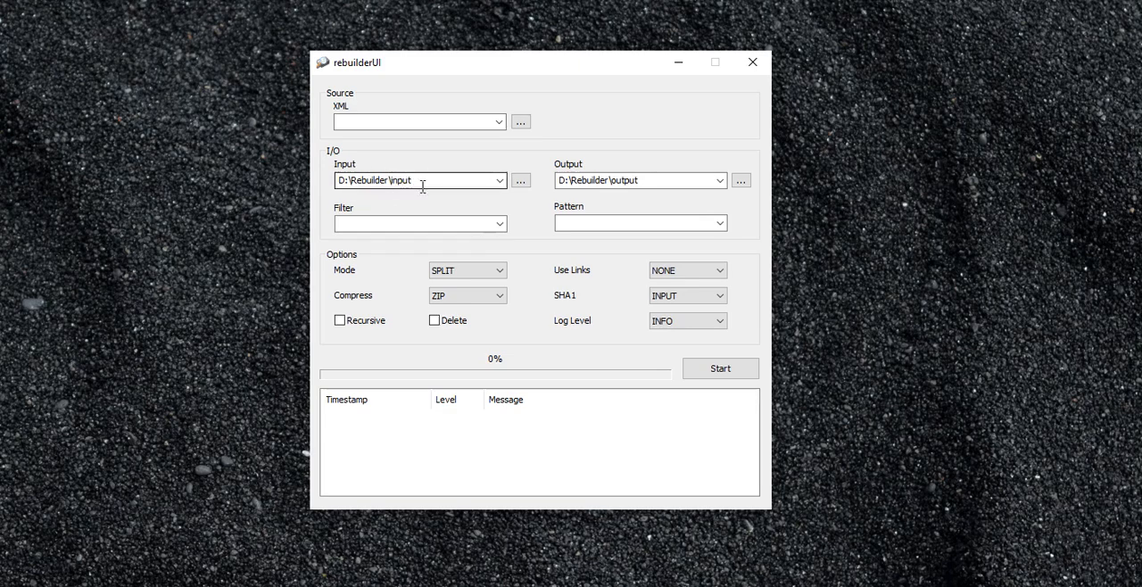
{"action": "mouse_move", "coordinate": [424, 165]}
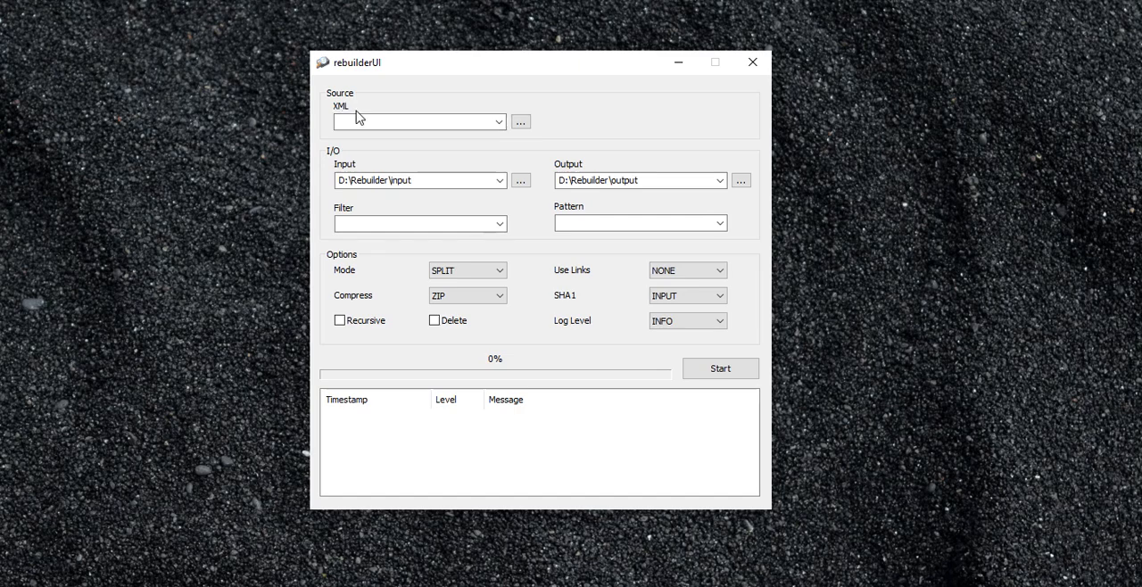
{"action": "mouse_move", "coordinate": [363, 110]}
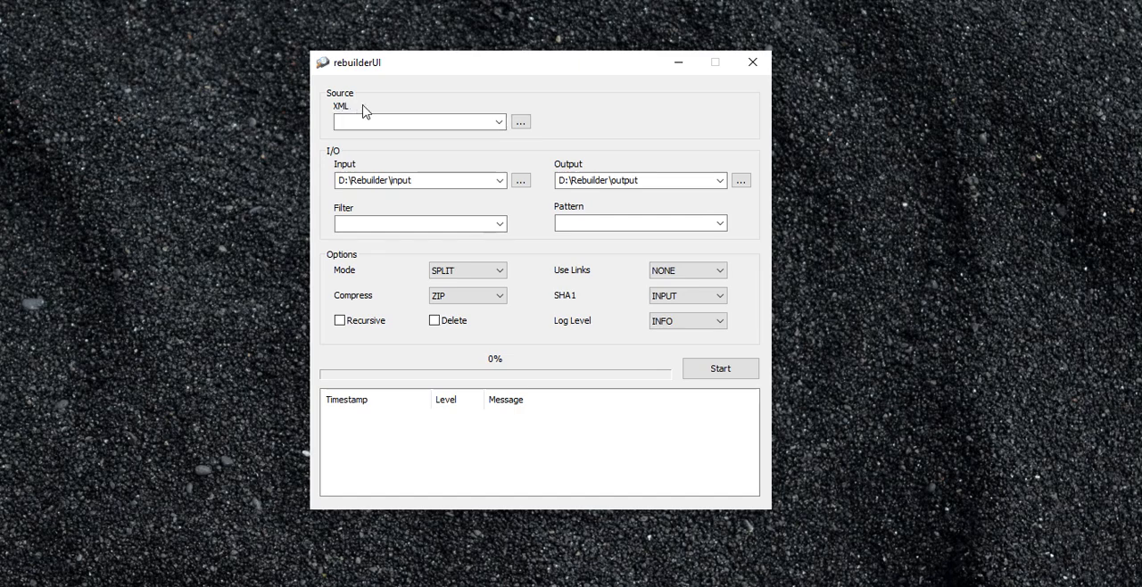
{"action": "mouse_move", "coordinate": [347, 117]}
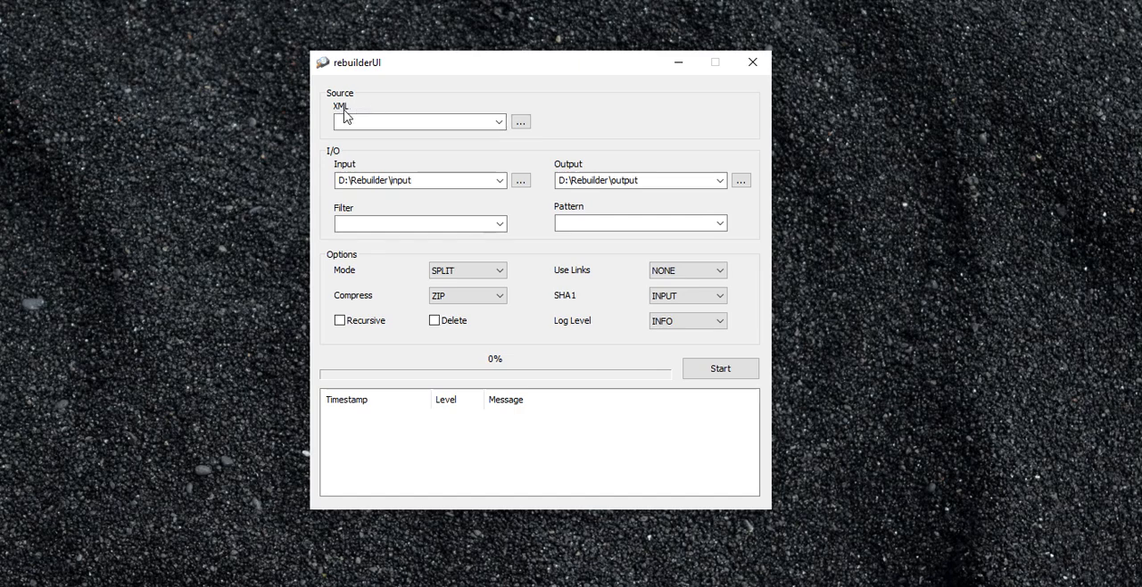
{"action": "mouse_move", "coordinate": [364, 108]}
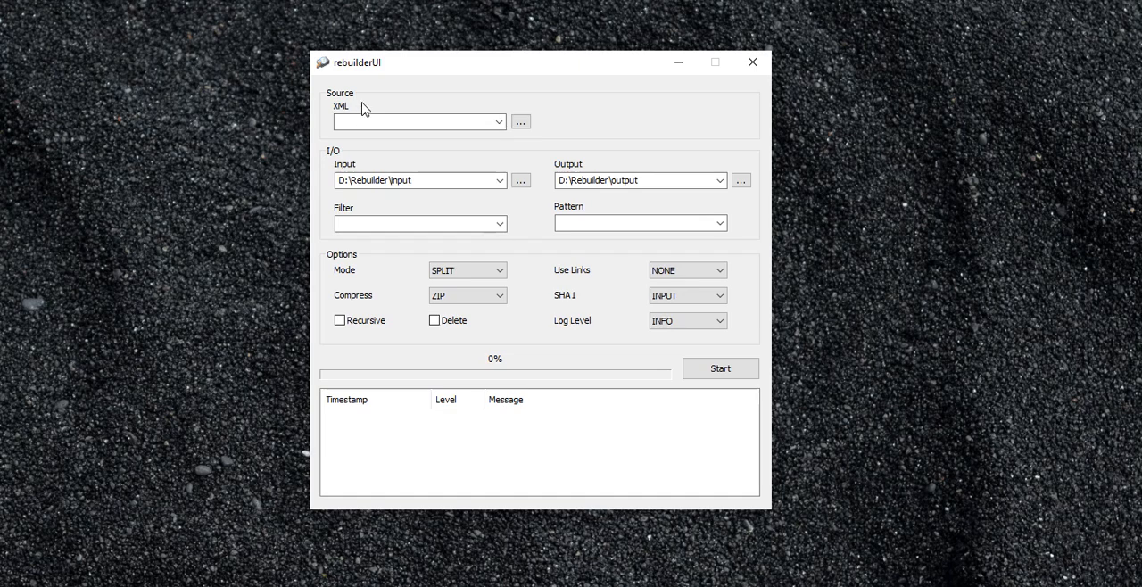
{"action": "mouse_move", "coordinate": [379, 113]}
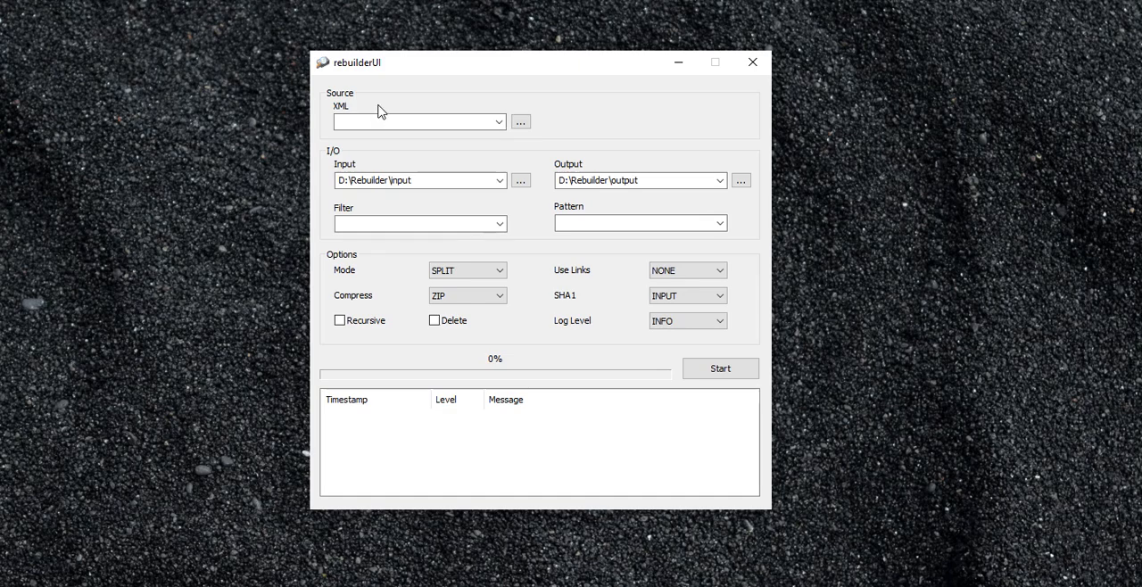
{"action": "mouse_move", "coordinate": [445, 167]}
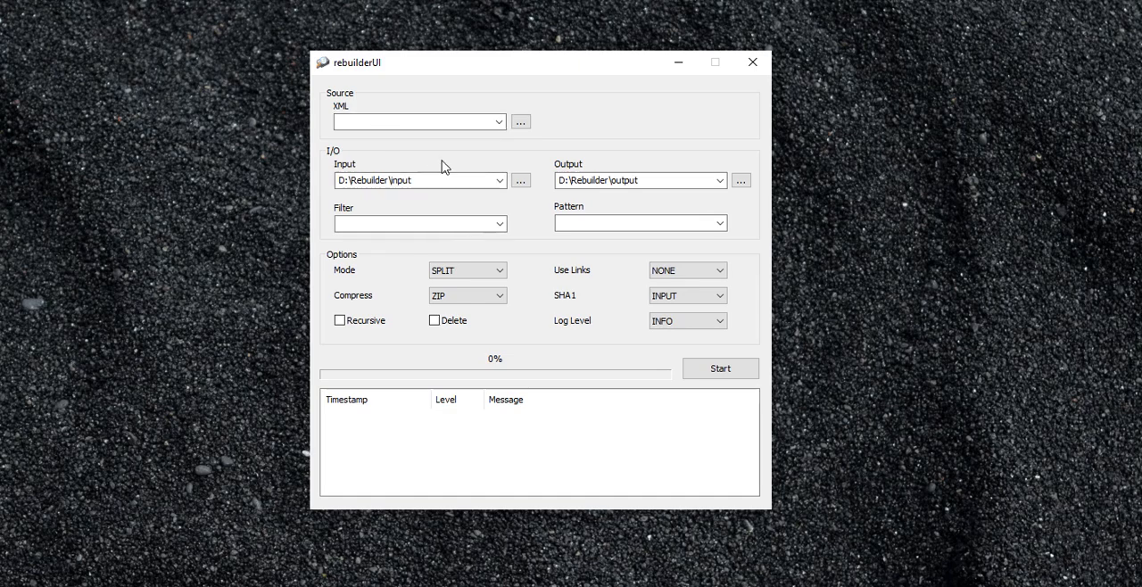
{"action": "mouse_move", "coordinate": [551, 188]}
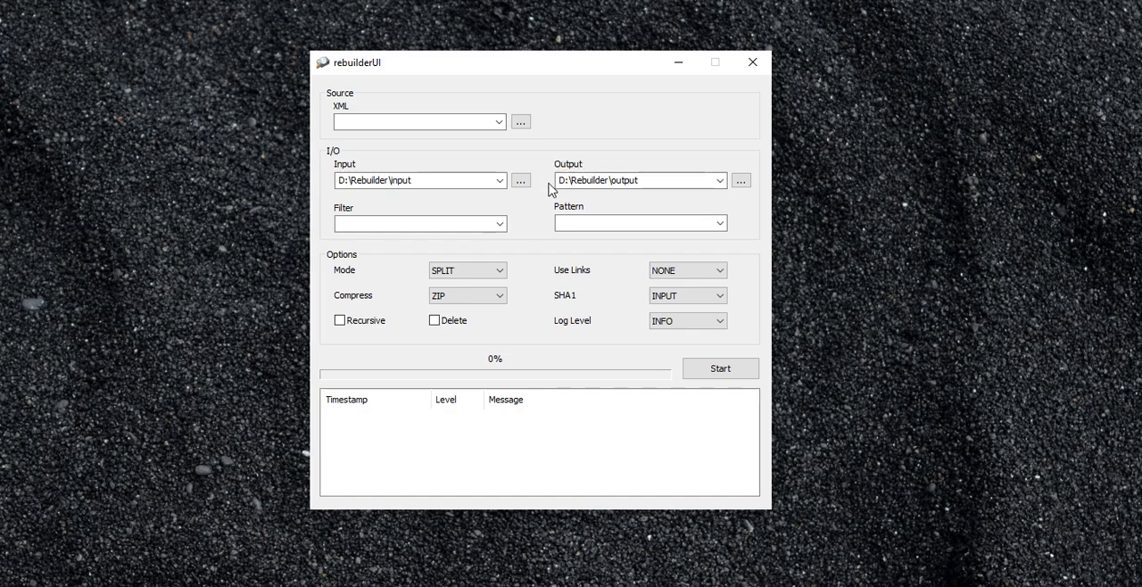
Switch from rebuilderUI to File Explorer showing the D:\Rebuilder folder.
{"action": "left_click", "coordinate": [415, 121]}
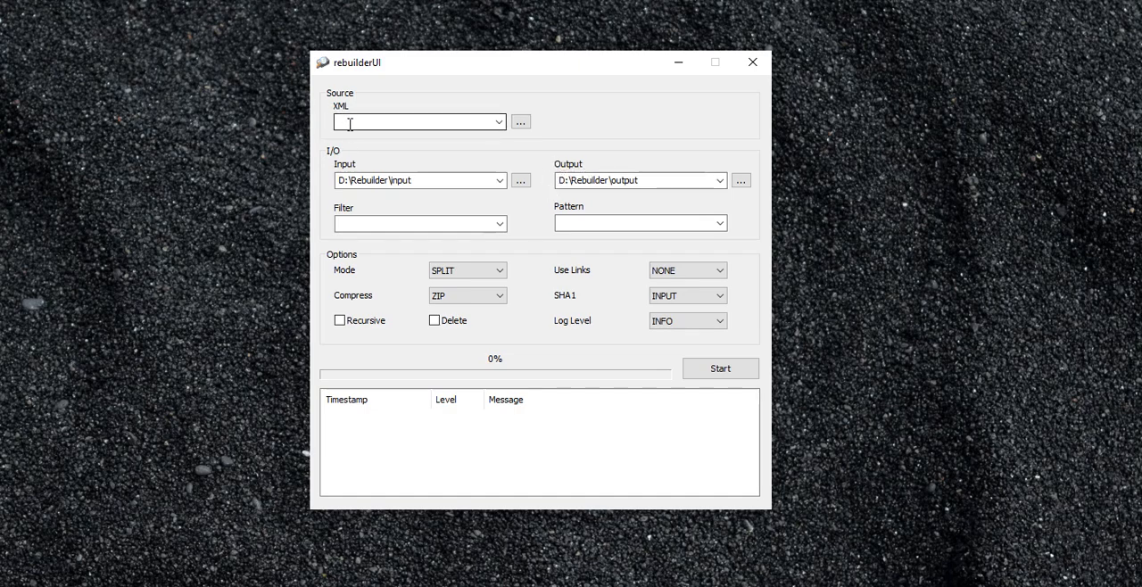
{"action": "mouse_move", "coordinate": [350, 118]}
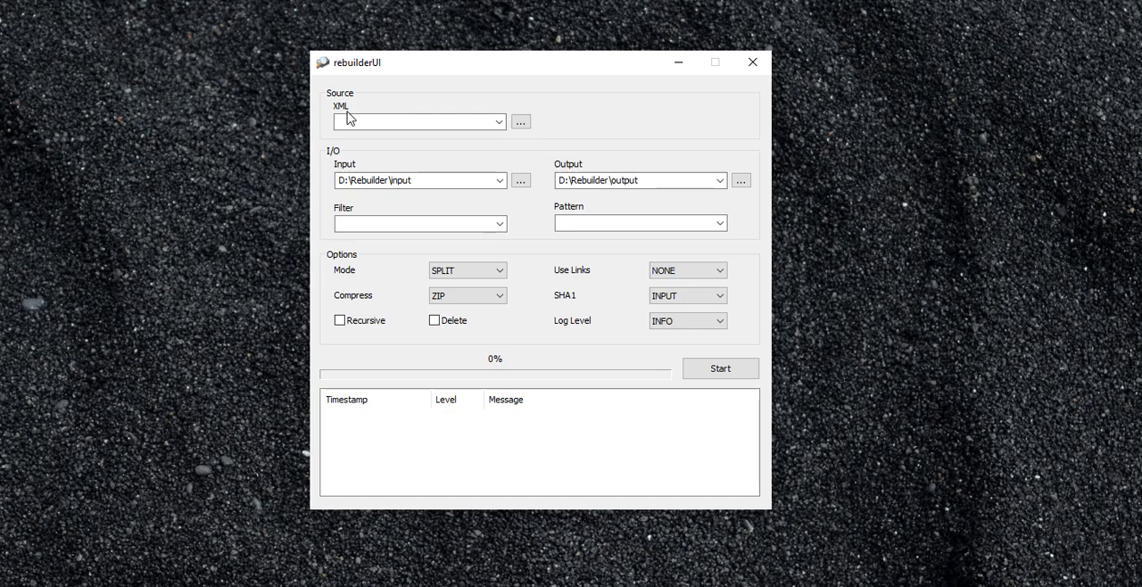
{"action": "mouse_move", "coordinate": [558, 171]}
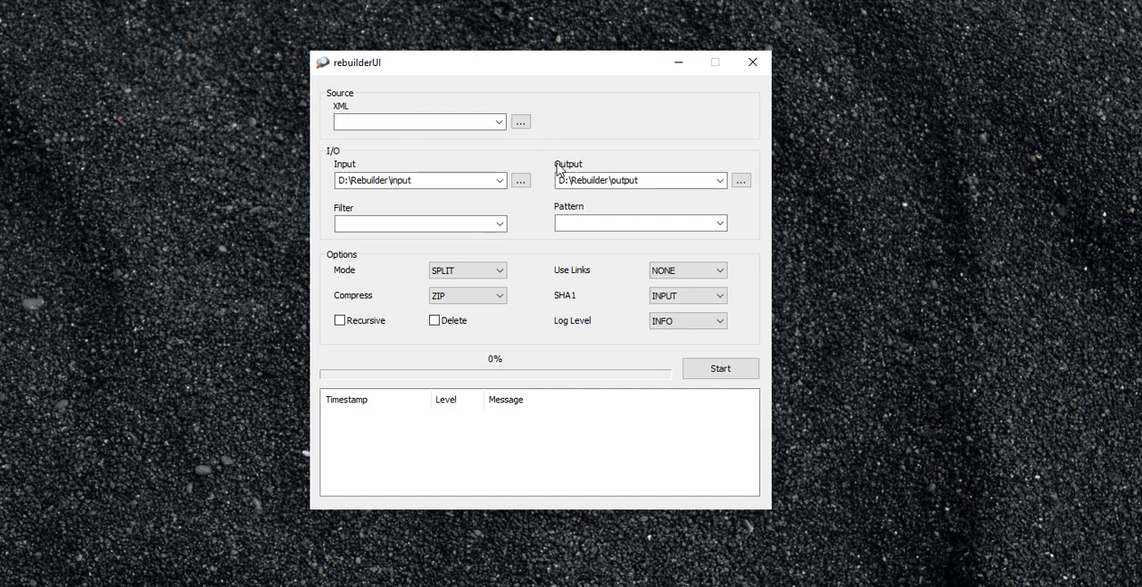
{"action": "mouse_move", "coordinate": [485, 197]}
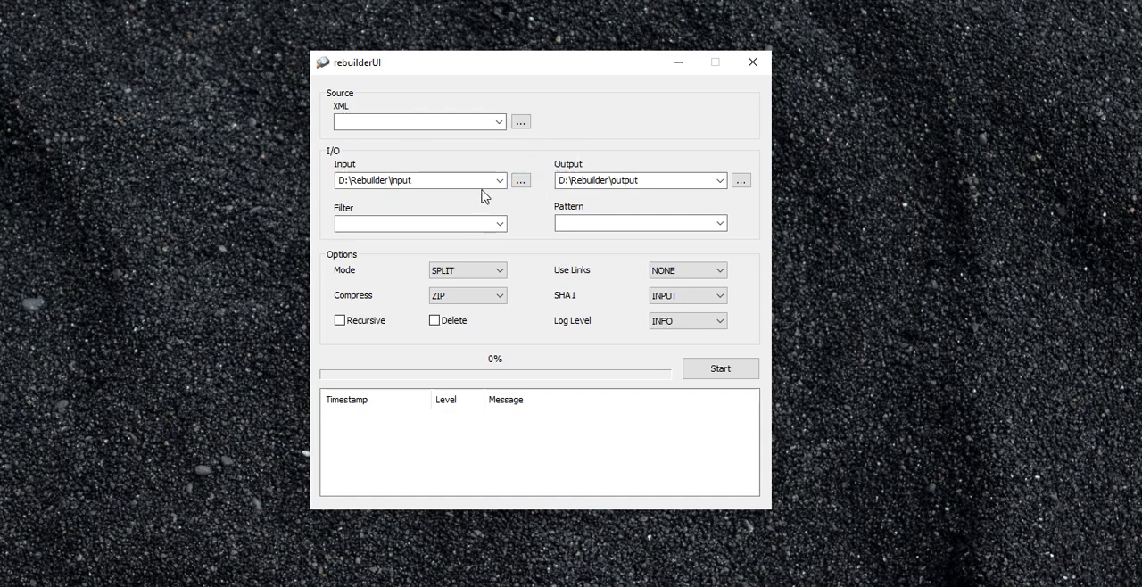
{"action": "mouse_move", "coordinate": [591, 193]}
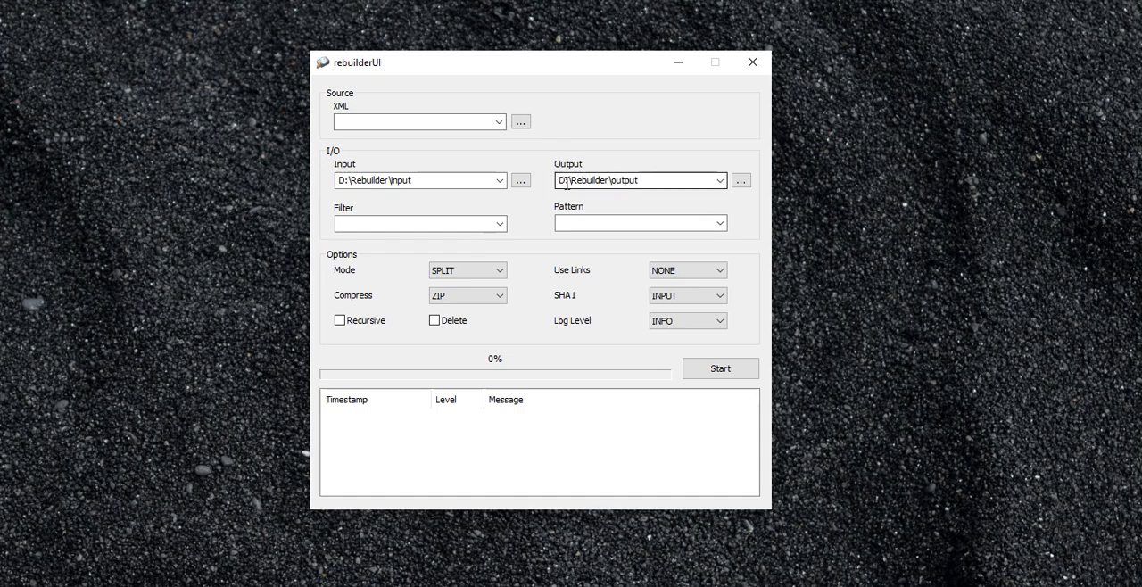
{"action": "mouse_move", "coordinate": [464, 159]}
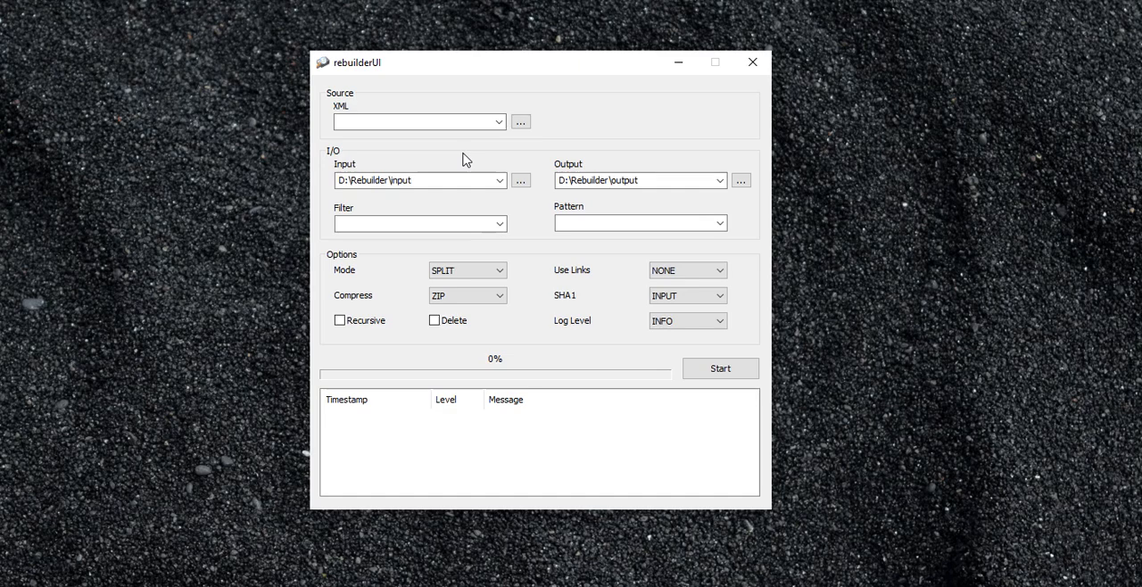
{"action": "mouse_move", "coordinate": [326, 111]}
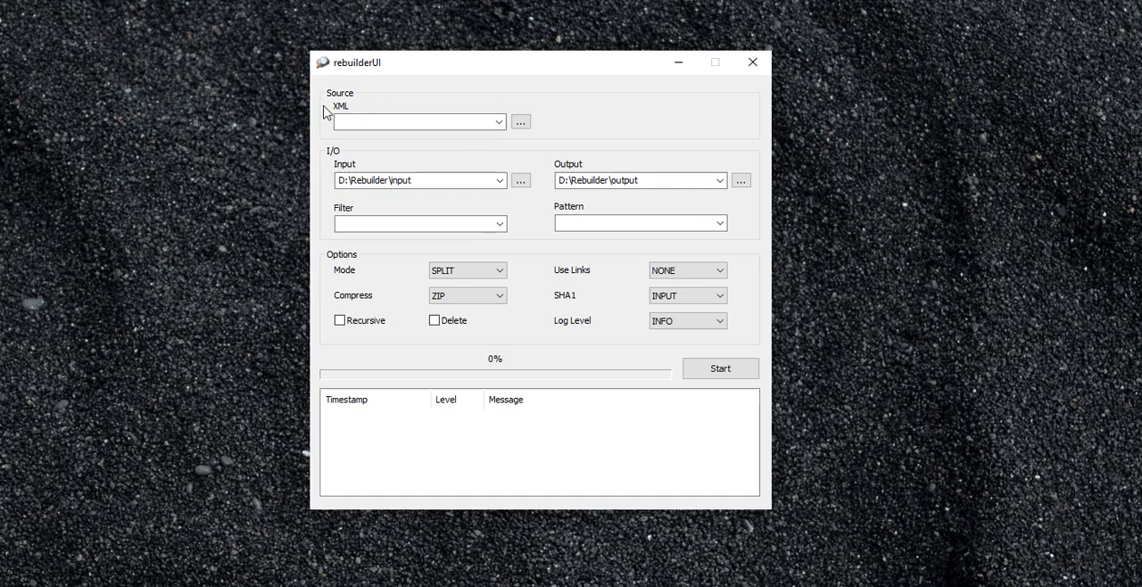
{"action": "left_click", "coordinate": [415, 121]}
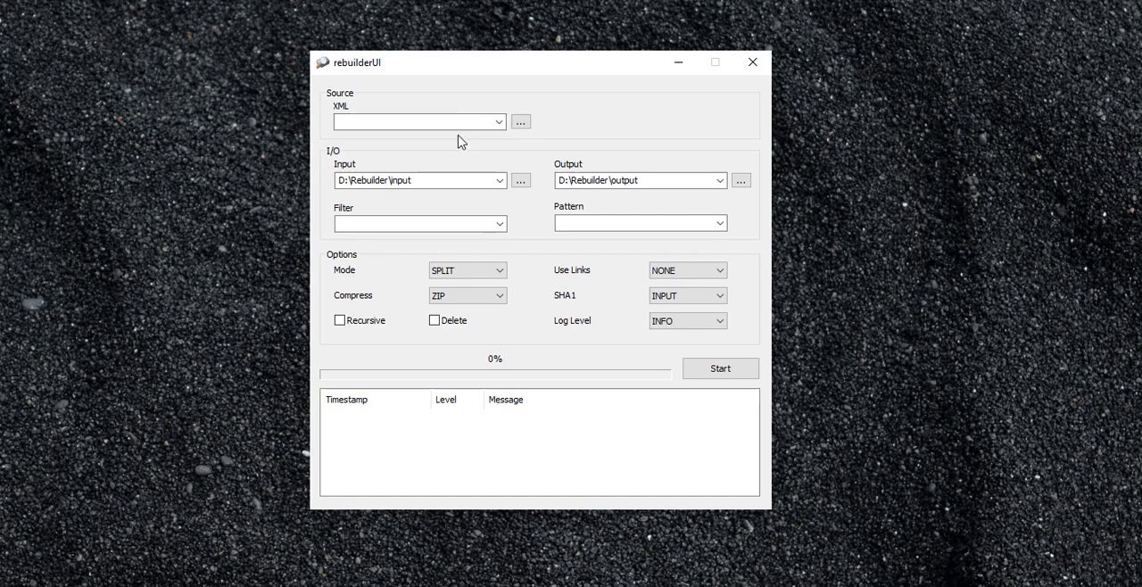
{"action": "left_click", "coordinate": [415, 121]}
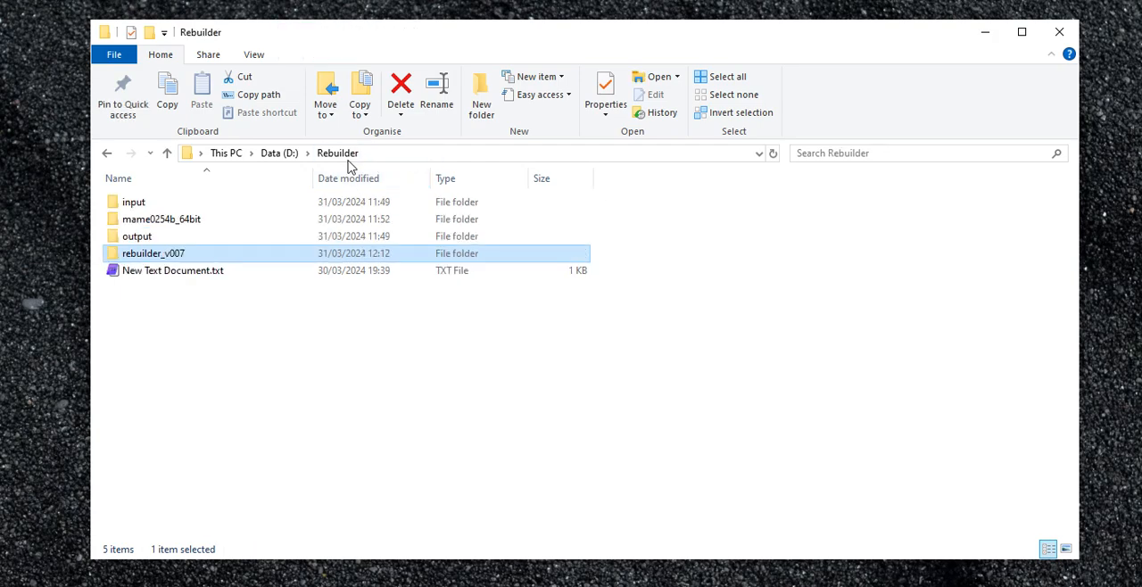
Open the mame0254b_64bit folder and select mame.exe among its 27 items.
{"action": "double_click", "coordinate": [161, 219]}
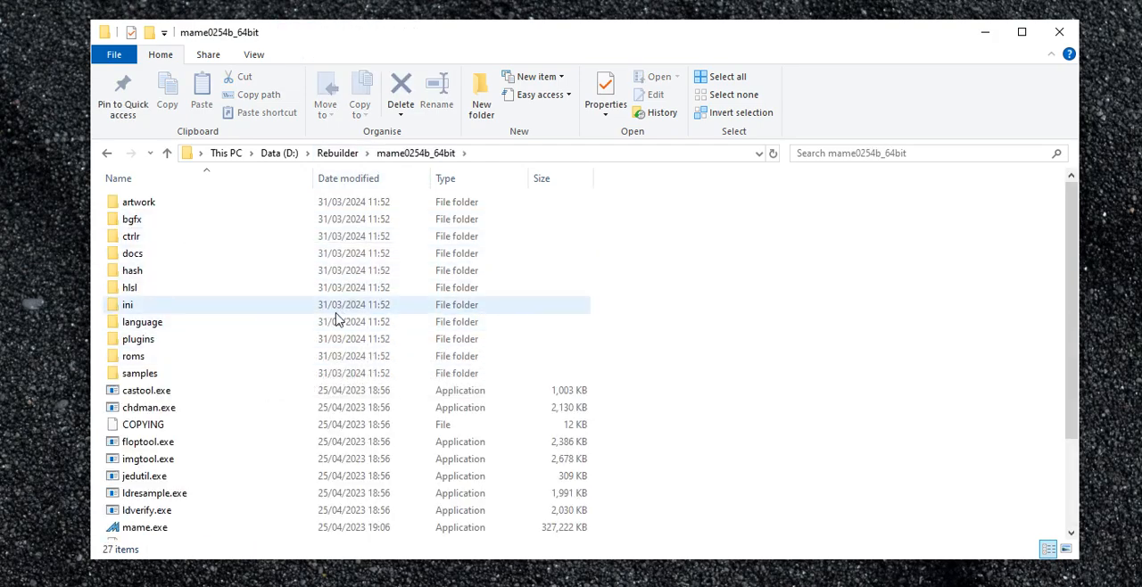
{"action": "scroll", "scroll_direction": "down", "scroll_amount": 3}
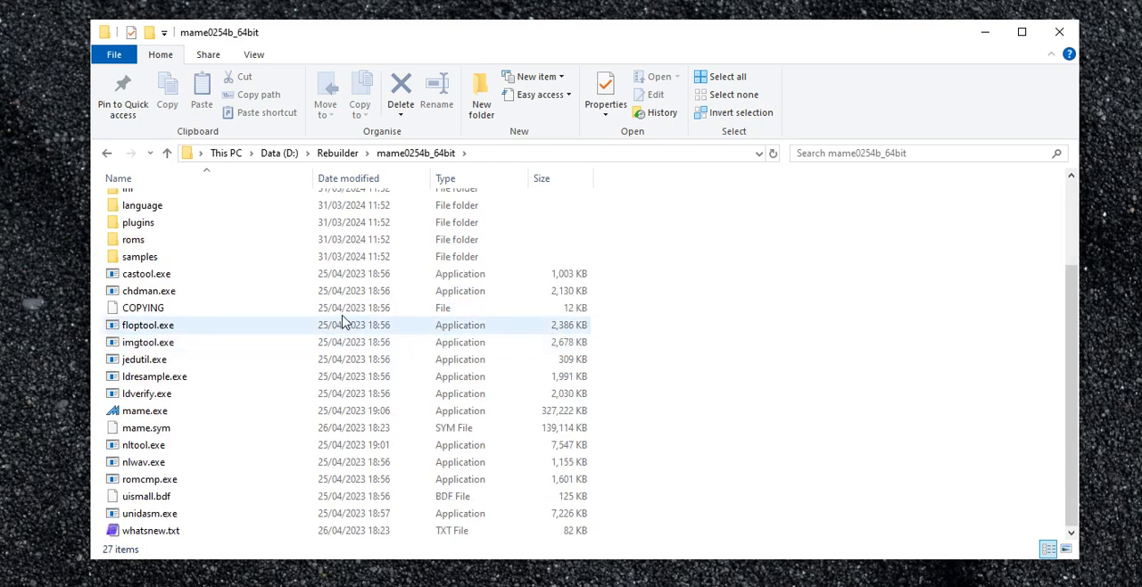
{"action": "scroll", "scroll_direction": "up", "scroll_amount": 3}
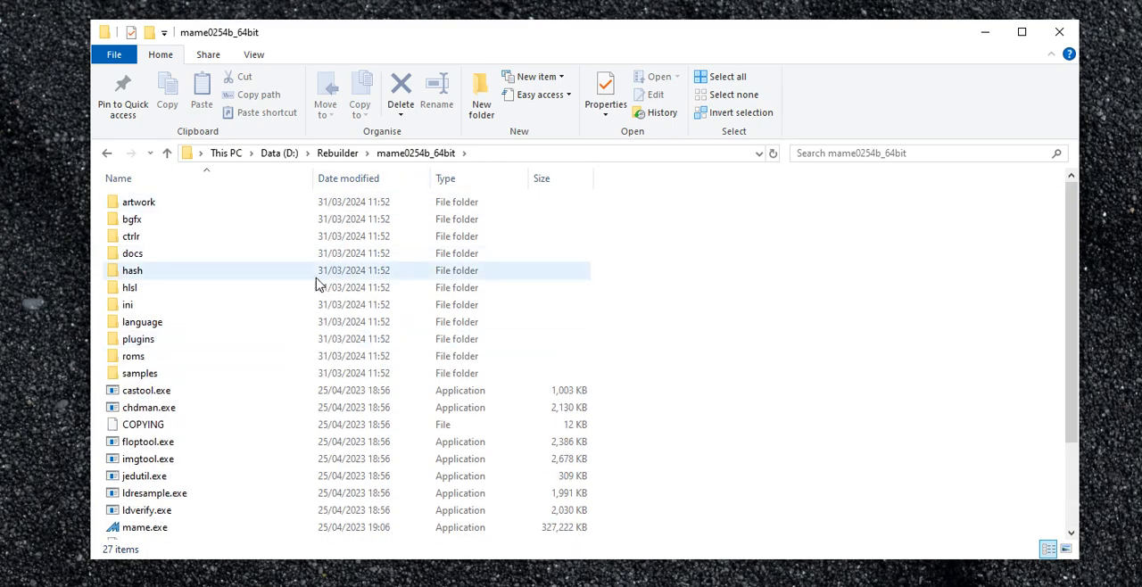
{"action": "left_click", "coordinate": [144, 410]}
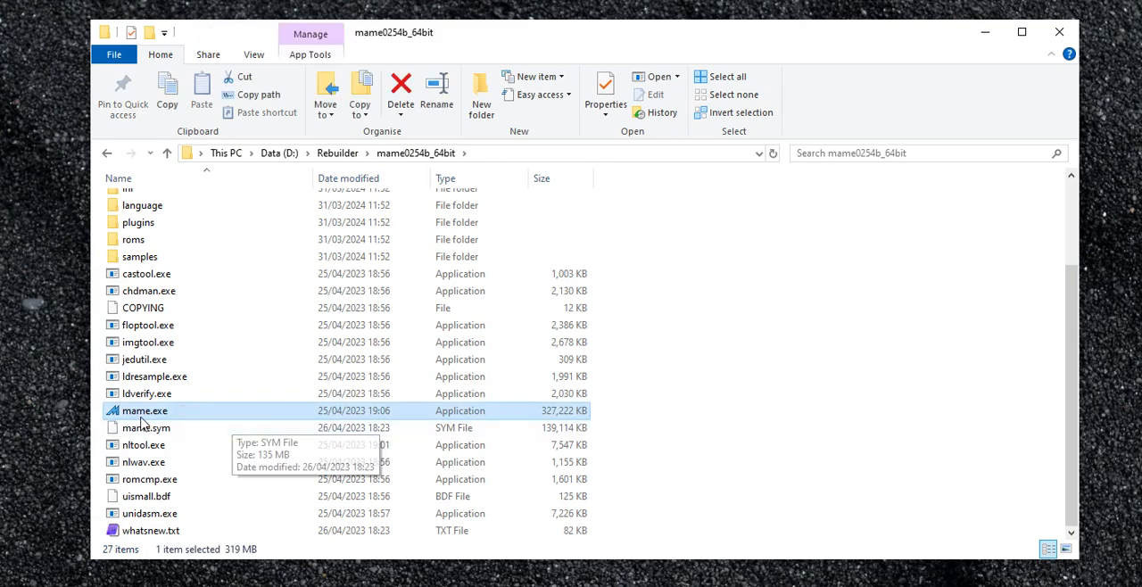
{"action": "mouse_move", "coordinate": [174, 413]}
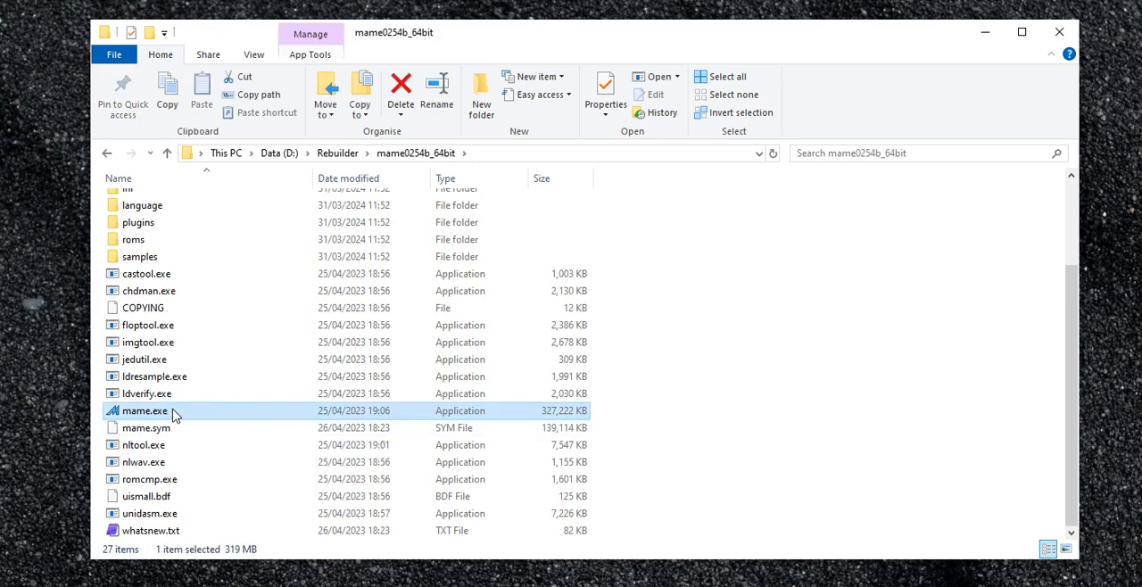
{"action": "mouse_move", "coordinate": [974, 53]}
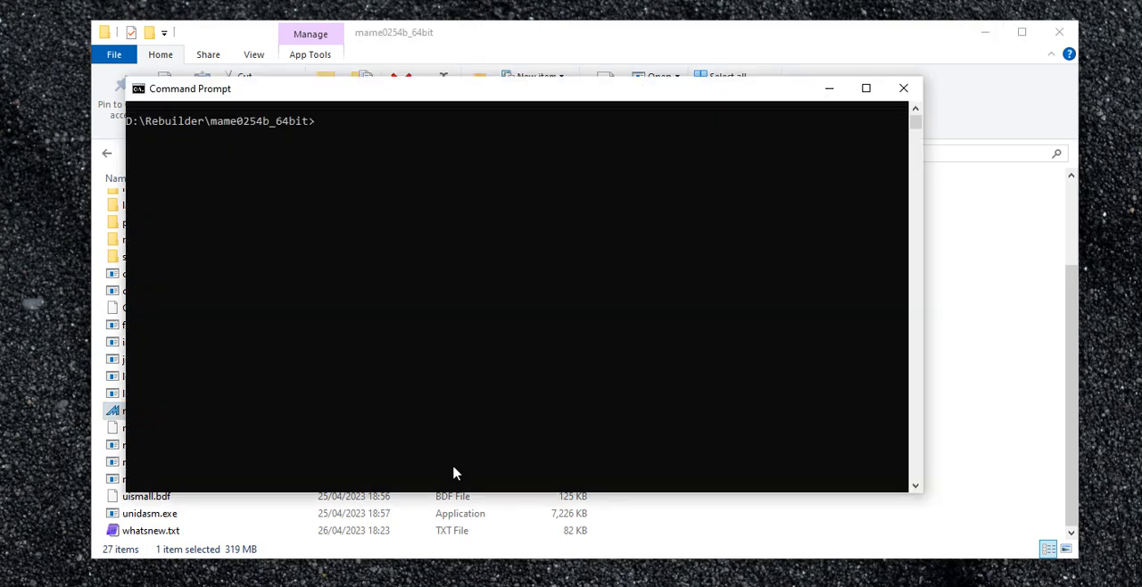
{"action": "mouse_move", "coordinate": [414, 235]}
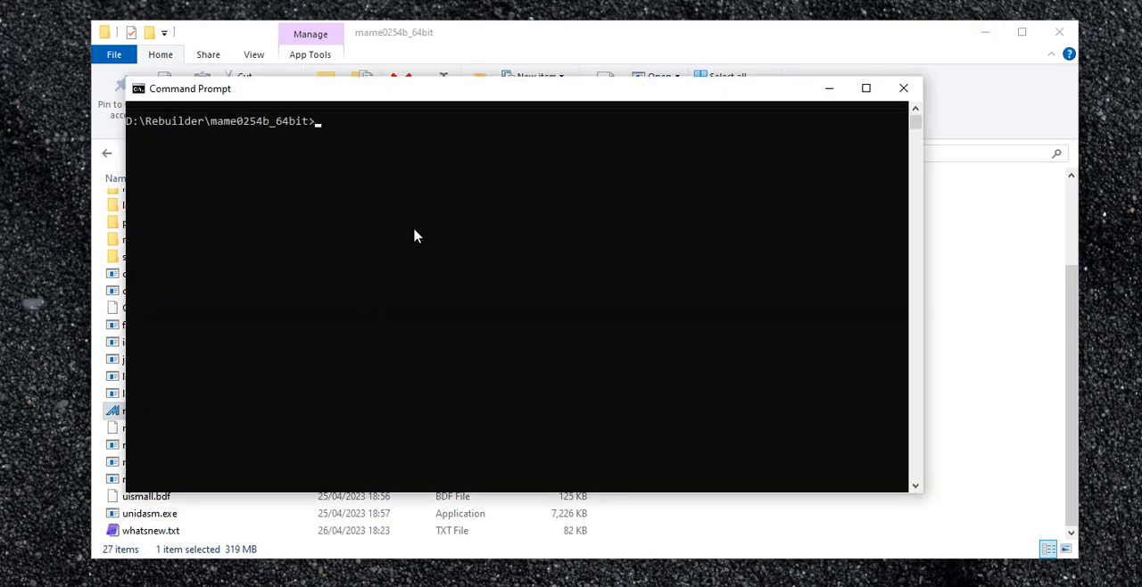
{"action": "mouse_move", "coordinate": [385, 260]}
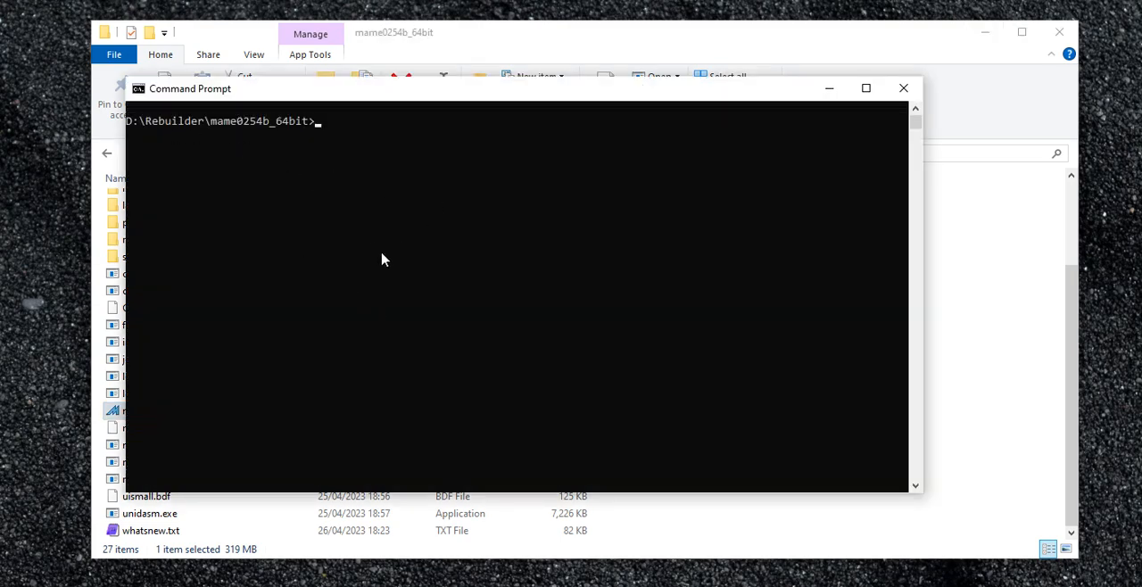
Run 'mame.exe -listxml > 0254.xml' to export the full machine list.
{"action": "type", "text": "mame.exe"}
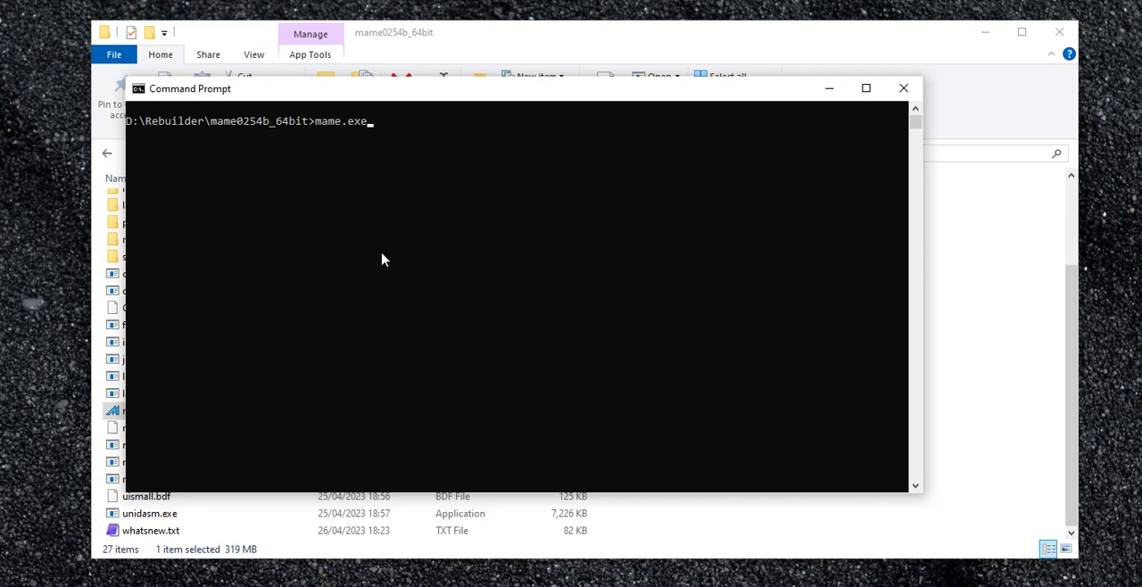
{"action": "type", "text": "-l"}
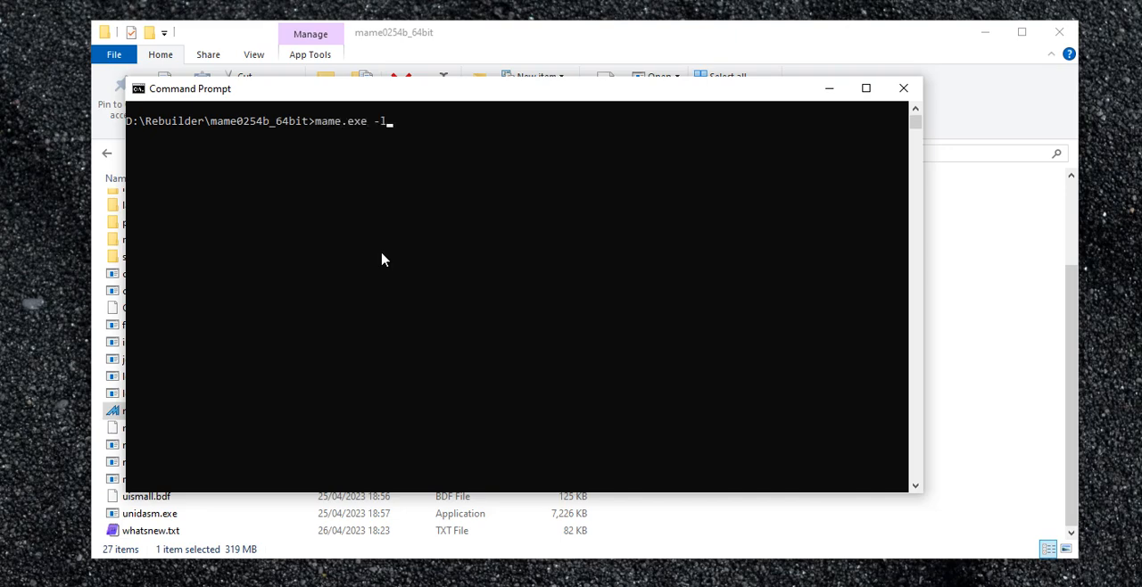
{"action": "type", "text": "istxml >"}
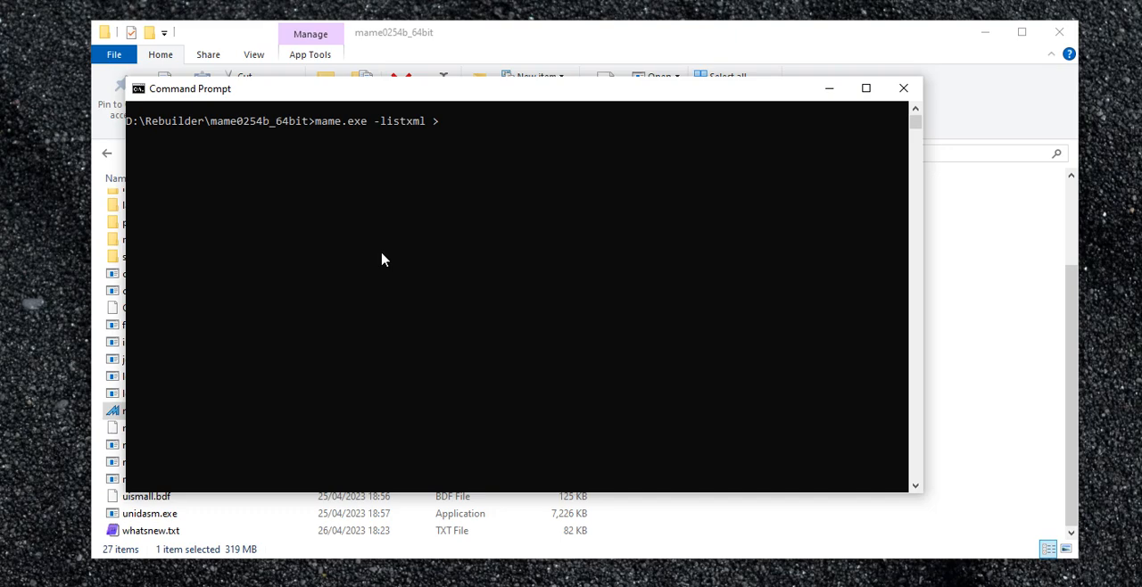
{"action": "mouse_move", "coordinate": [248, 130]}
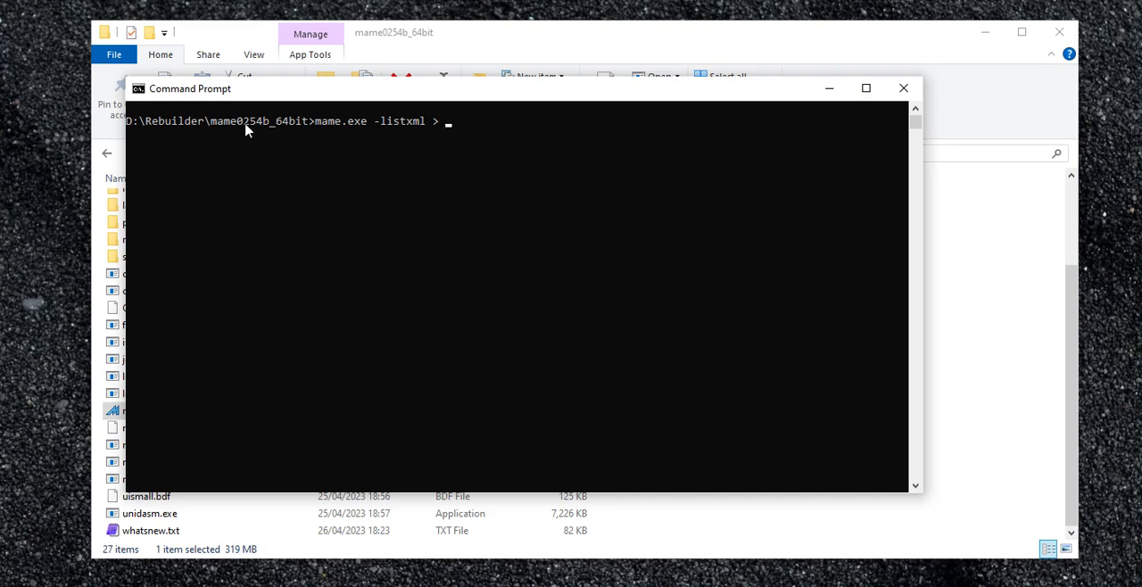
{"action": "mouse_move", "coordinate": [390, 194]}
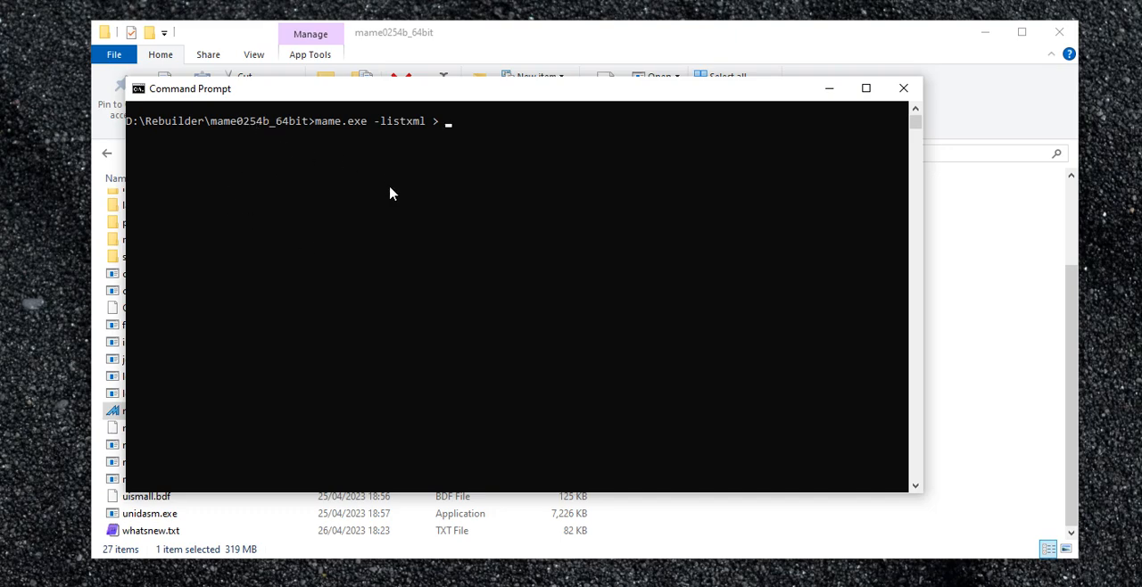
{"action": "type", "text": "0"}
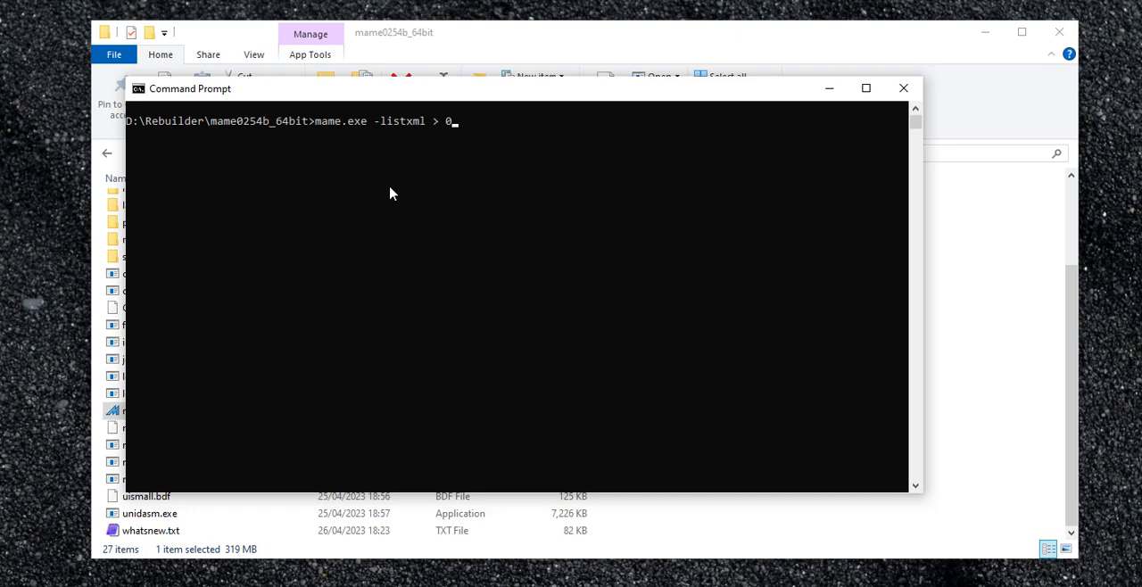
{"action": "type", "text": "2"}
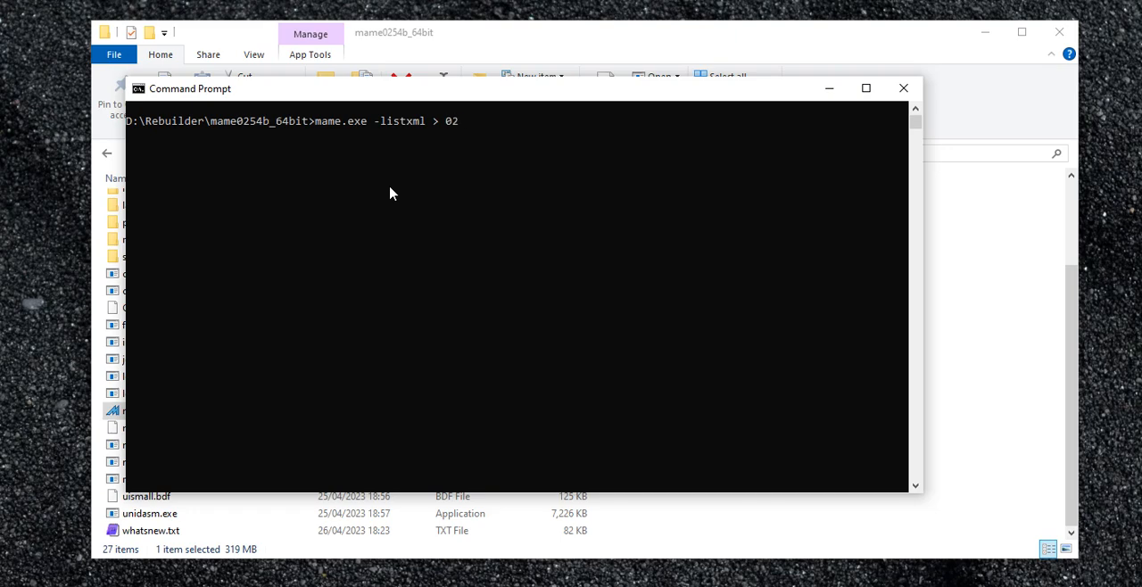
{"action": "type", "text": "54.xml"}
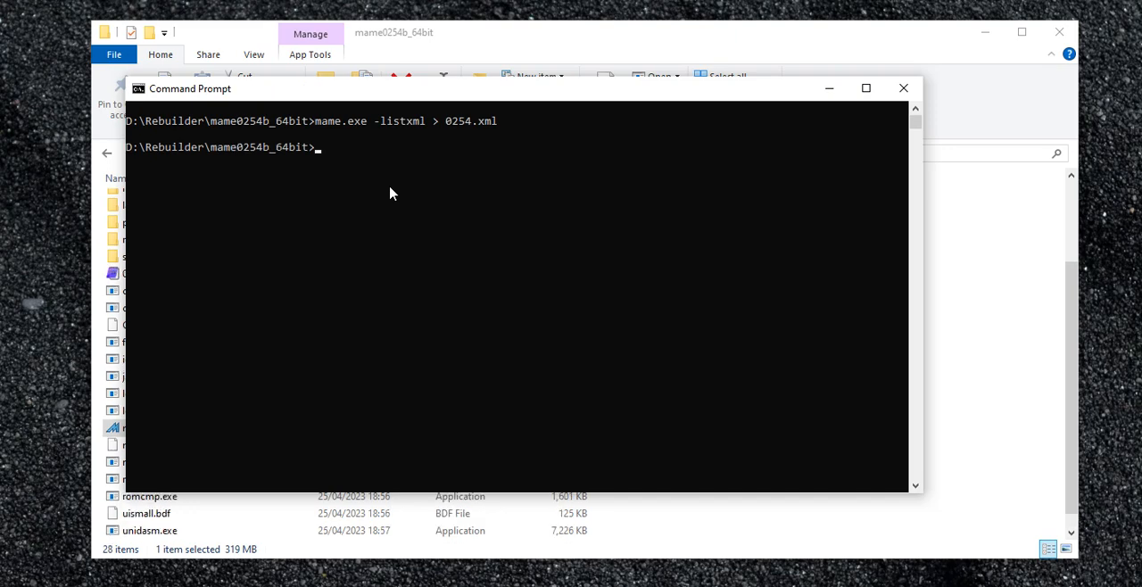
{"action": "mouse_move", "coordinate": [812, 125]}
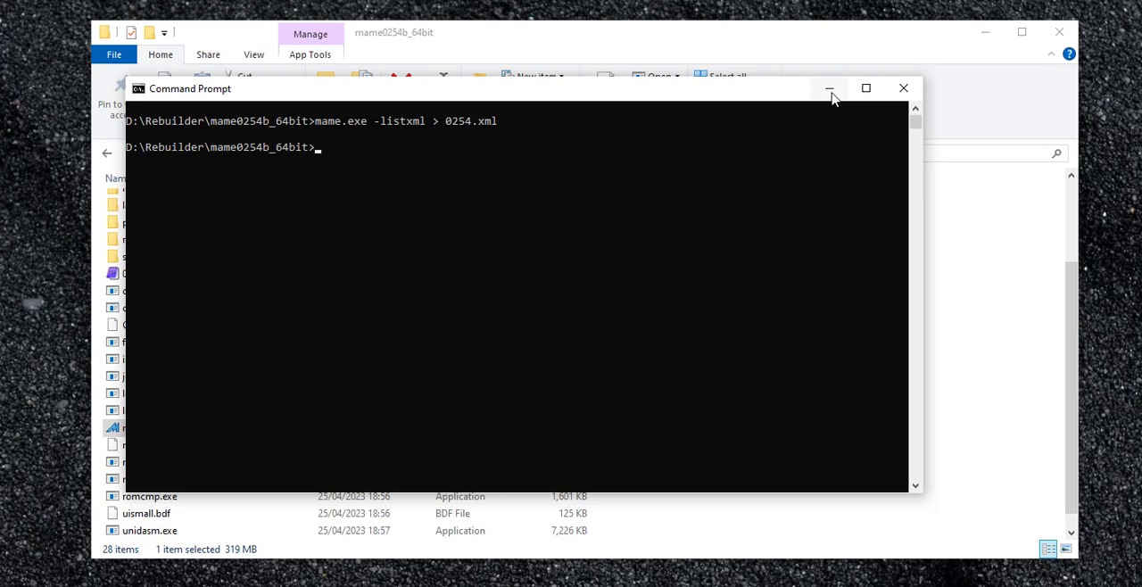
Minimize Command Prompt and open the 265 MB 0254.xml in metapad.
{"action": "left_click", "coordinate": [829, 88]}
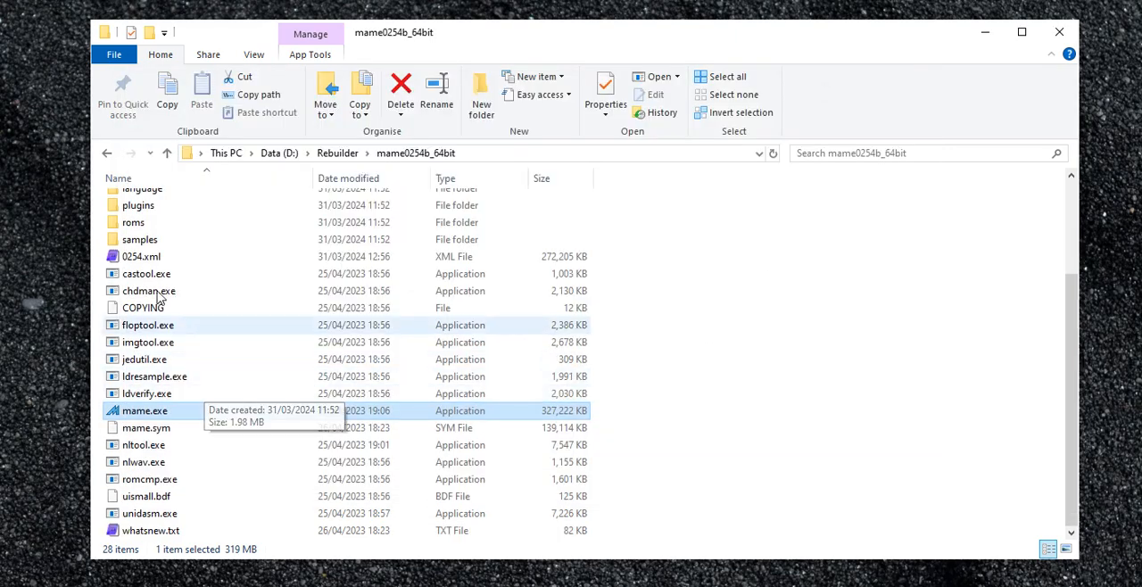
{"action": "left_click", "coordinate": [141, 256]}
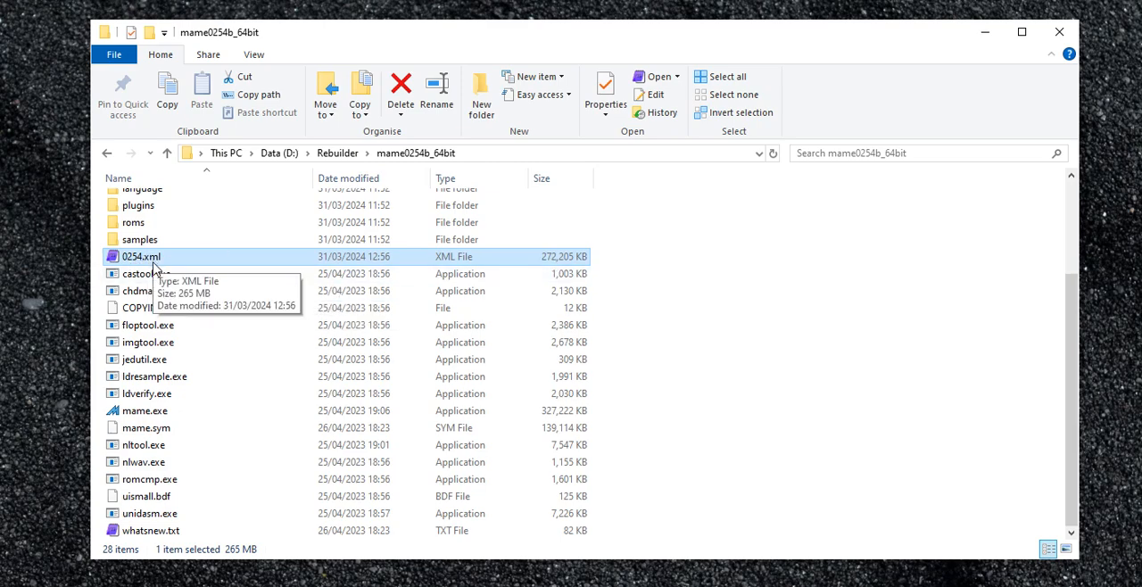
{"action": "mouse_move", "coordinate": [165, 262]}
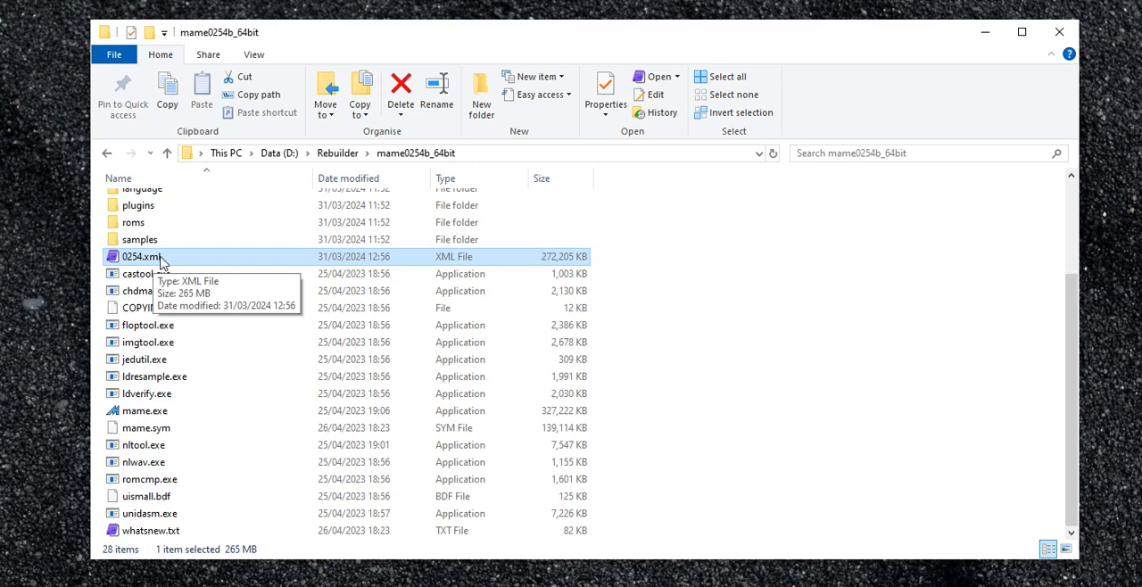
{"action": "double_click", "coordinate": [140, 256]}
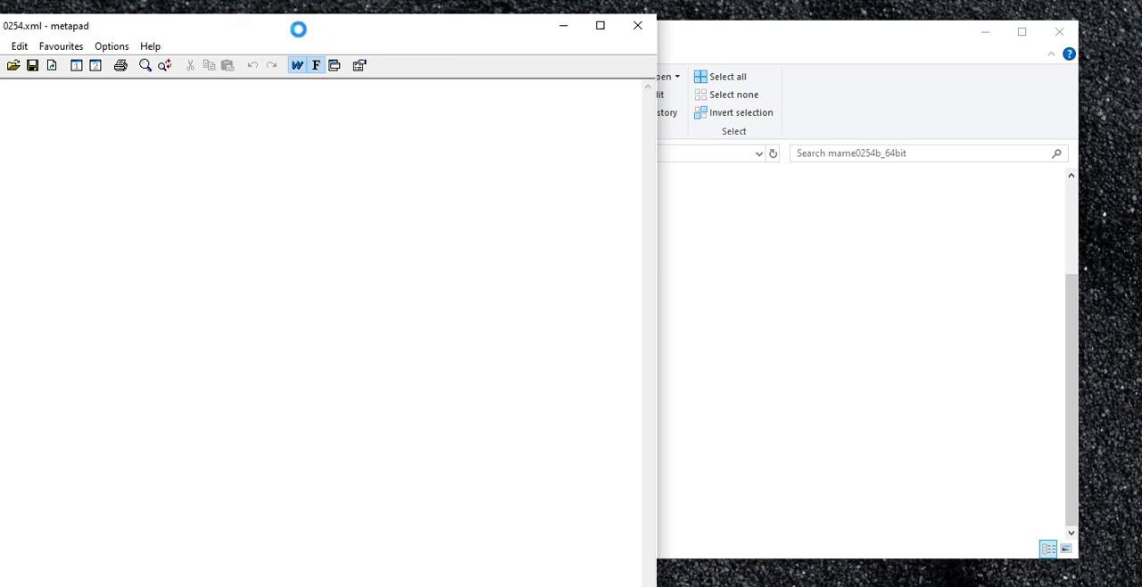
{"action": "mouse_move", "coordinate": [277, 43]}
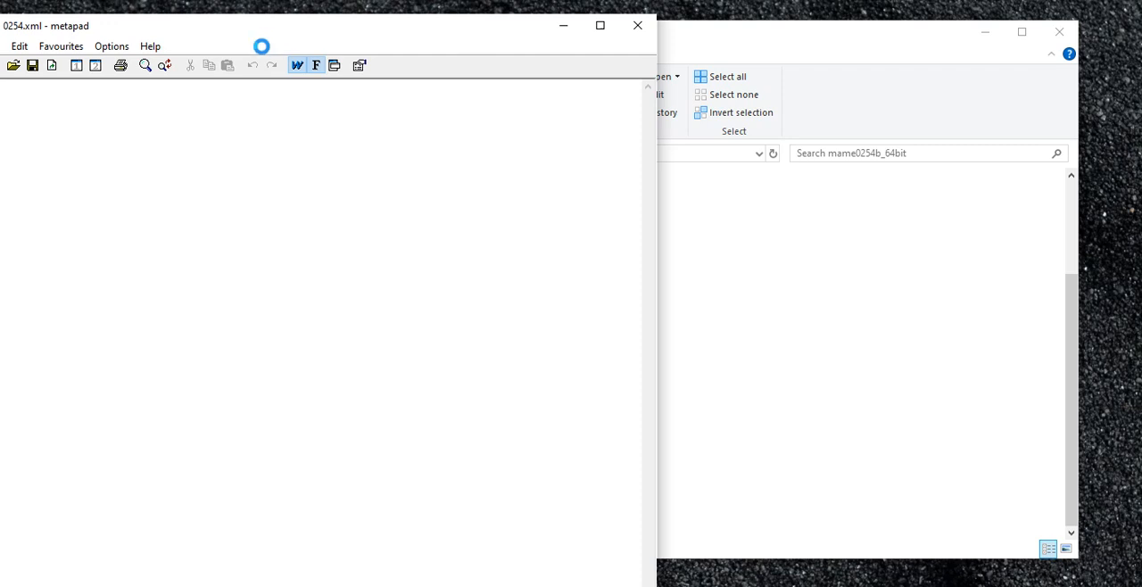
{"action": "mouse_move", "coordinate": [253, 28]}
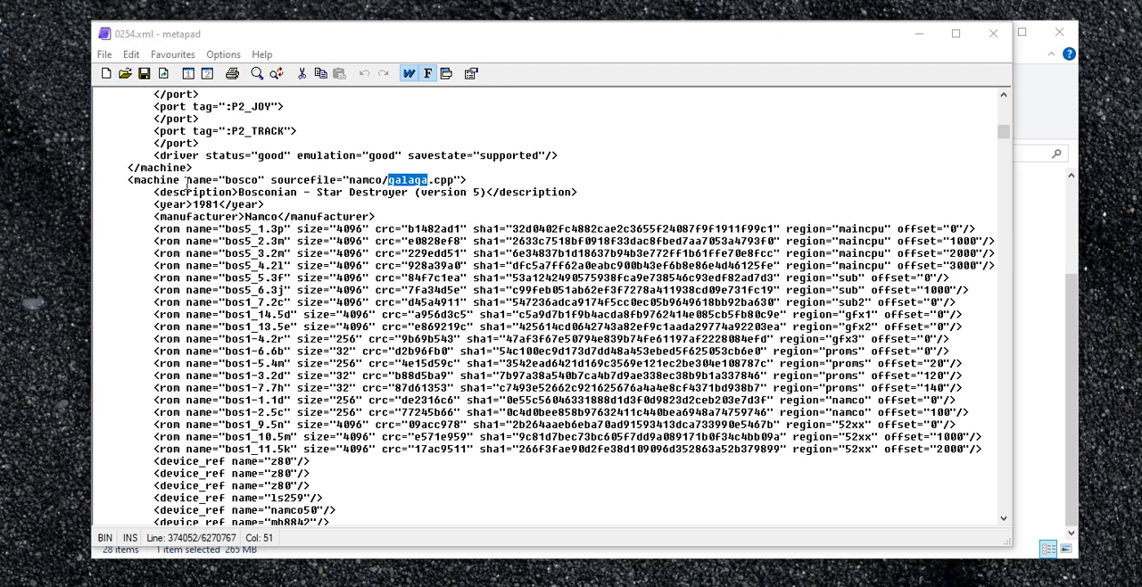
{"action": "mouse_move", "coordinate": [332, 179]}
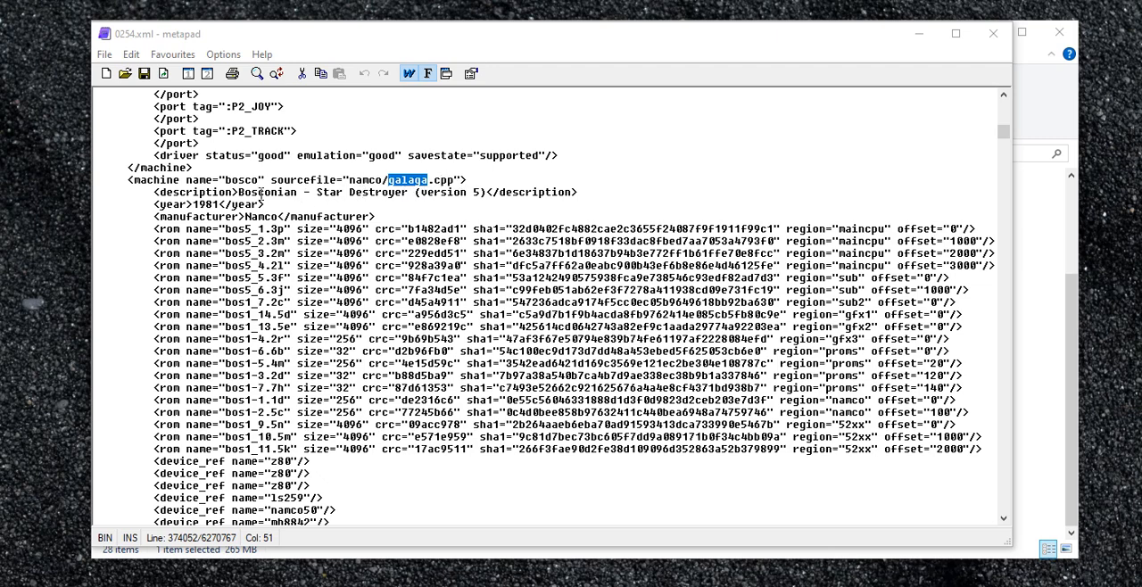
Inspect the bosco machine's ROM entries from namco/galaga.cpp in 0254.xml.
{"action": "double_click", "coordinate": [241, 180]}
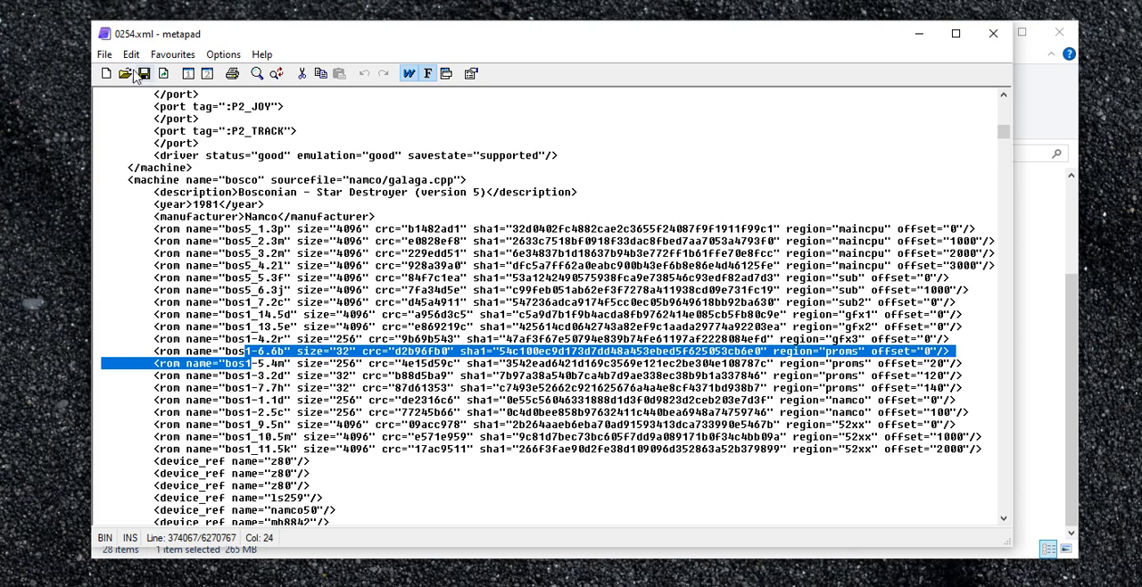
{"action": "mouse_move", "coordinate": [912, 67]}
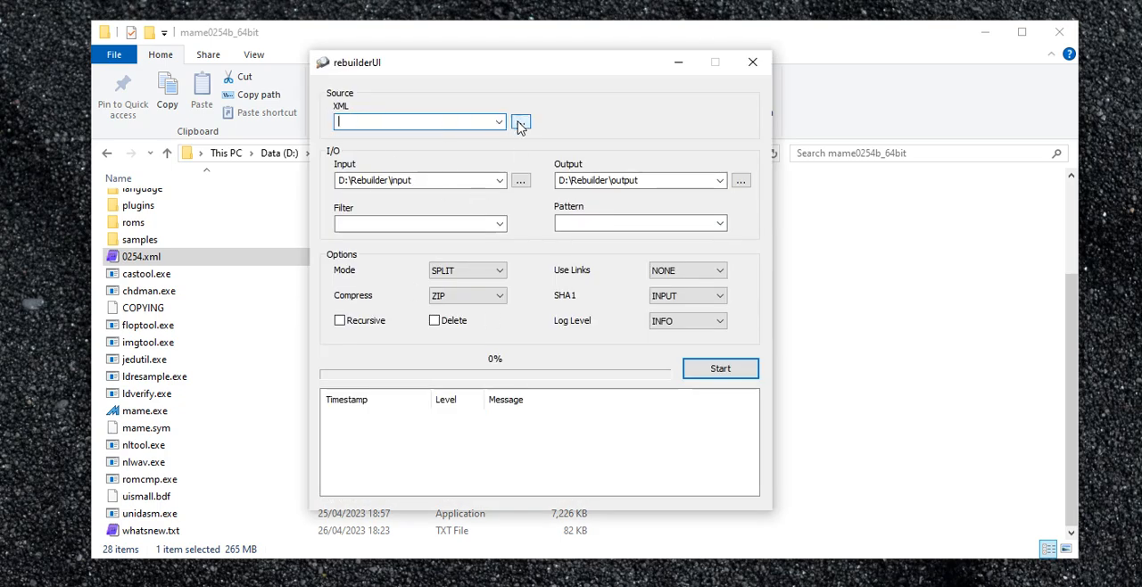
Set rebuilderUI's XML source to D:\Rebuilder\mame0254b_64bit\0254.xml.
{"action": "left_click", "coordinate": [521, 121]}
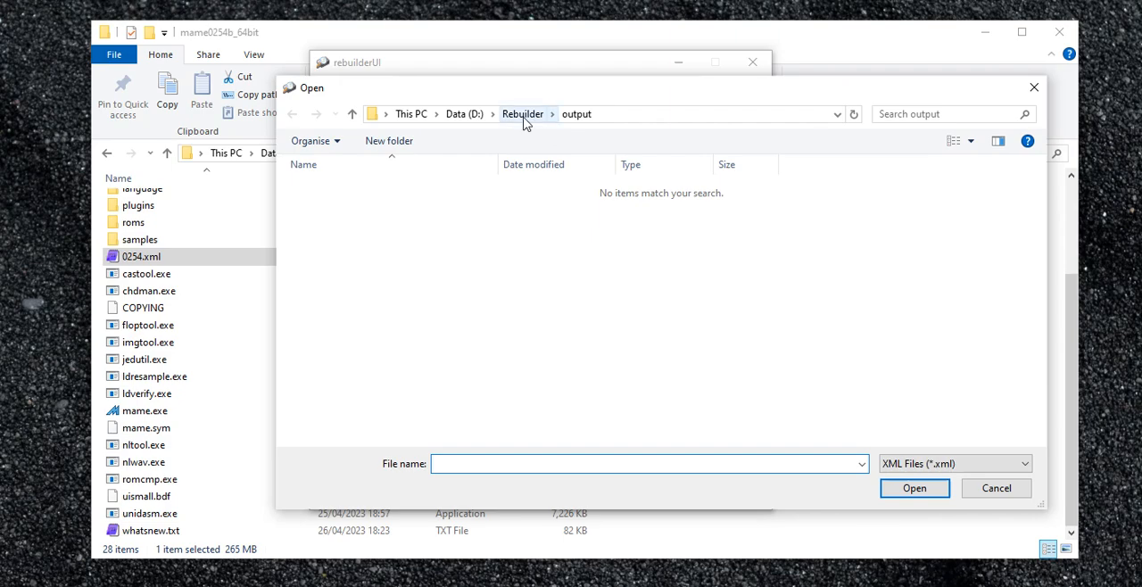
{"action": "left_click", "coordinate": [523, 113]}
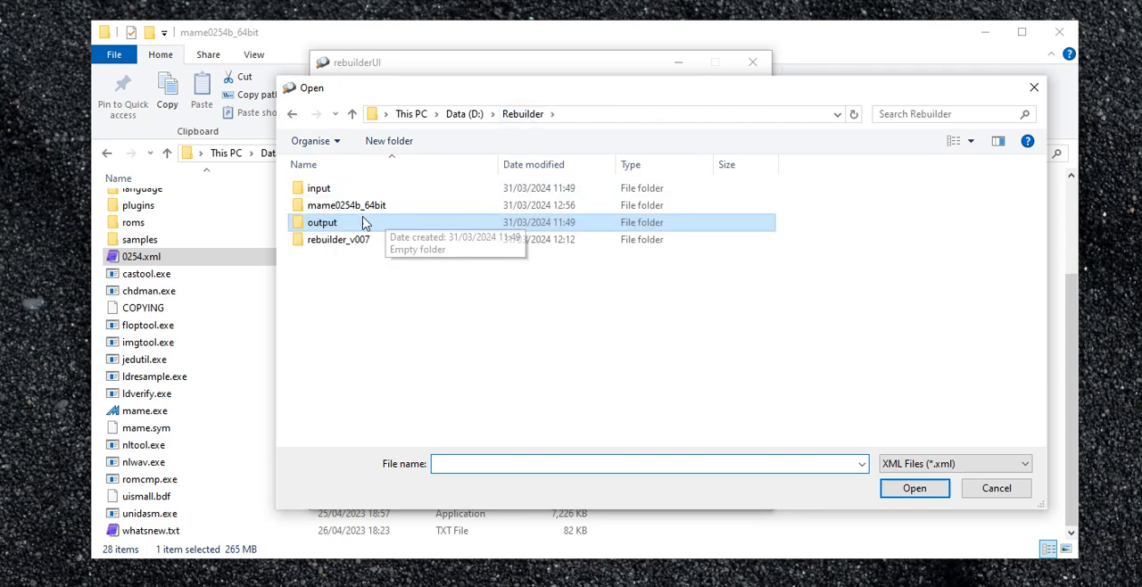
{"action": "double_click", "coordinate": [346, 204]}
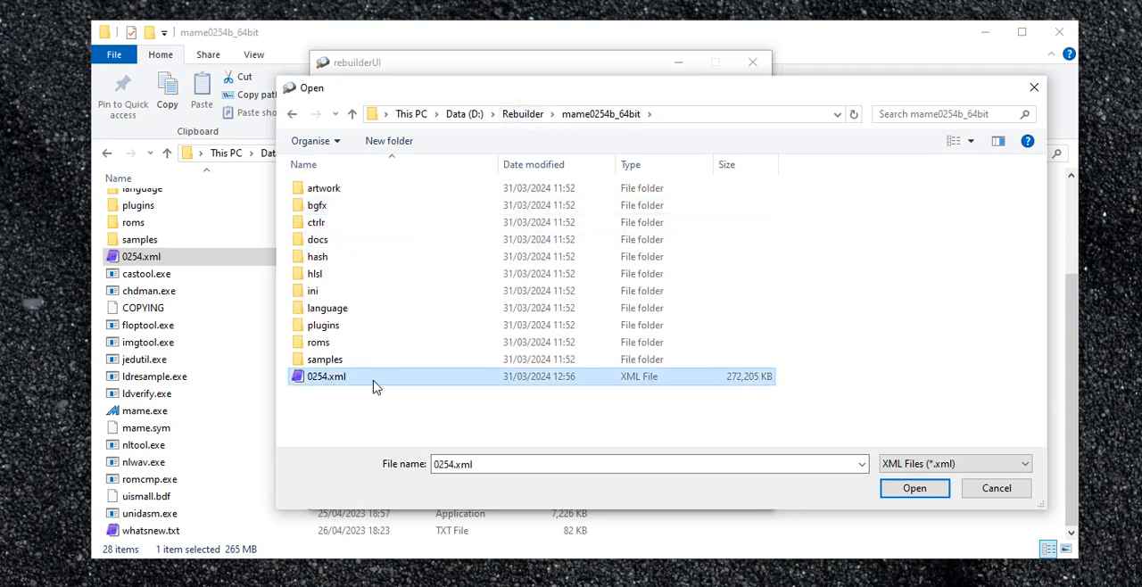
{"action": "left_click", "coordinate": [914, 488]}
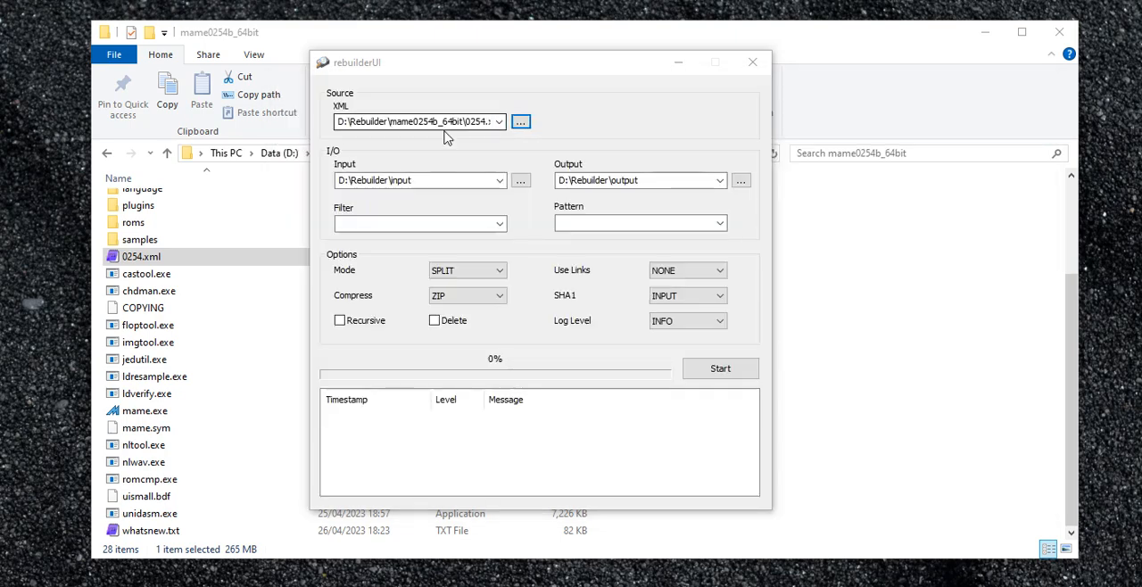
{"action": "left_click", "coordinate": [419, 179]}
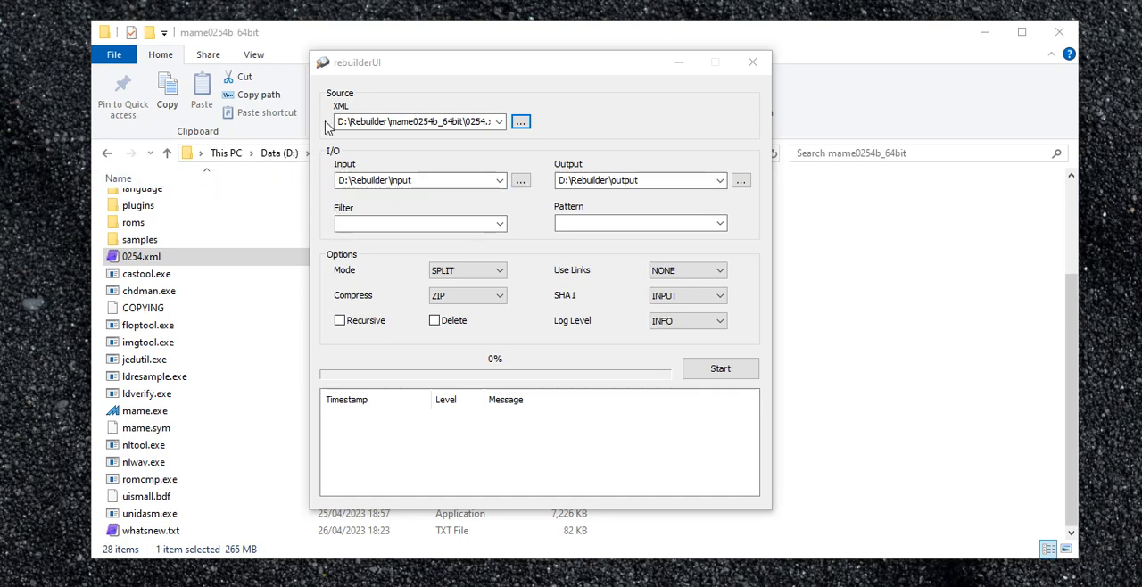
{"action": "left_click", "coordinate": [753, 62]}
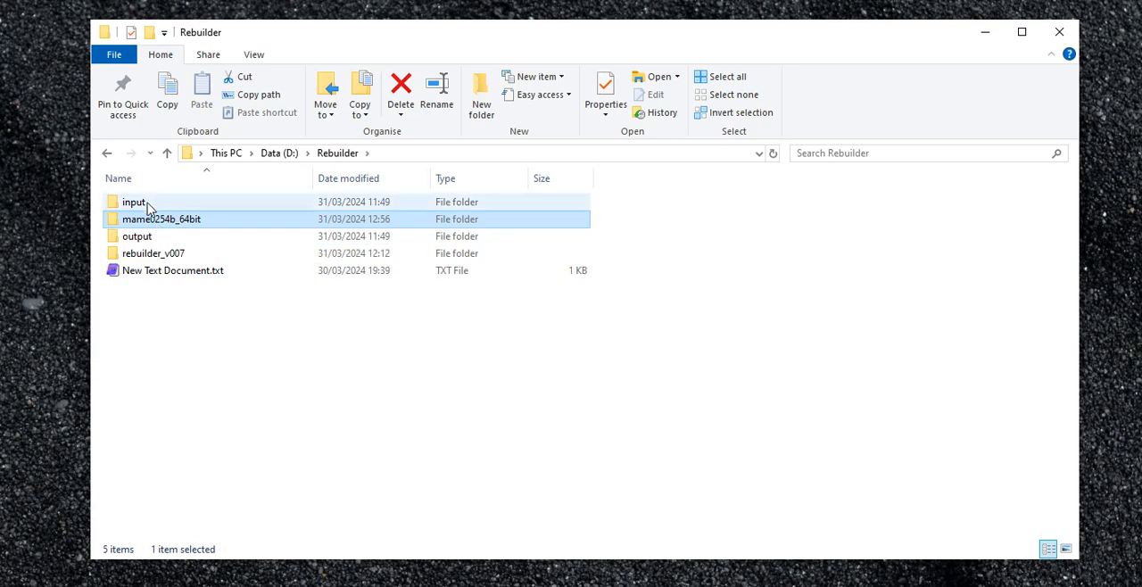
Open the Rebuilder input folder to view ddonpach.zip and ddonpachj.zip.
{"action": "double_click", "coordinate": [134, 202]}
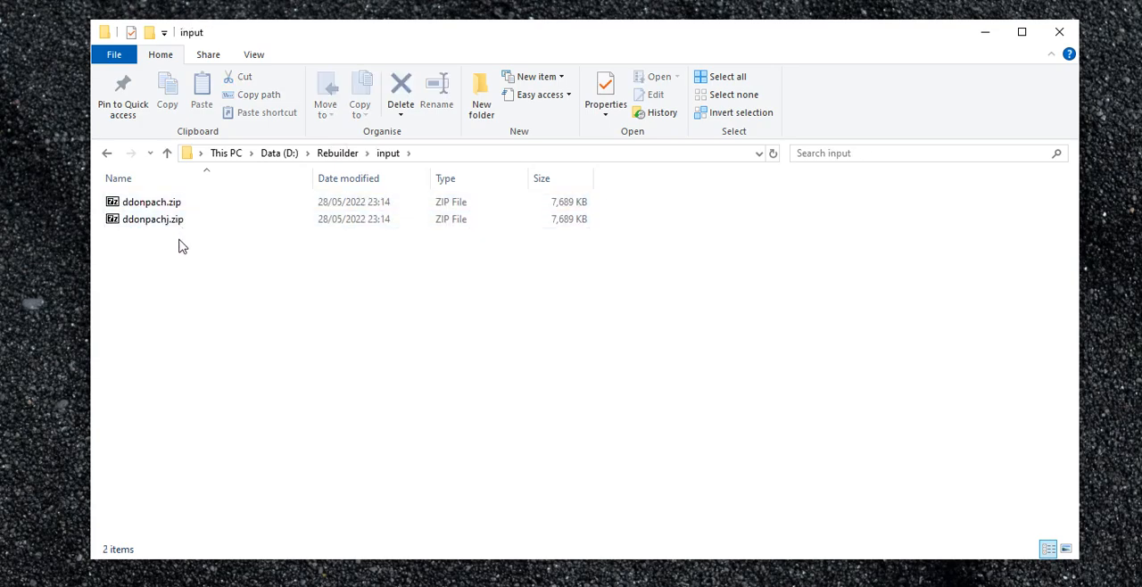
{"action": "mouse_move", "coordinate": [203, 246]}
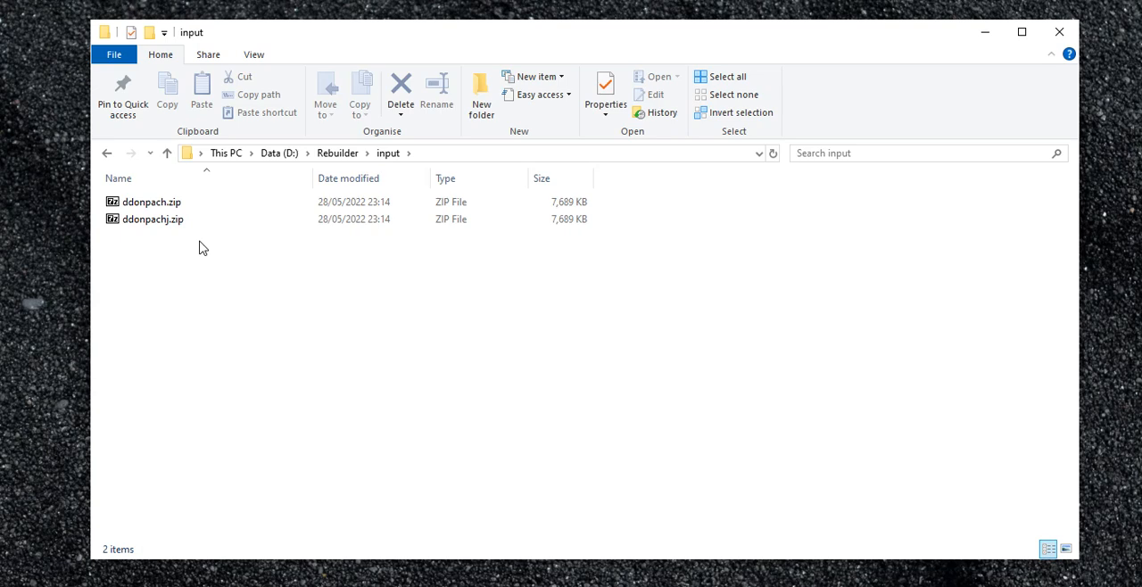
{"action": "mouse_move", "coordinate": [185, 257]}
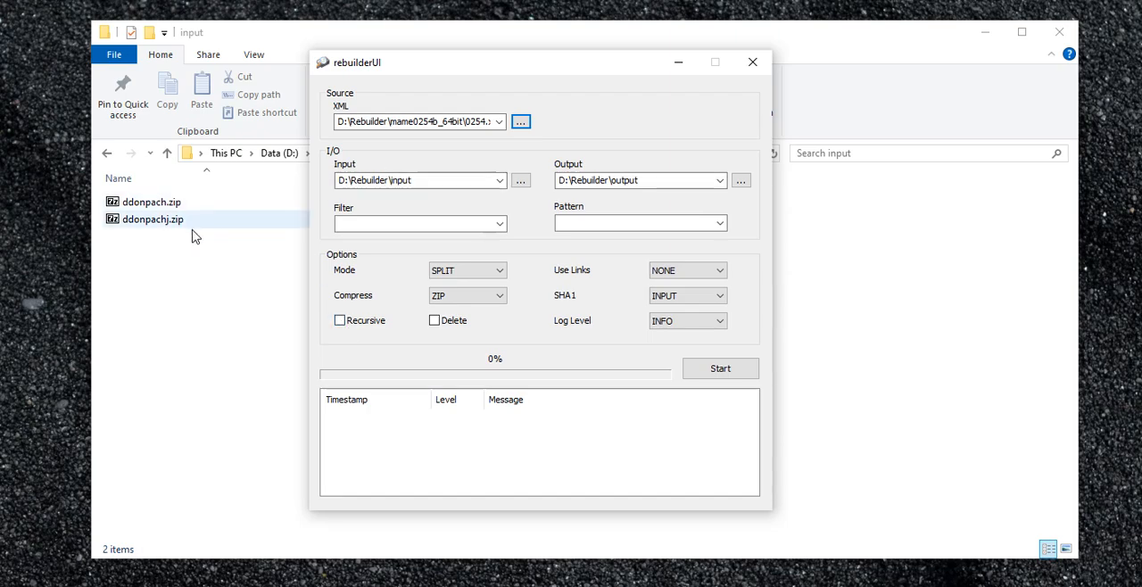
{"action": "left_click", "coordinate": [165, 274]}
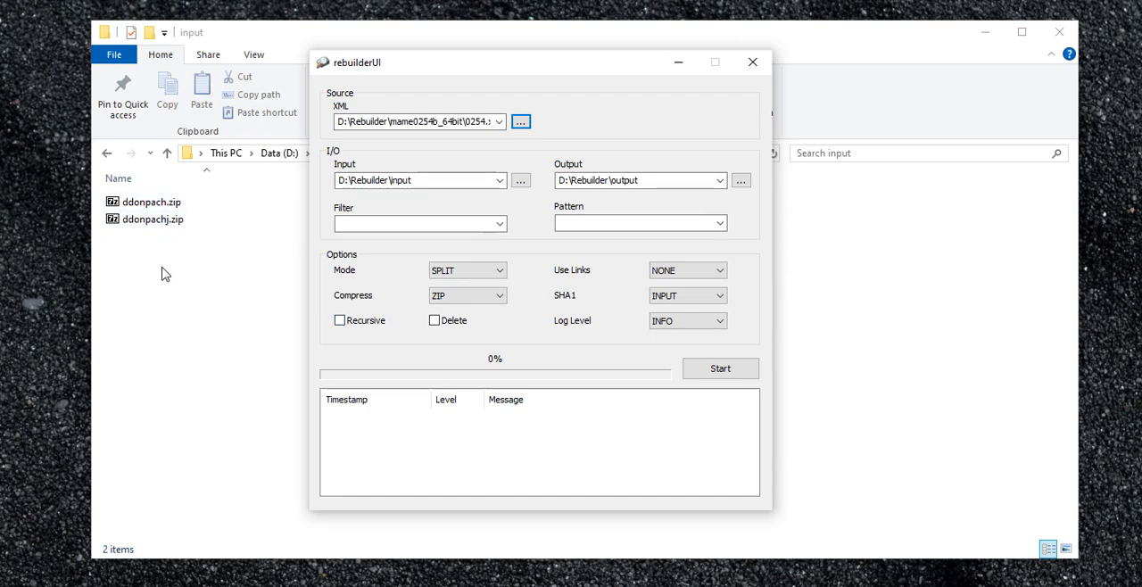
{"action": "mouse_move", "coordinate": [139, 241]}
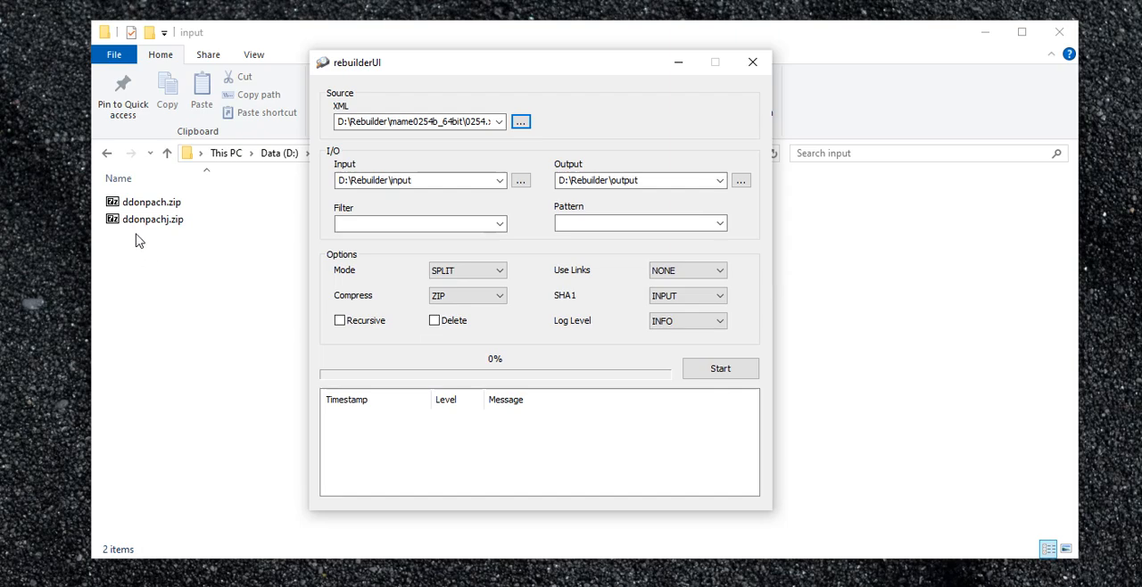
{"action": "mouse_move", "coordinate": [164, 254]}
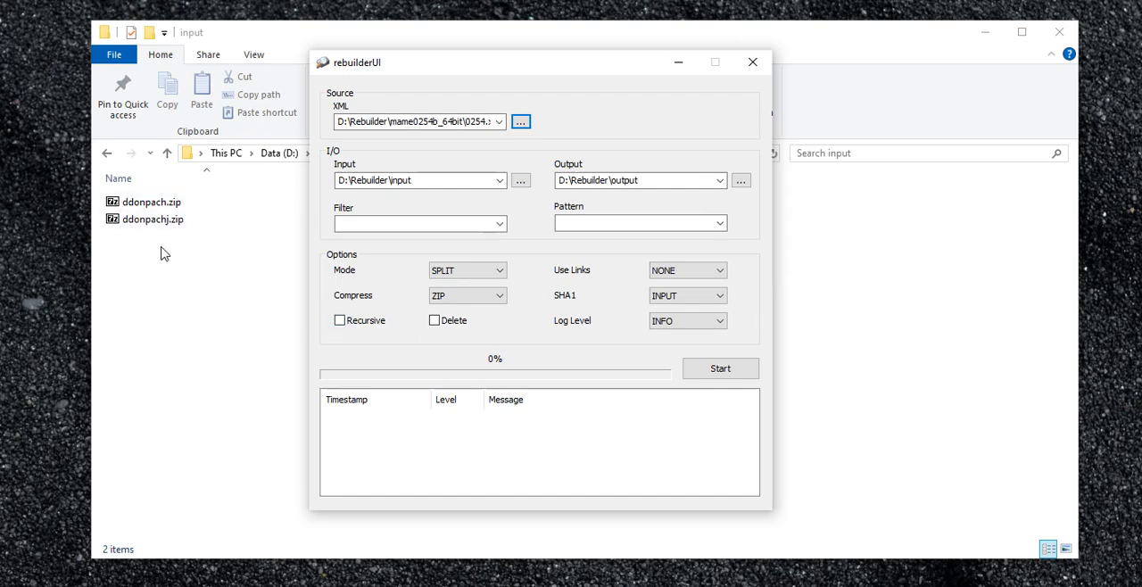
{"action": "left_click", "coordinate": [150, 201]}
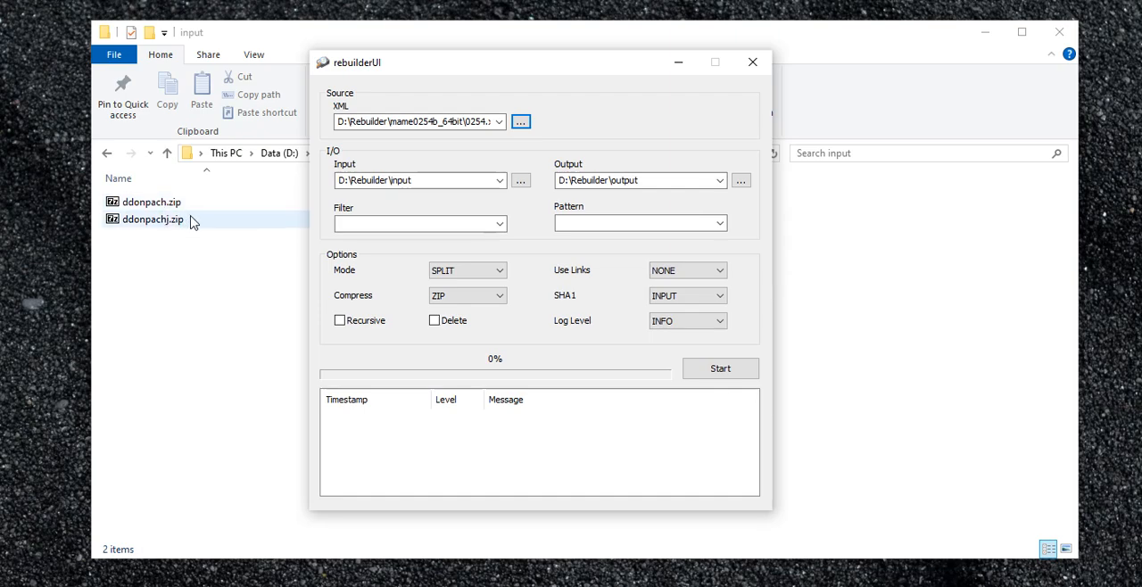
{"action": "mouse_move", "coordinate": [192, 226]}
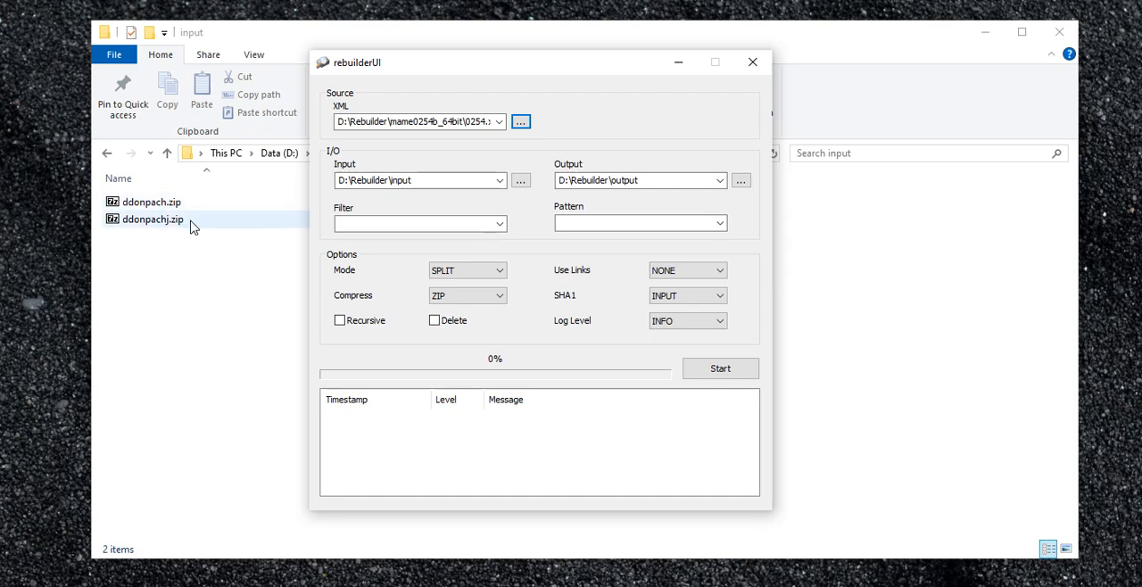
{"action": "mouse_move", "coordinate": [199, 219]}
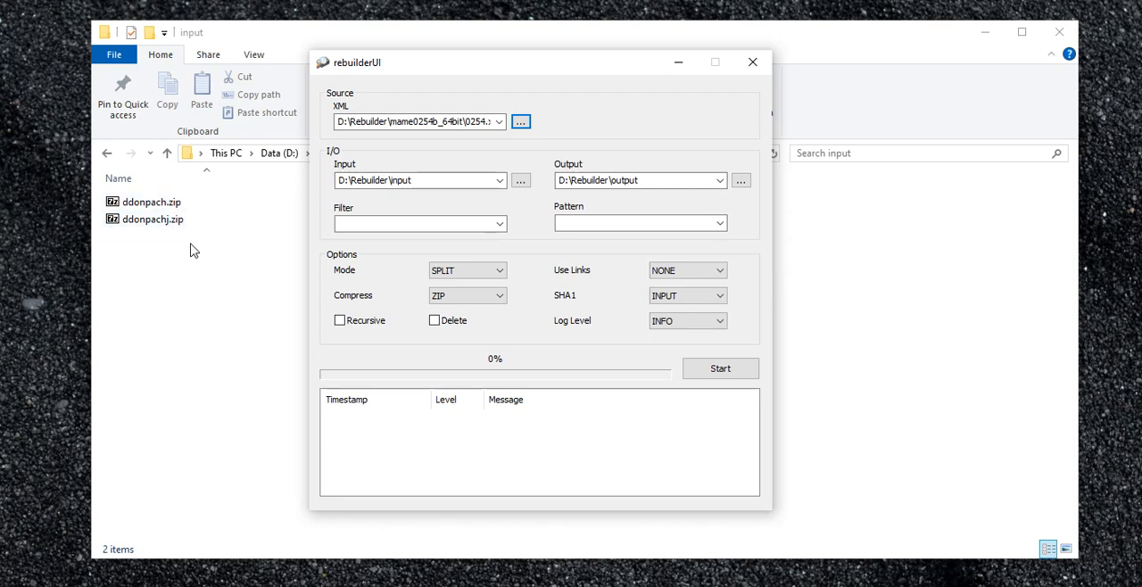
{"action": "left_click", "coordinate": [151, 219]}
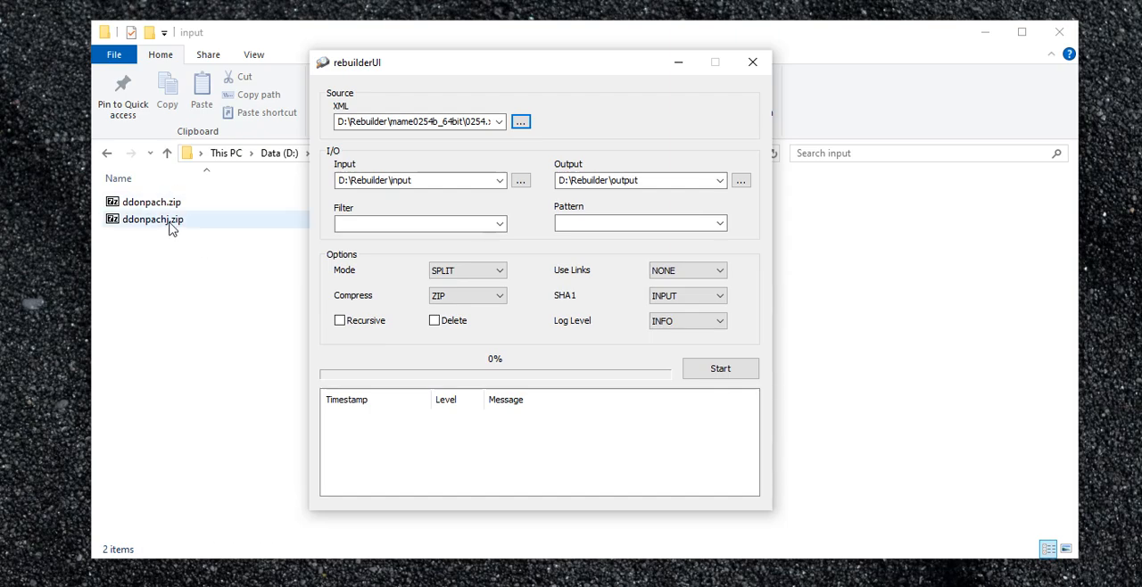
{"action": "left_click", "coordinate": [150, 201]}
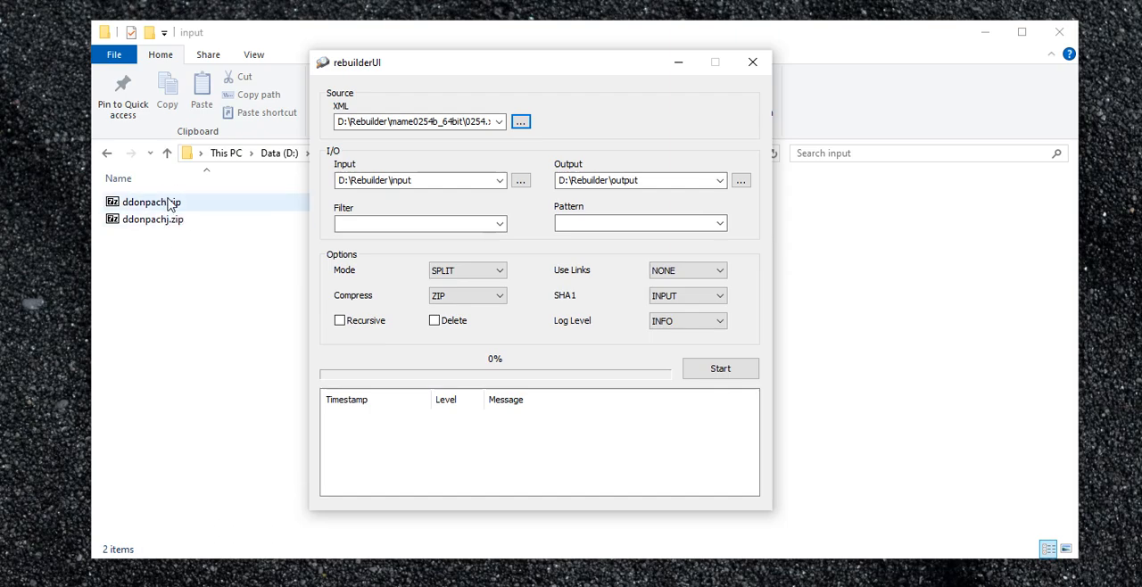
{"action": "left_click", "coordinate": [210, 289]}
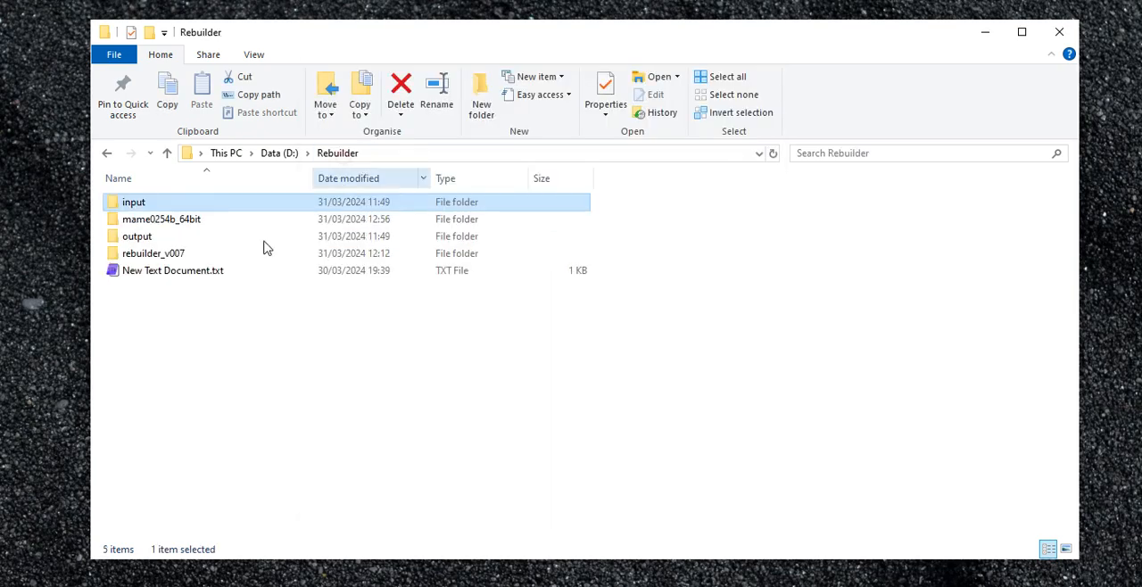
Reopen the input folder and select ddonpach.zip and ddonpachj.zip in turn.
{"action": "left_click", "coordinate": [138, 235]}
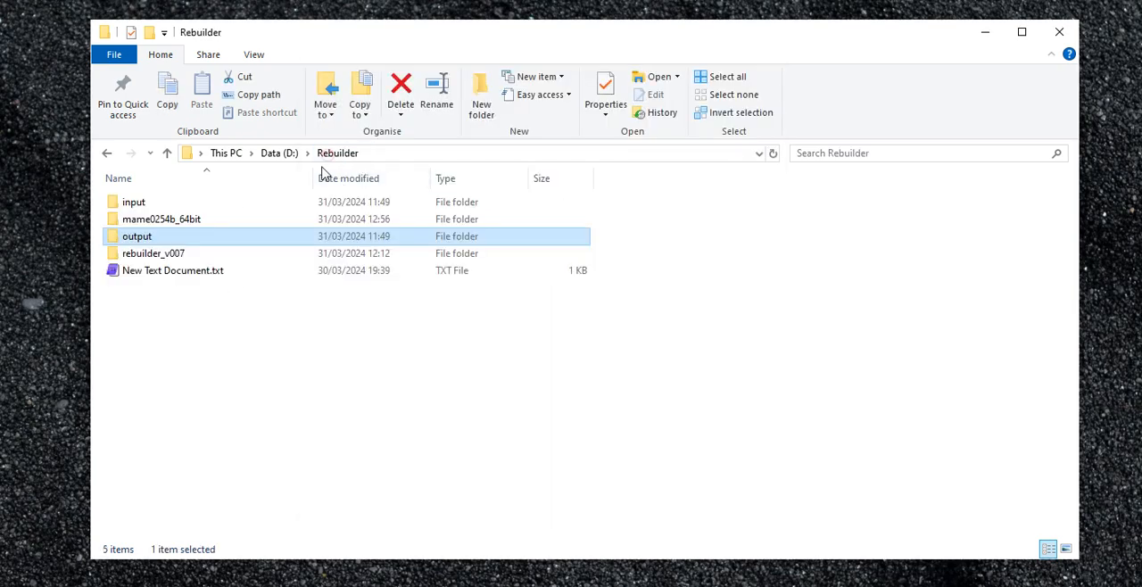
{"action": "double_click", "coordinate": [133, 202]}
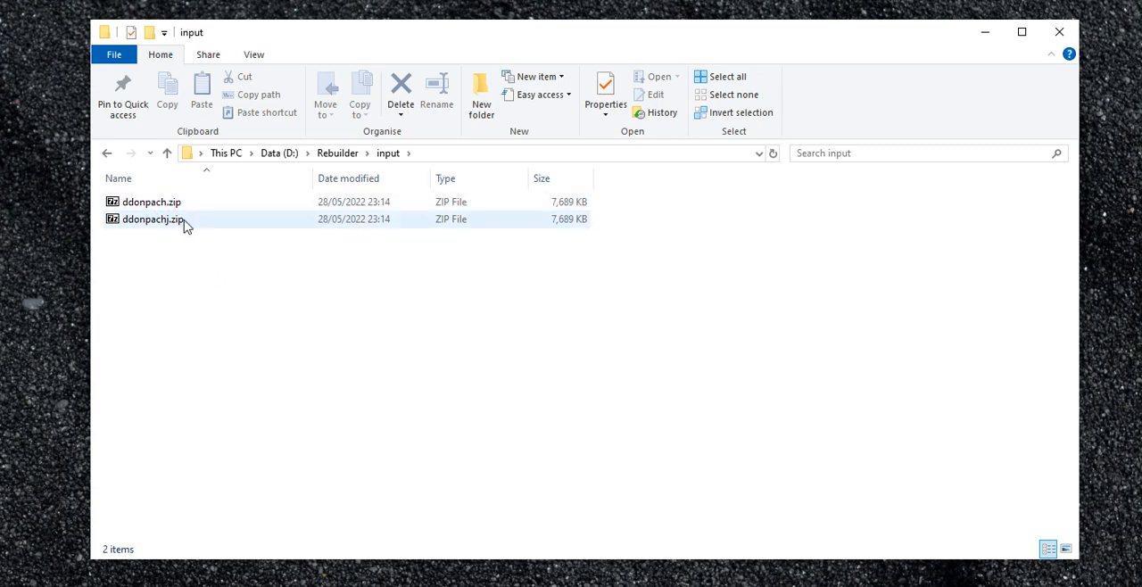
{"action": "left_click", "coordinate": [151, 202]}
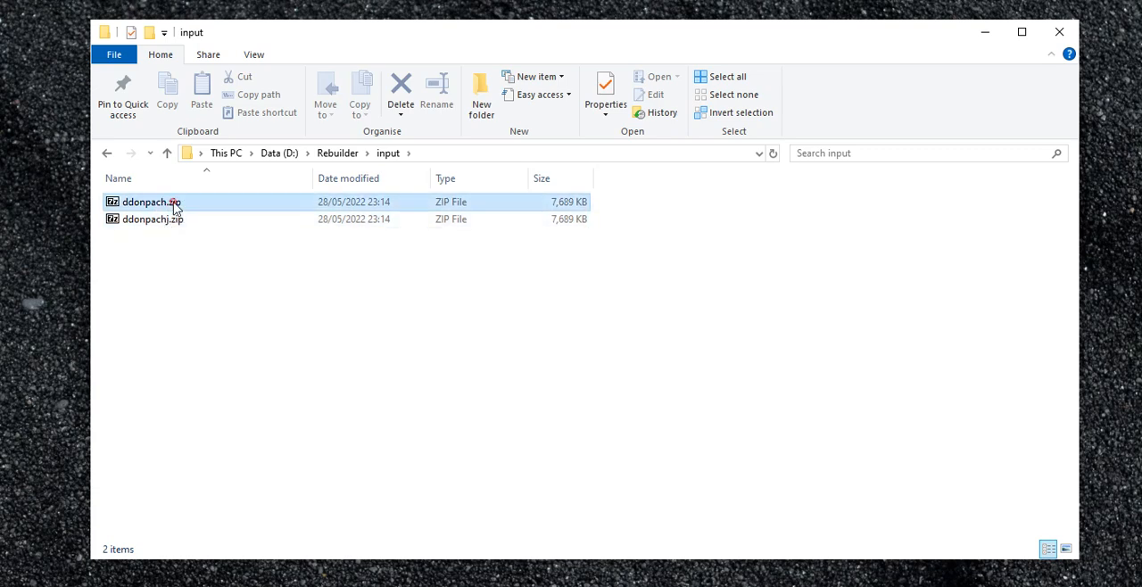
{"action": "left_click", "coordinate": [149, 202]}
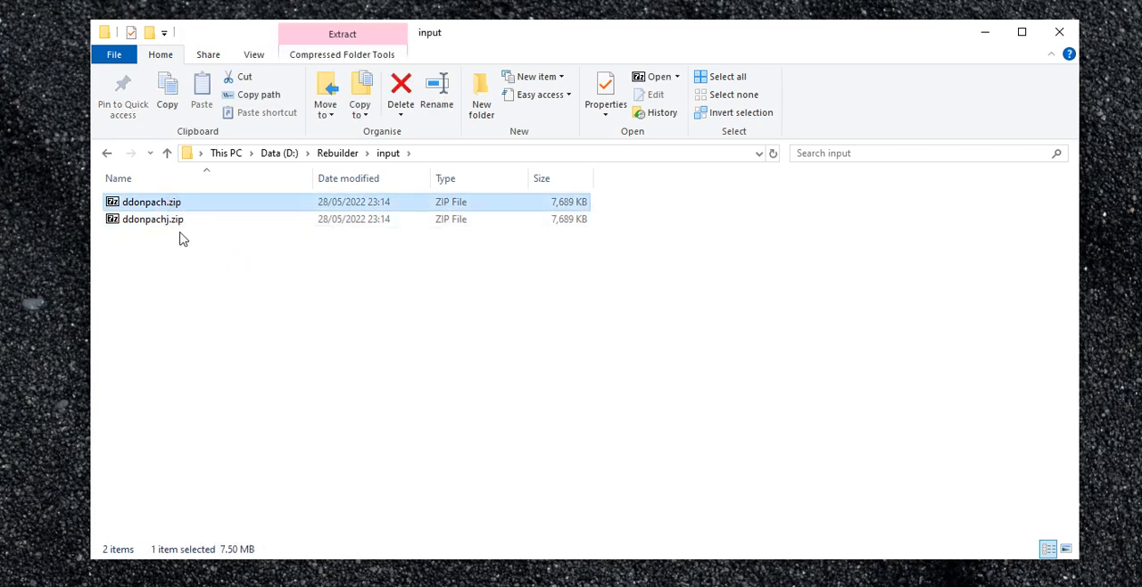
{"action": "left_click", "coordinate": [152, 219]}
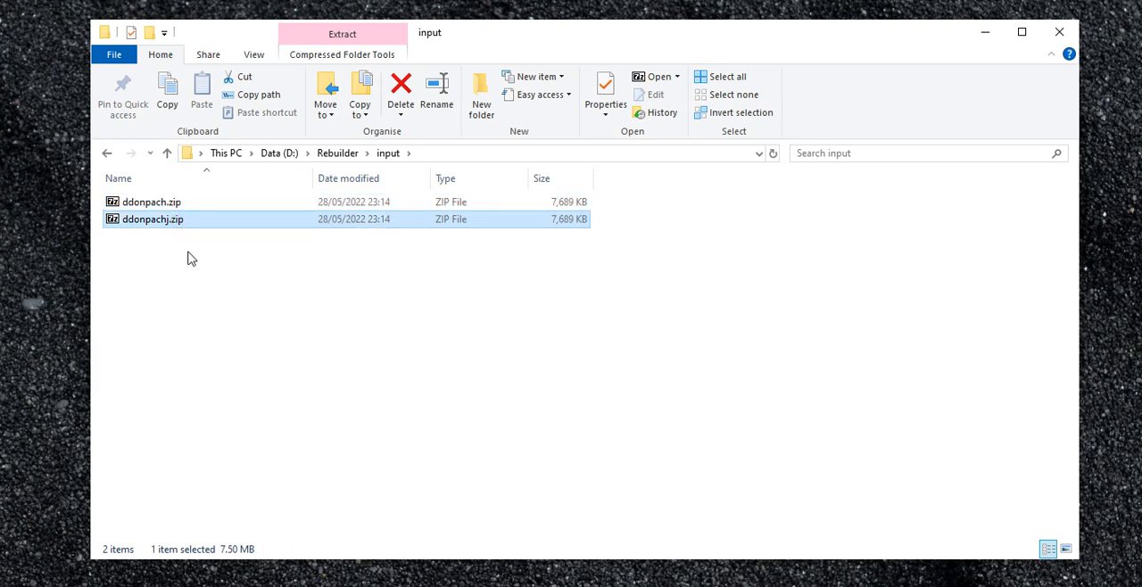
{"action": "mouse_move", "coordinate": [171, 237]}
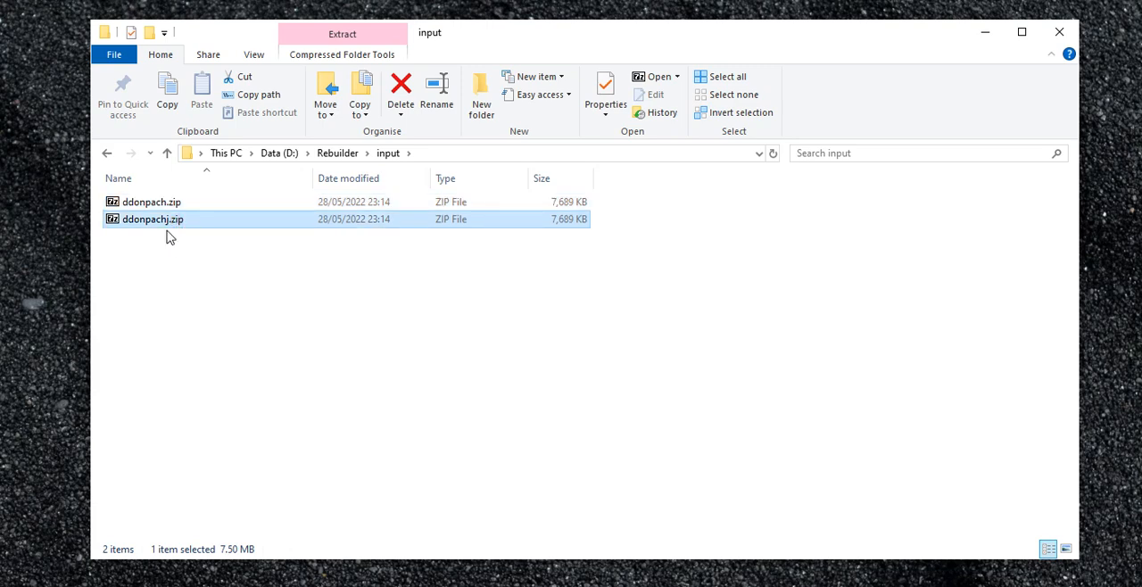
{"action": "mouse_move", "coordinate": [166, 238]}
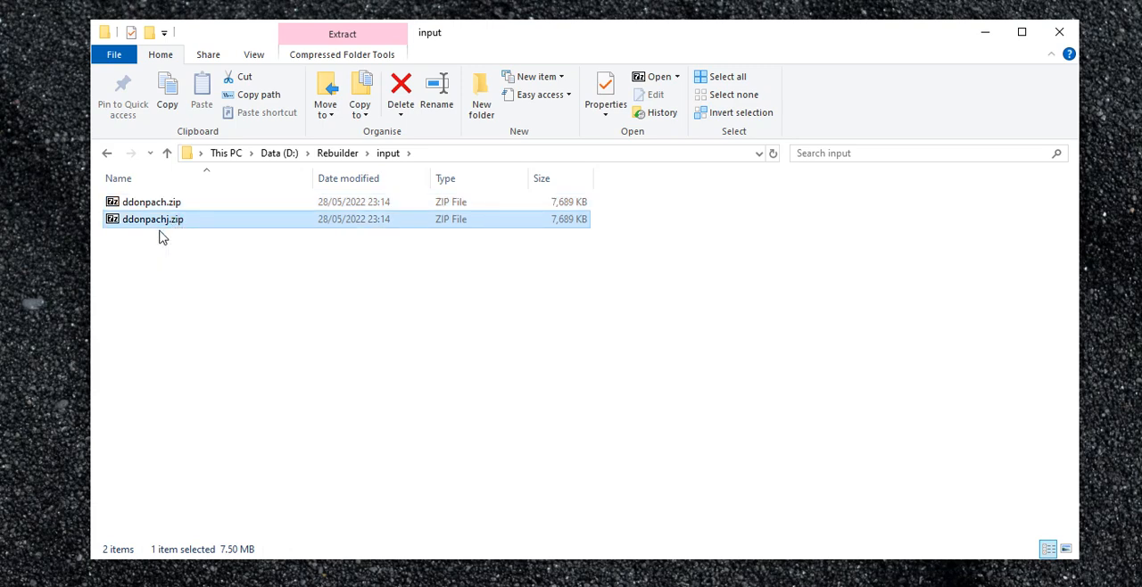
{"action": "mouse_move", "coordinate": [171, 234]}
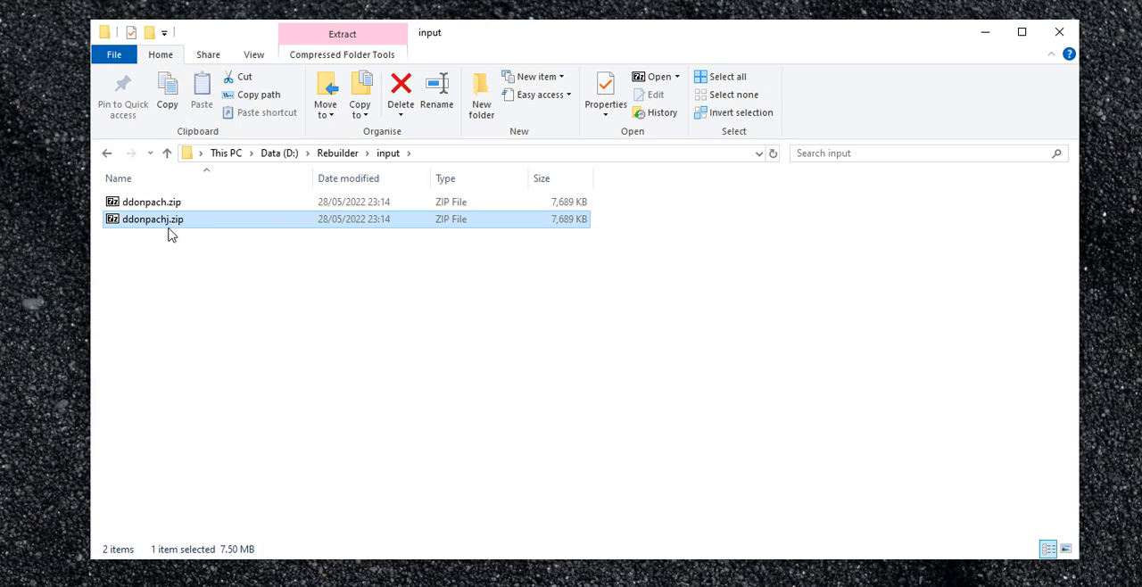
{"action": "mouse_move", "coordinate": [171, 223]}
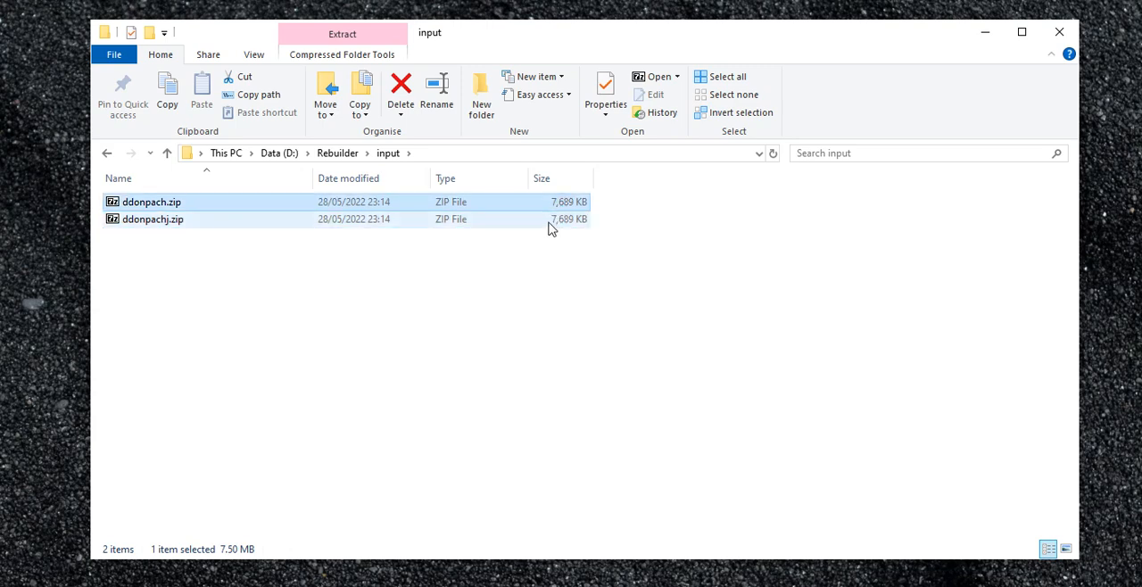
{"action": "left_click", "coordinate": [153, 218]}
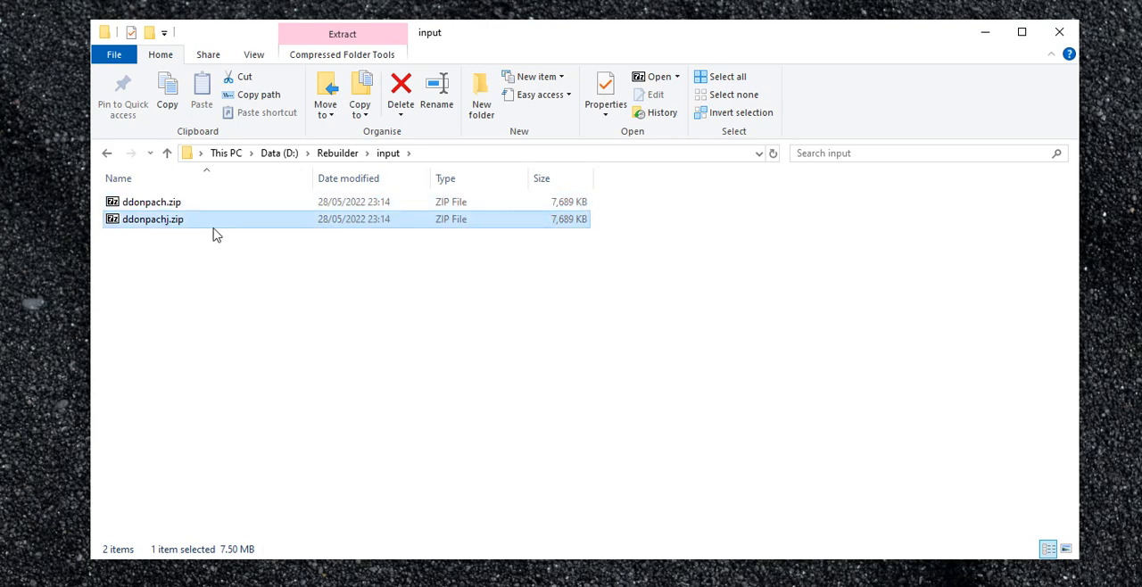
{"action": "mouse_move", "coordinate": [181, 223]}
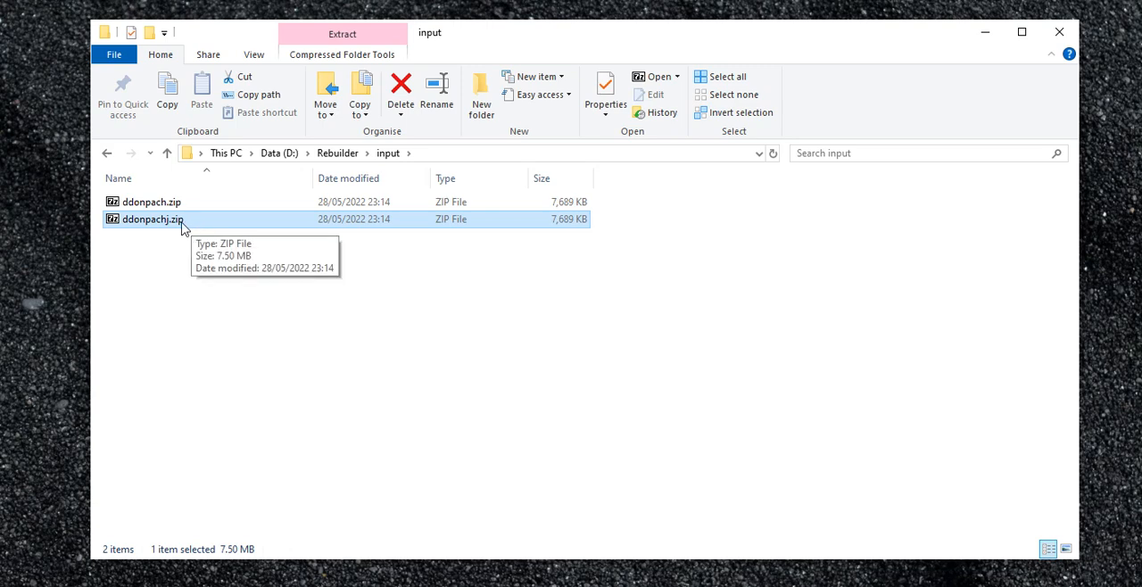
{"action": "mouse_move", "coordinate": [171, 234]}
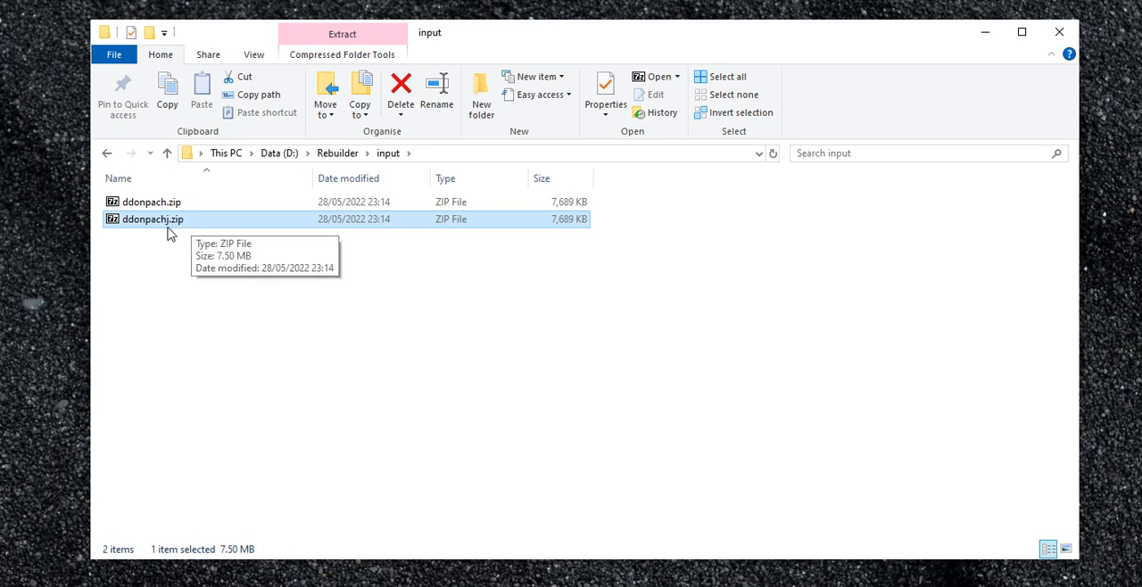
{"action": "mouse_move", "coordinate": [194, 222]}
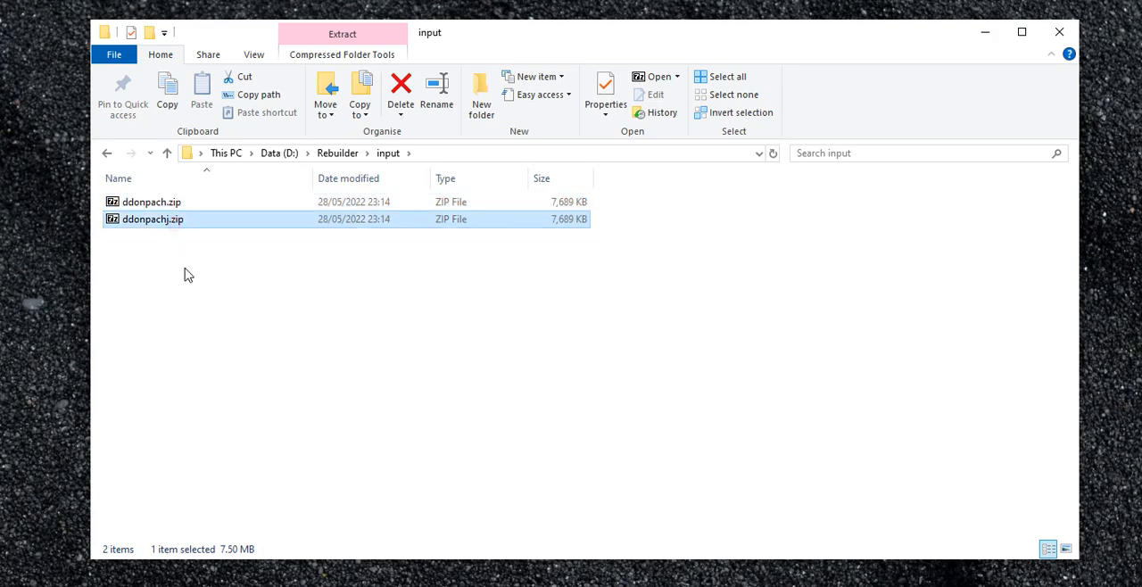
{"action": "left_click", "coordinate": [150, 202]}
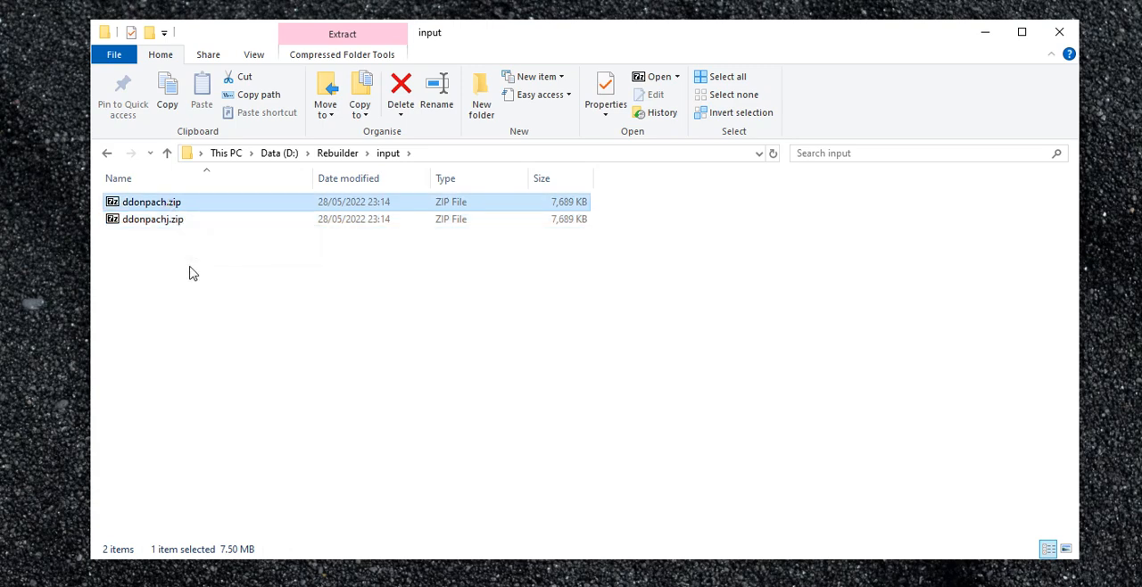
{"action": "mouse_move", "coordinate": [190, 247]}
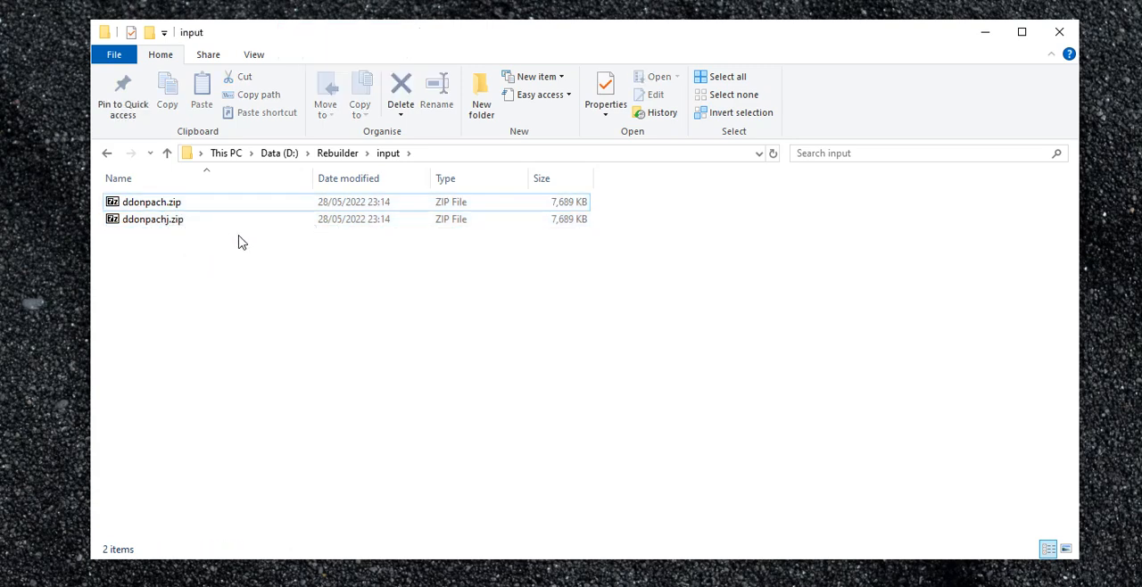
{"action": "mouse_move", "coordinate": [412, 478]}
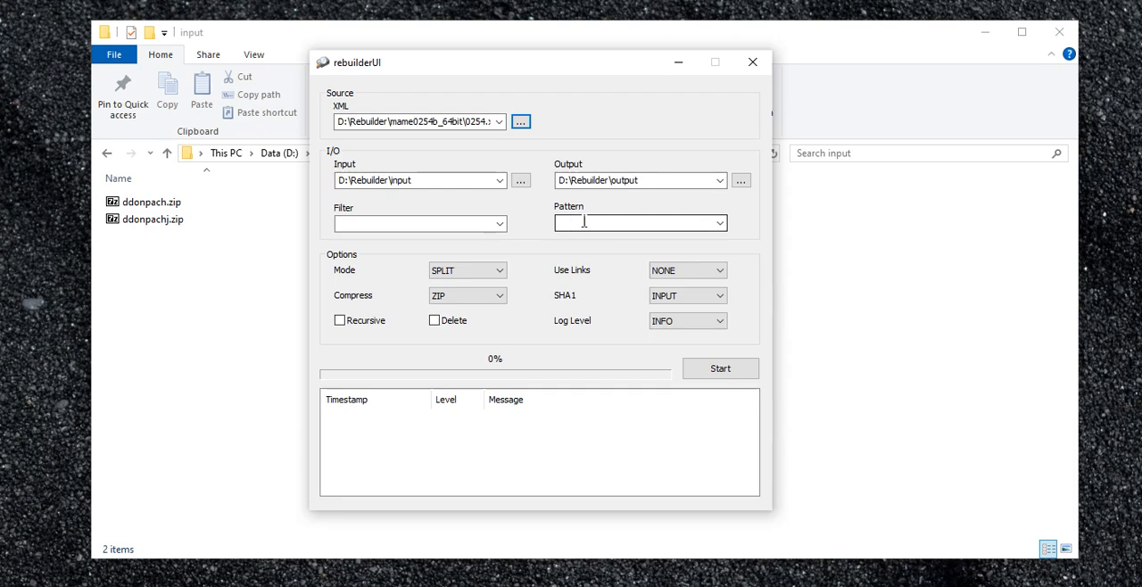
Click into rebuilderUI's Pattern and Filter fields, leaving both blank.
{"action": "left_click", "coordinate": [415, 223]}
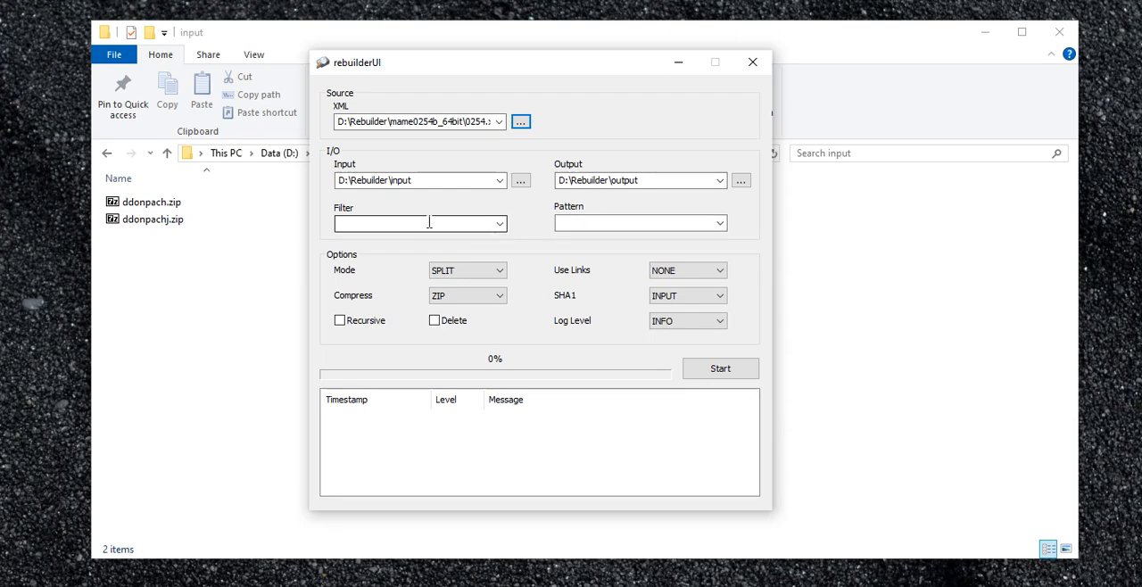
{"action": "mouse_move", "coordinate": [453, 241]}
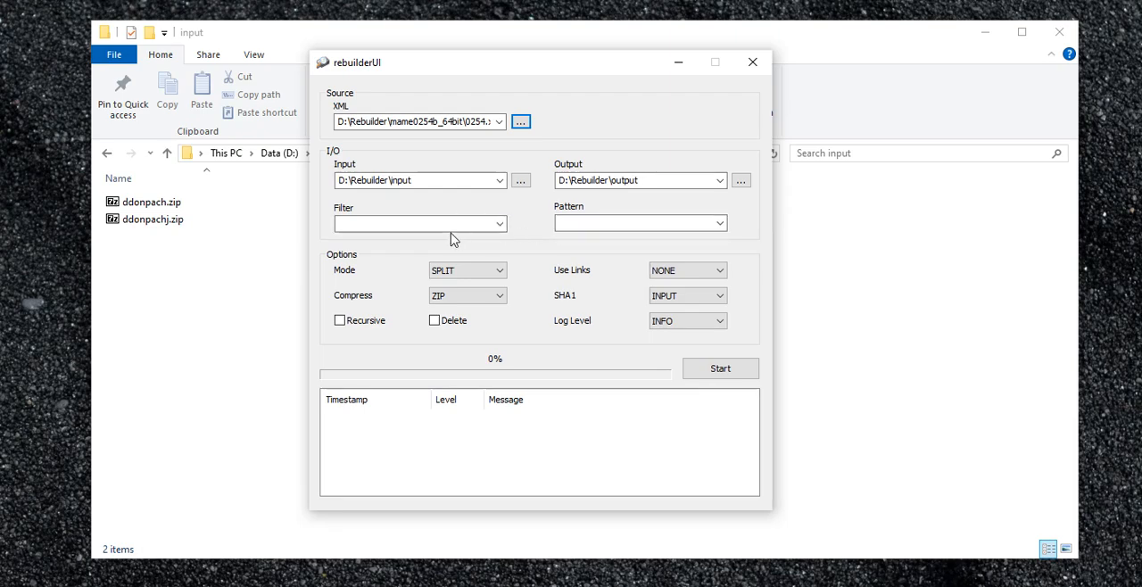
{"action": "left_click", "coordinate": [633, 223]}
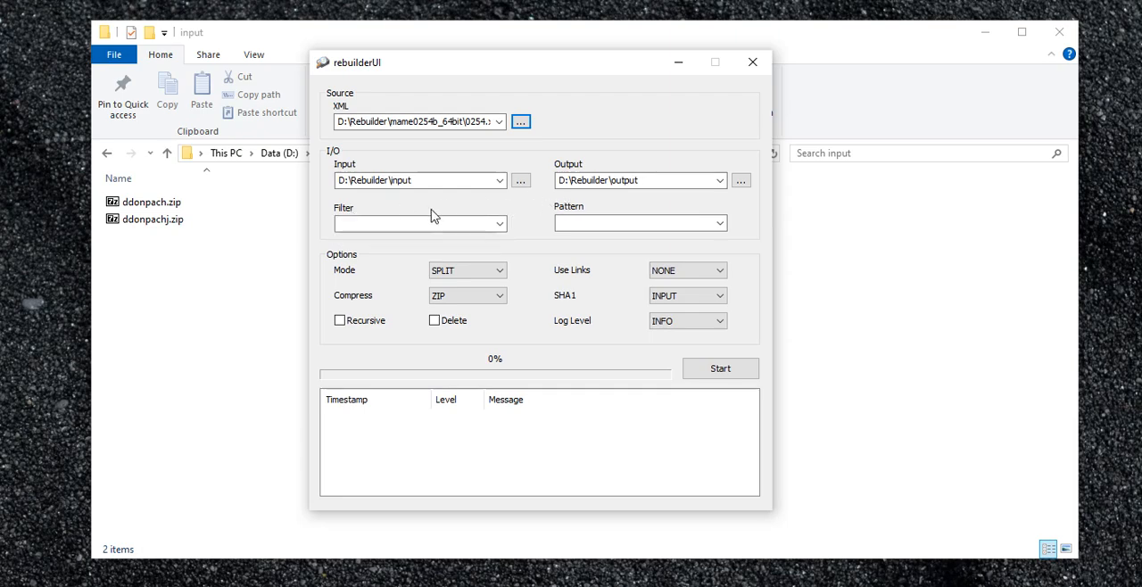
{"action": "mouse_move", "coordinate": [369, 274]}
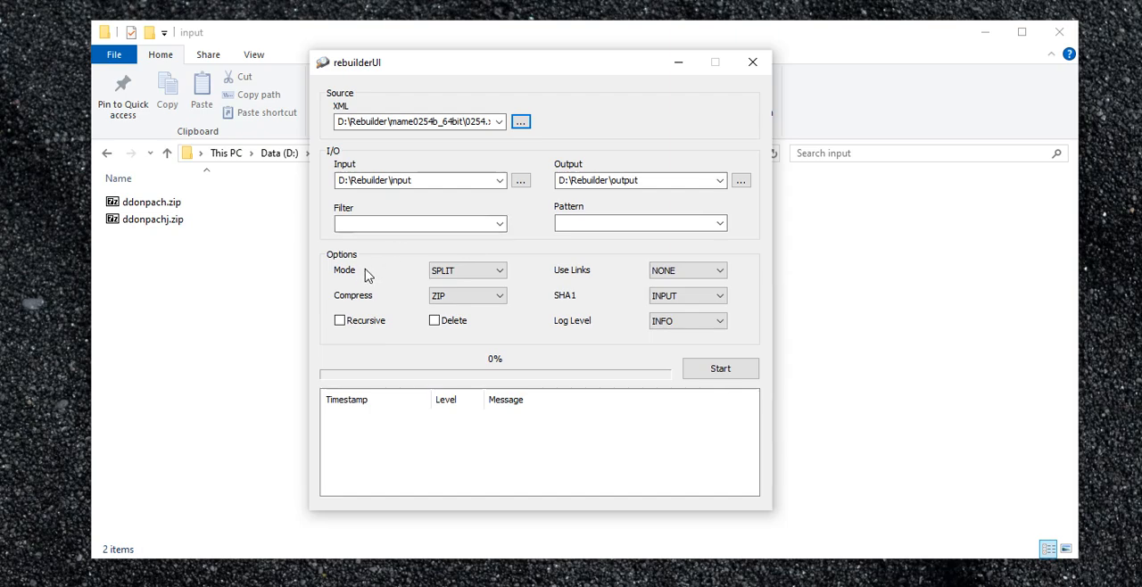
{"action": "mouse_move", "coordinate": [377, 275]}
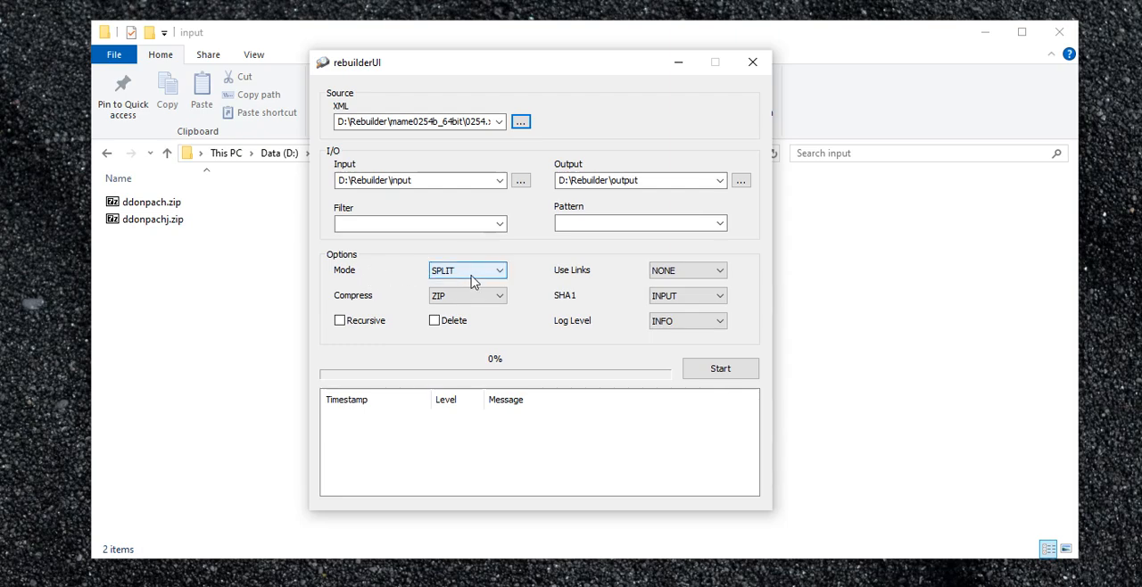
{"action": "left_click", "coordinate": [466, 270]}
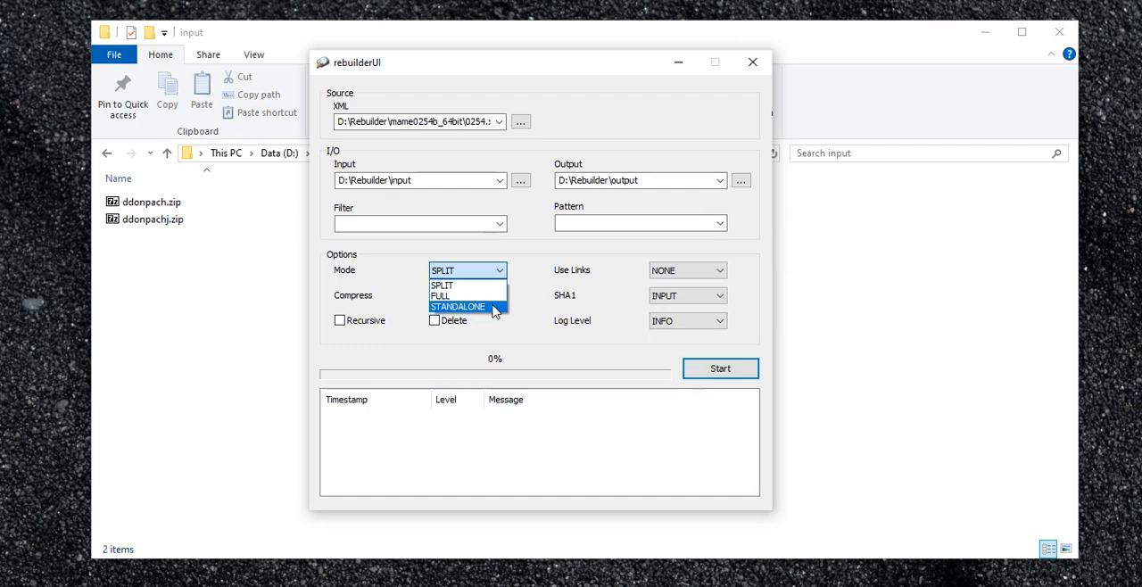
{"action": "mouse_move", "coordinate": [467, 285]}
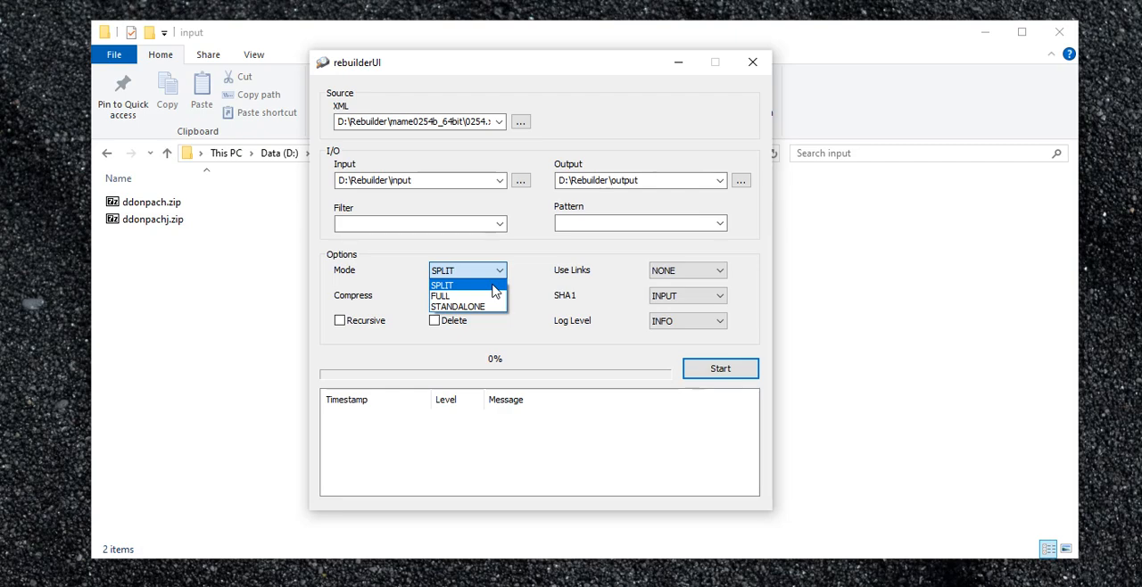
{"action": "mouse_move", "coordinate": [464, 295]}
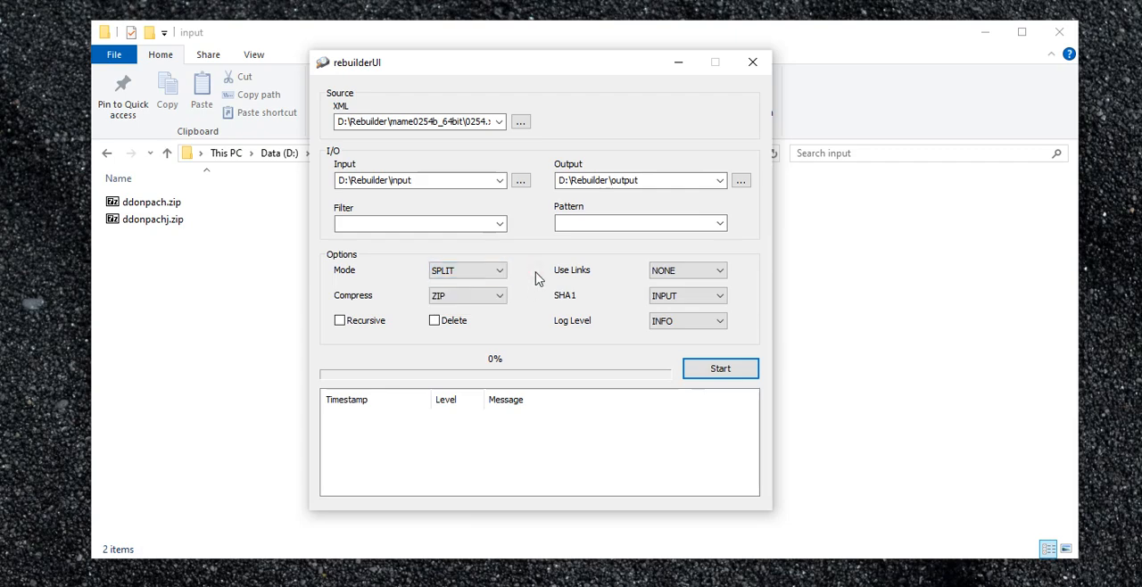
{"action": "left_click", "coordinate": [499, 296]}
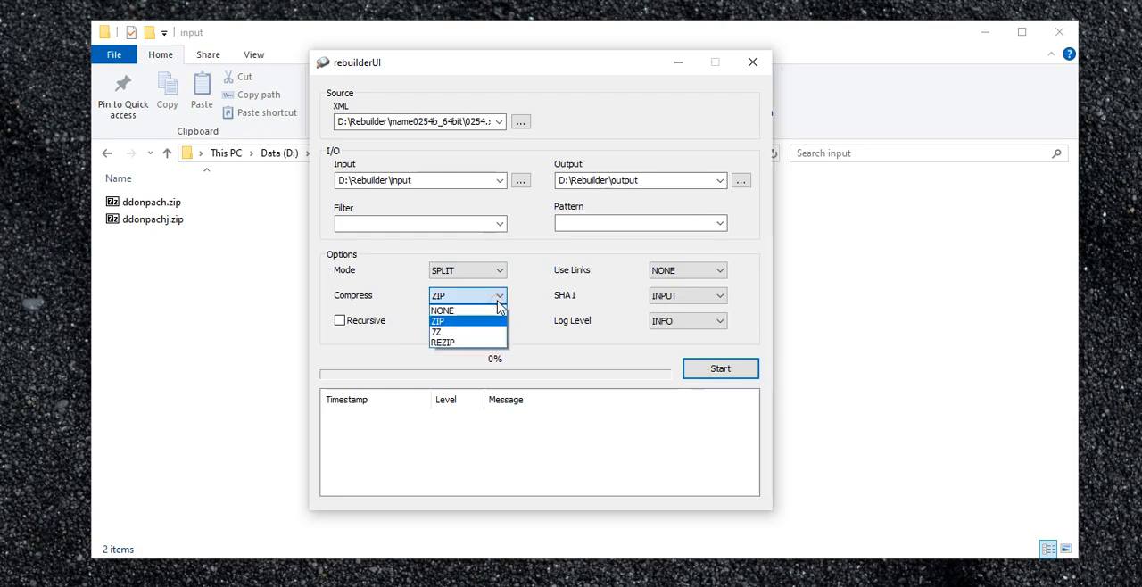
{"action": "mouse_move", "coordinate": [463, 329]}
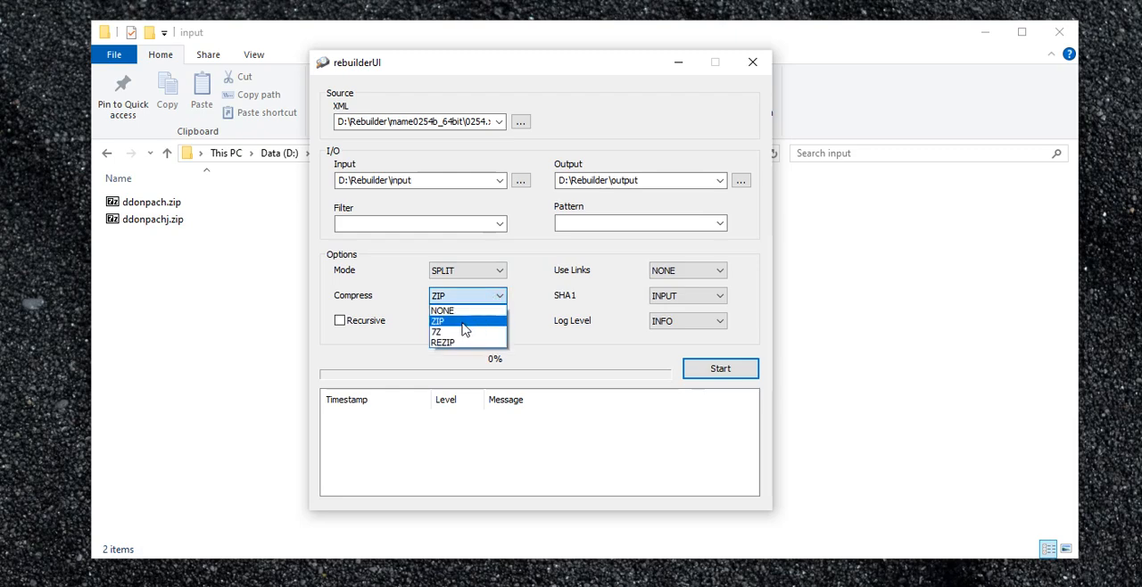
{"action": "left_click", "coordinate": [437, 321]}
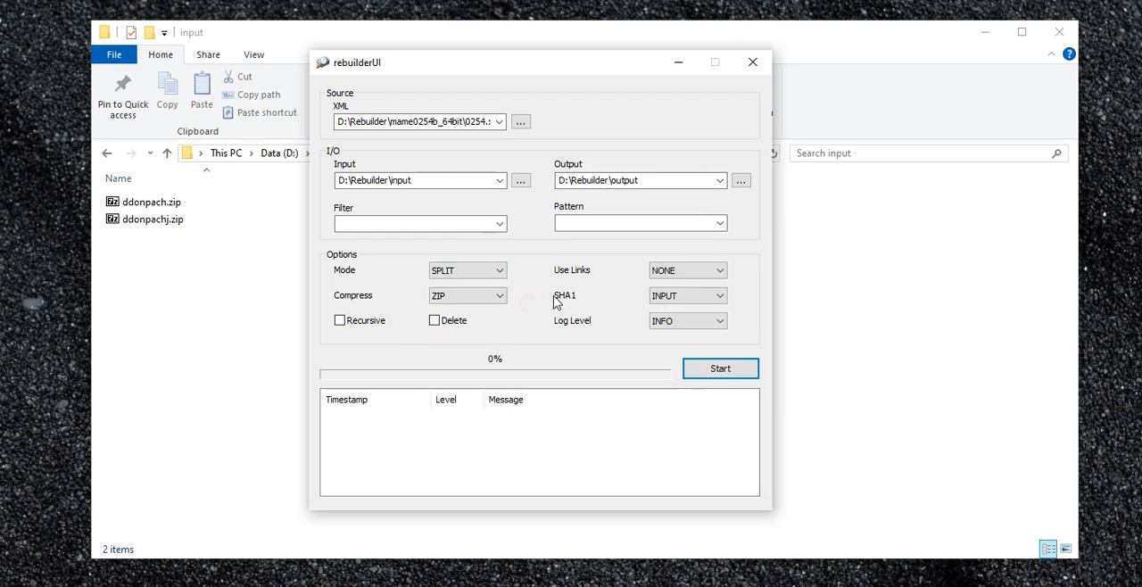
{"action": "mouse_move", "coordinate": [558, 312]}
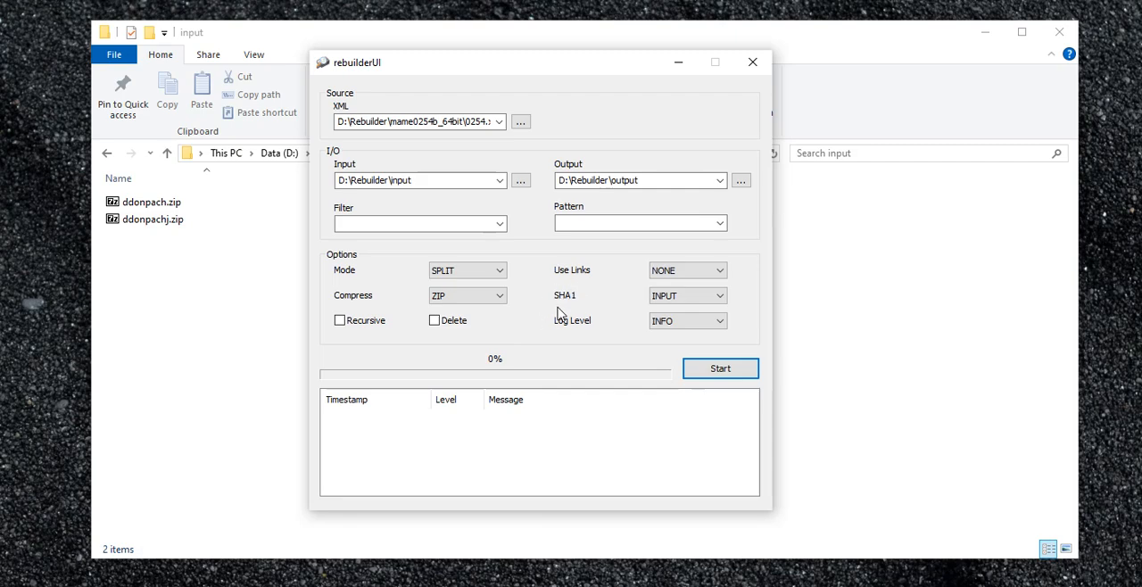
{"action": "mouse_move", "coordinate": [571, 298]}
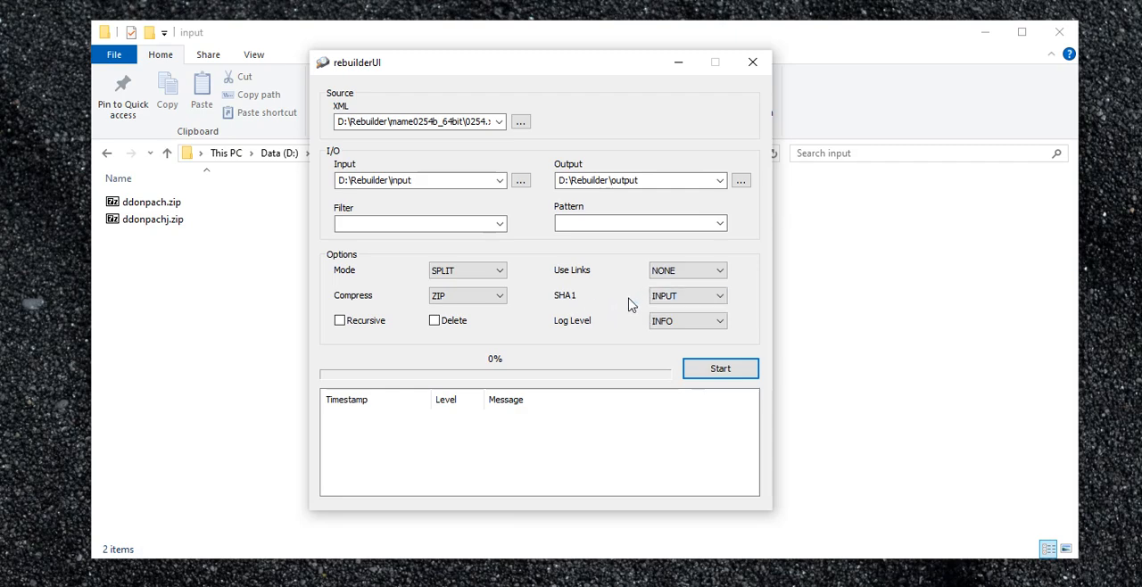
{"action": "mouse_move", "coordinate": [580, 306]}
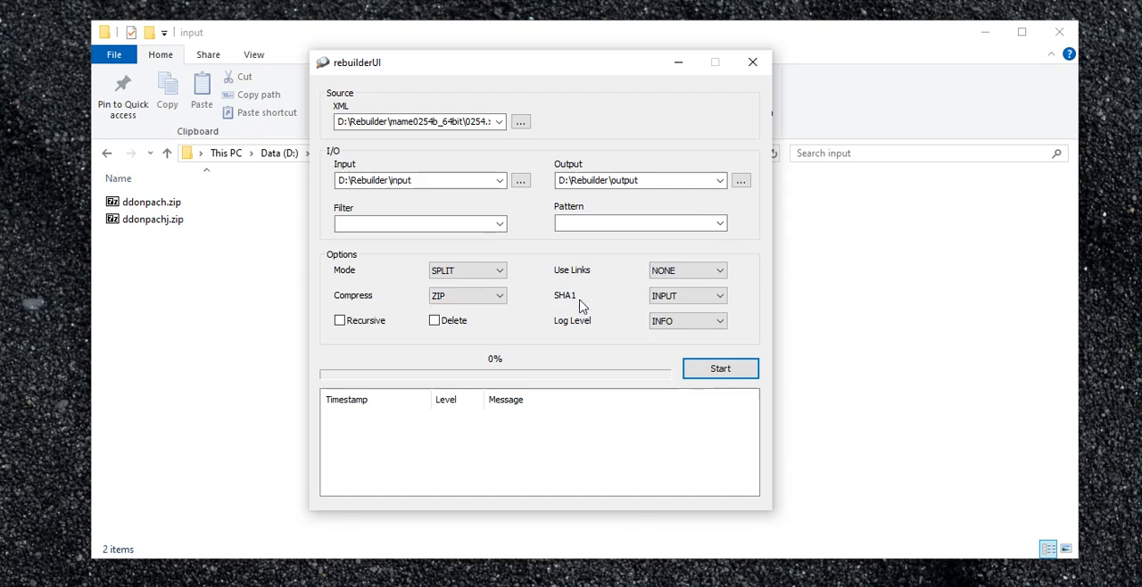
{"action": "mouse_move", "coordinate": [574, 308]}
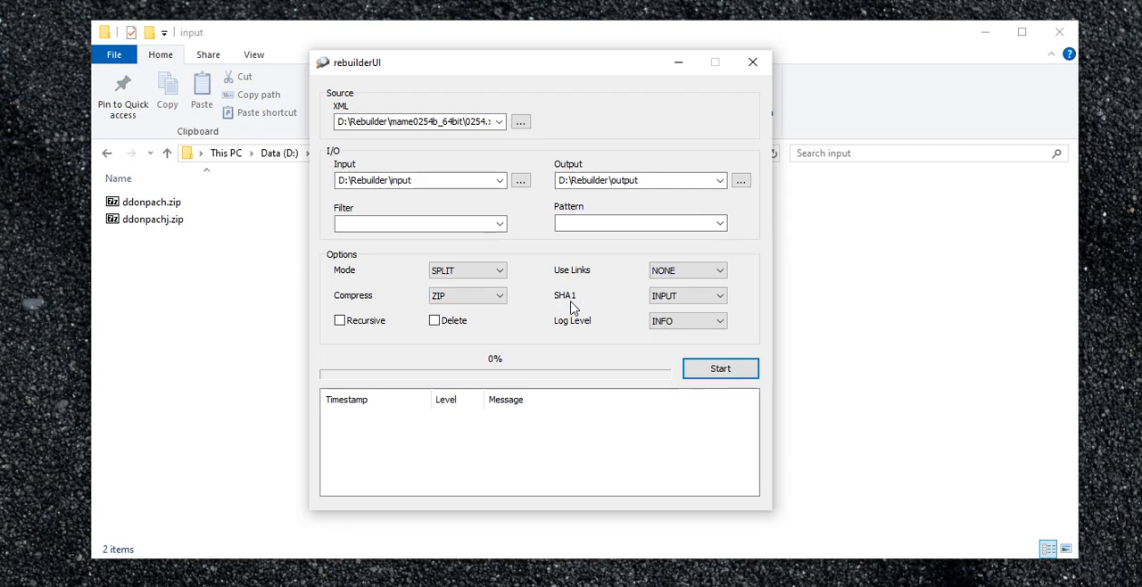
{"action": "mouse_move", "coordinate": [639, 301]}
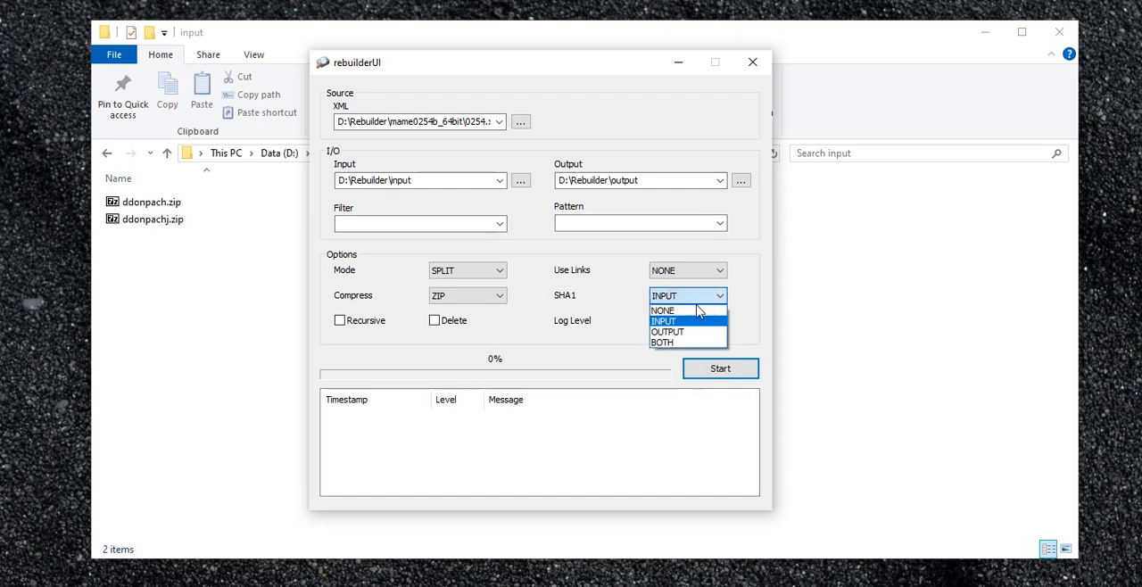
{"action": "mouse_move", "coordinate": [687, 310]}
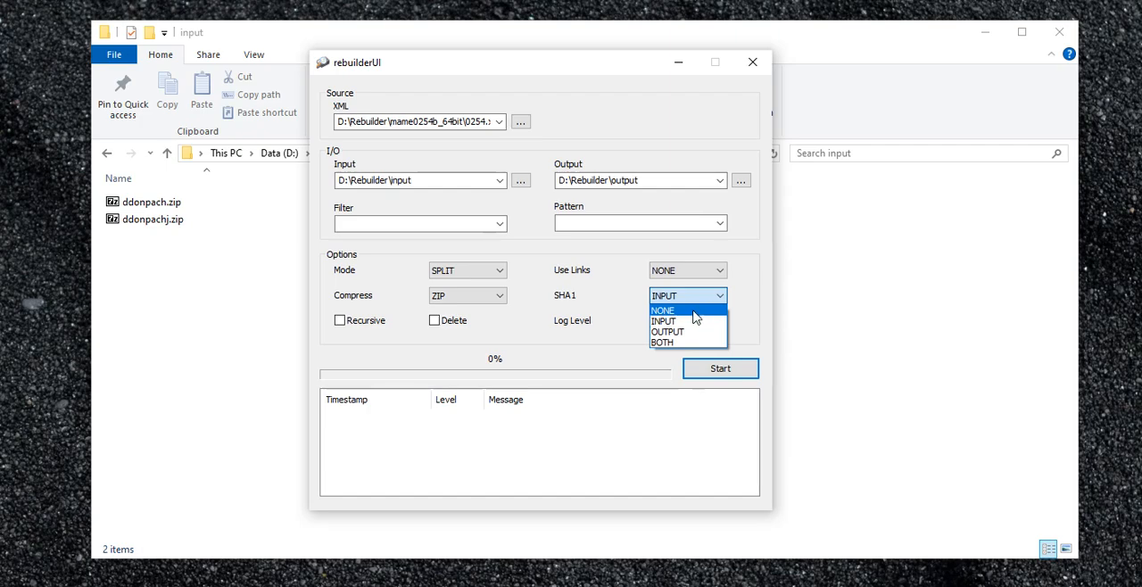
{"action": "mouse_move", "coordinate": [665, 321]}
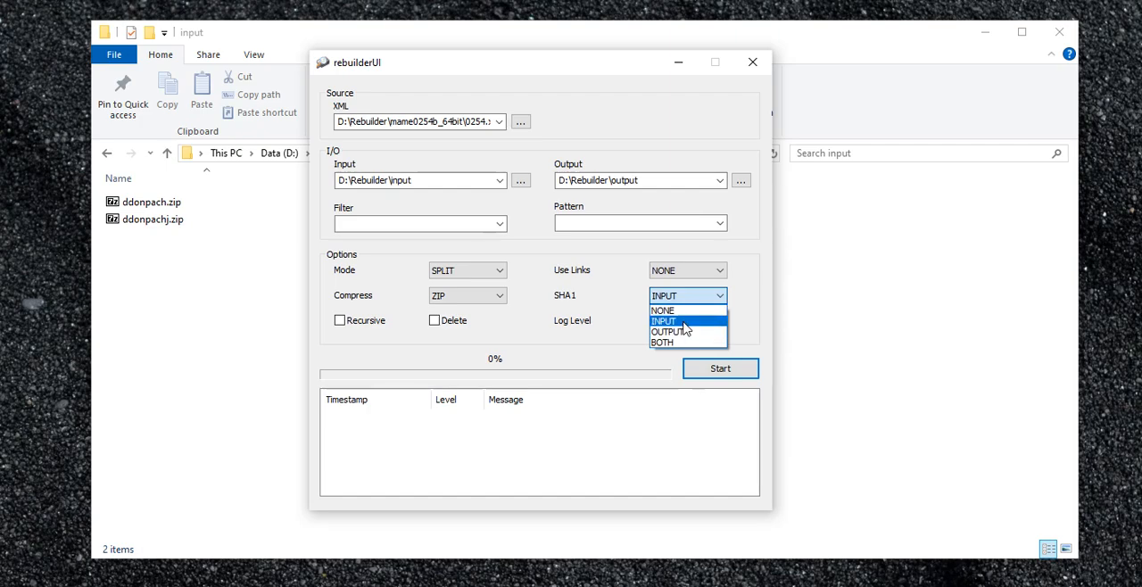
{"action": "mouse_move", "coordinate": [667, 331]}
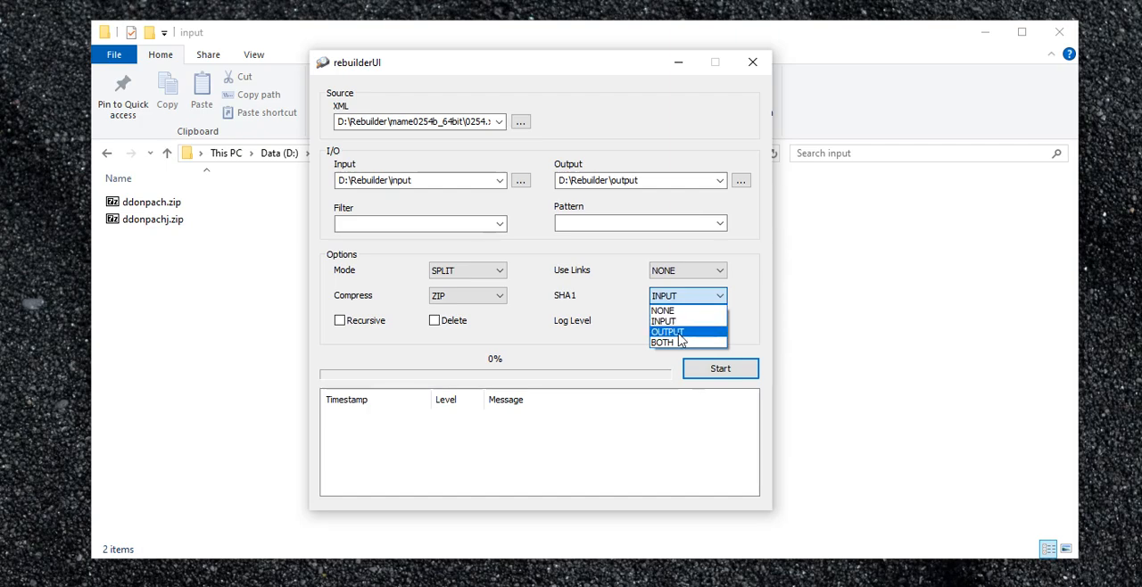
{"action": "mouse_move", "coordinate": [681, 343]}
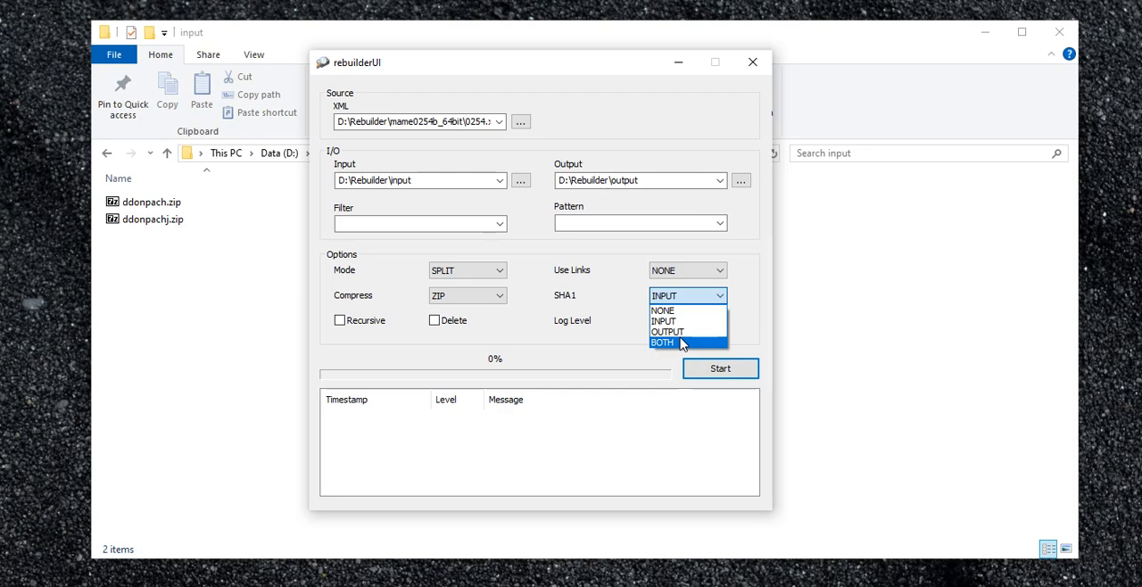
{"action": "mouse_move", "coordinate": [663, 321]}
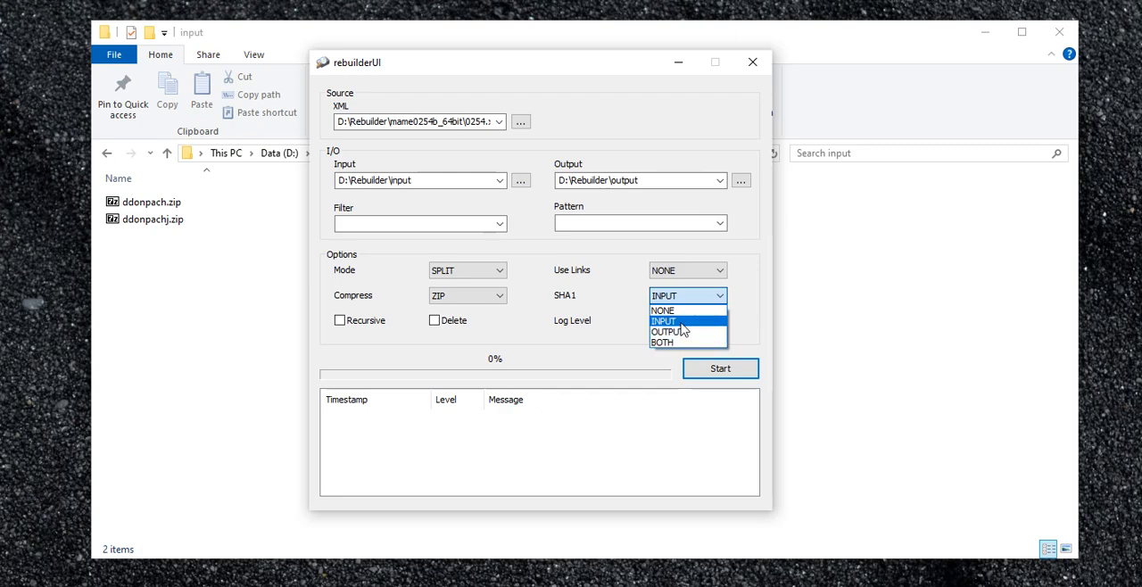
{"action": "left_click", "coordinate": [664, 320]}
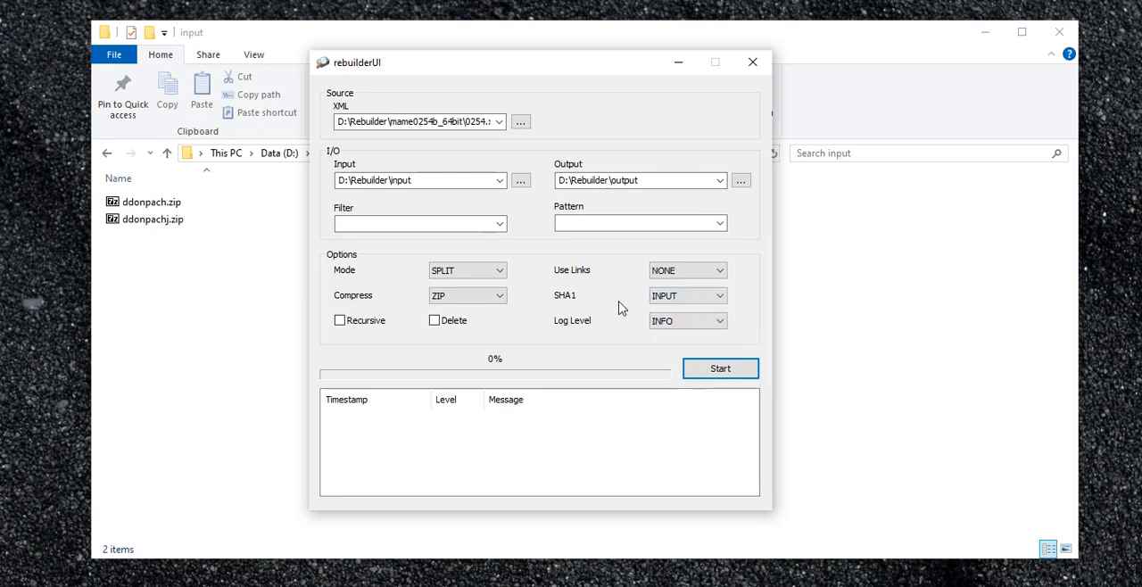
{"action": "mouse_move", "coordinate": [608, 312]}
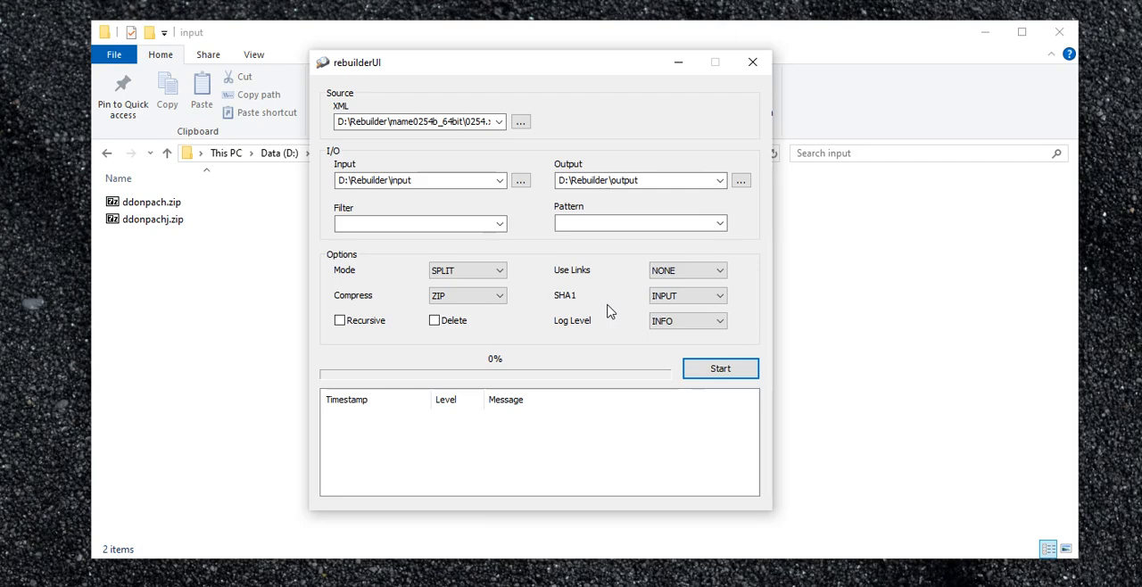
{"action": "mouse_move", "coordinate": [586, 296]}
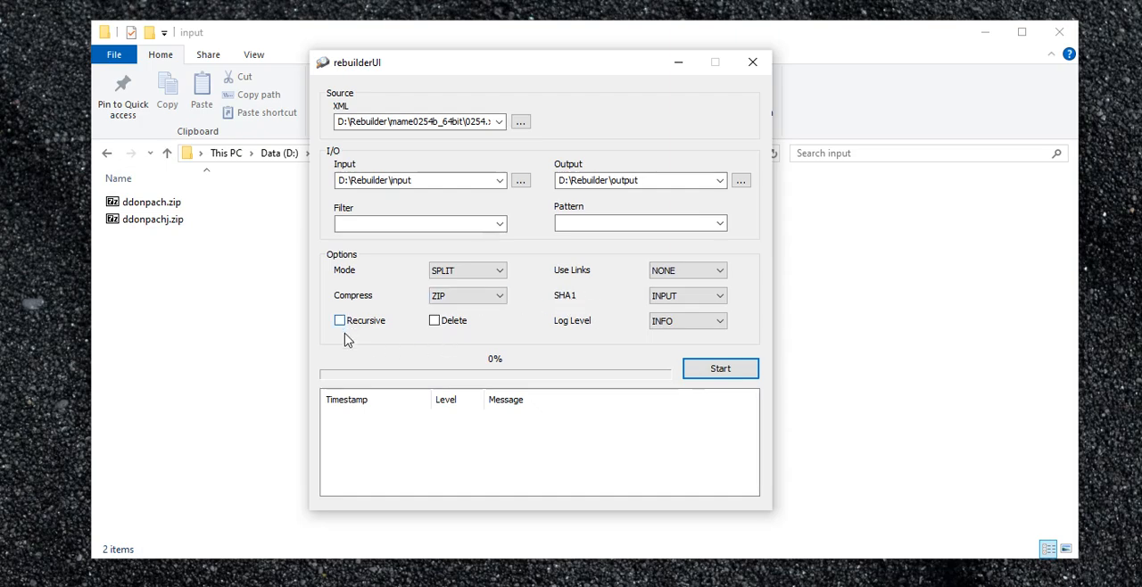
{"action": "mouse_move", "coordinate": [349, 326]}
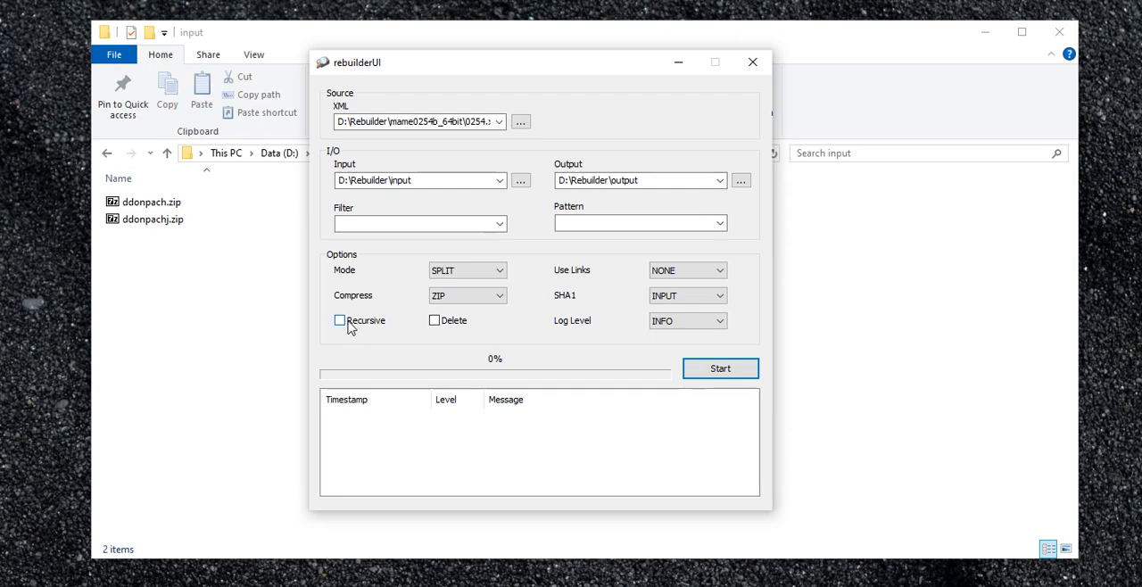
{"action": "mouse_move", "coordinate": [387, 283]}
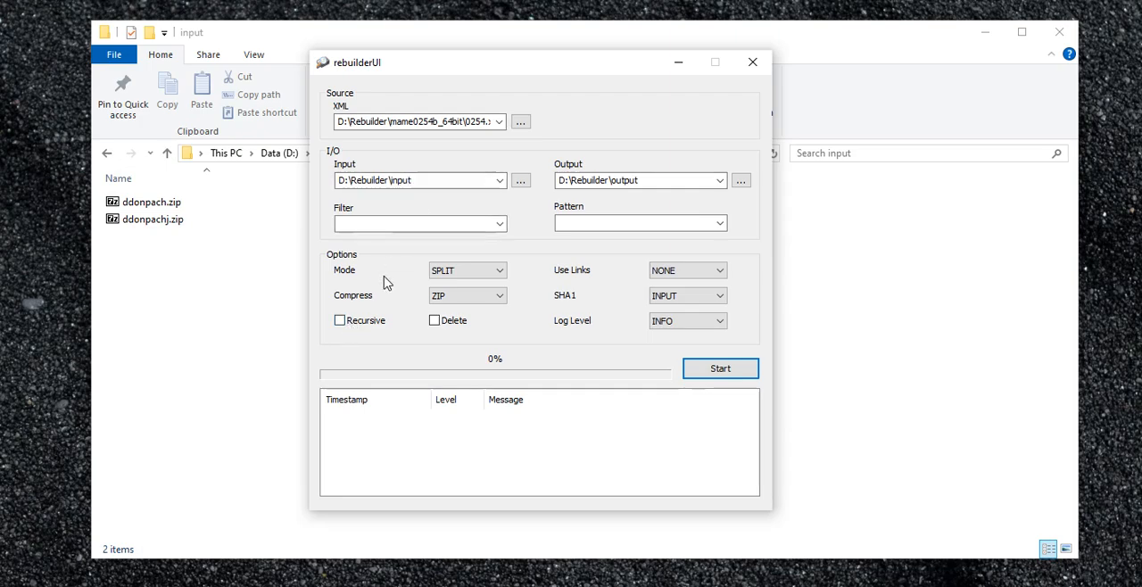
{"action": "mouse_move", "coordinate": [359, 323]}
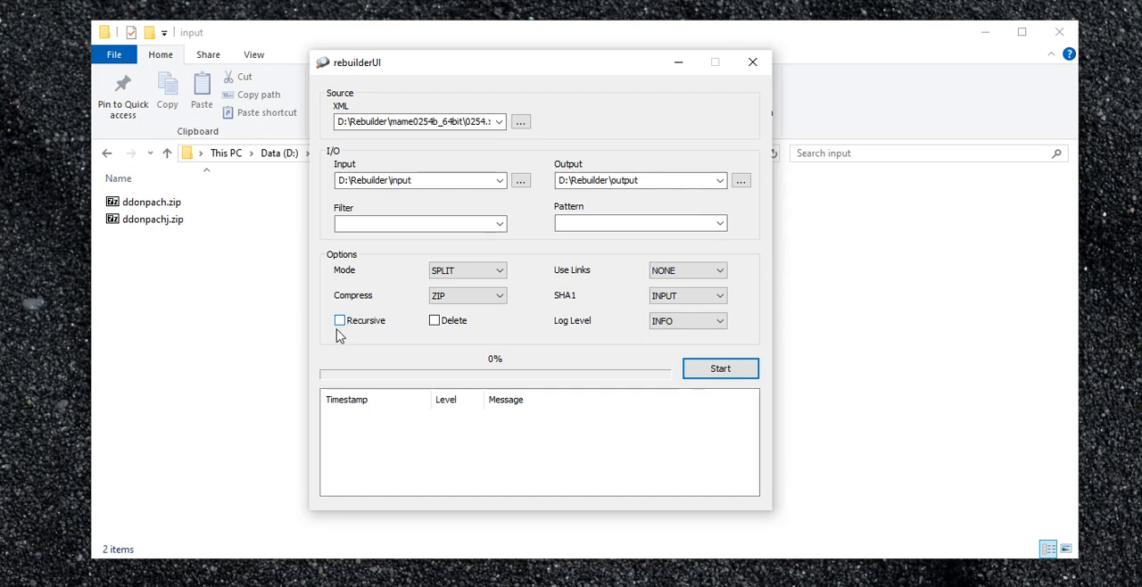
{"action": "mouse_move", "coordinate": [177, 258]}
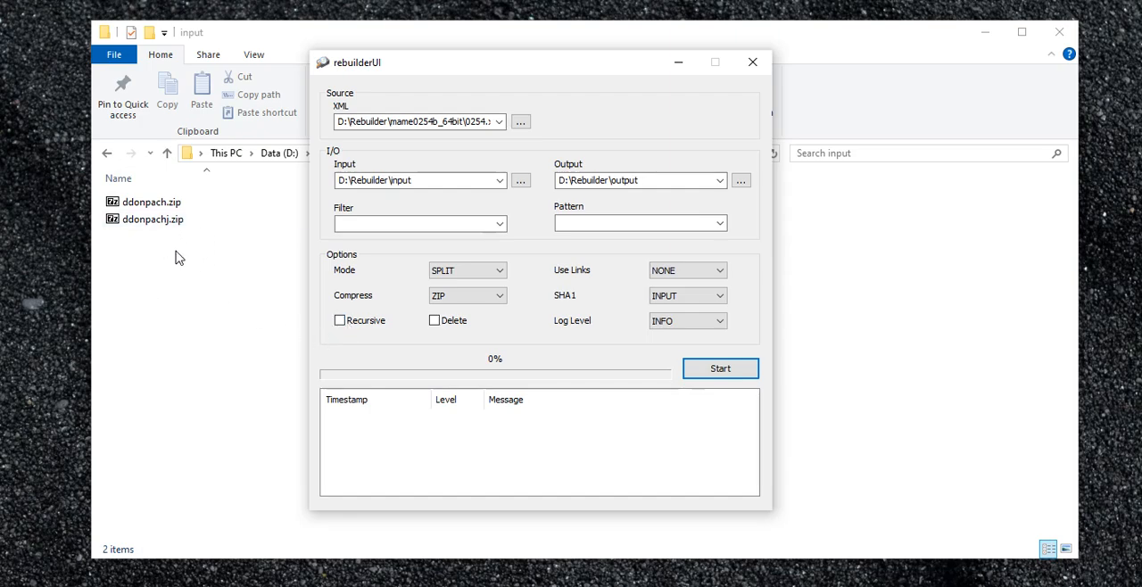
{"action": "mouse_move", "coordinate": [345, 337]}
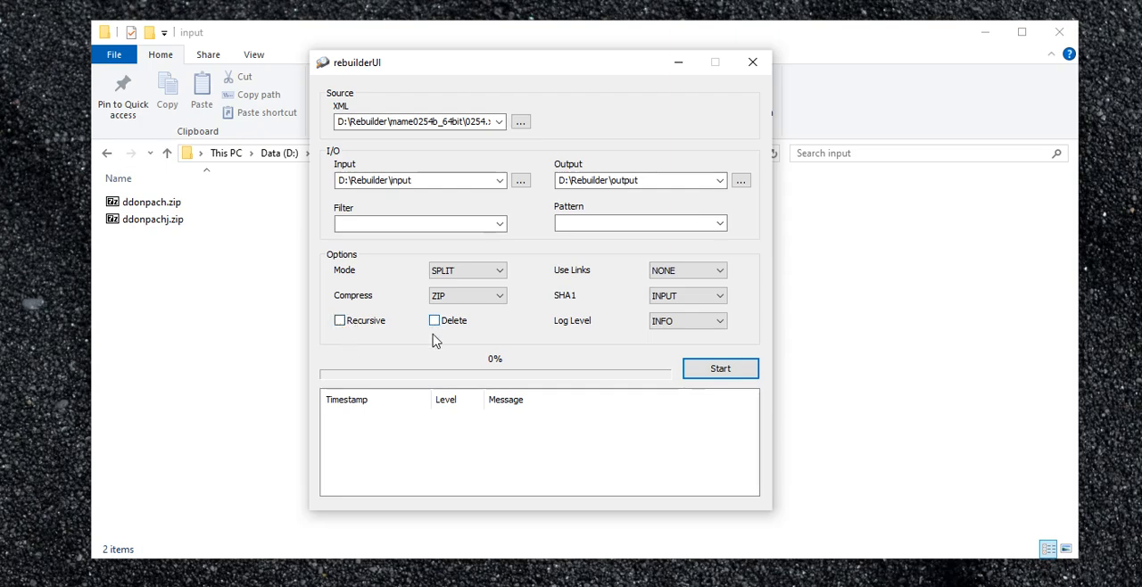
{"action": "mouse_move", "coordinate": [447, 332]}
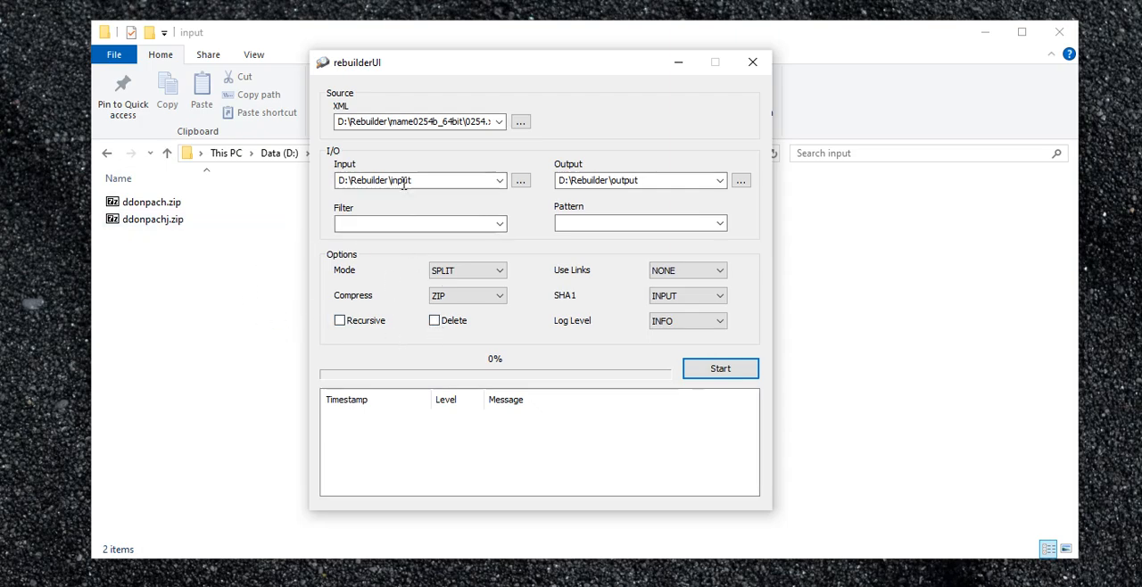
{"action": "mouse_move", "coordinate": [413, 203]}
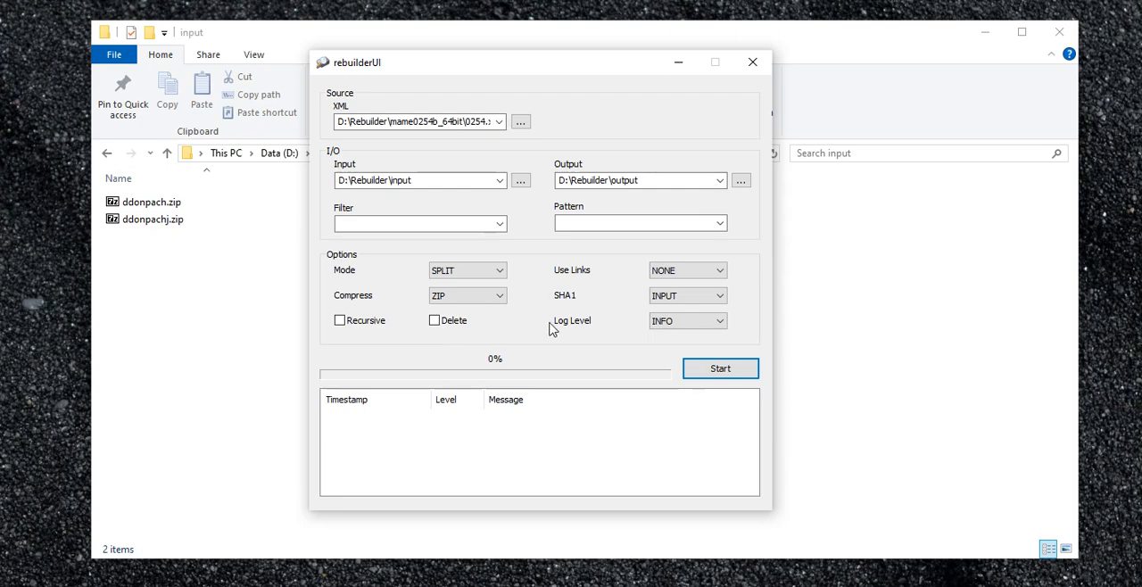
{"action": "mouse_move", "coordinate": [462, 447]}
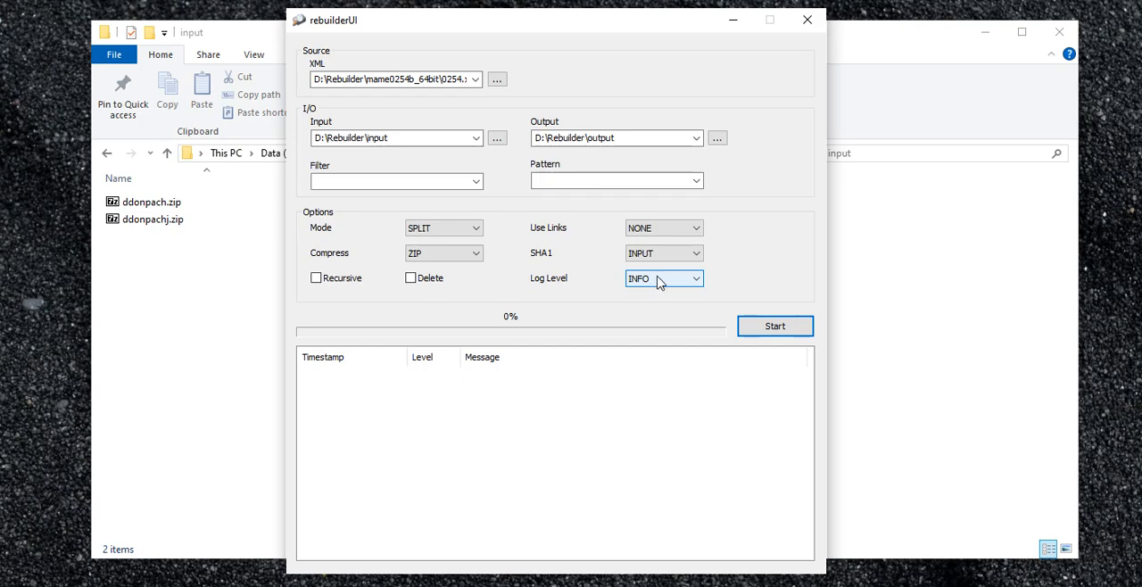
Review the Log Level choices INFO, WARN, ERR and TRACE, and pick TRACE.
{"action": "left_click", "coordinate": [663, 278]}
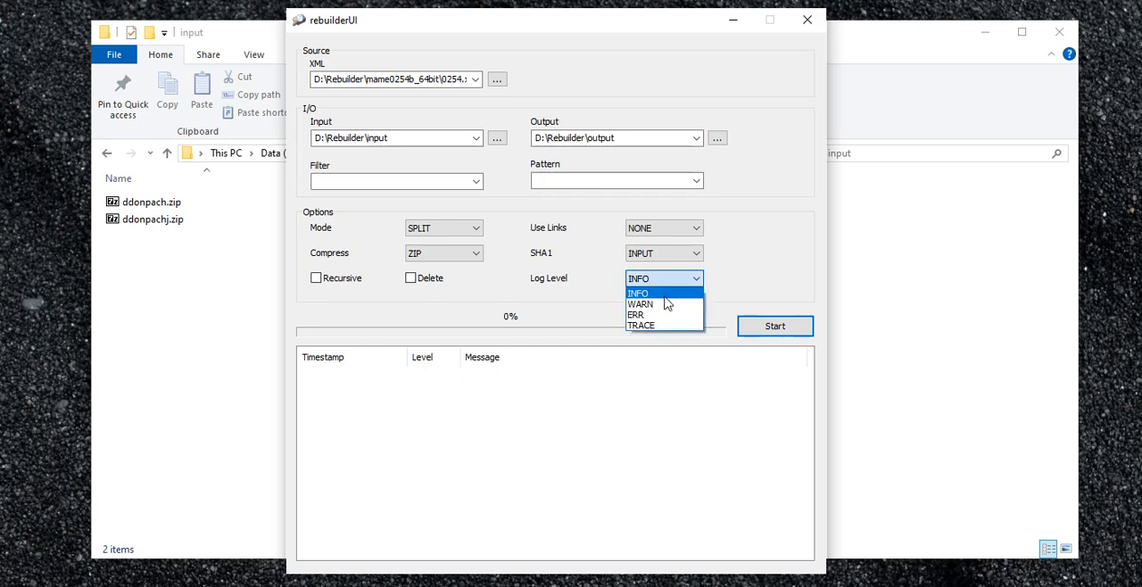
{"action": "mouse_move", "coordinate": [665, 314]}
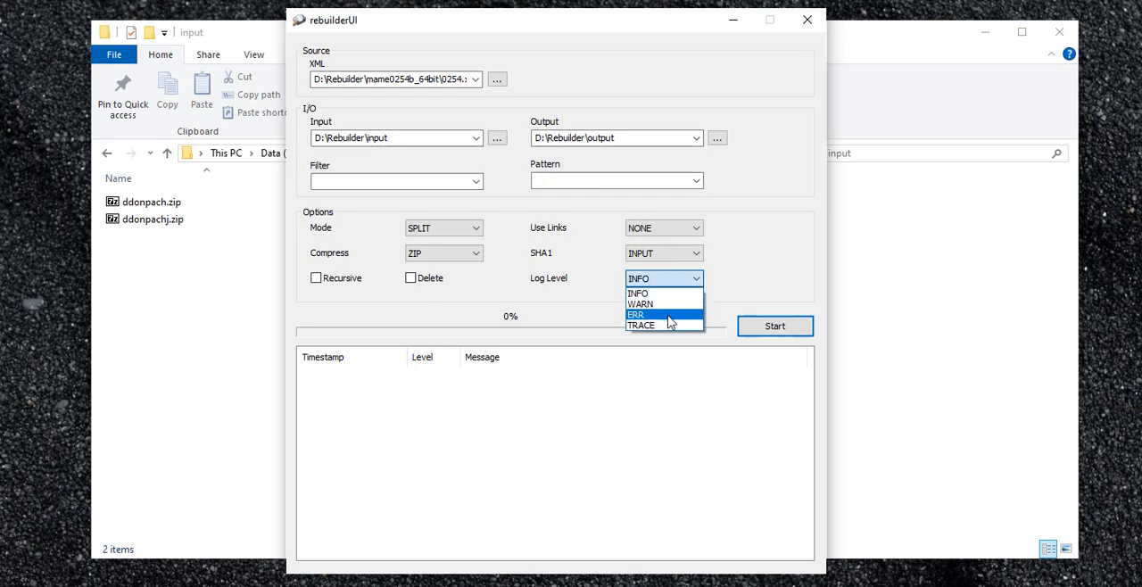
{"action": "mouse_move", "coordinate": [671, 329]}
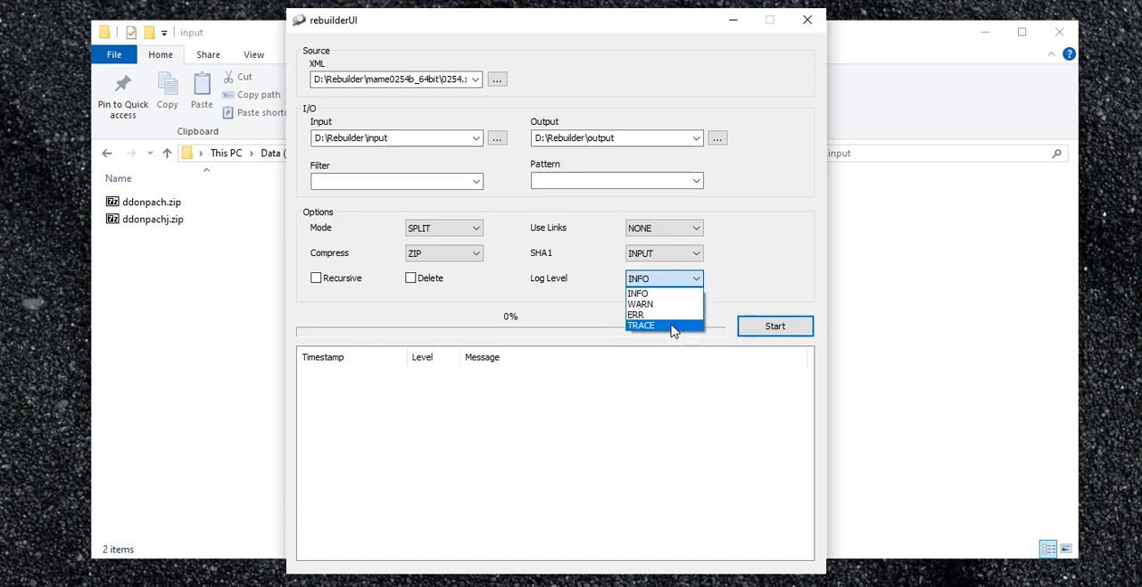
{"action": "mouse_move", "coordinate": [659, 332]}
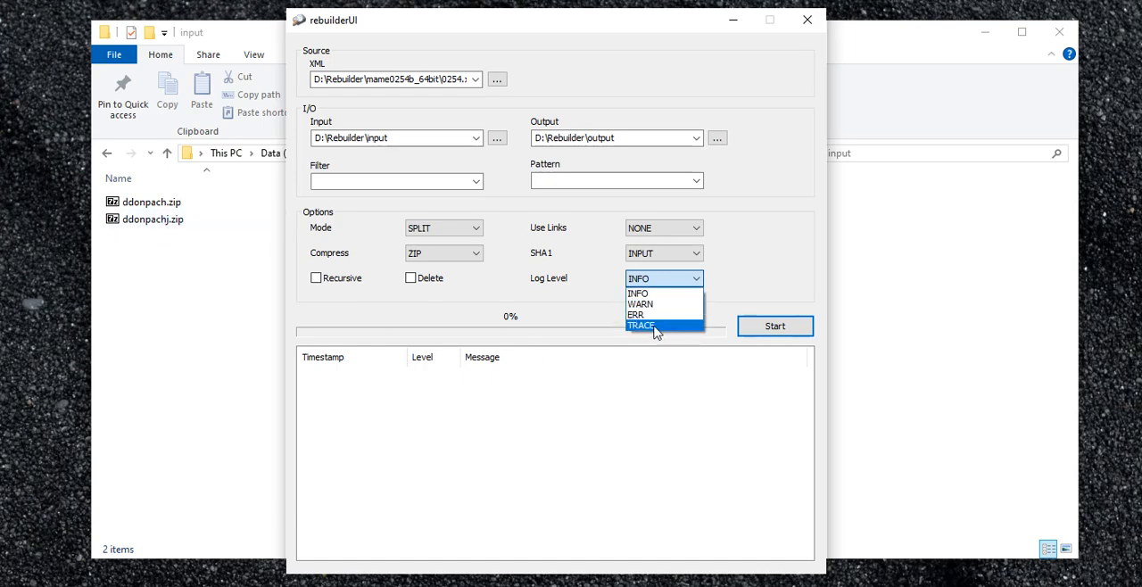
{"action": "mouse_move", "coordinate": [654, 293]}
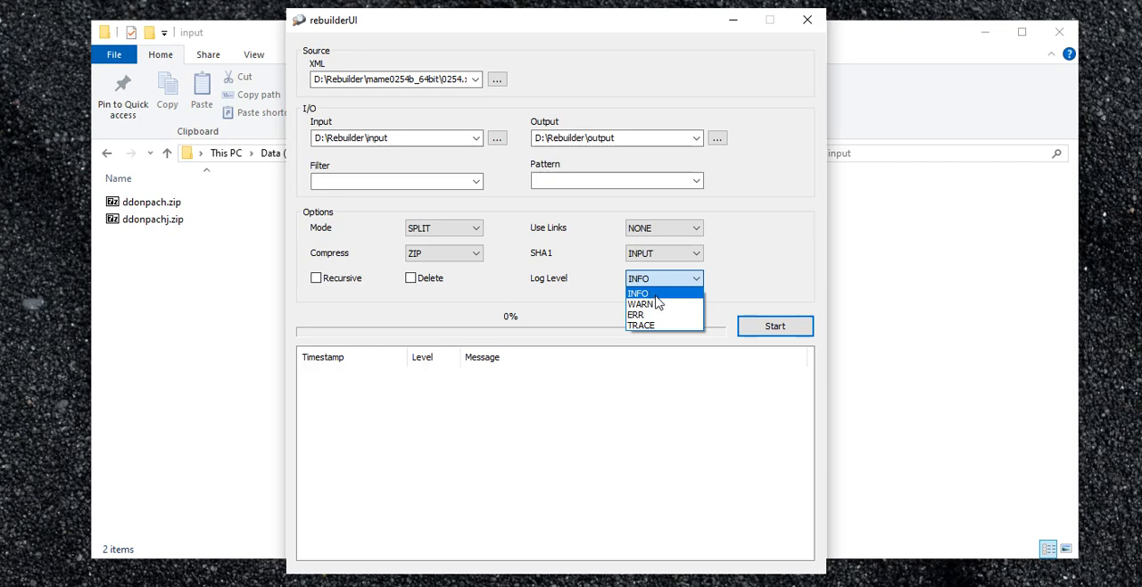
{"action": "left_click", "coordinate": [641, 325]}
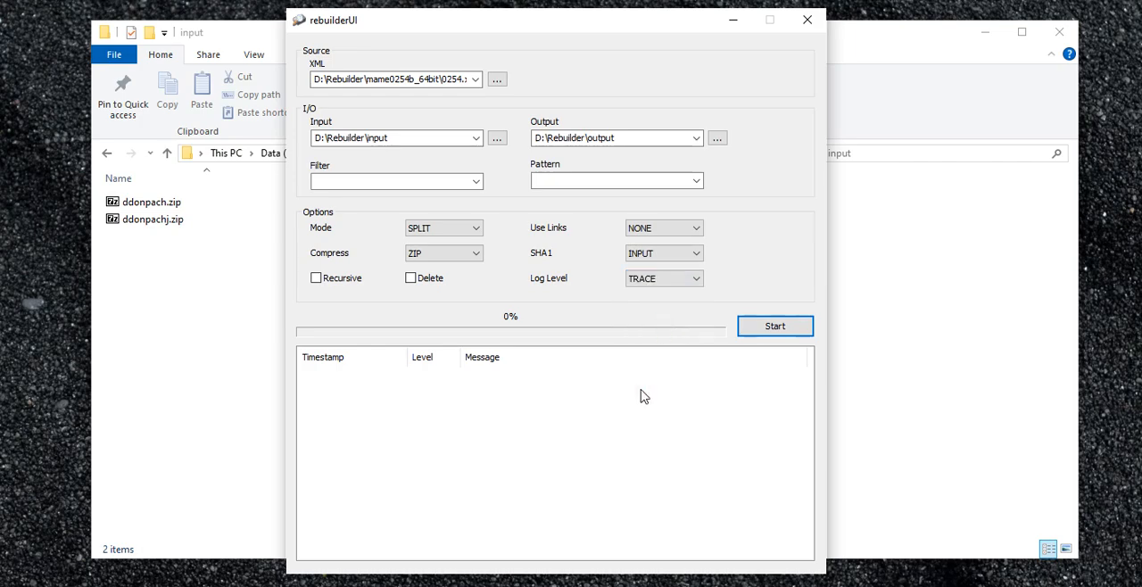
{"action": "mouse_move", "coordinate": [588, 376]}
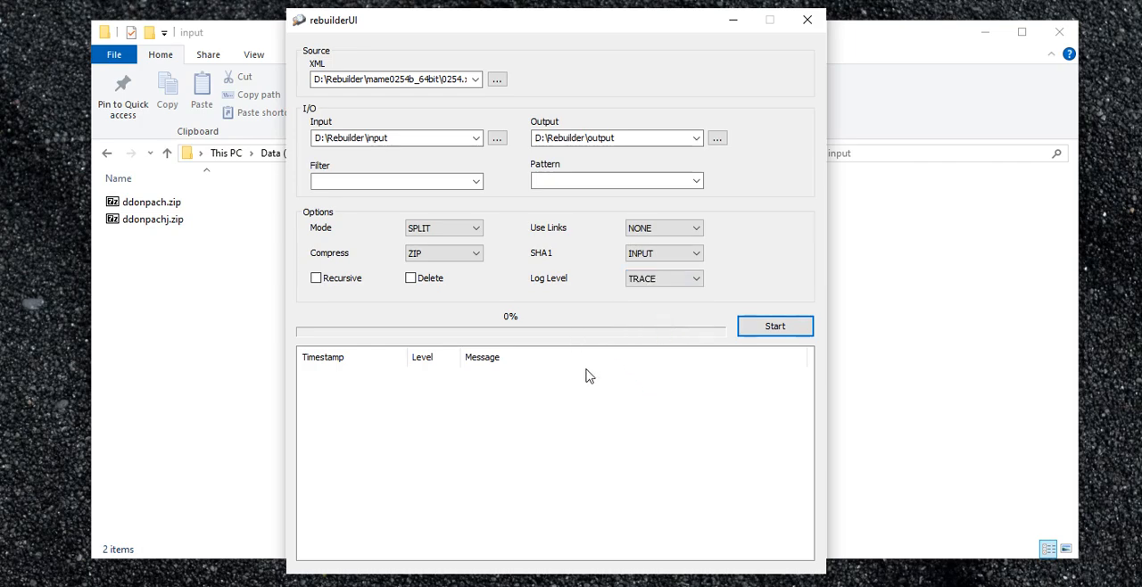
{"action": "mouse_move", "coordinate": [386, 165]}
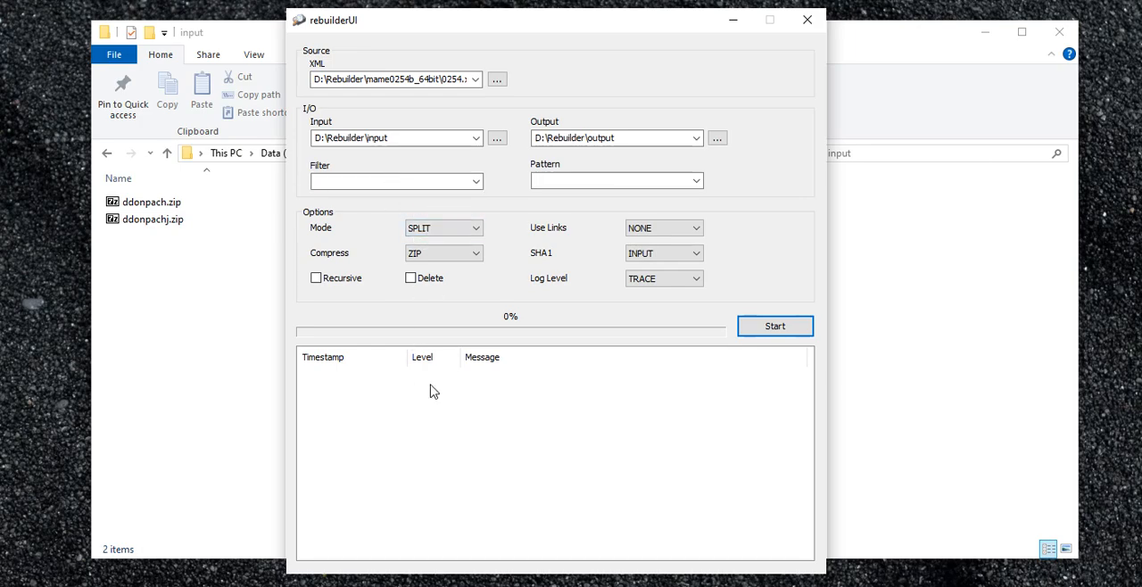
{"action": "mouse_move", "coordinate": [428, 395]}
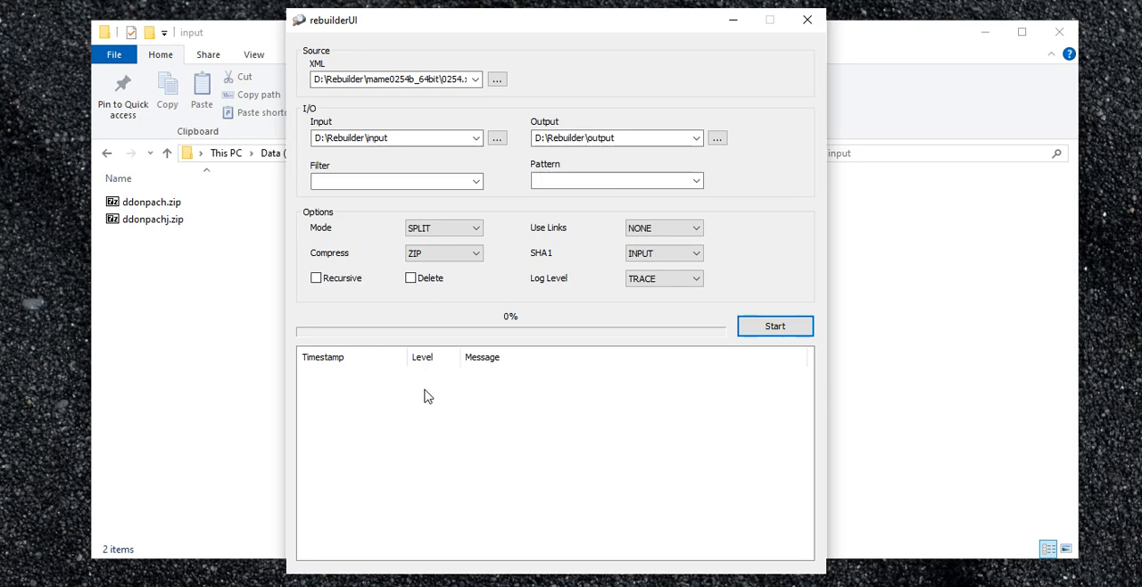
{"action": "mouse_move", "coordinate": [207, 382]}
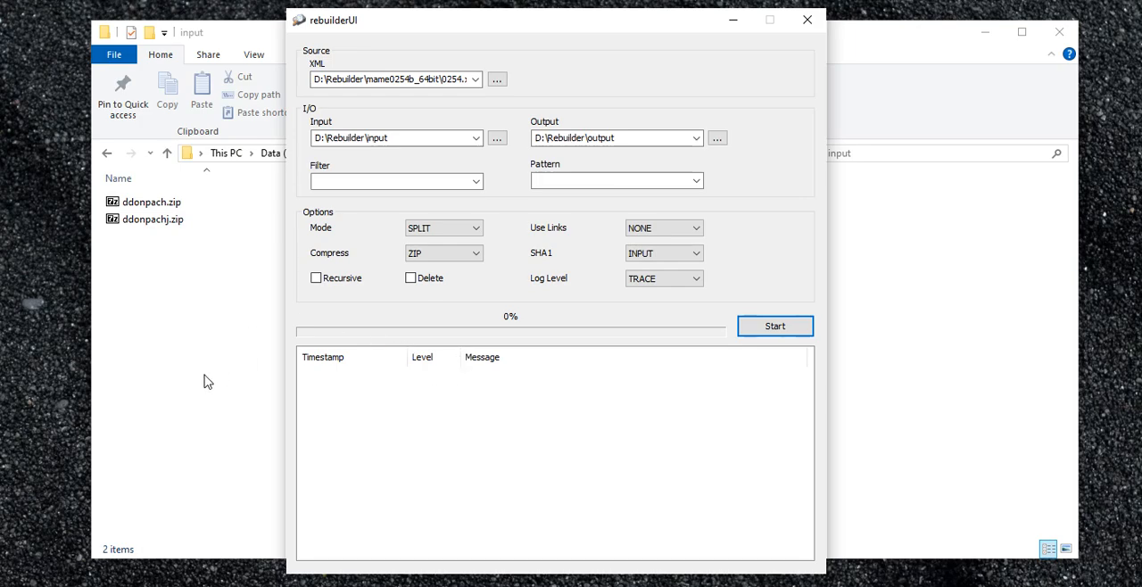
{"action": "mouse_move", "coordinate": [642, 394]}
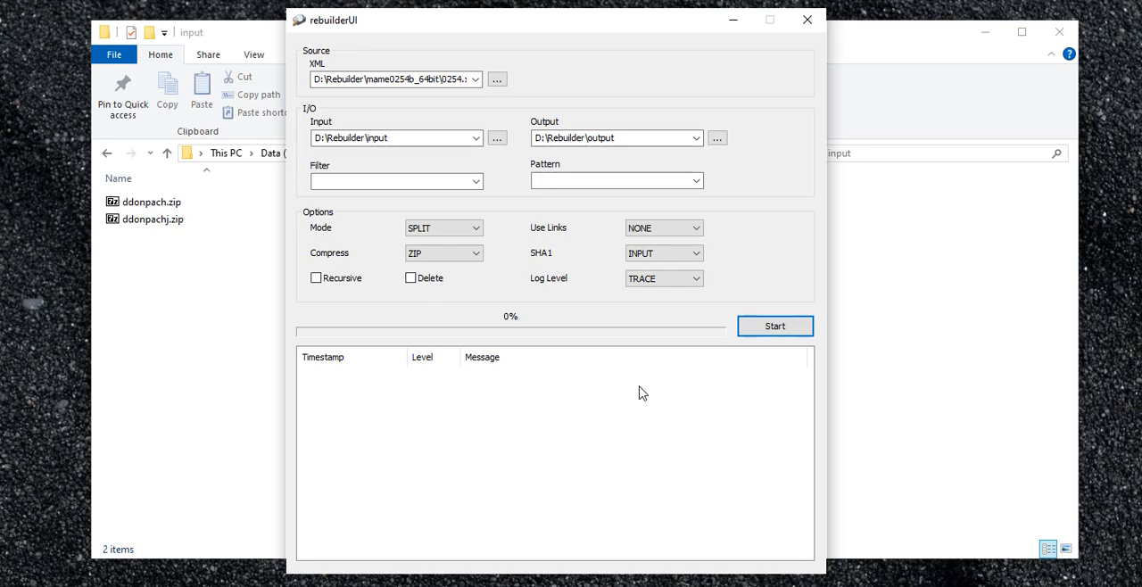
{"action": "mouse_move", "coordinate": [419, 387]}
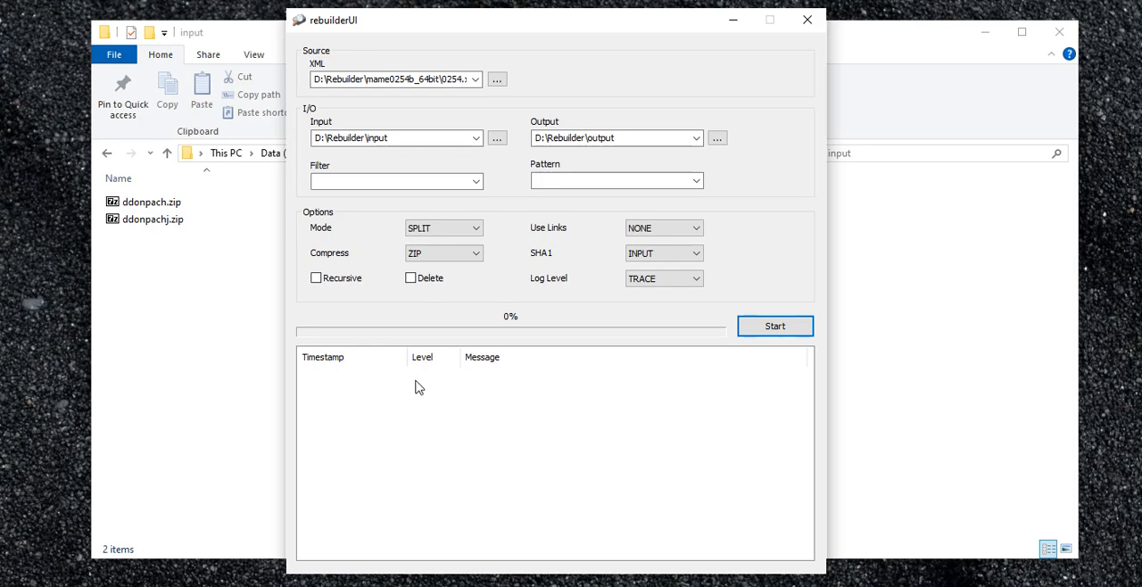
{"action": "mouse_move", "coordinate": [378, 382]}
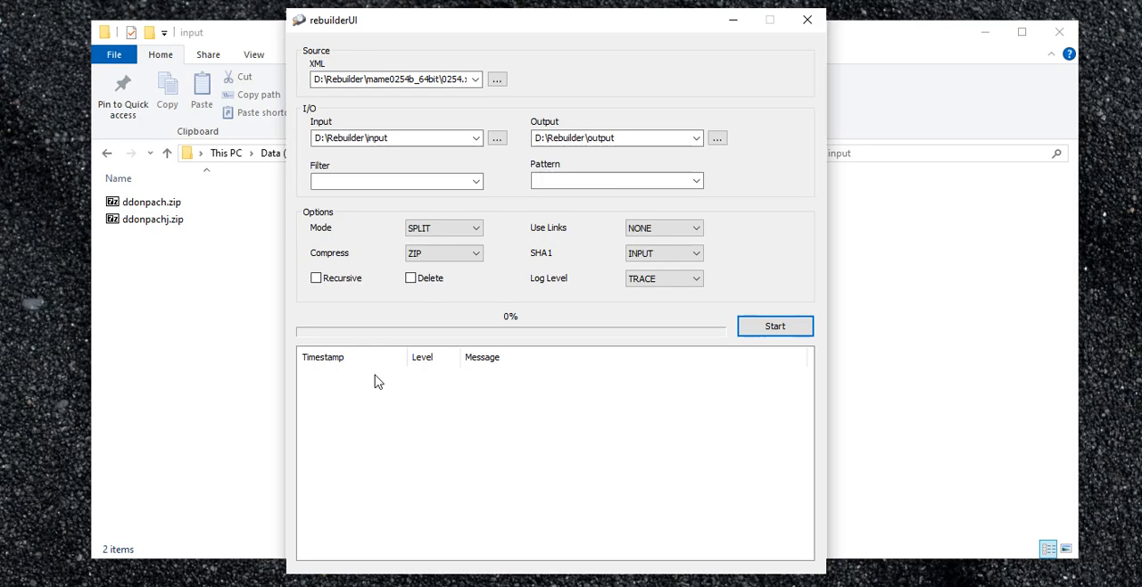
{"action": "mouse_move", "coordinate": [425, 383]}
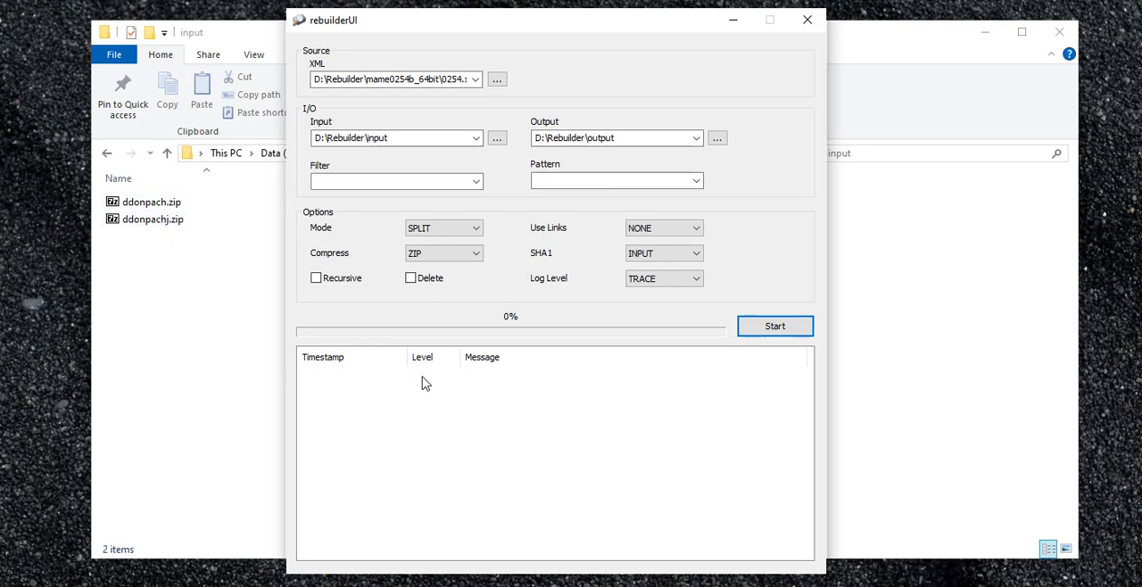
{"action": "mouse_move", "coordinate": [364, 233]}
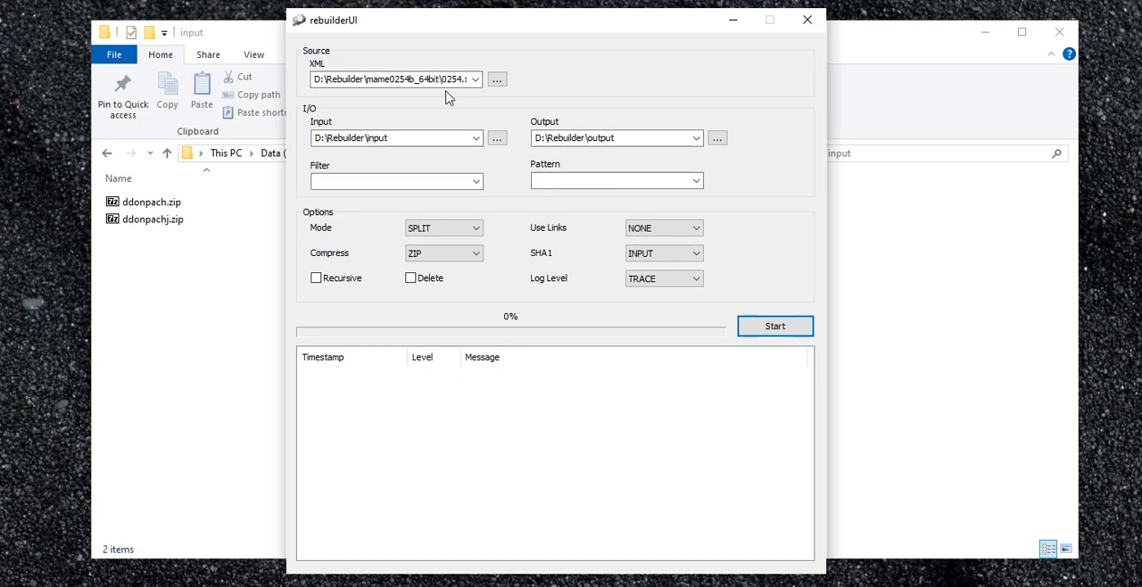
{"action": "mouse_move", "coordinate": [641, 363]}
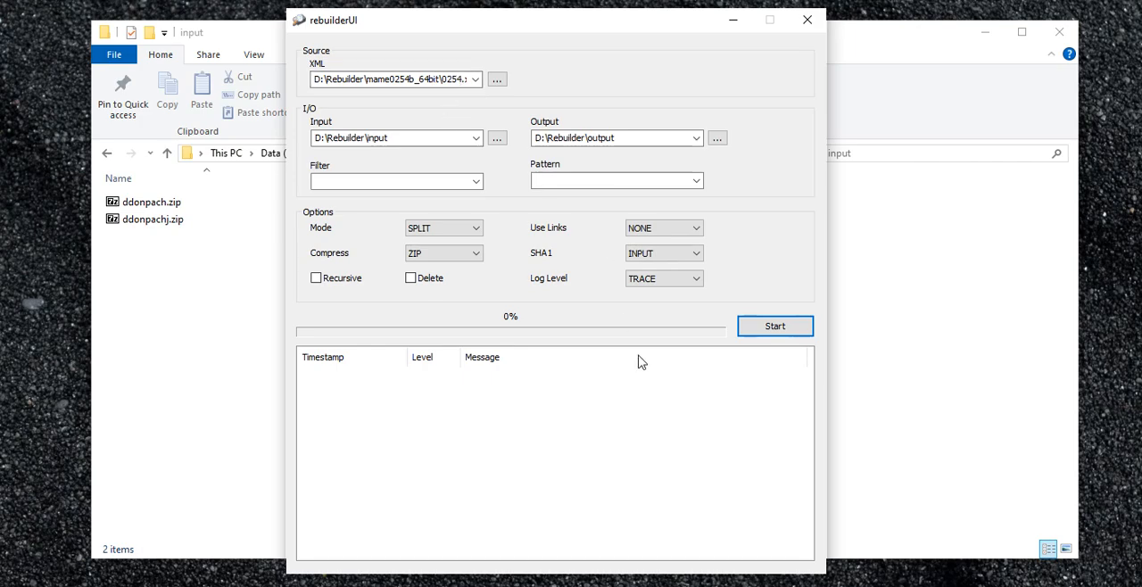
Start the split rebuild and scroll through the log's warnings and rebuild messages.
{"action": "left_click", "coordinate": [775, 326]}
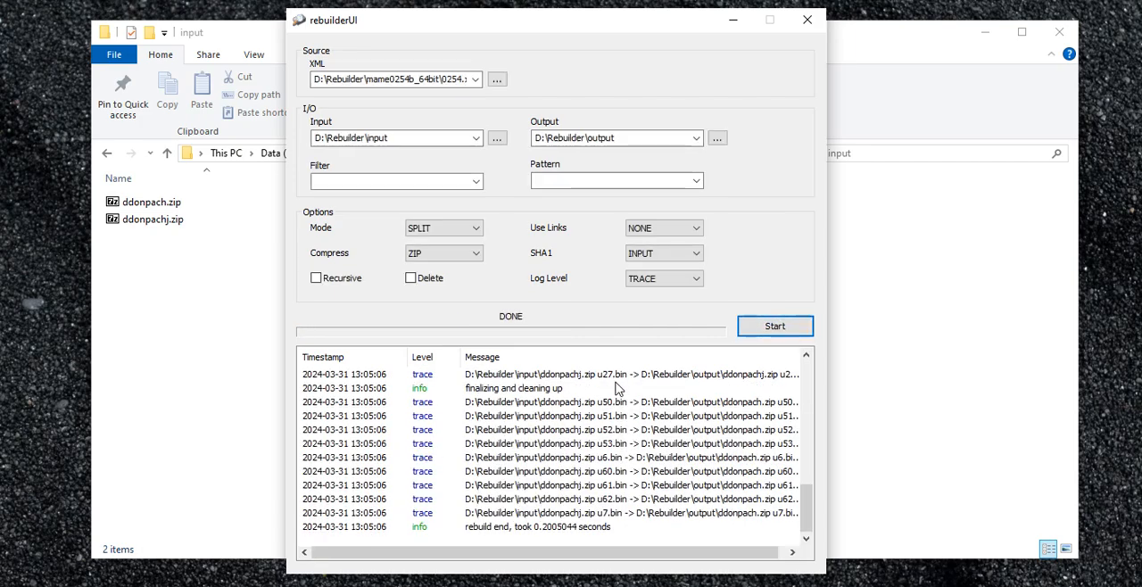
{"action": "scroll", "scroll_direction": "up", "scroll_amount": 3}
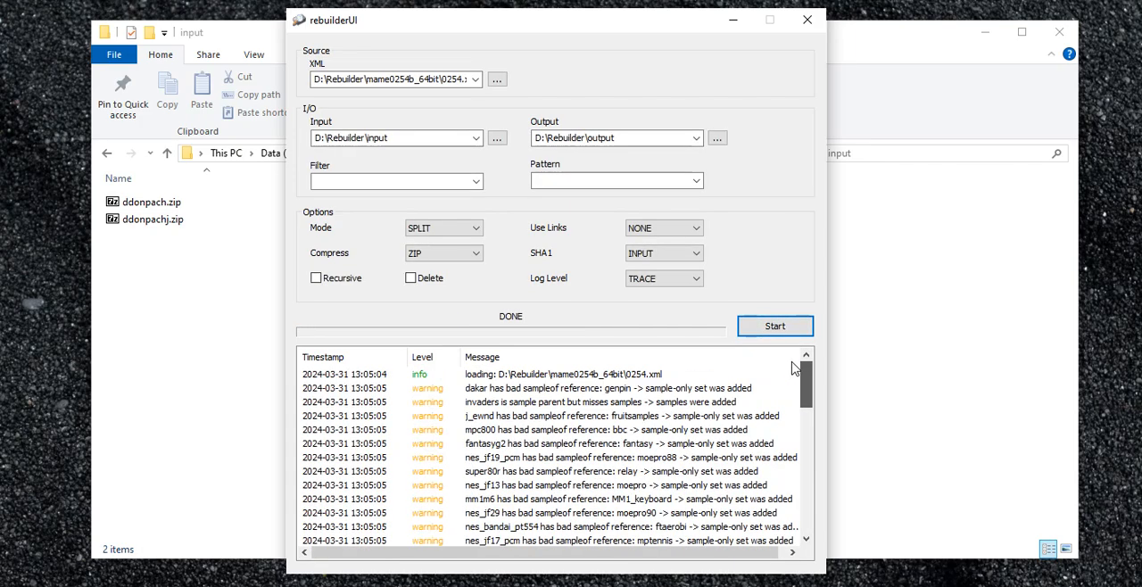
{"action": "scroll", "scroll_direction": "down", "scroll_amount": 3}
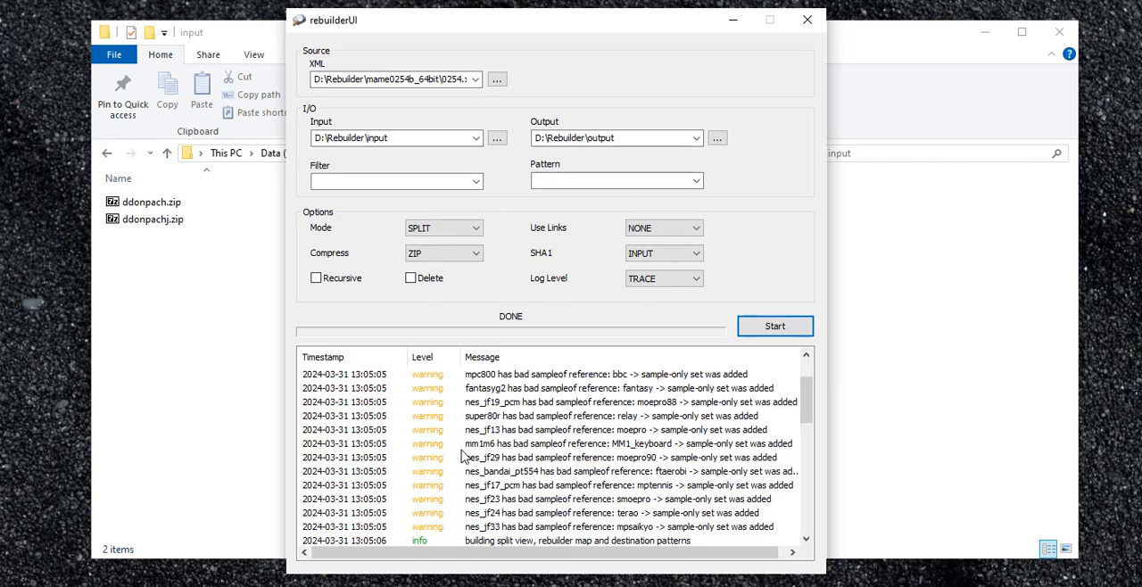
{"action": "scroll", "scroll_direction": "down", "scroll_amount": 3}
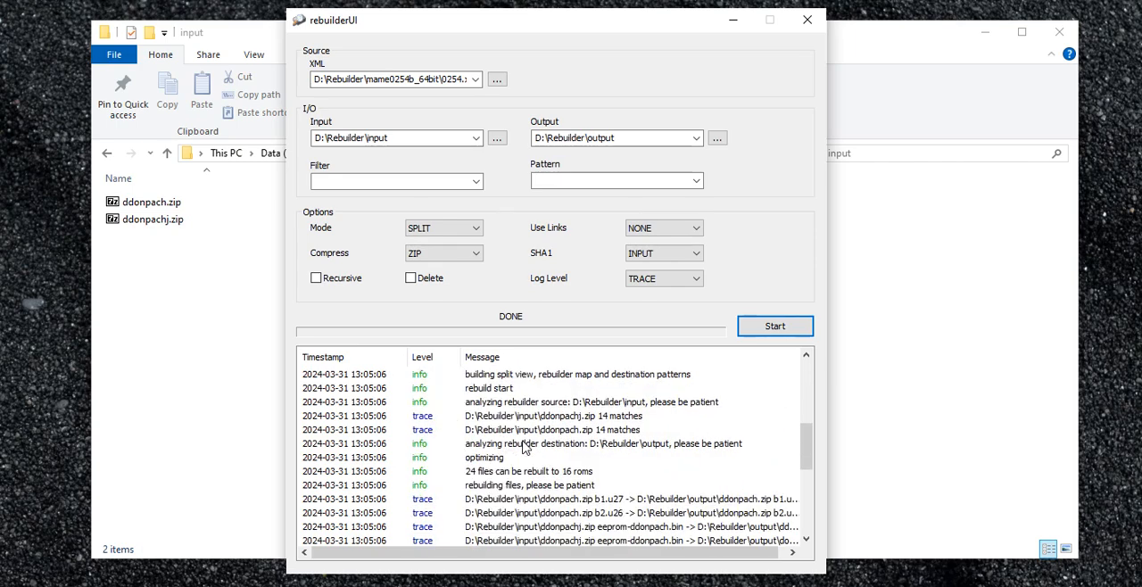
{"action": "scroll", "scroll_direction": "up", "scroll_amount": 3}
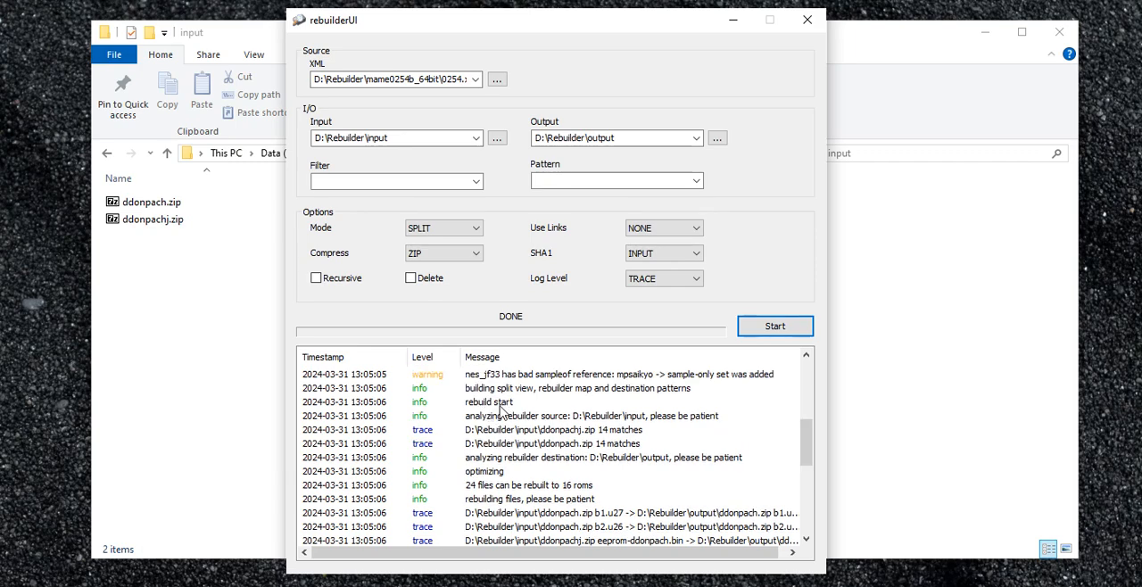
{"action": "mouse_move", "coordinate": [631, 412]}
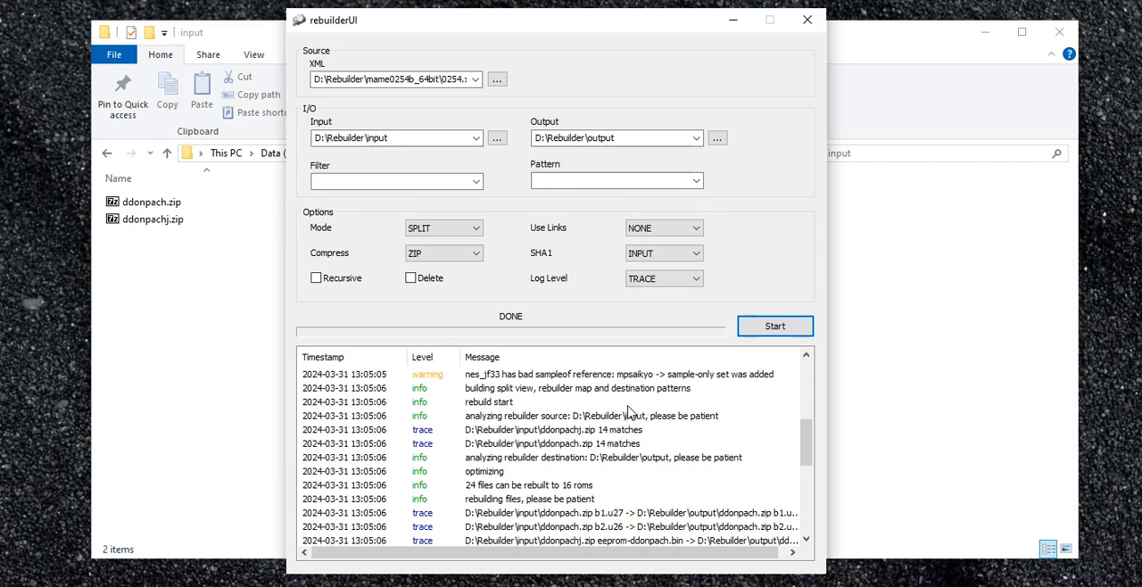
{"action": "mouse_move", "coordinate": [548, 455]}
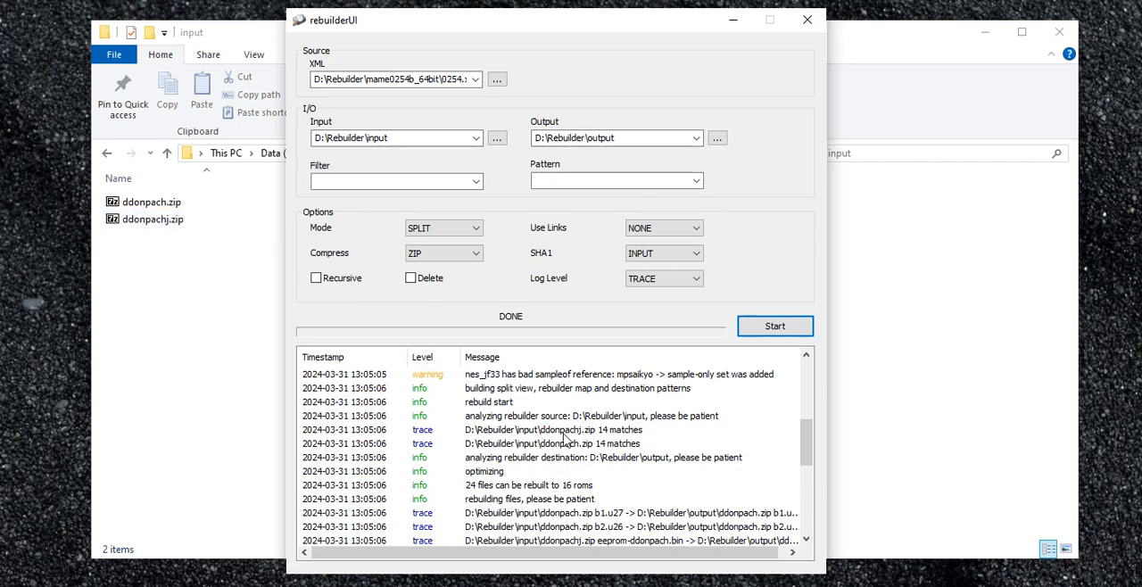
{"action": "mouse_move", "coordinate": [611, 455]}
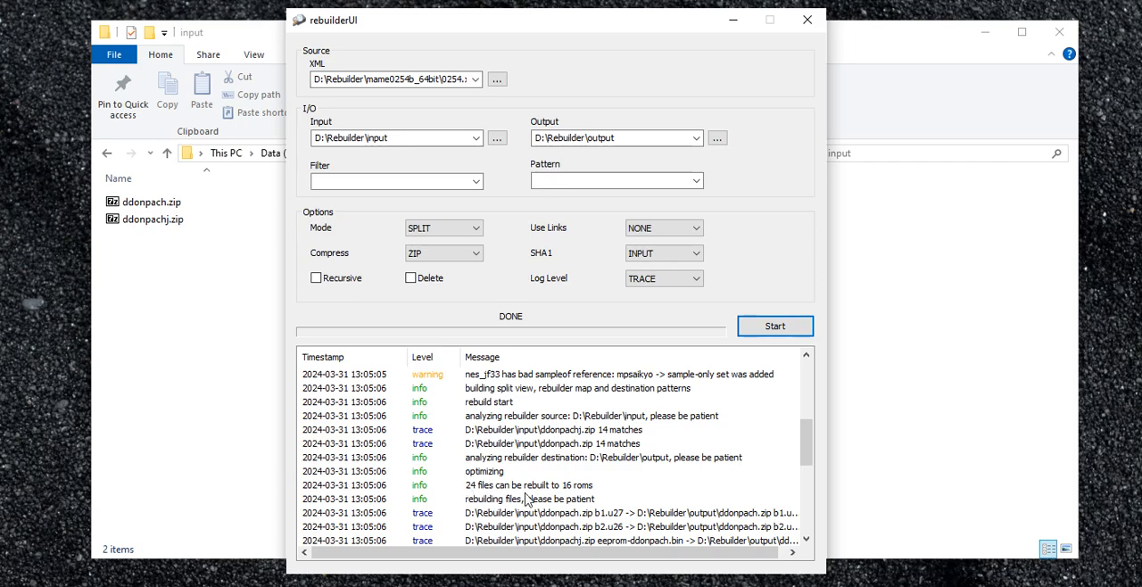
{"action": "mouse_move", "coordinate": [558, 498]}
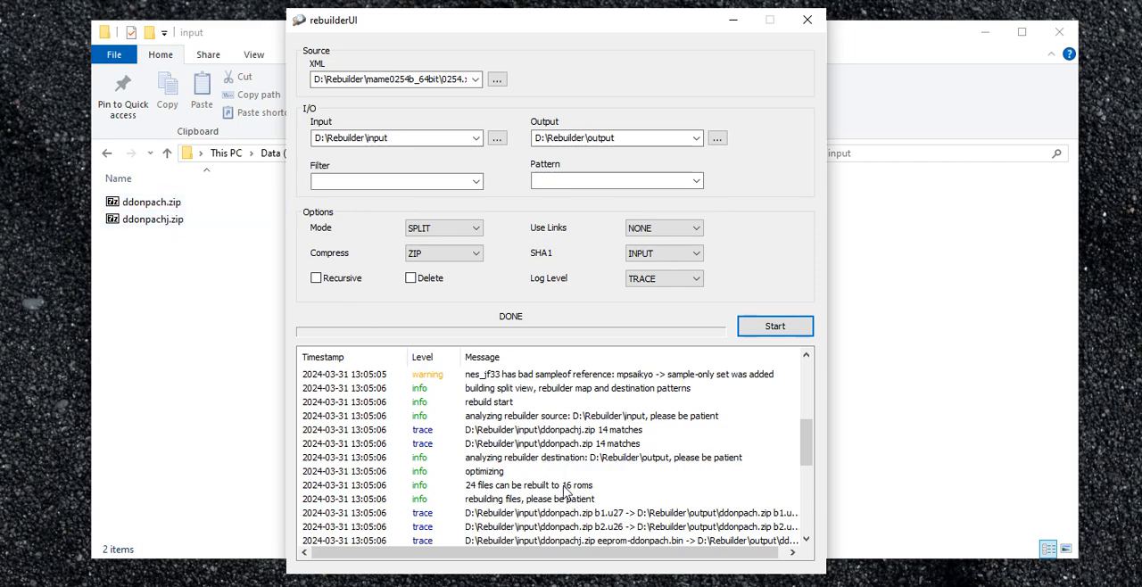
Scroll the log to the bottom to read the 'rebuild end' and 'Done' lines.
{"action": "scroll", "scroll_direction": "down", "scroll_amount": 3}
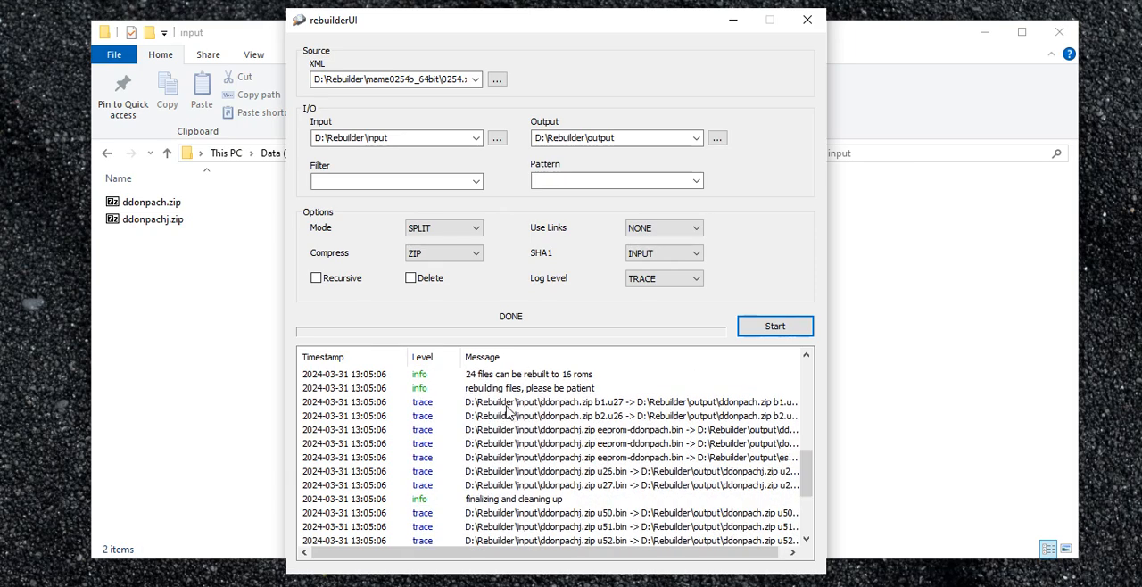
{"action": "mouse_move", "coordinate": [578, 401]}
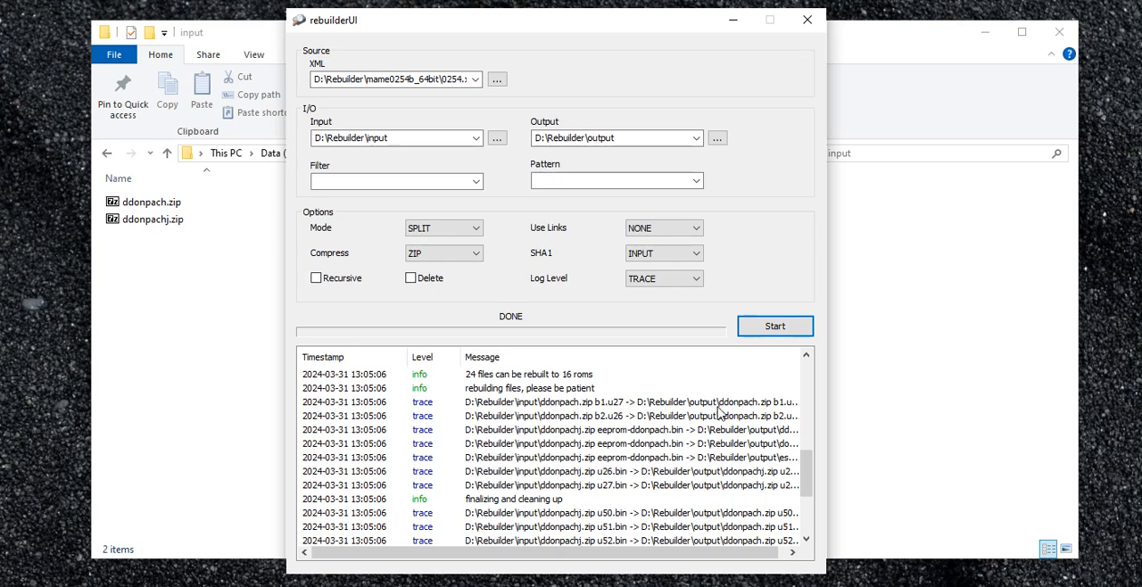
{"action": "scroll", "scroll_direction": "down", "scroll_amount": 3}
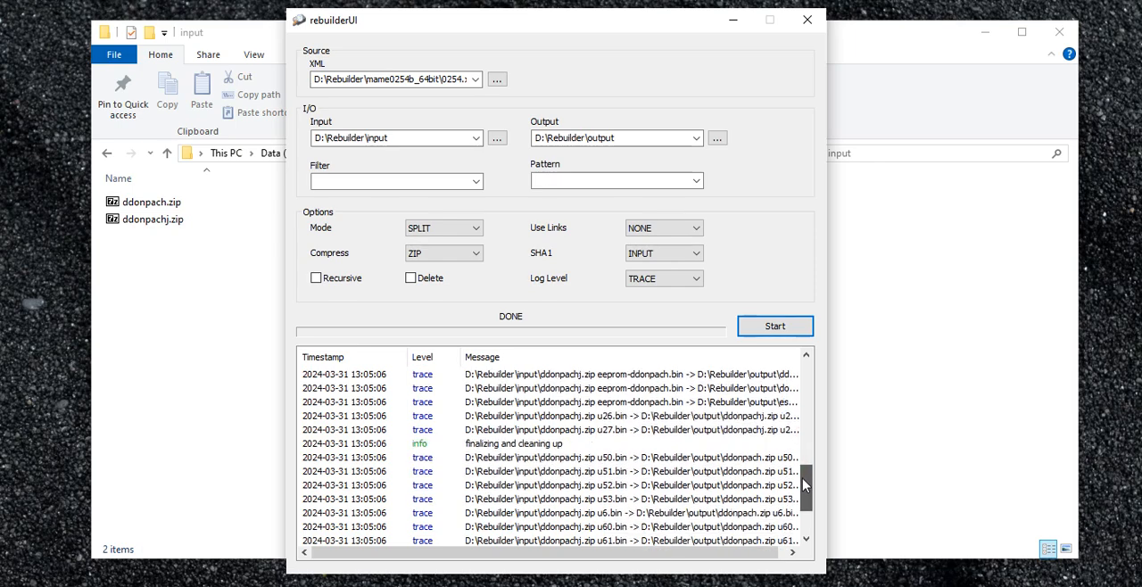
{"action": "scroll", "scroll_direction": "down", "scroll_amount": 3}
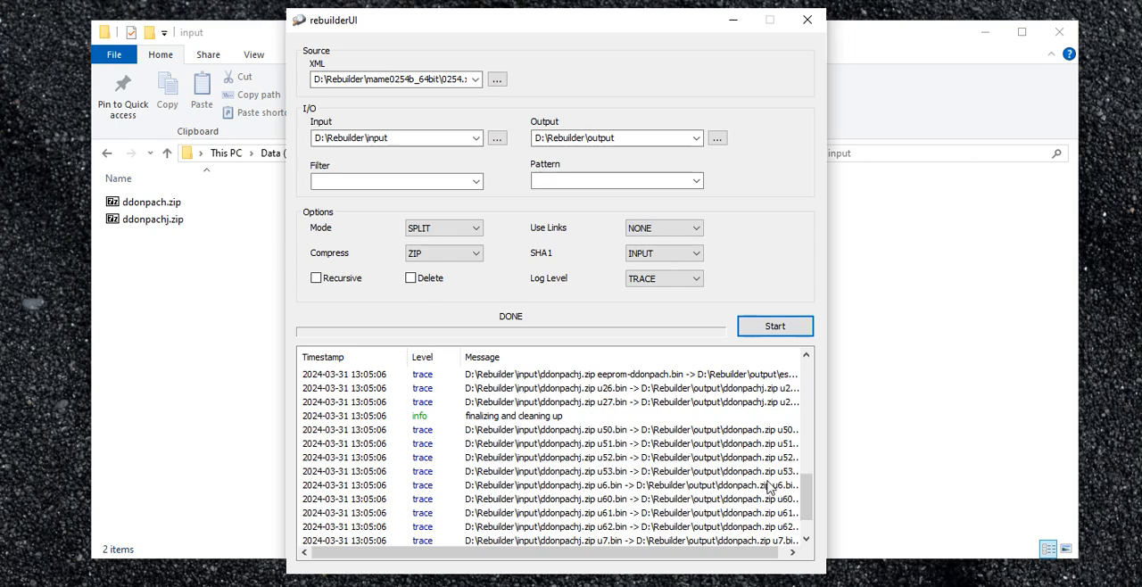
{"action": "mouse_move", "coordinate": [737, 440]}
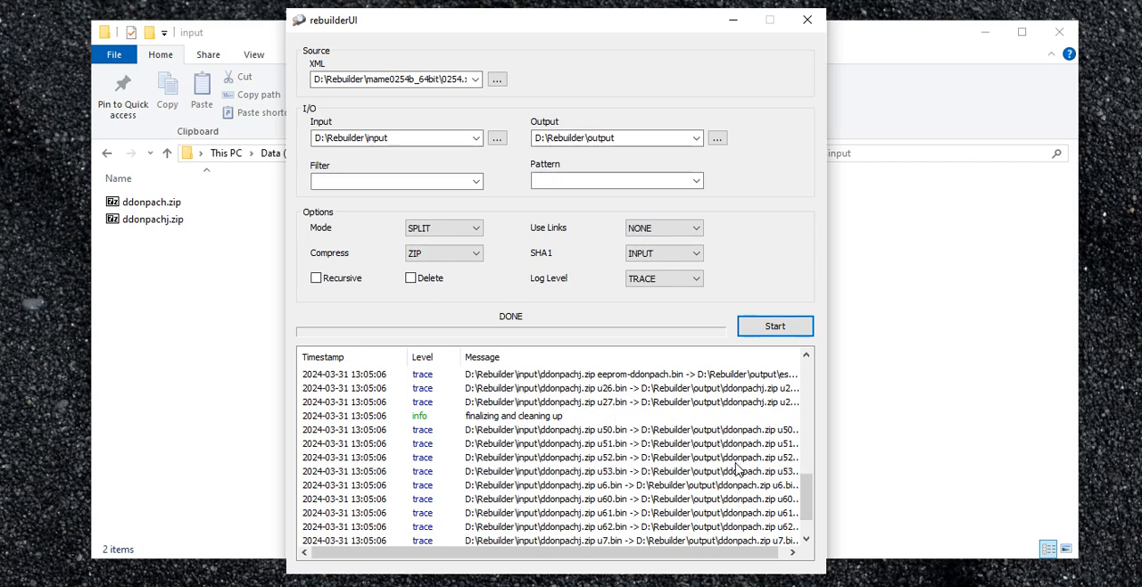
{"action": "mouse_move", "coordinate": [745, 473]}
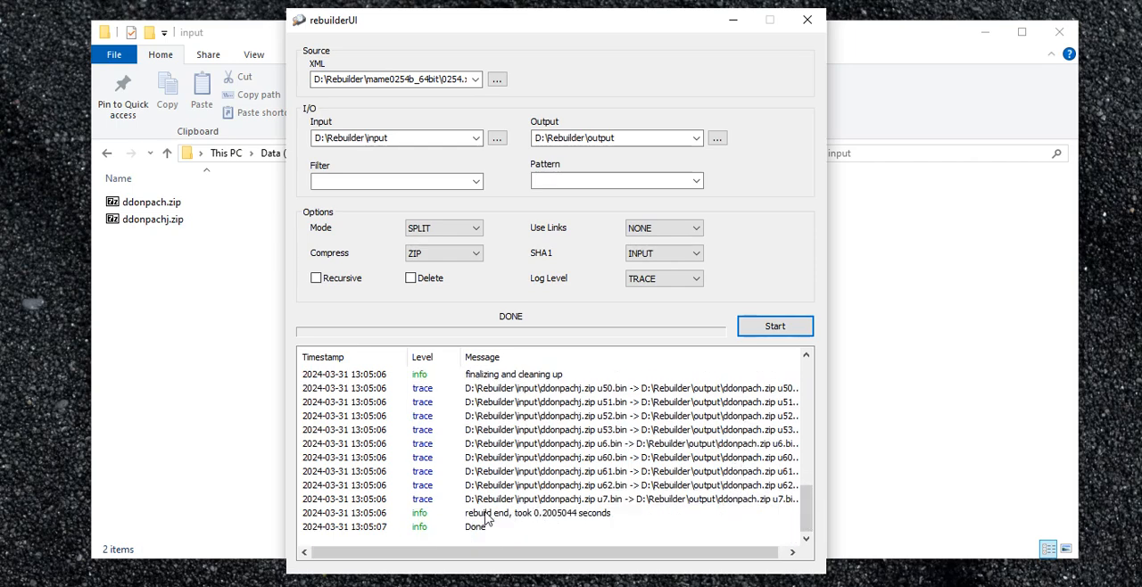
{"action": "mouse_move", "coordinate": [433, 520]}
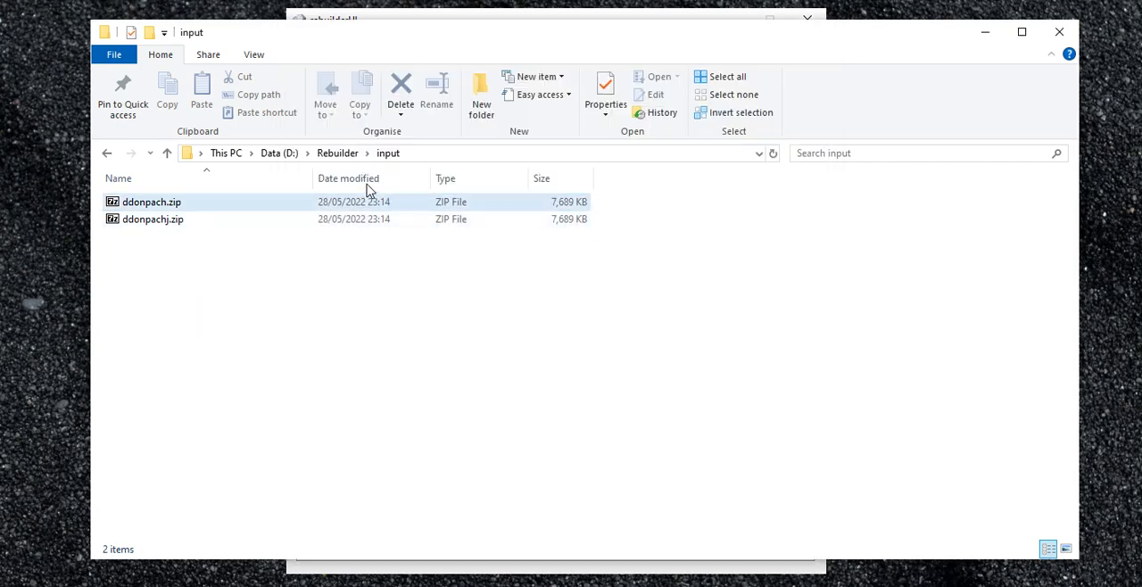
Open the Rebuilder output folder and select the 1 KB donpachi.zip and esprade.zip.
{"action": "left_click", "coordinate": [167, 153]}
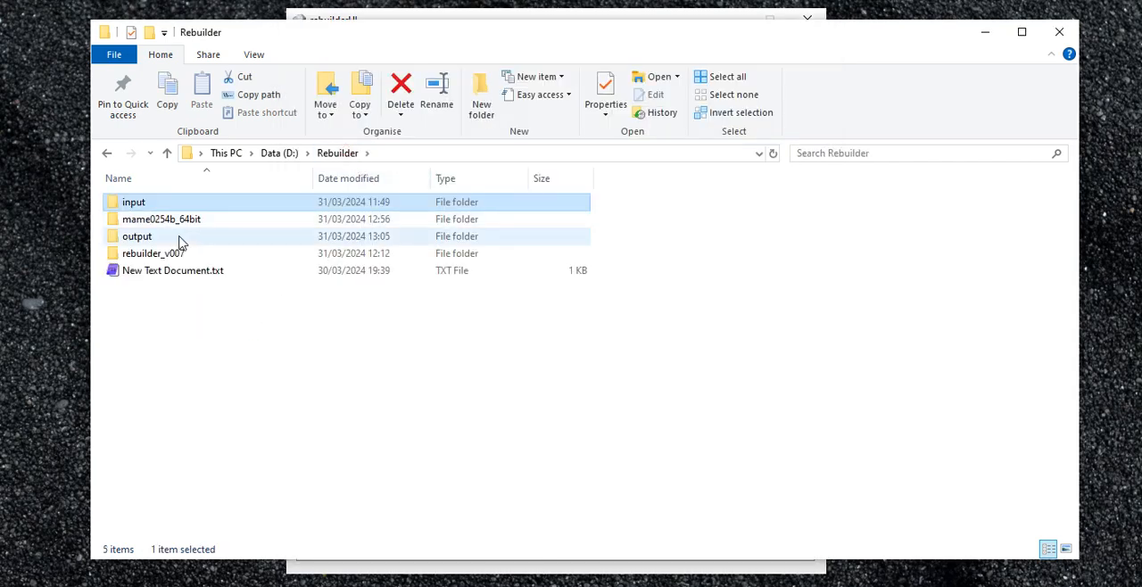
{"action": "double_click", "coordinate": [136, 236]}
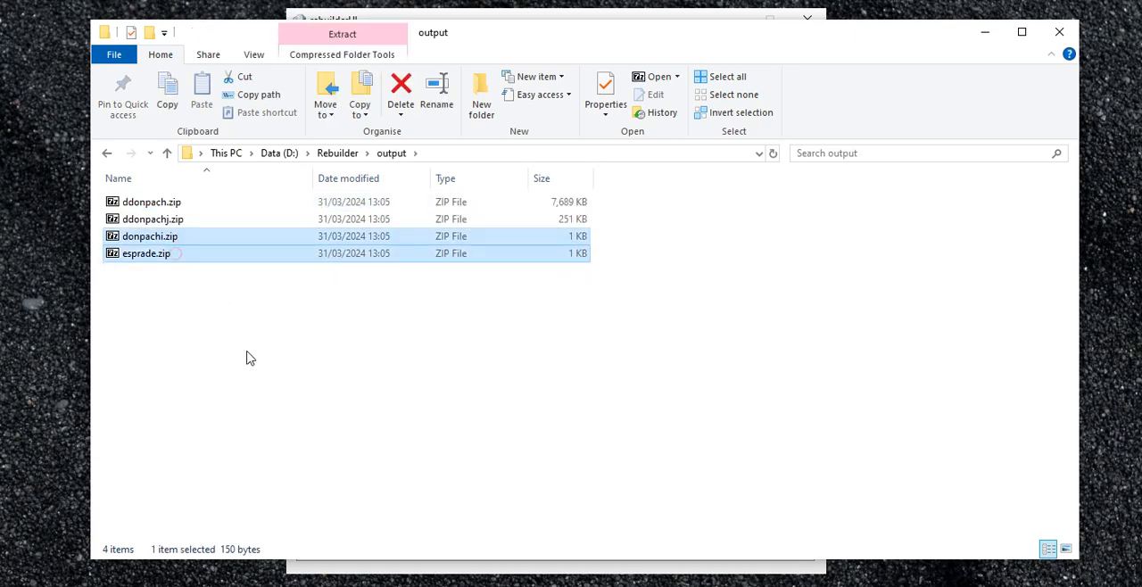
{"action": "left_click", "coordinate": [147, 253]}
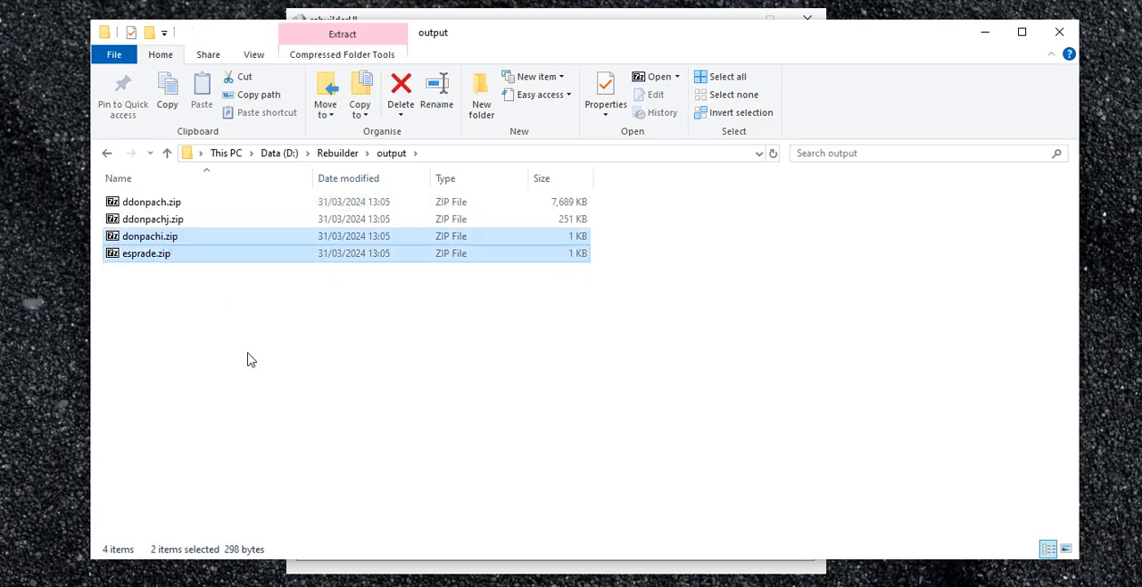
{"action": "mouse_move", "coordinate": [298, 322]}
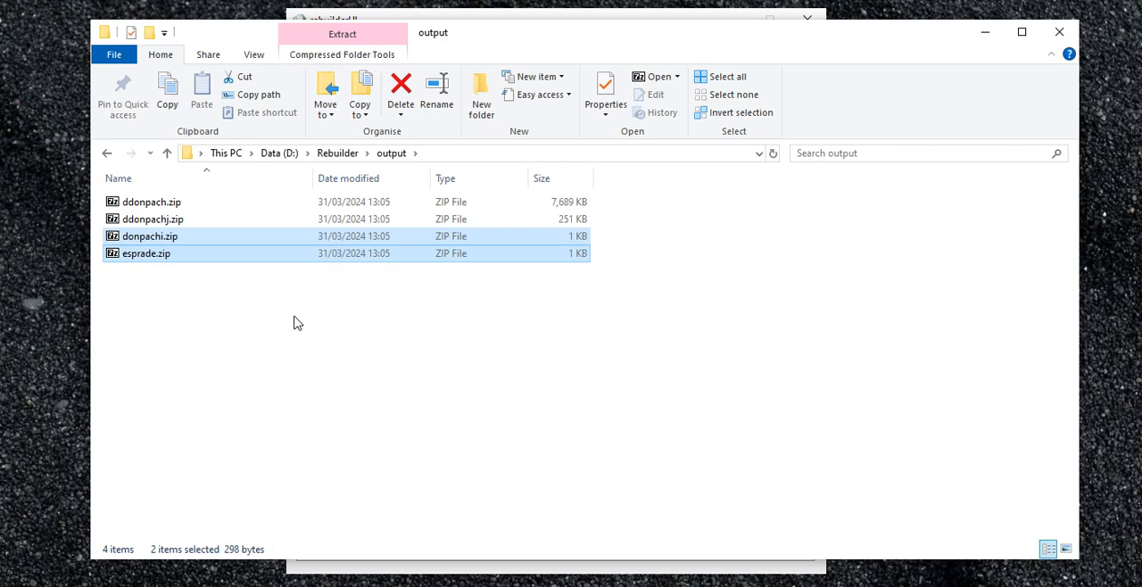
{"action": "mouse_move", "coordinate": [223, 301]}
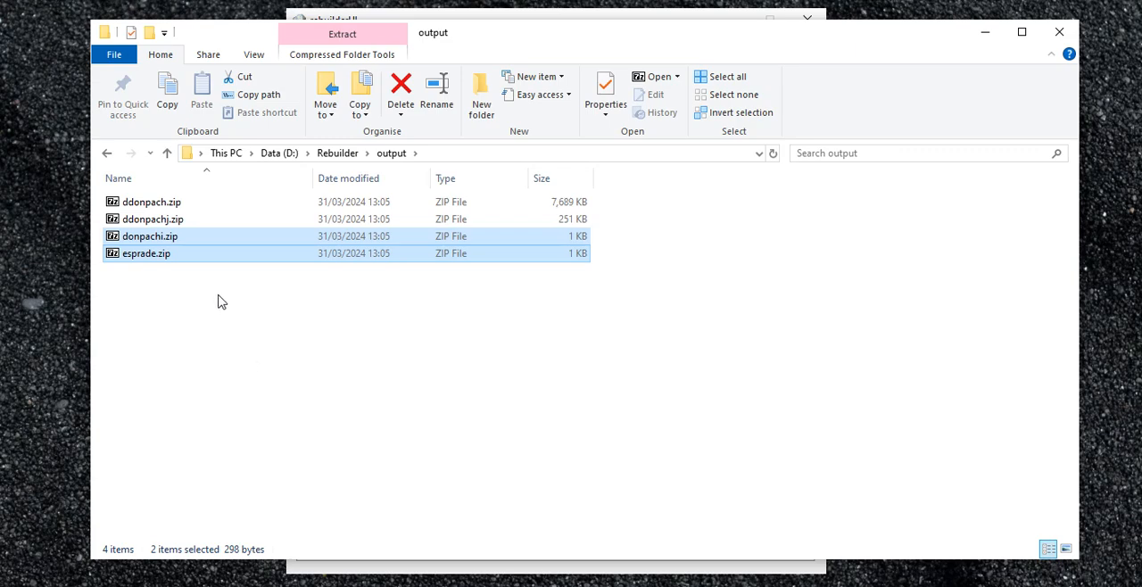
{"action": "mouse_move", "coordinate": [159, 258]}
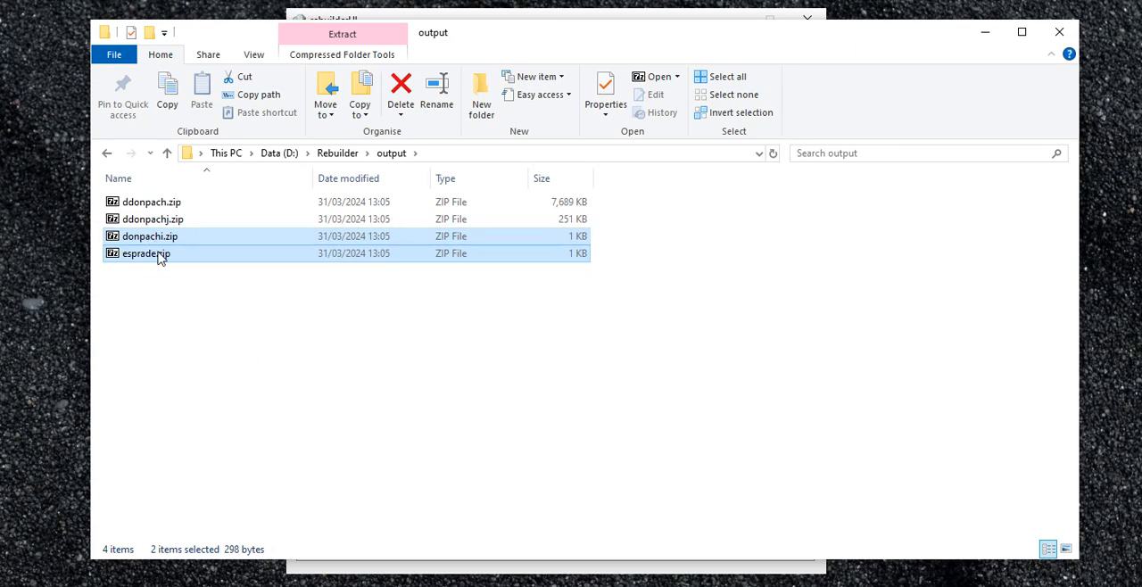
{"action": "mouse_move", "coordinate": [160, 257]}
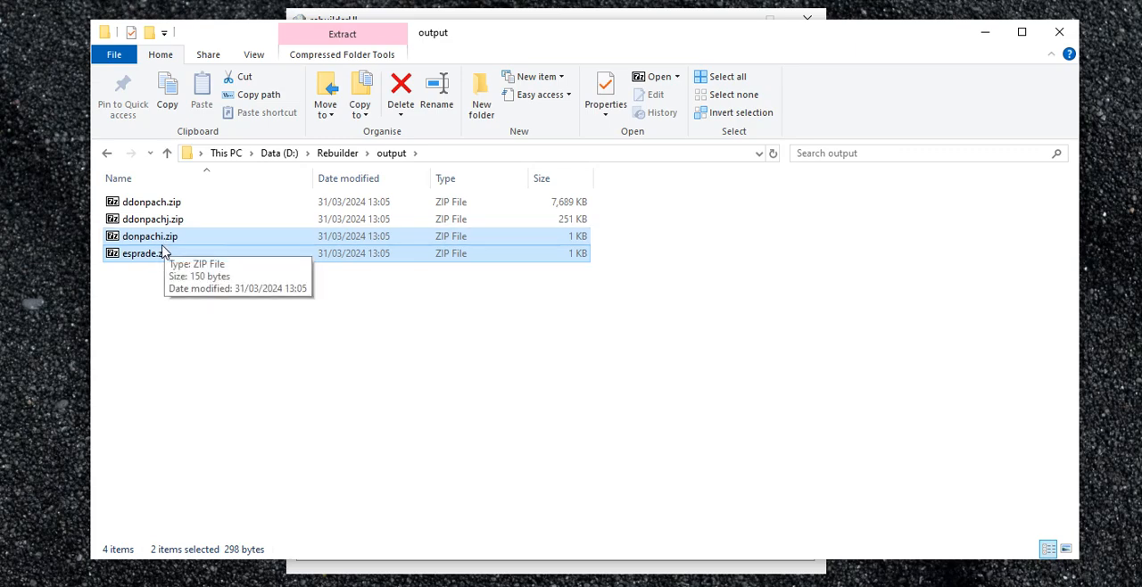
{"action": "mouse_move", "coordinate": [152, 236]}
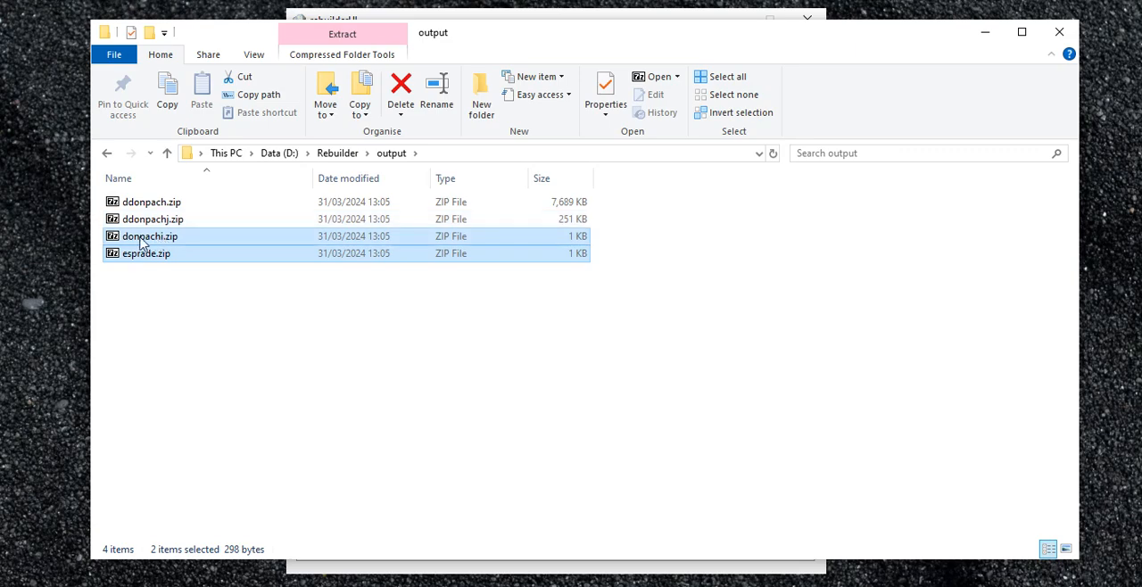
{"action": "mouse_move", "coordinate": [145, 257]}
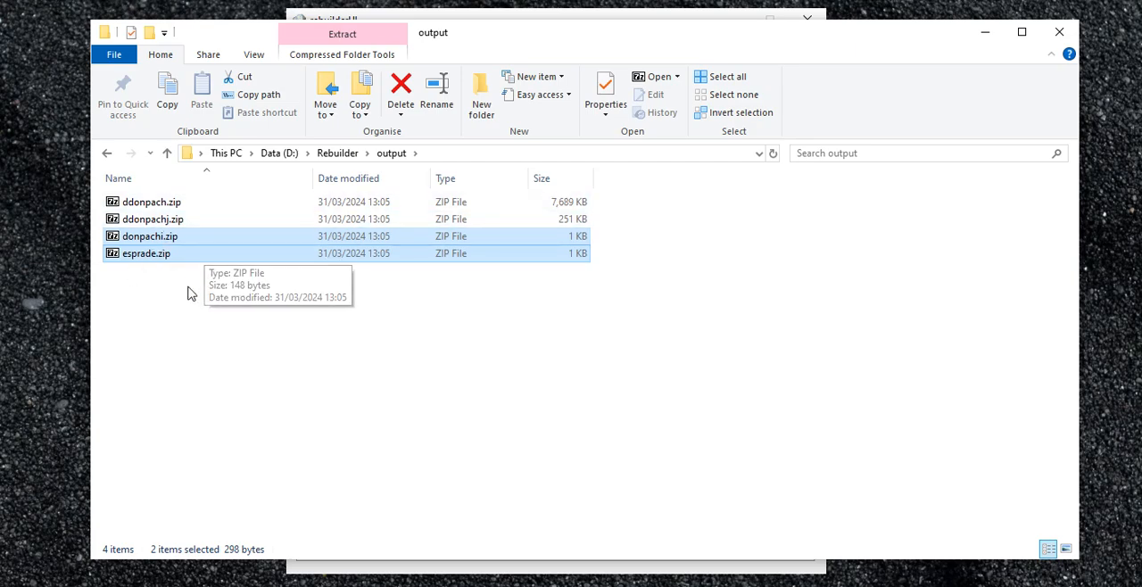
Delete donpachi.zip and esprade.zip, then select ddonpachj.zip and ddonpach.zip.
{"action": "left_click", "coordinate": [400, 89]}
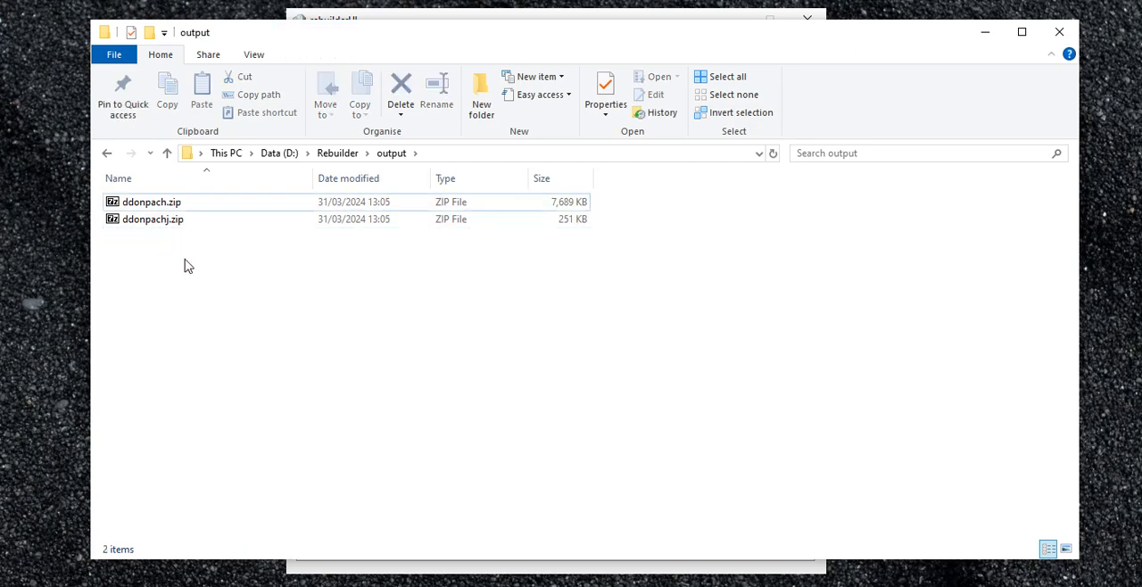
{"action": "left_click", "coordinate": [152, 219]}
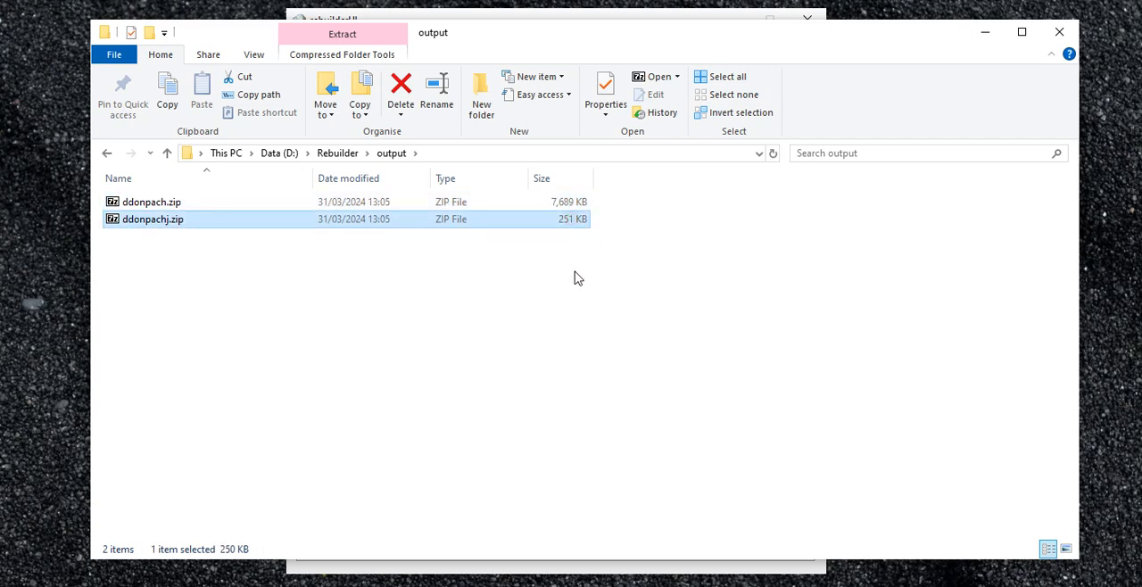
{"action": "mouse_move", "coordinate": [200, 268]}
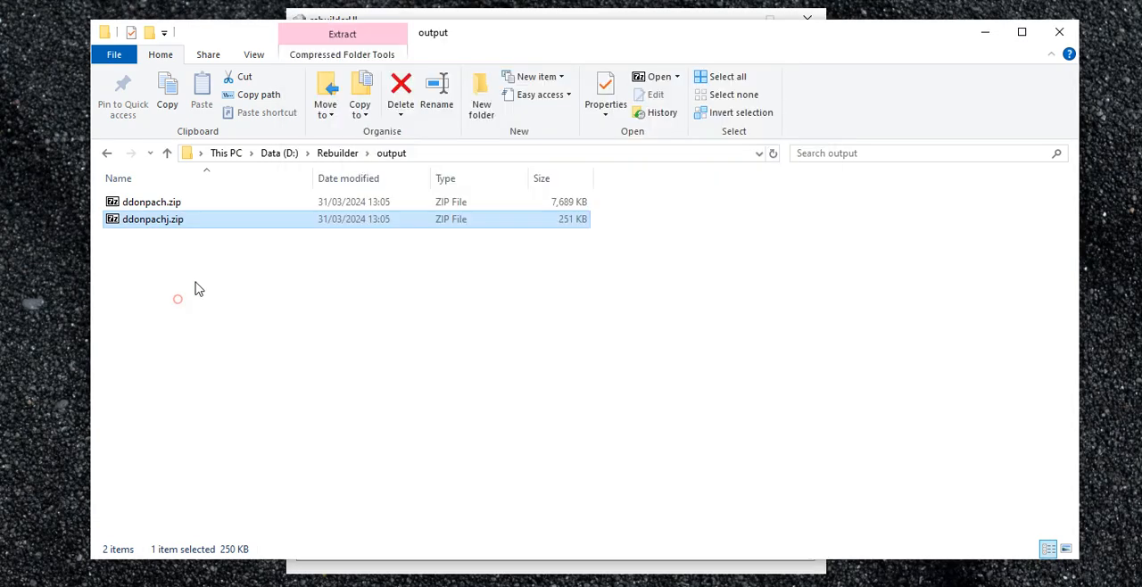
{"action": "left_click", "coordinate": [151, 202]}
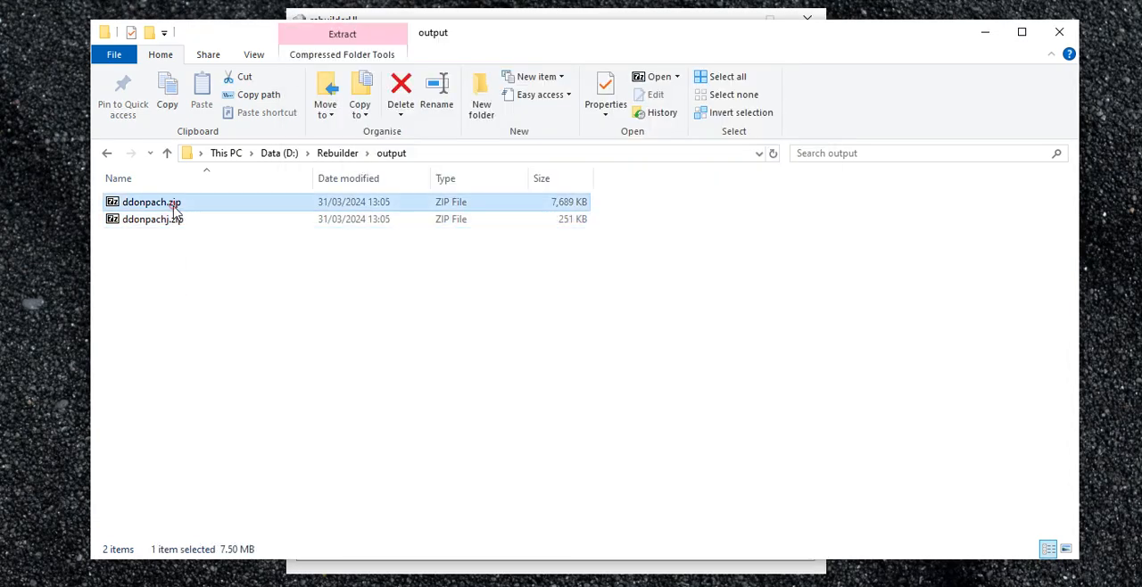
Inspect ddonpach.zip's 12 ROMs and ddonpachj.zip's u26.bin and u27.bin in 7-Zip.
{"action": "double_click", "coordinate": [152, 202]}
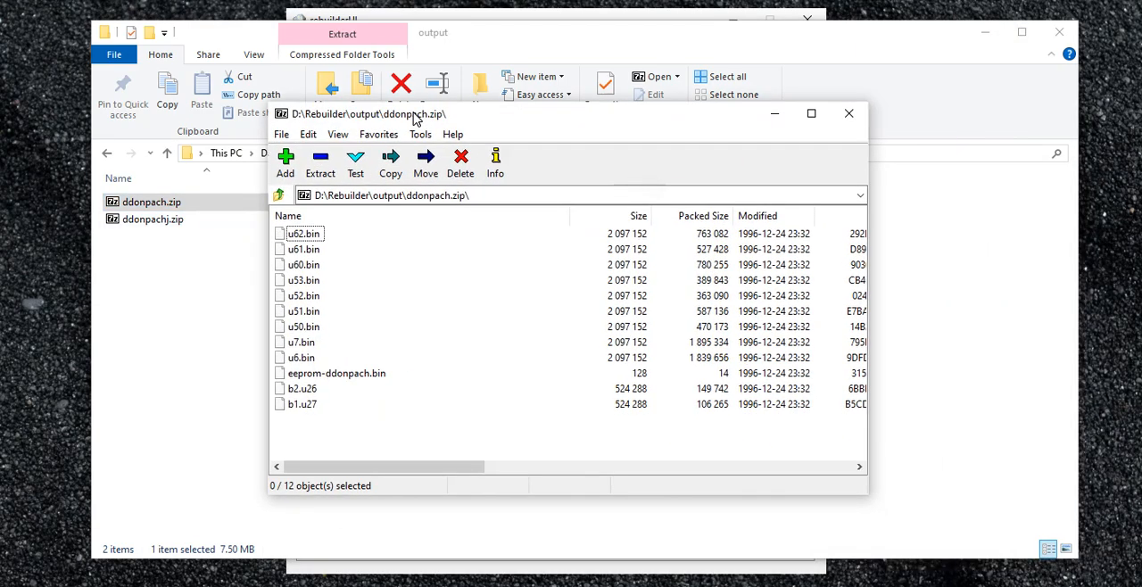
{"action": "mouse_move", "coordinate": [312, 322]}
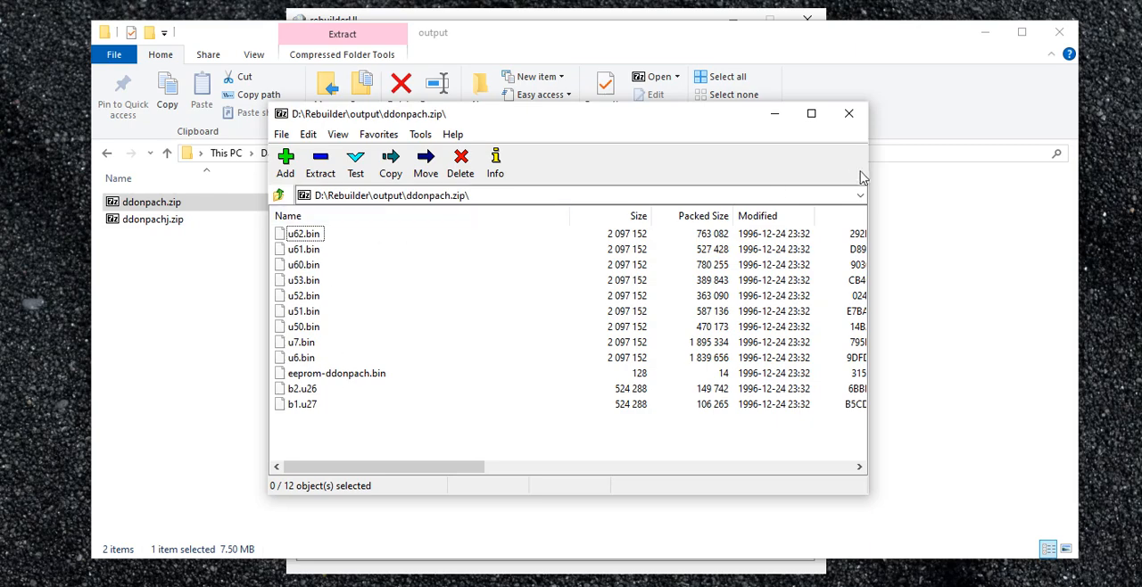
{"action": "left_click", "coordinate": [848, 114]}
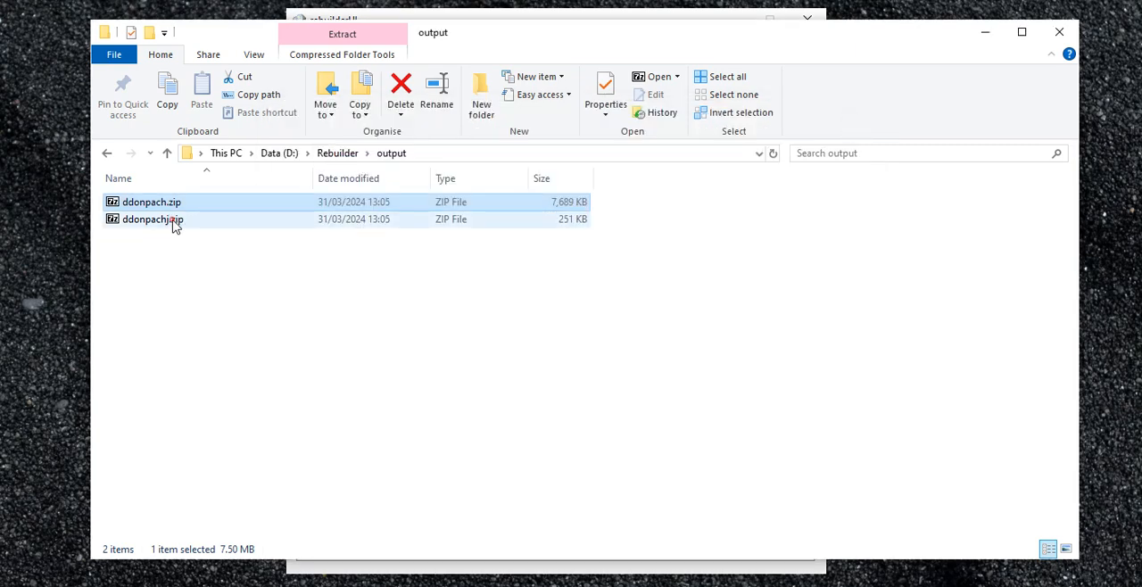
{"action": "double_click", "coordinate": [152, 219]}
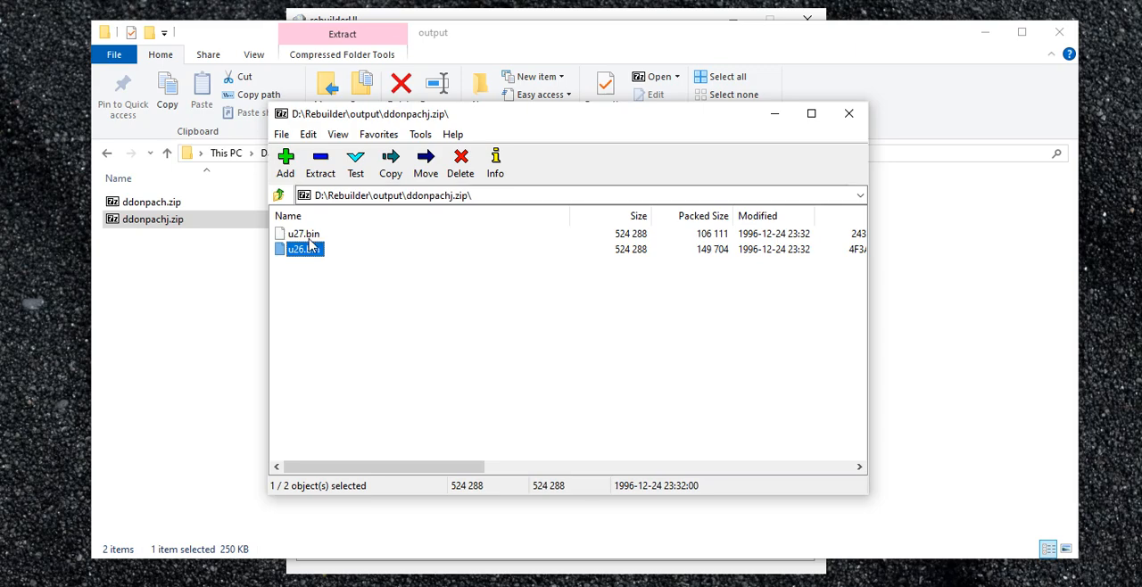
{"action": "left_click", "coordinate": [304, 233]}
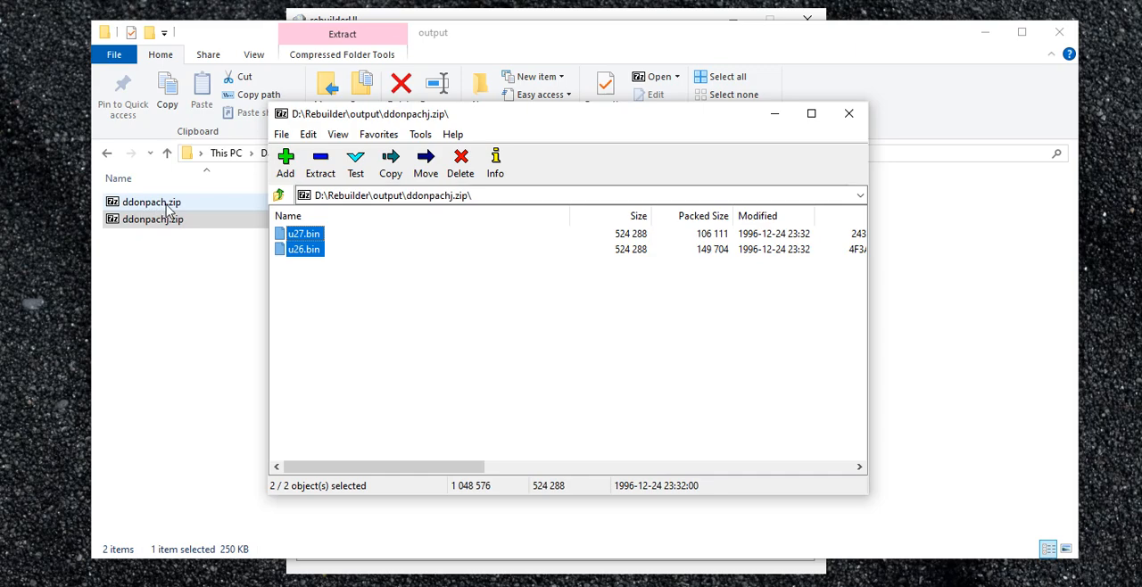
{"action": "left_click", "coordinate": [150, 220]}
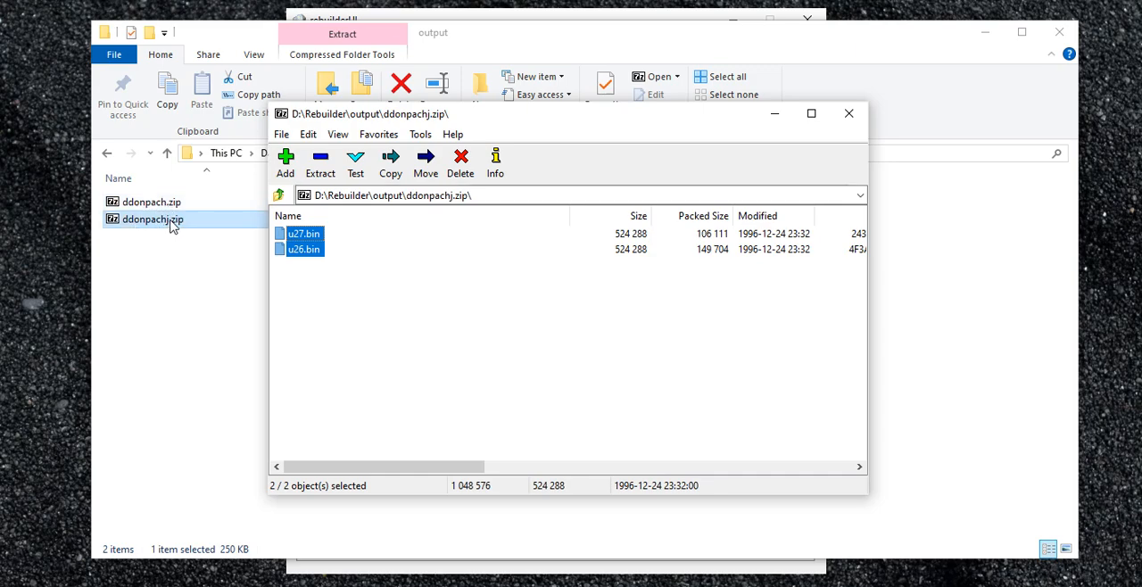
{"action": "left_click", "coordinate": [152, 202]}
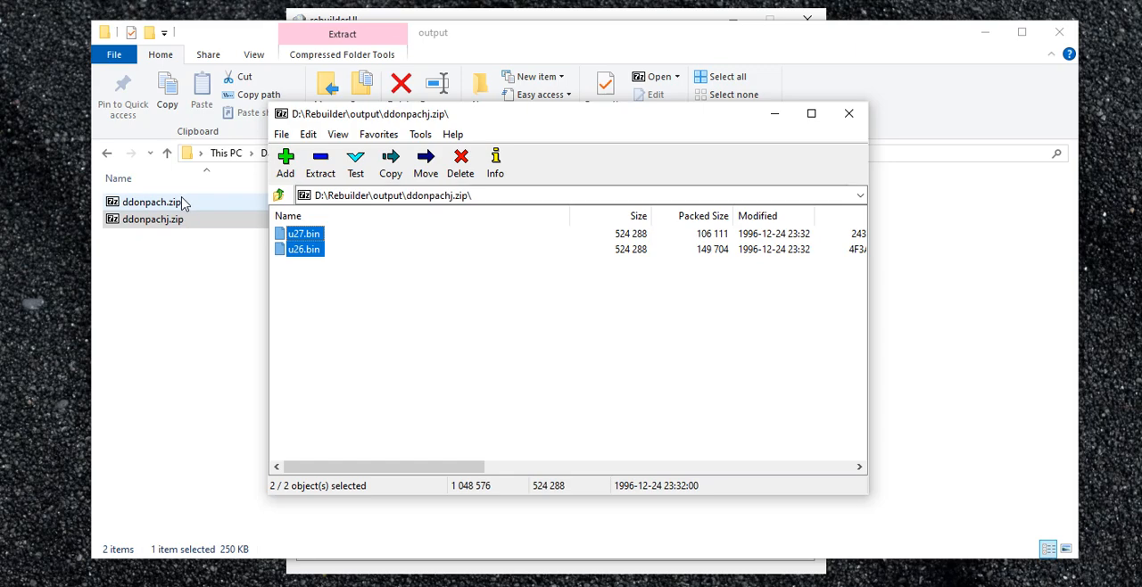
{"action": "left_click", "coordinate": [848, 114]}
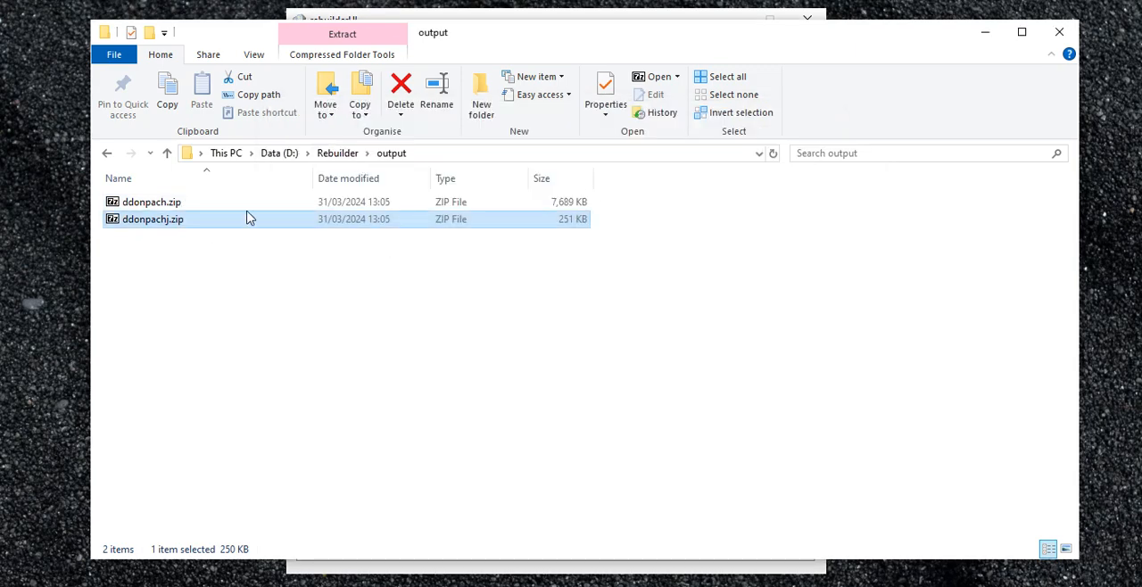
{"action": "mouse_move", "coordinate": [235, 277]}
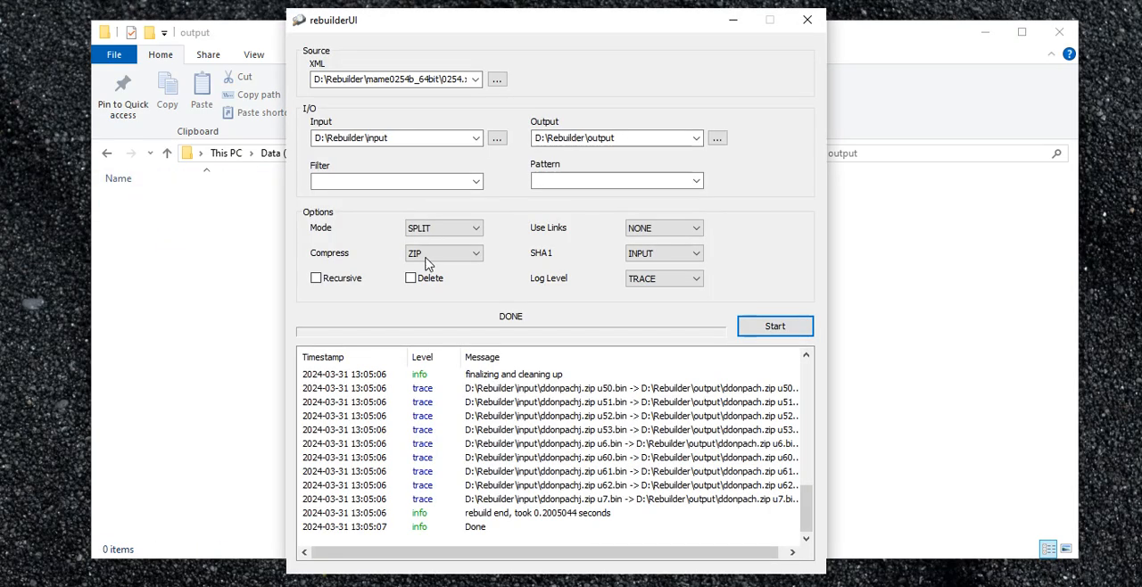
Rerun in FULL mode, delete donpachi.zip and esprade.zip, and select ddonpach.zip.
{"action": "left_click", "coordinate": [444, 227]}
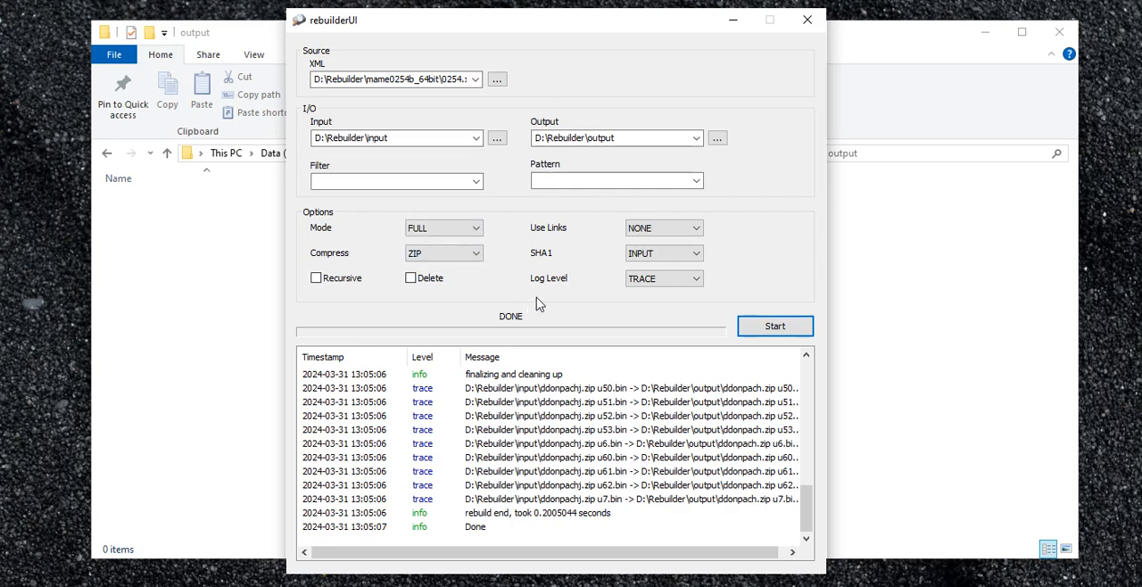
{"action": "left_click", "coordinate": [774, 325]}
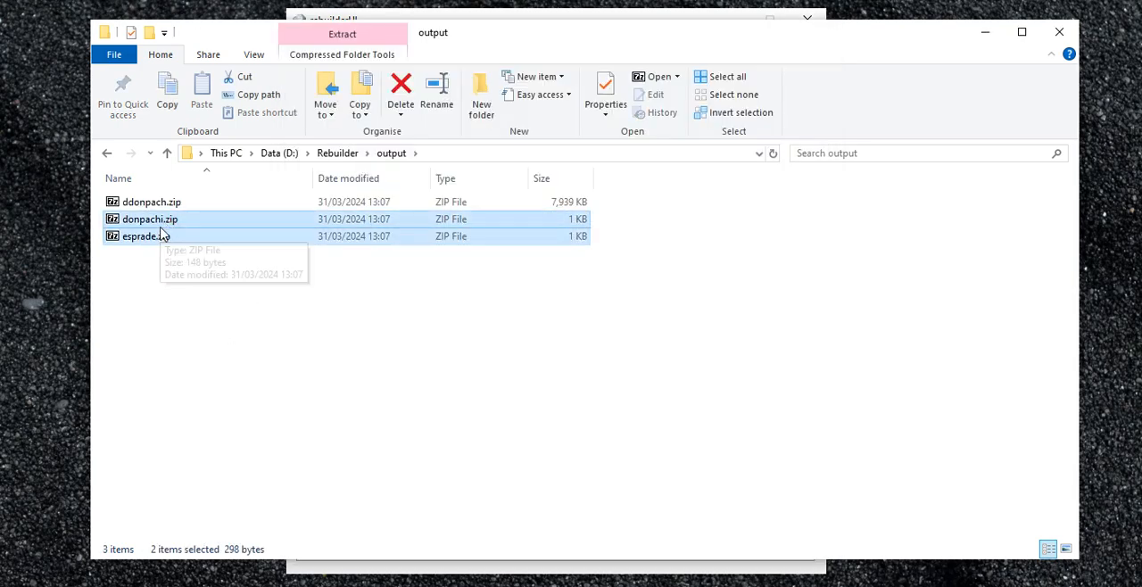
{"action": "mouse_move", "coordinate": [175, 238]}
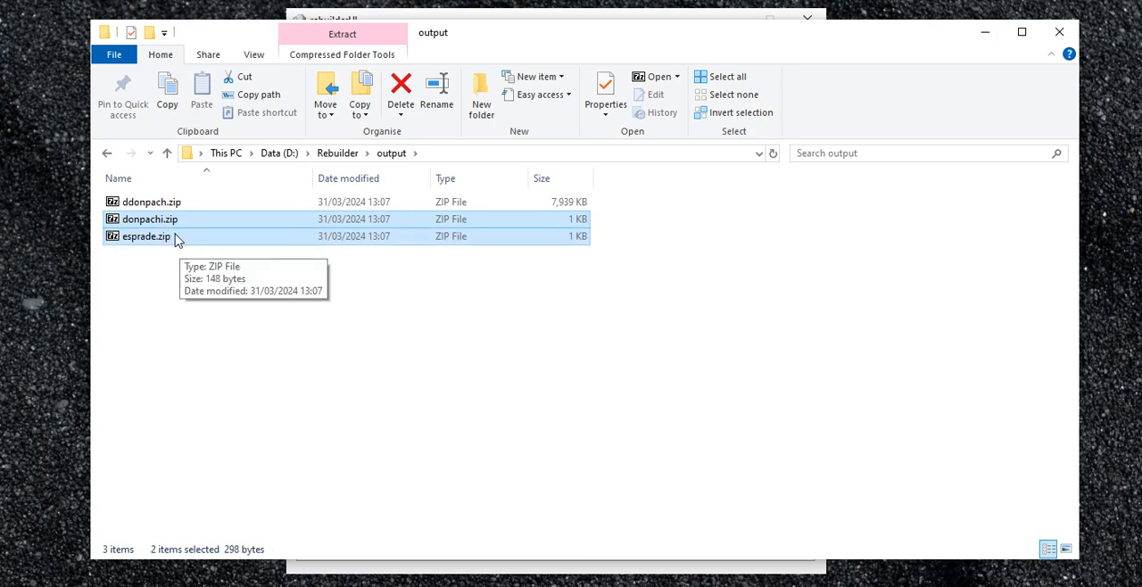
{"action": "left_click", "coordinate": [400, 89]}
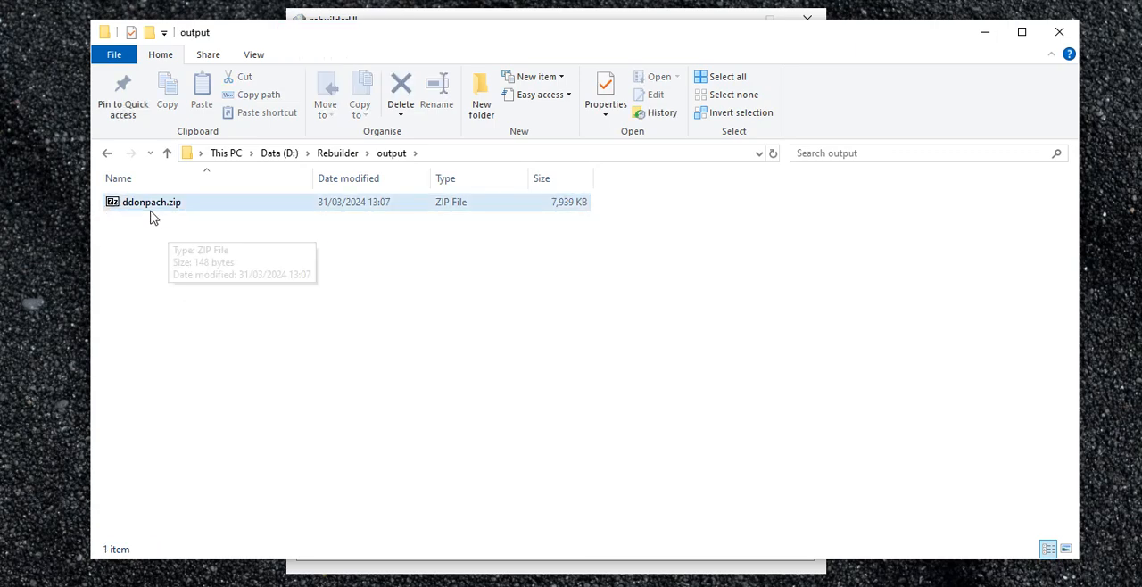
{"action": "left_click", "coordinate": [151, 201]}
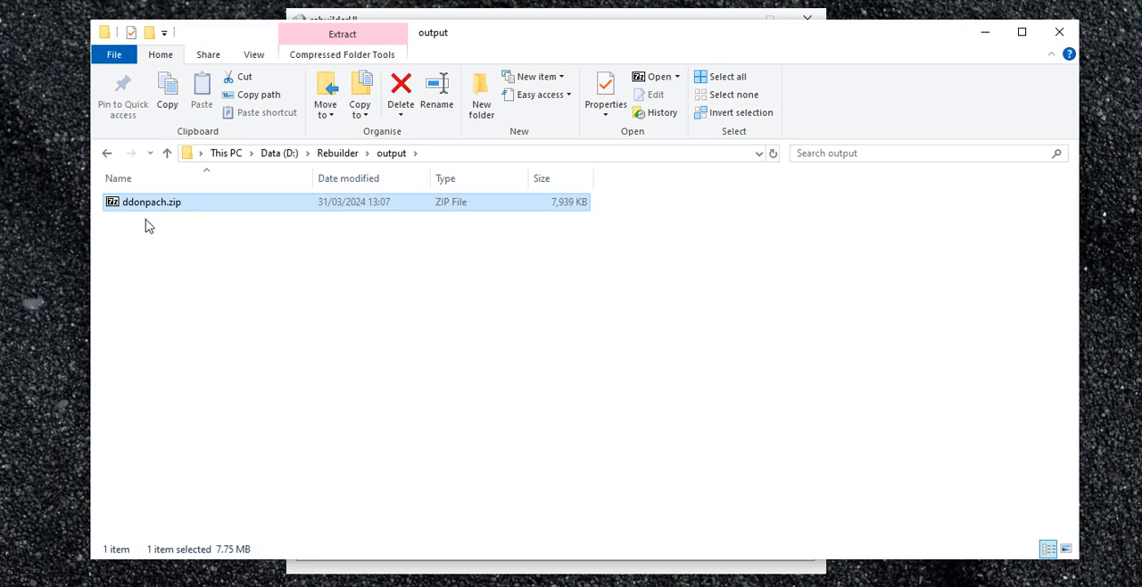
{"action": "mouse_move", "coordinate": [174, 230]}
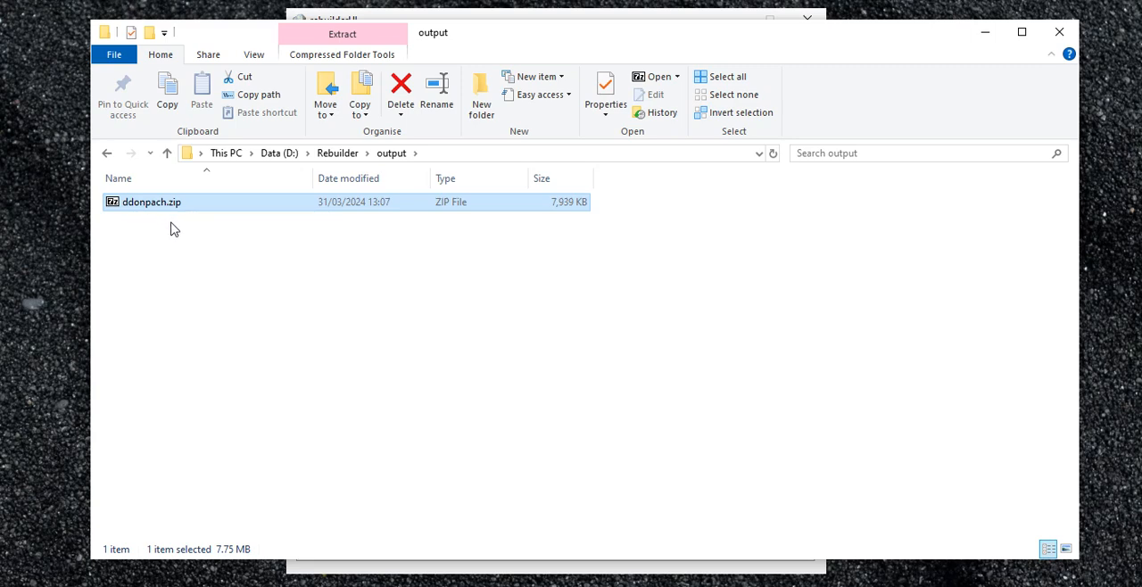
{"action": "mouse_move", "coordinate": [176, 218]}
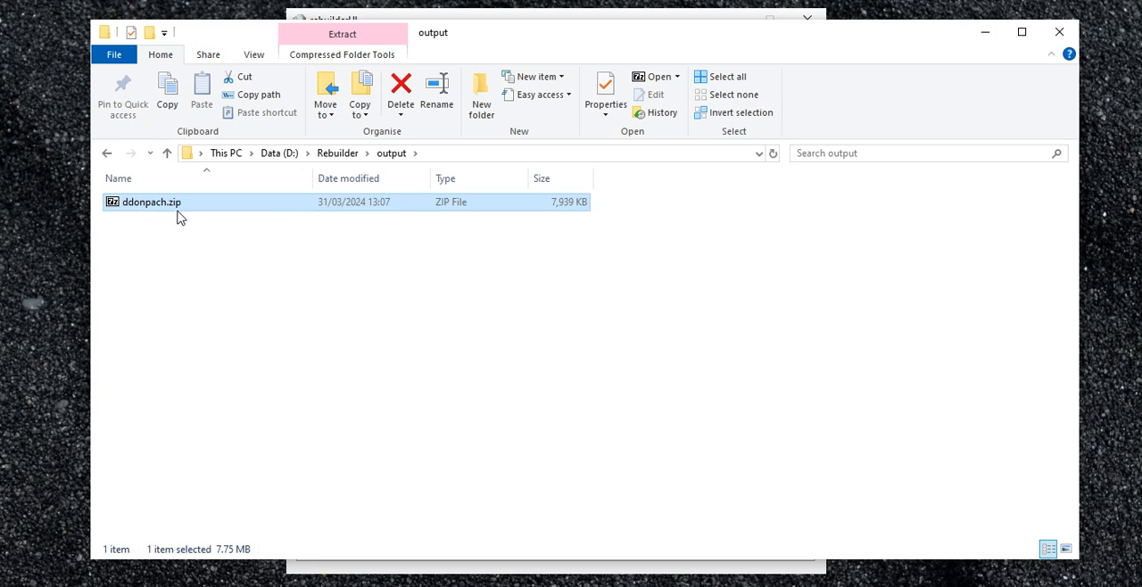
{"action": "mouse_move", "coordinate": [325, 325]}
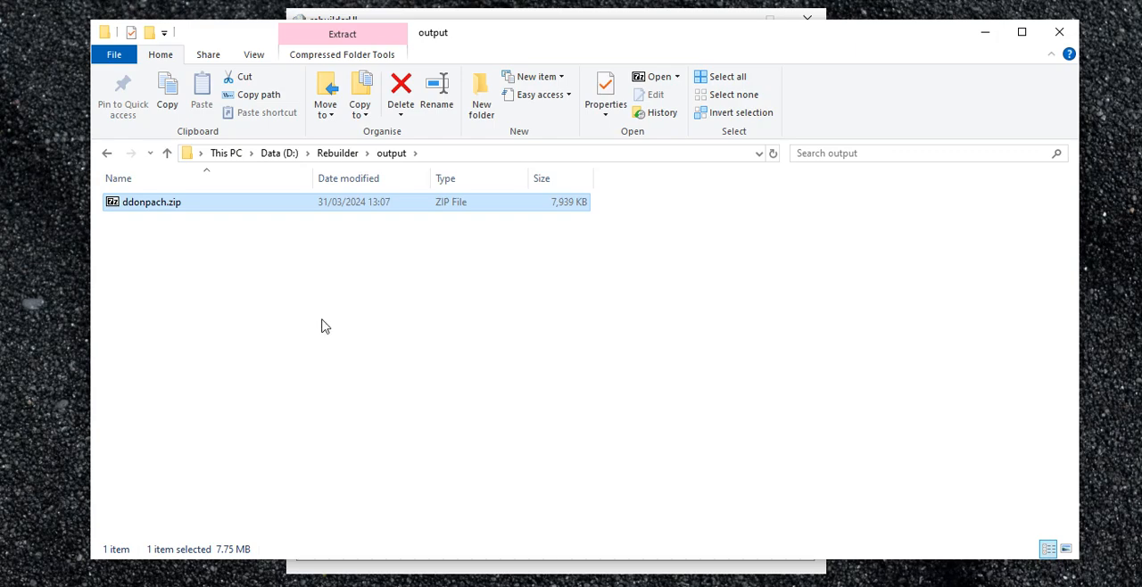
{"action": "mouse_move", "coordinate": [201, 251]}
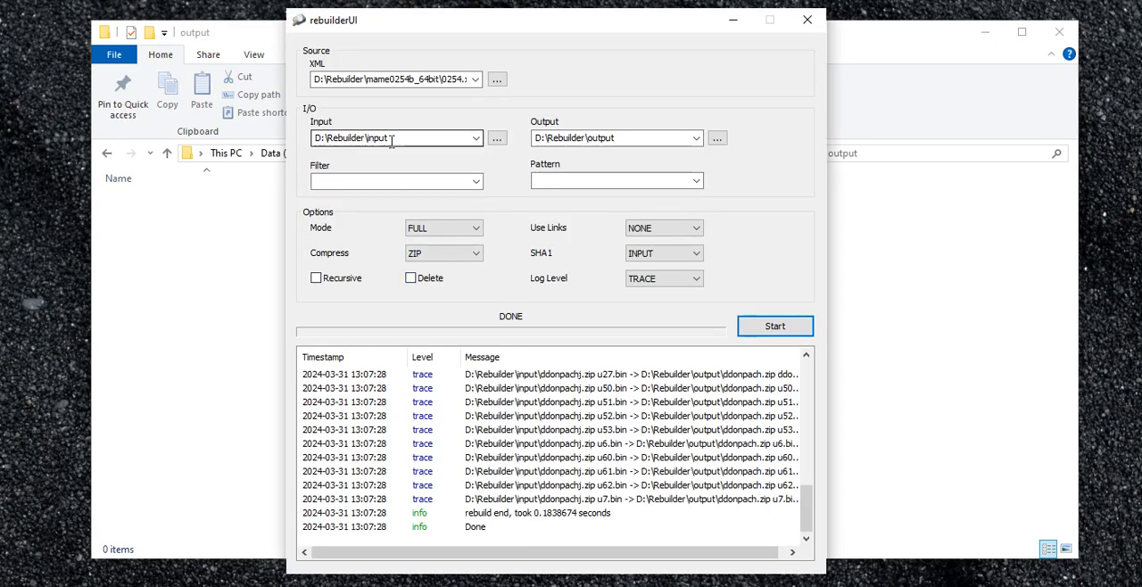
Rebuild in STANDALONE mode and compare the ddonpach, ddonpacha and ddonpachj zip sizes.
{"action": "left_click", "coordinate": [443, 227]}
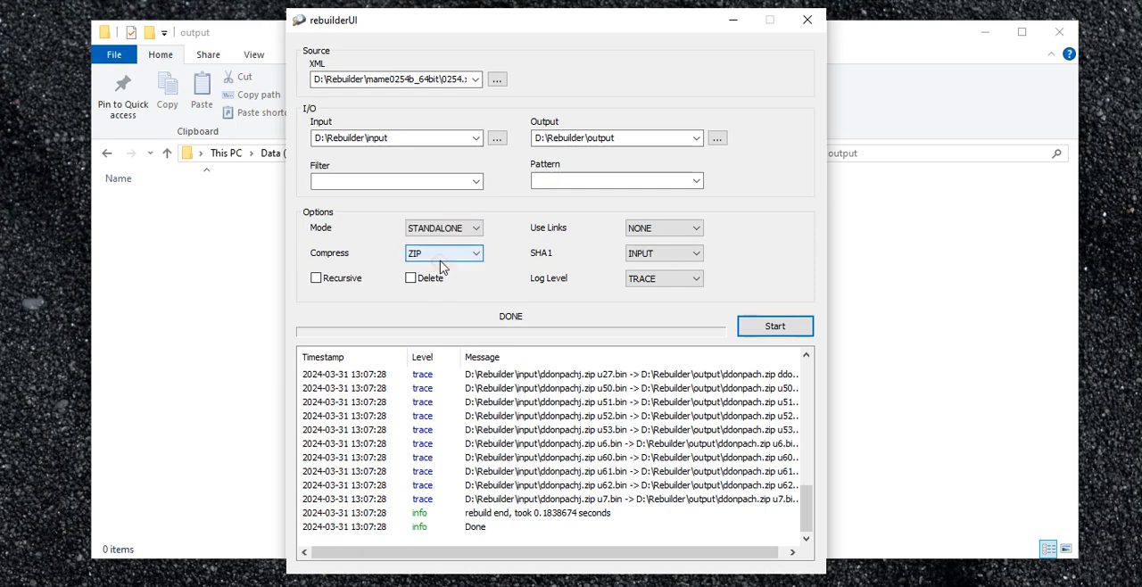
{"action": "left_click", "coordinate": [775, 325]}
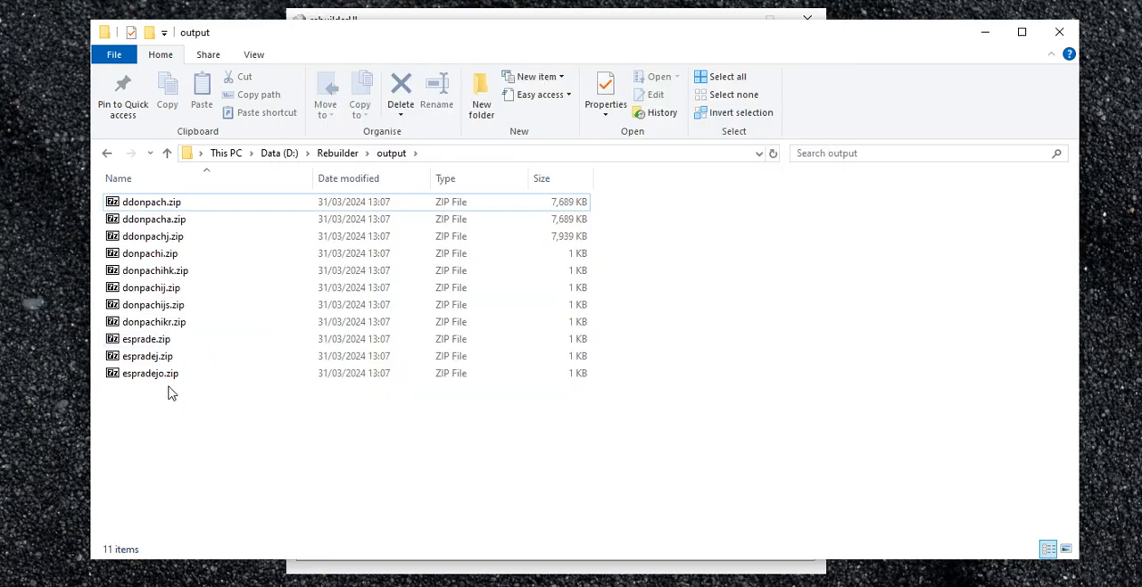
{"action": "left_click", "coordinate": [151, 201]}
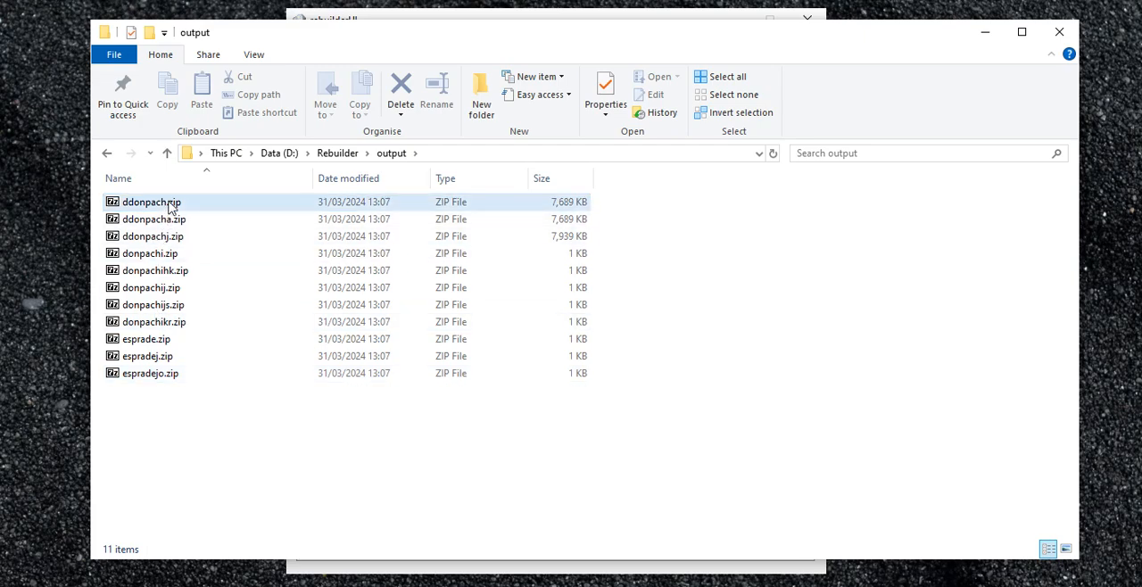
{"action": "left_click", "coordinate": [149, 202]}
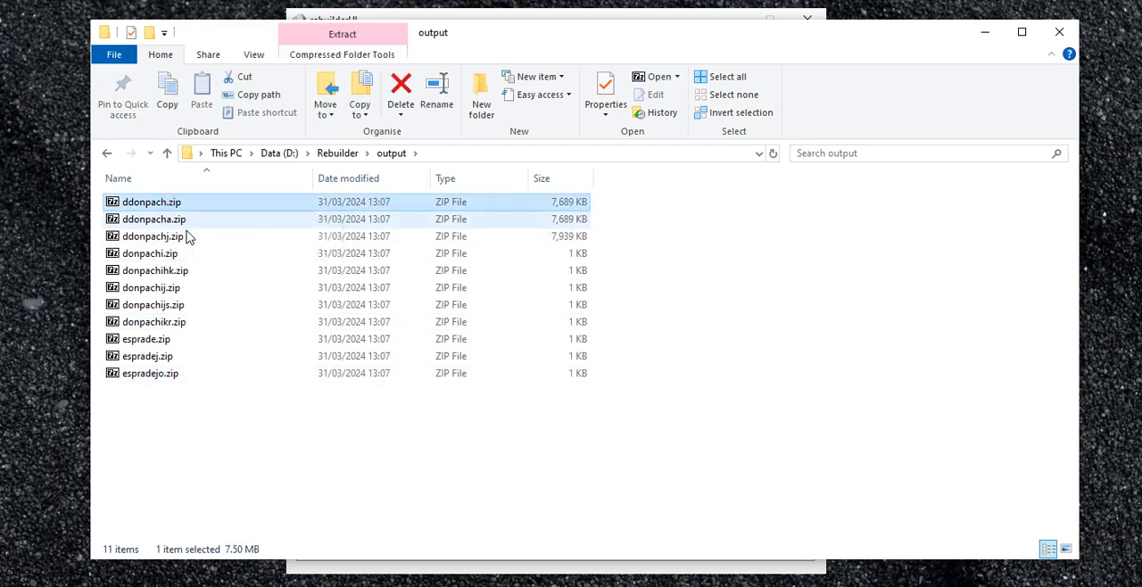
{"action": "left_click", "coordinate": [152, 219]}
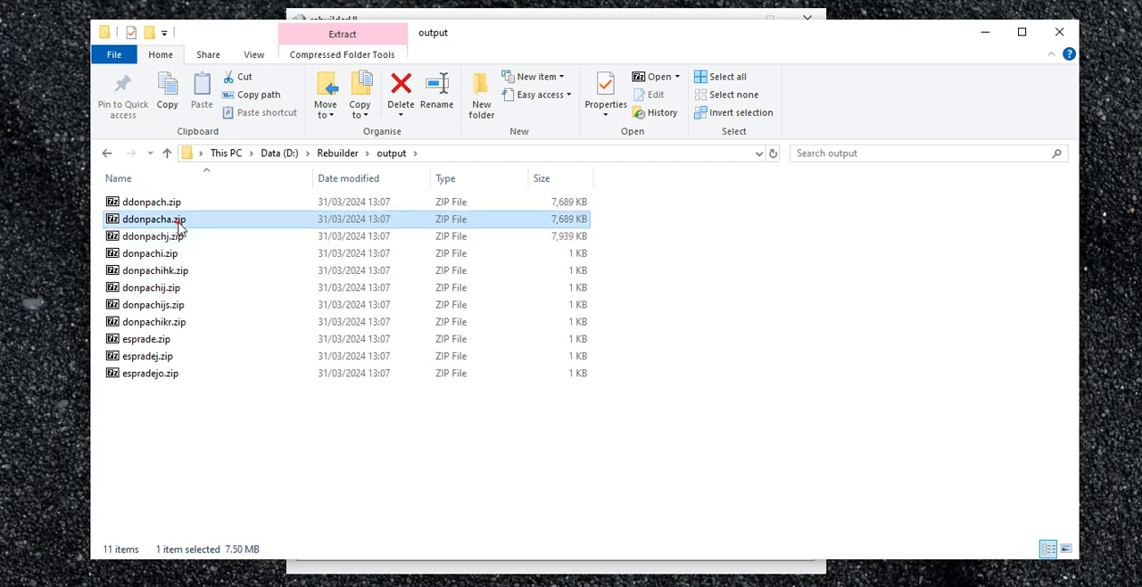
{"action": "mouse_move", "coordinate": [152, 220]}
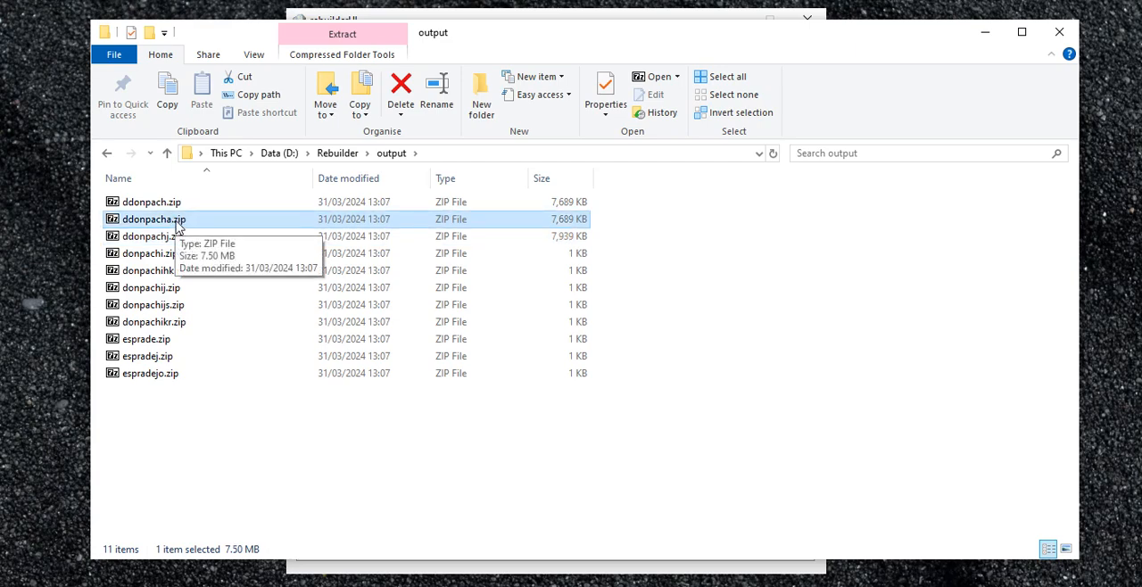
{"action": "mouse_move", "coordinate": [195, 229]}
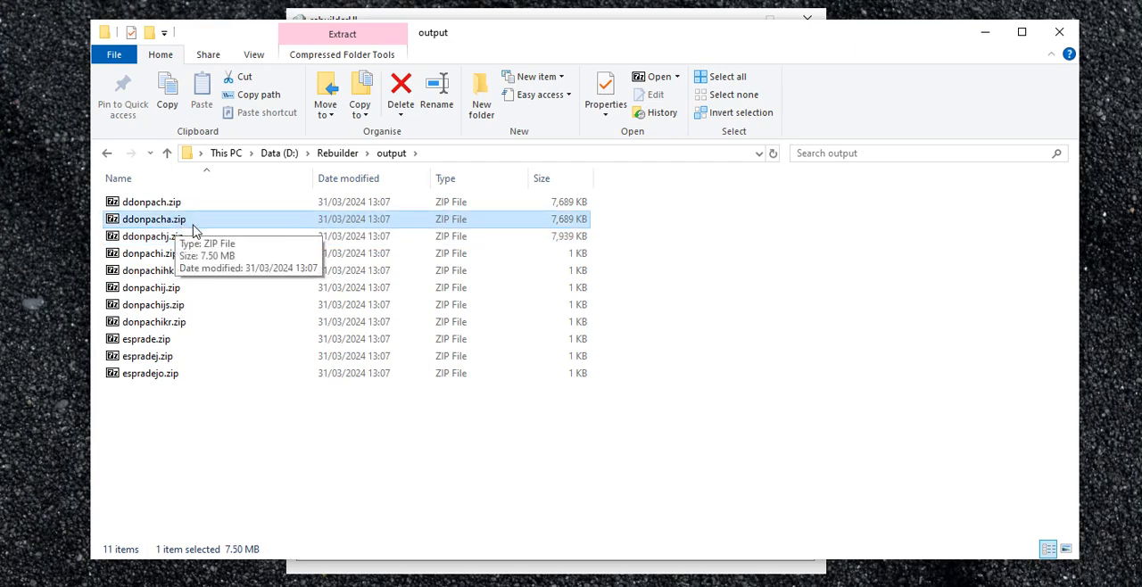
{"action": "mouse_move", "coordinate": [579, 246]}
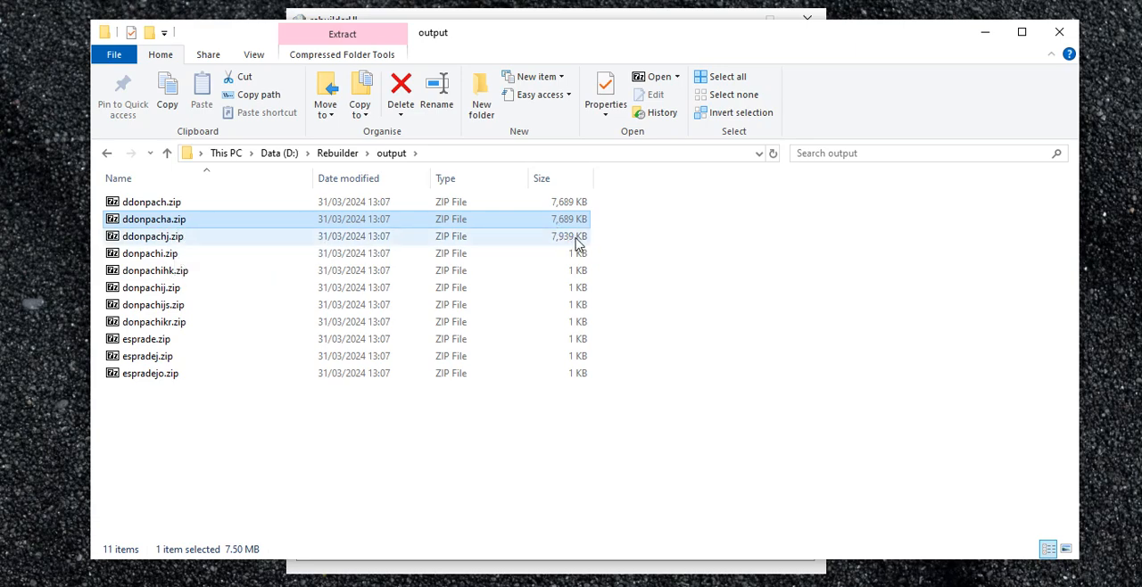
{"action": "left_click", "coordinate": [150, 201]}
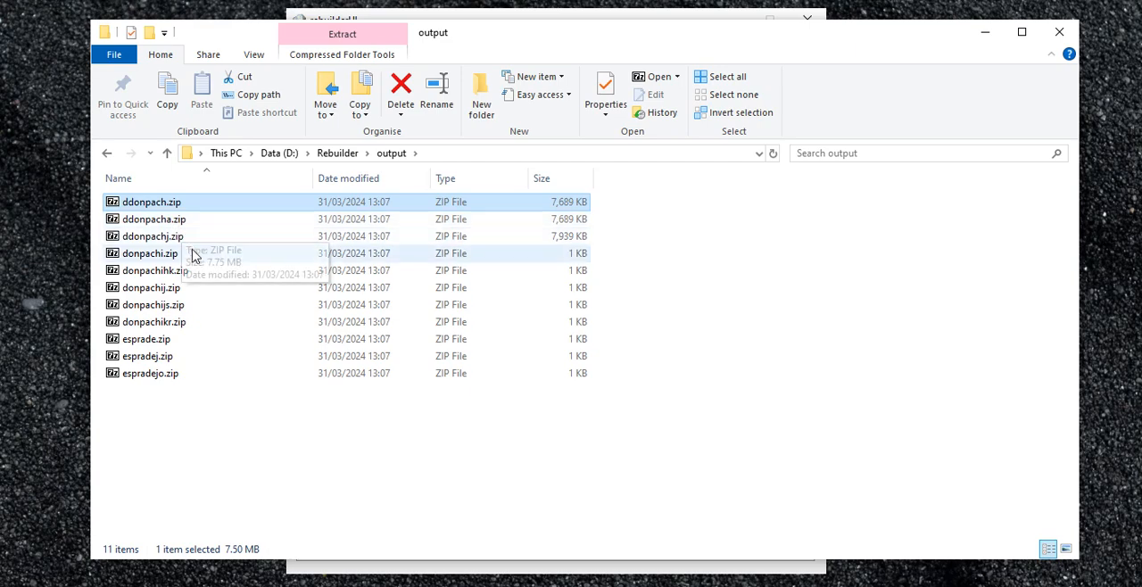
{"action": "left_click", "coordinate": [152, 235]}
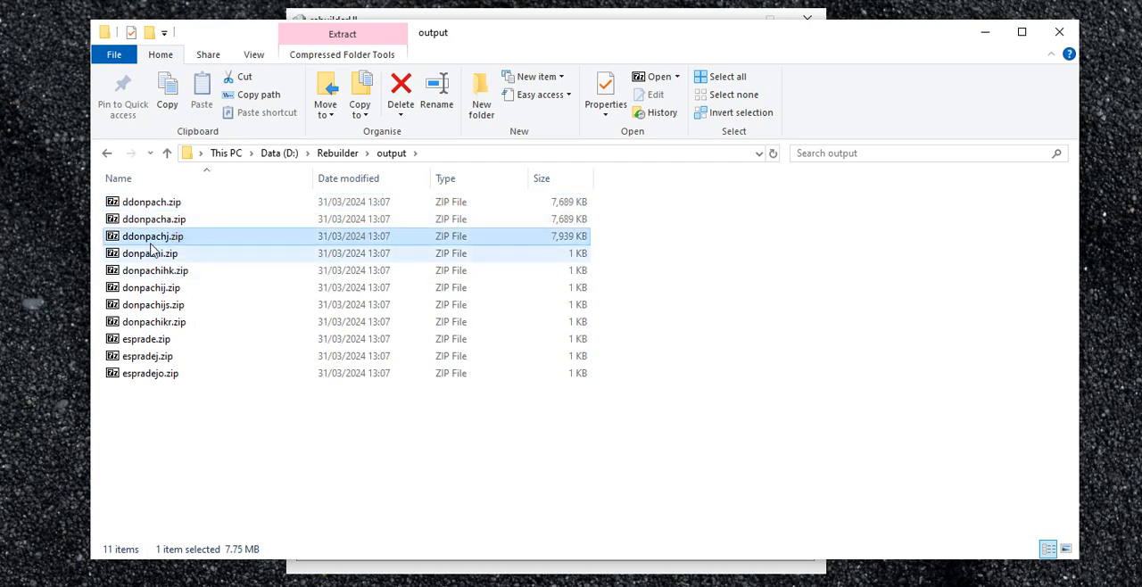
Open ddonpachj.zip in 7-Zip and inspect its ddonpach folder and bin files.
{"action": "double_click", "coordinate": [152, 236]}
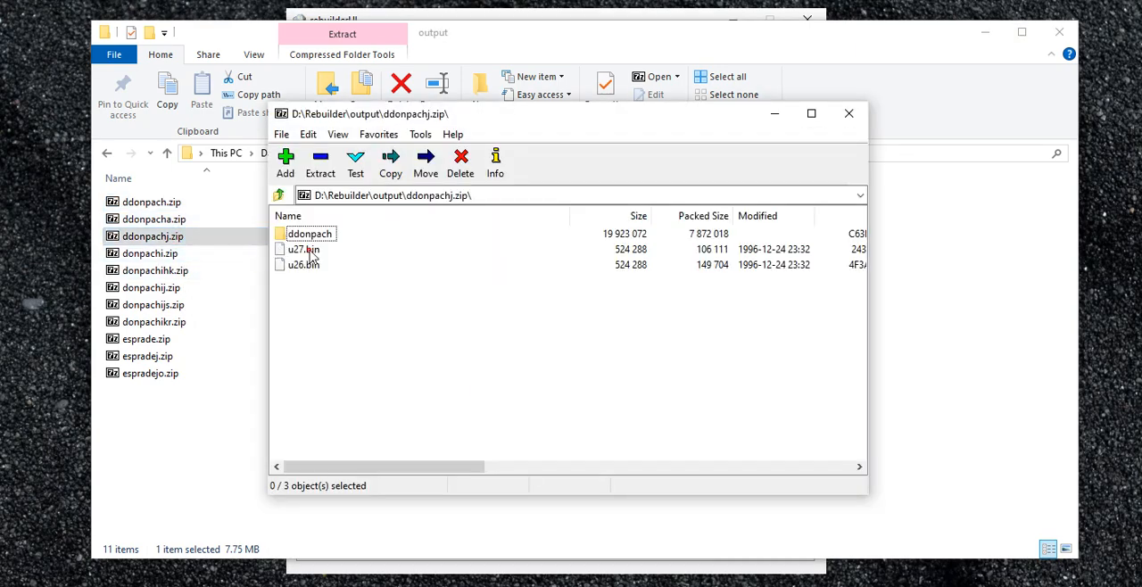
{"action": "left_click", "coordinate": [309, 233]}
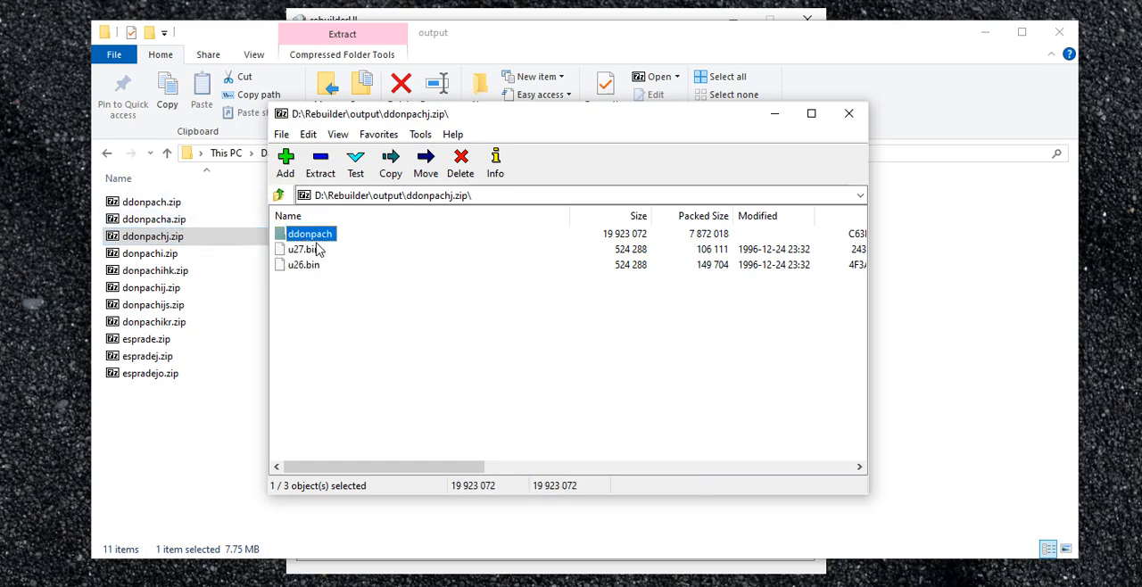
{"action": "double_click", "coordinate": [310, 233]}
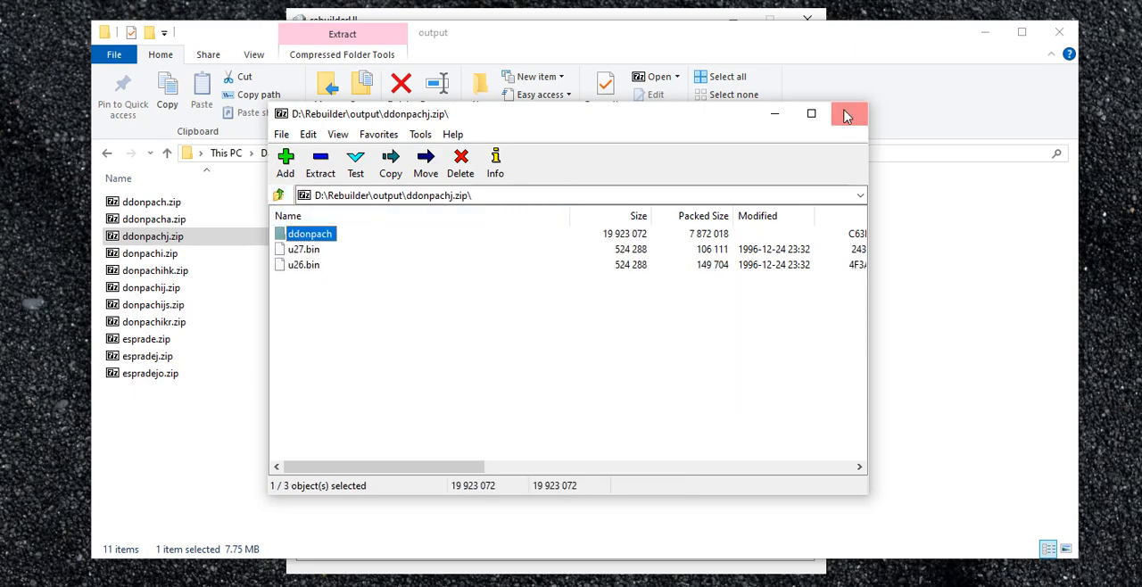
{"action": "left_click", "coordinate": [848, 113]}
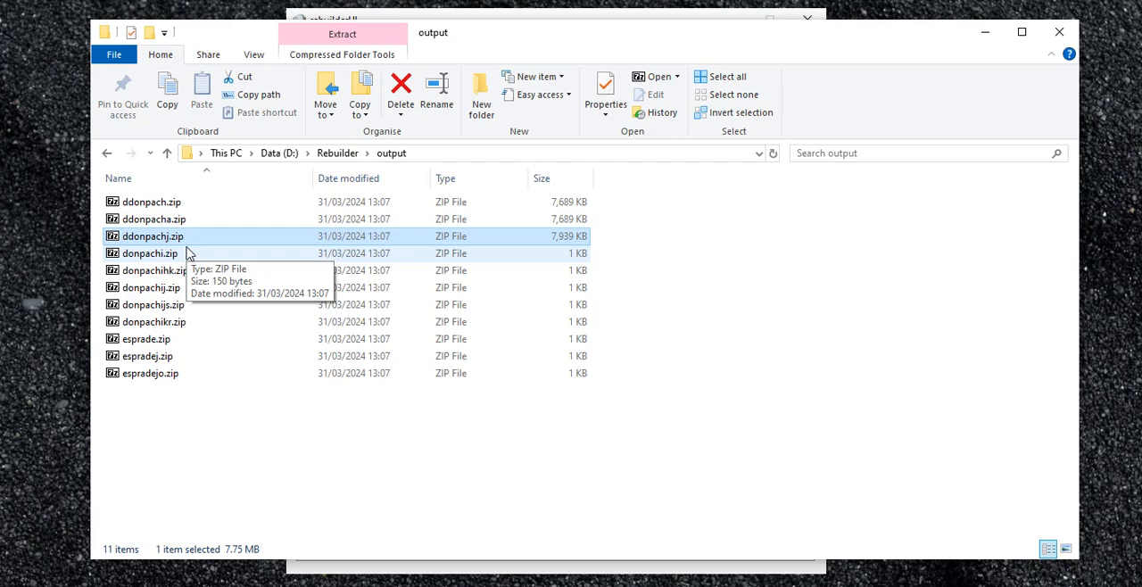
{"action": "mouse_move", "coordinate": [168, 263]}
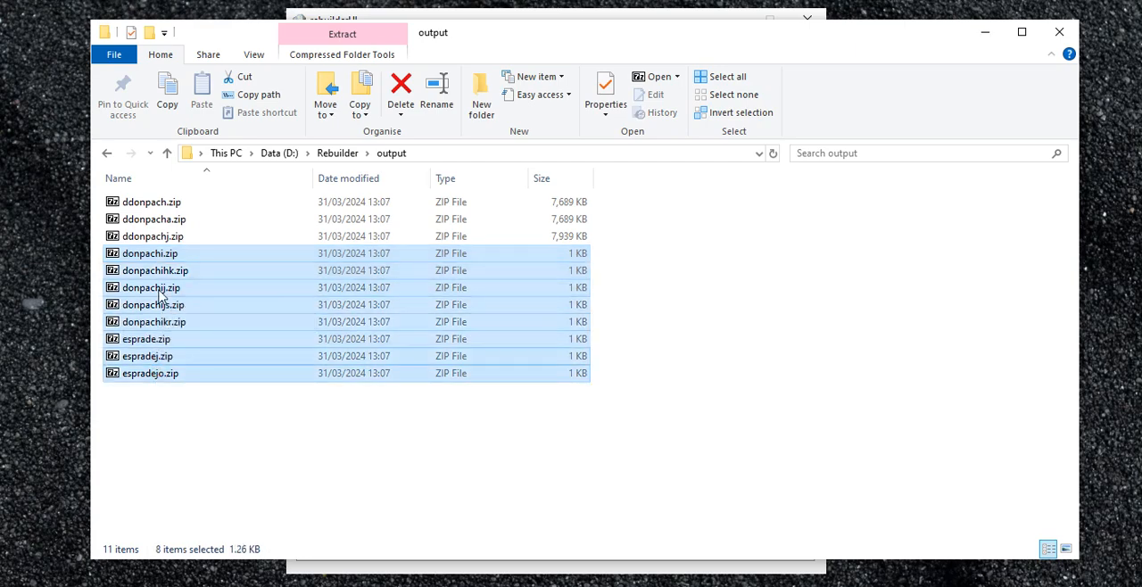
{"action": "mouse_move", "coordinate": [175, 305]}
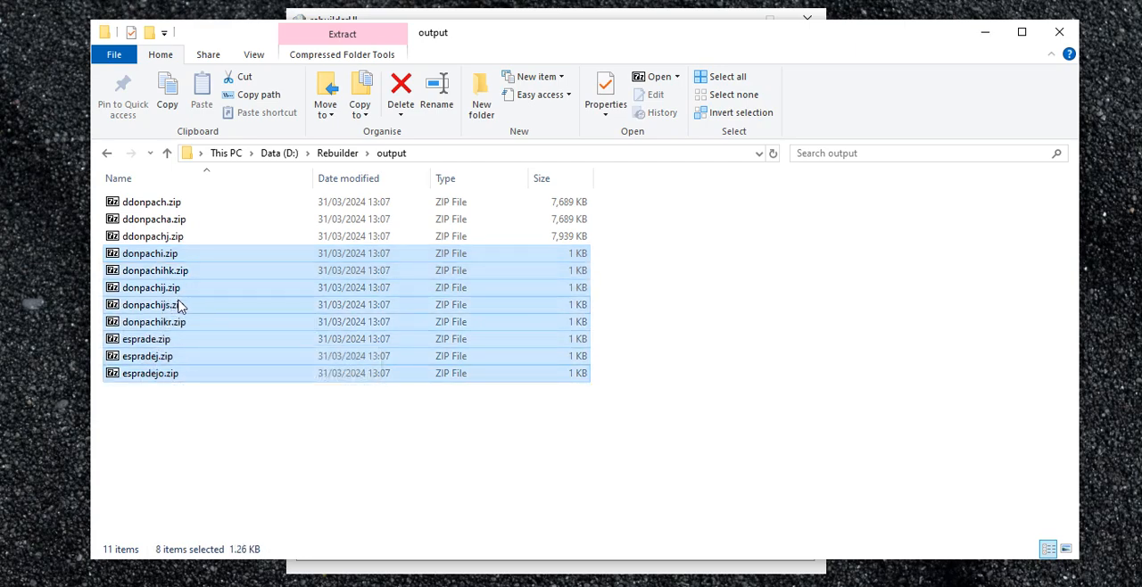
{"action": "mouse_move", "coordinate": [178, 400]}
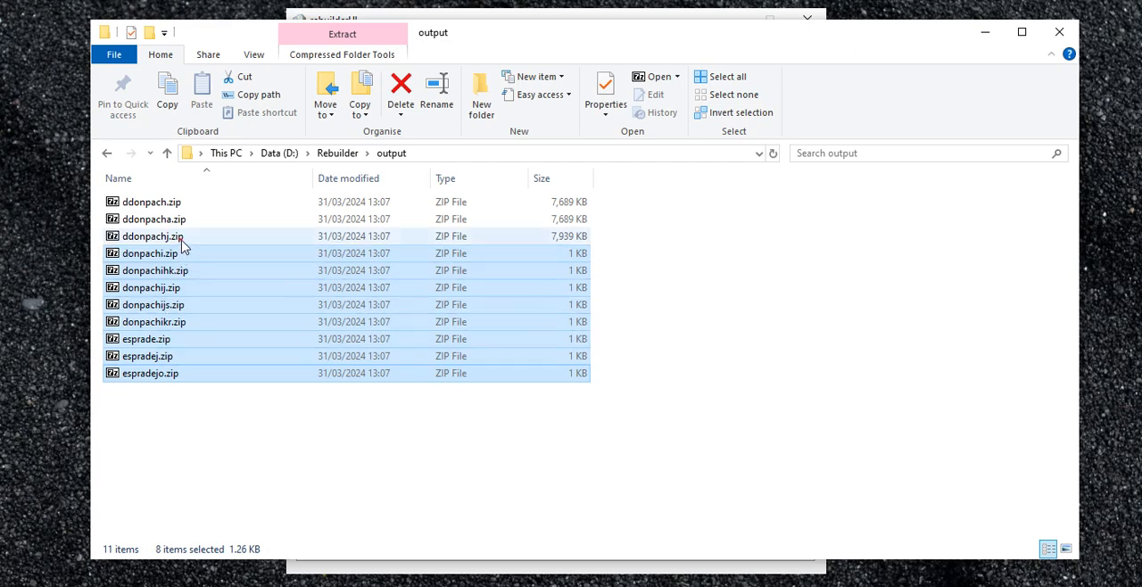
Select all output zips, then reopen and close ddonpachj.zip in 7-Zip.
{"action": "left_click", "coordinate": [152, 235]}
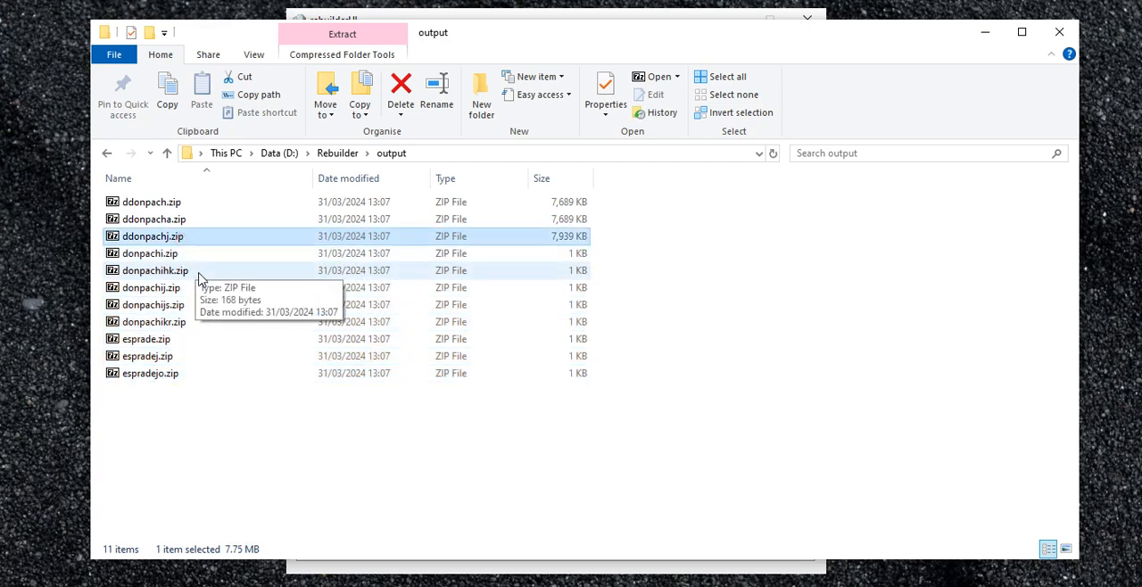
{"action": "key", "text": "ctrl+a"}
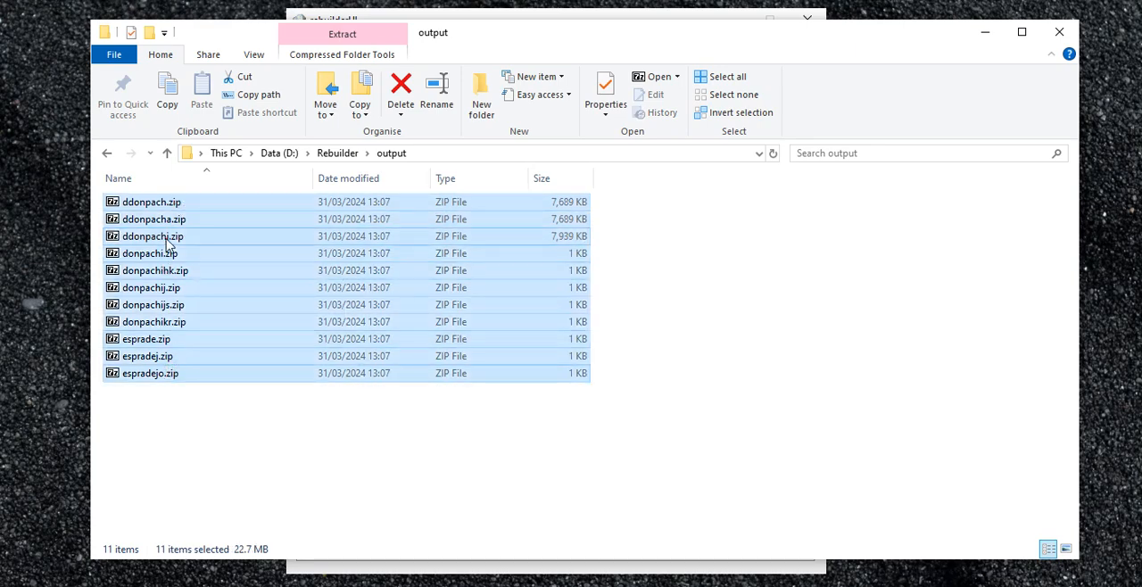
{"action": "left_click", "coordinate": [151, 235]}
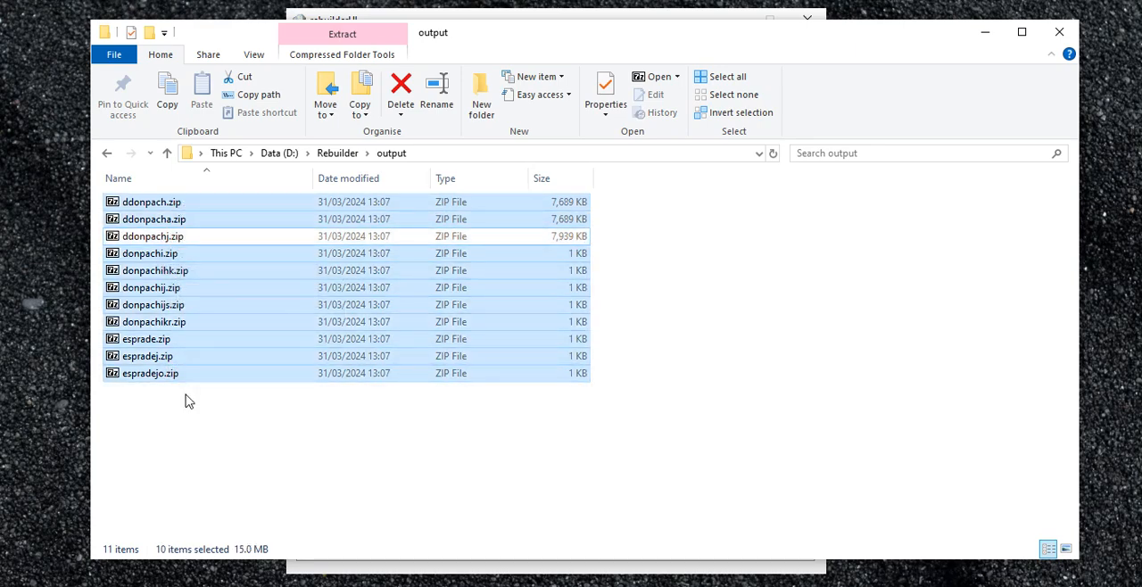
{"action": "double_click", "coordinate": [150, 236]}
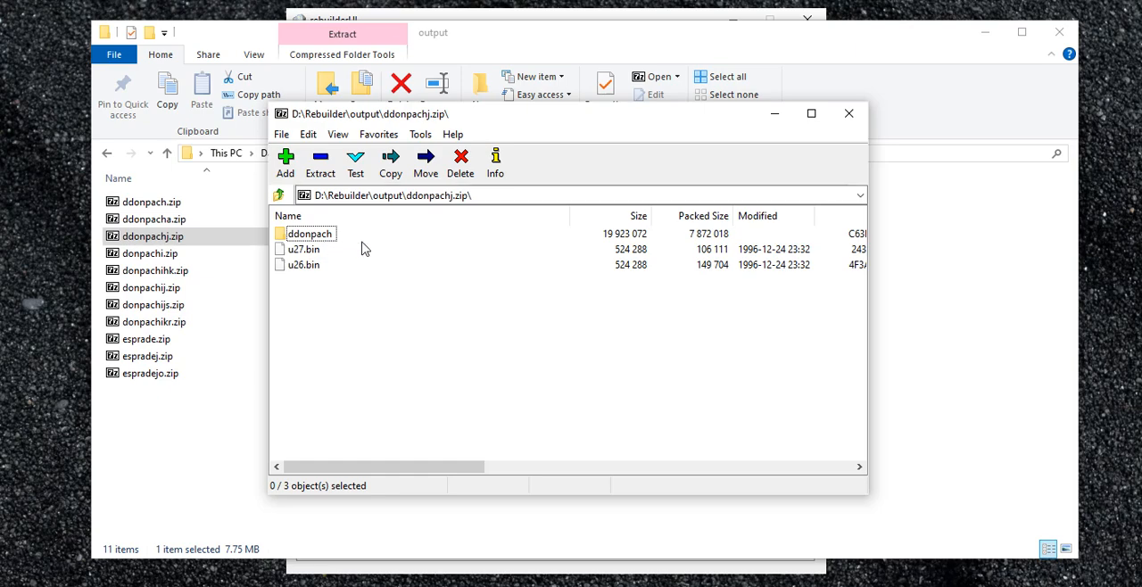
{"action": "left_click", "coordinate": [849, 113]}
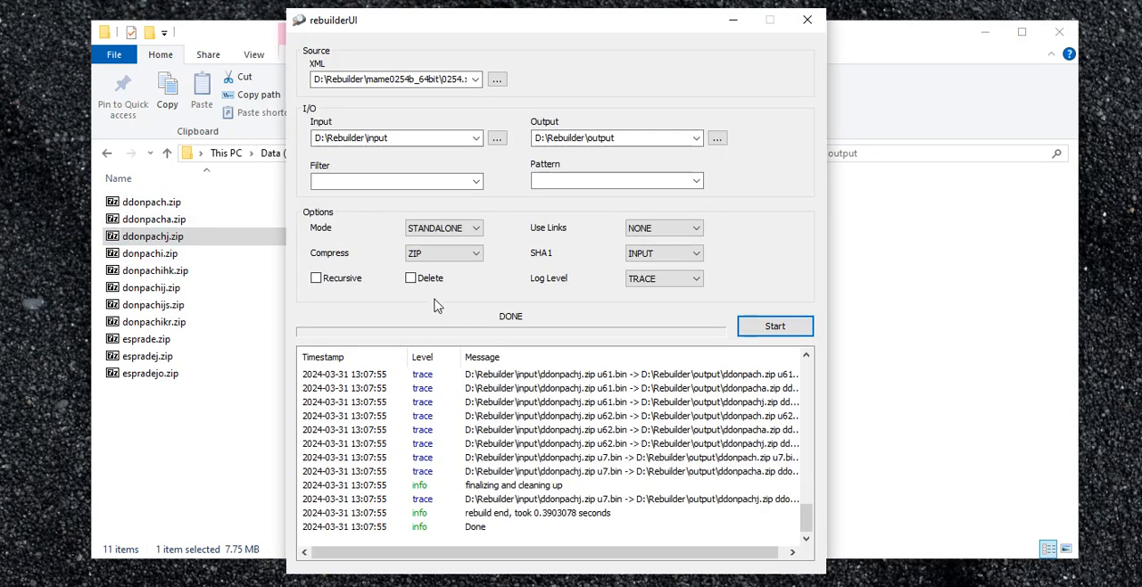
Change Mode from STANDALONE to SPLIT, then select esprade.zip and donpachikr.zip in the output folder.
{"action": "left_click", "coordinate": [443, 228]}
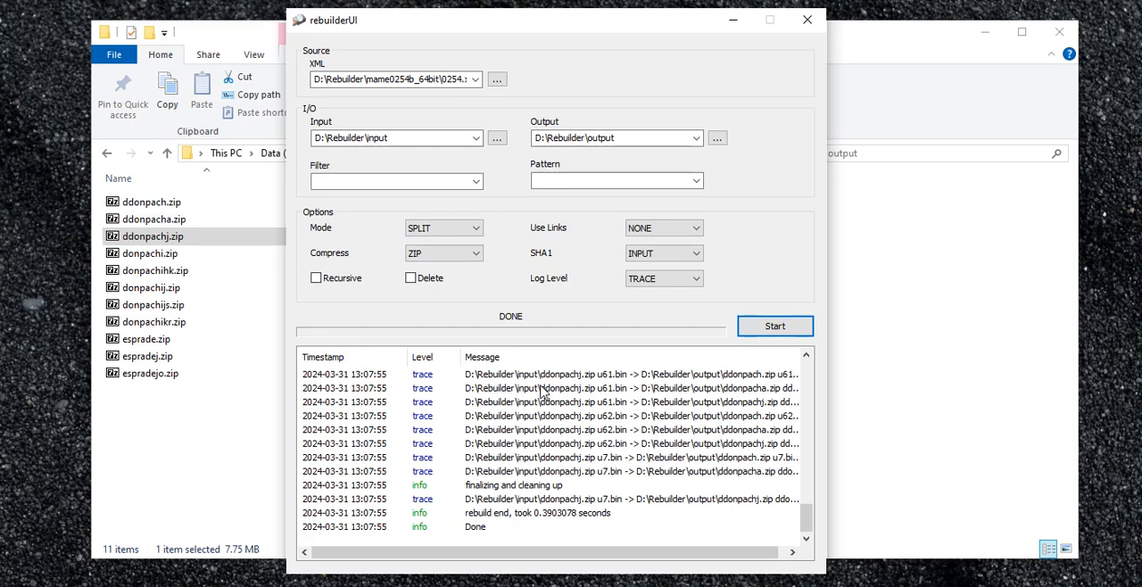
{"action": "mouse_move", "coordinate": [464, 259]}
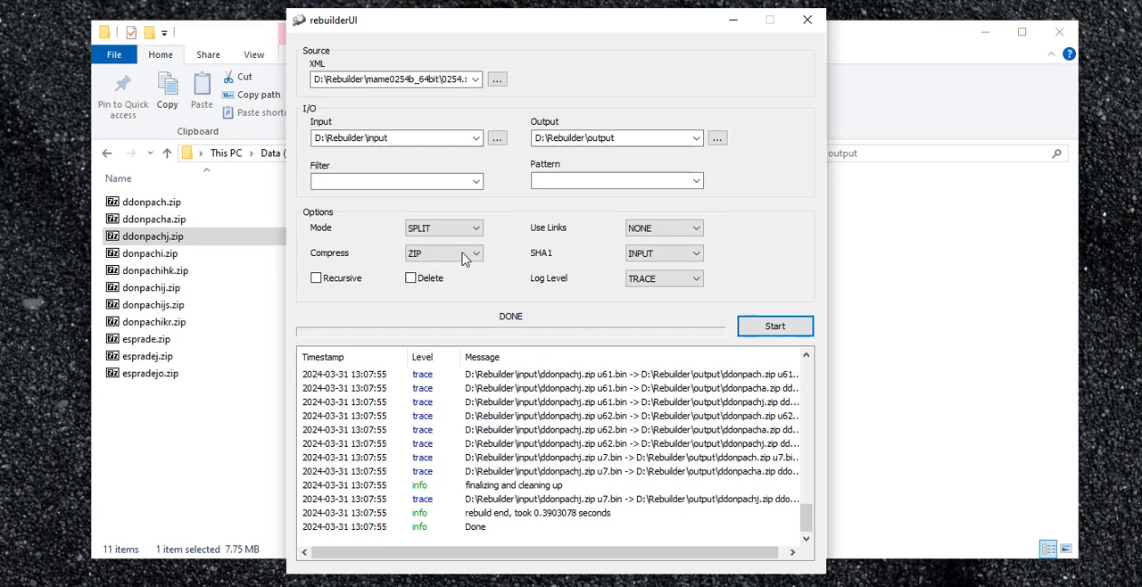
{"action": "left_click", "coordinate": [444, 227]}
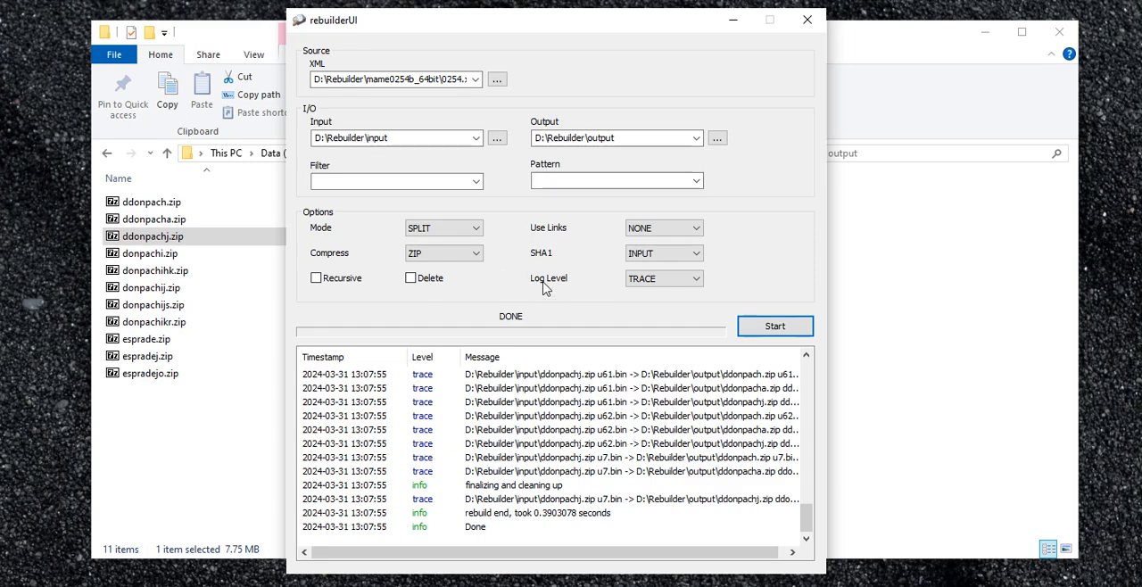
{"action": "mouse_move", "coordinate": [544, 287]}
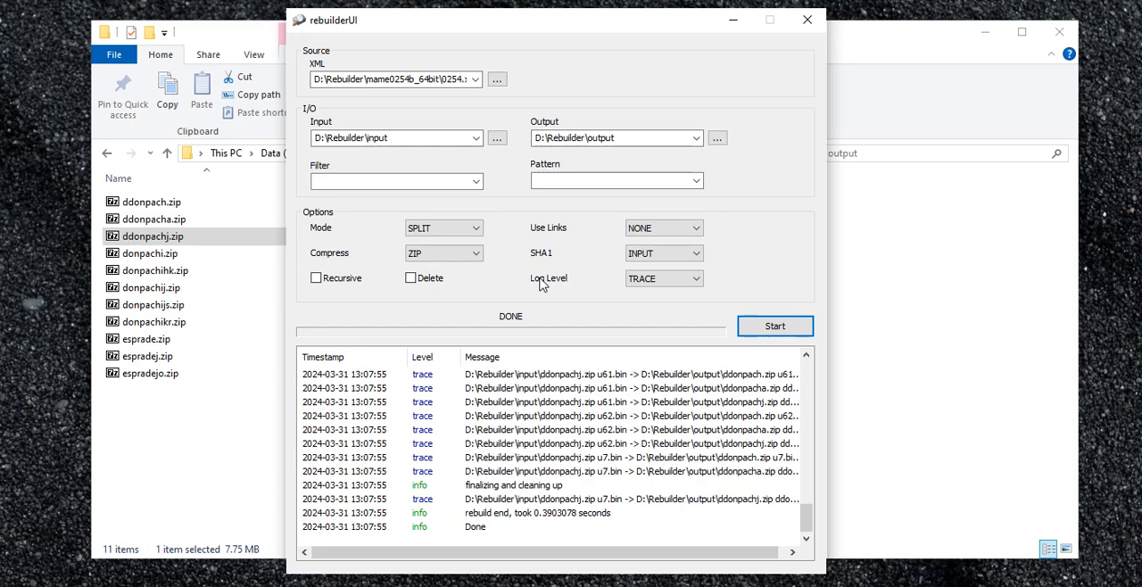
{"action": "mouse_move", "coordinate": [453, 217]}
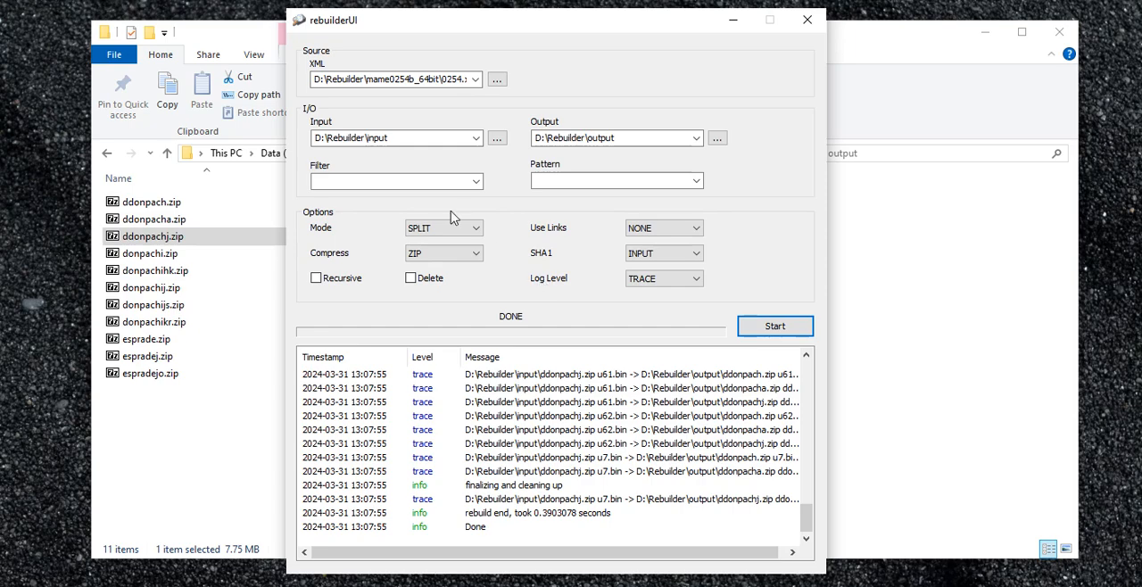
{"action": "mouse_move", "coordinate": [374, 246]}
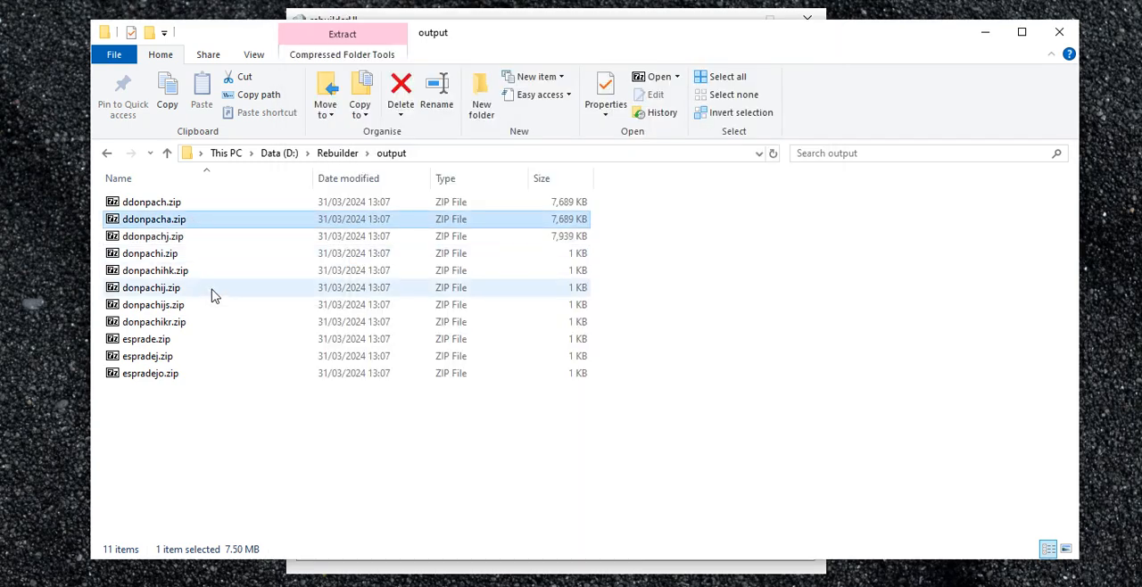
{"action": "left_click", "coordinate": [146, 339]}
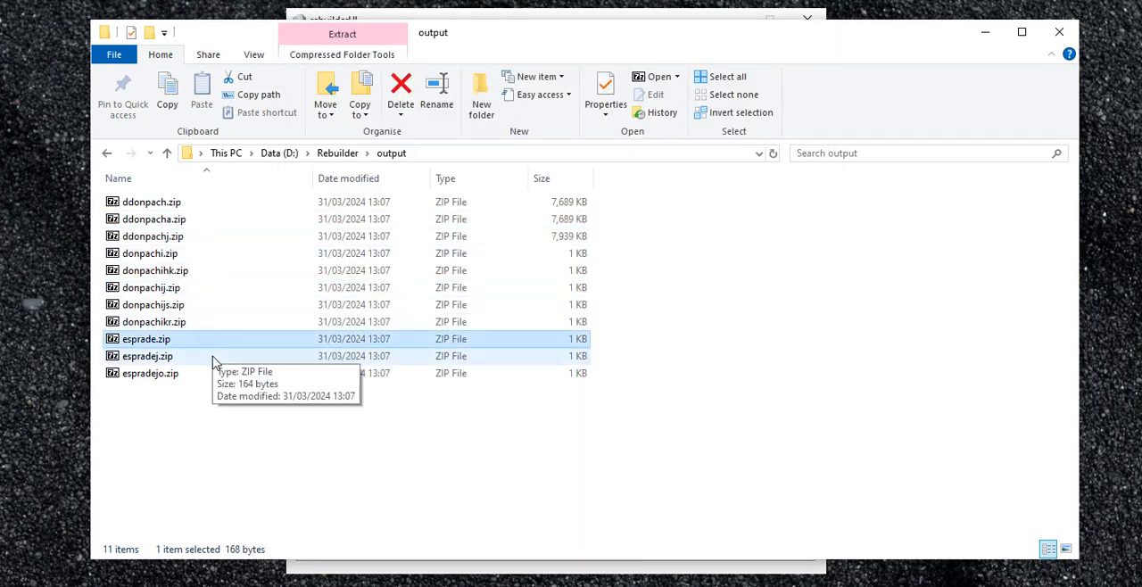
{"action": "left_click", "coordinate": [153, 321]}
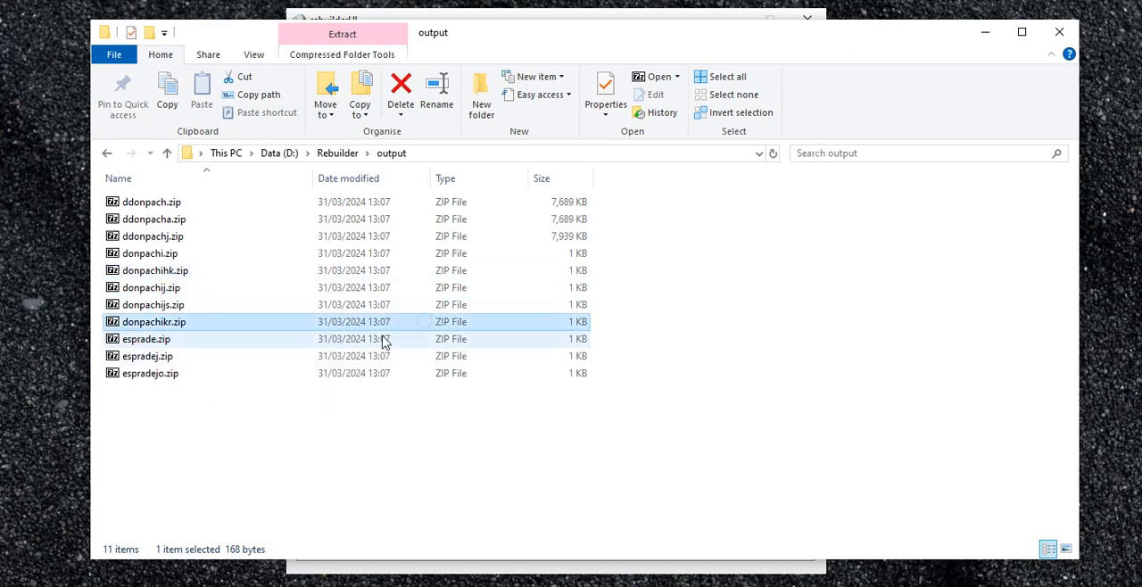